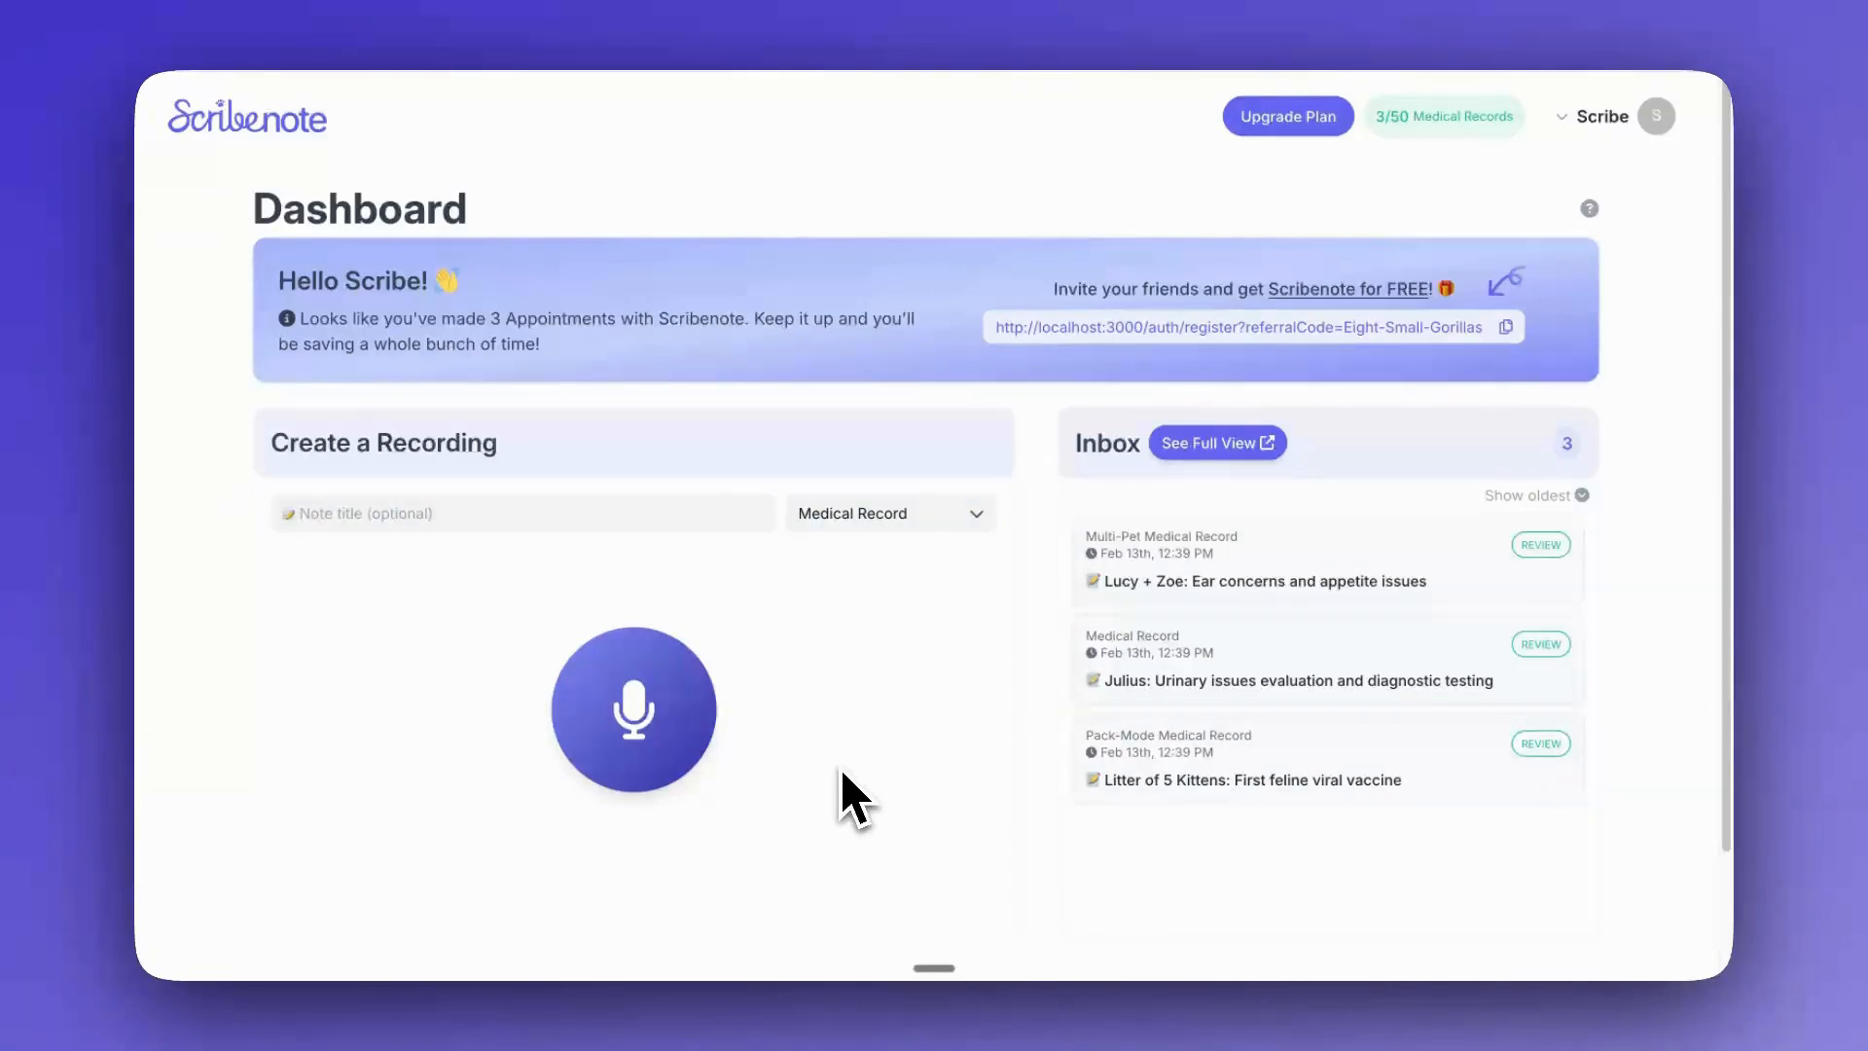
{"action": "mouse_move", "coordinate": [1680, 220]}
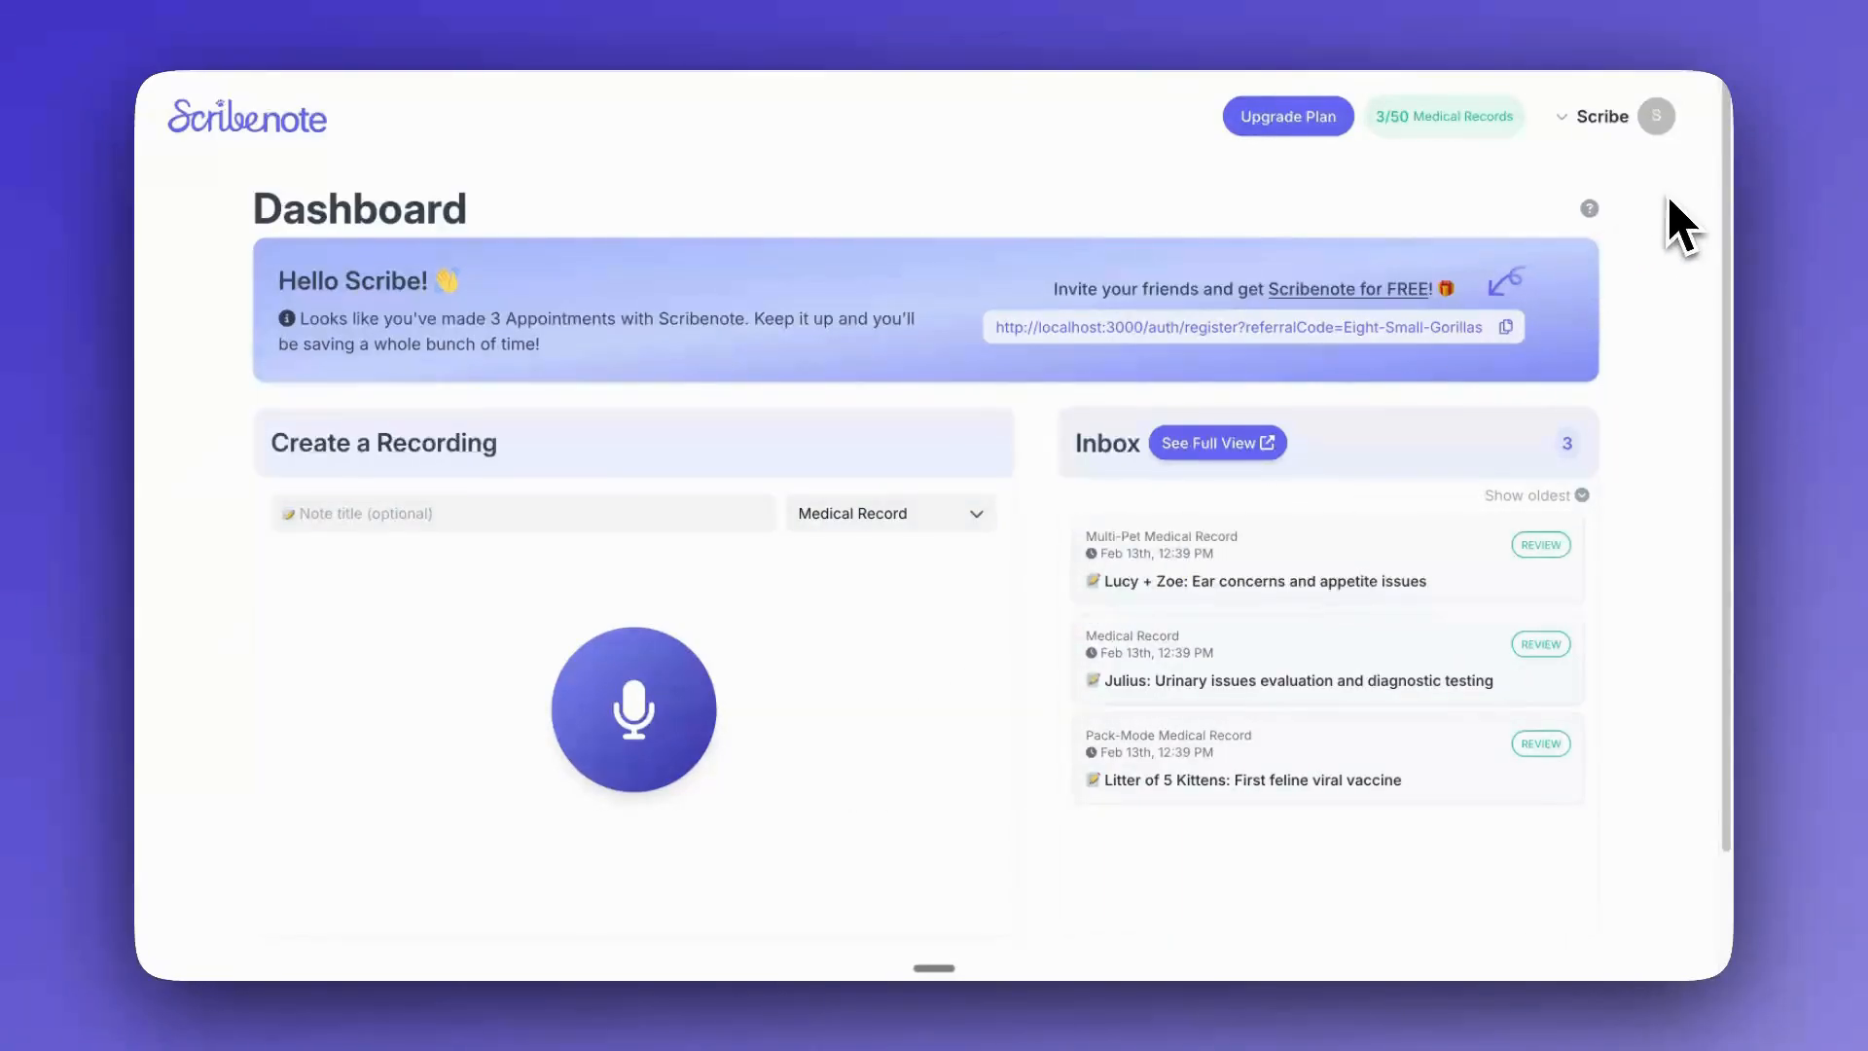
- Navigate from the dashboard to the Adaptive Templates page via the account menu
{"action": "left_click", "coordinate": [1602, 115]}
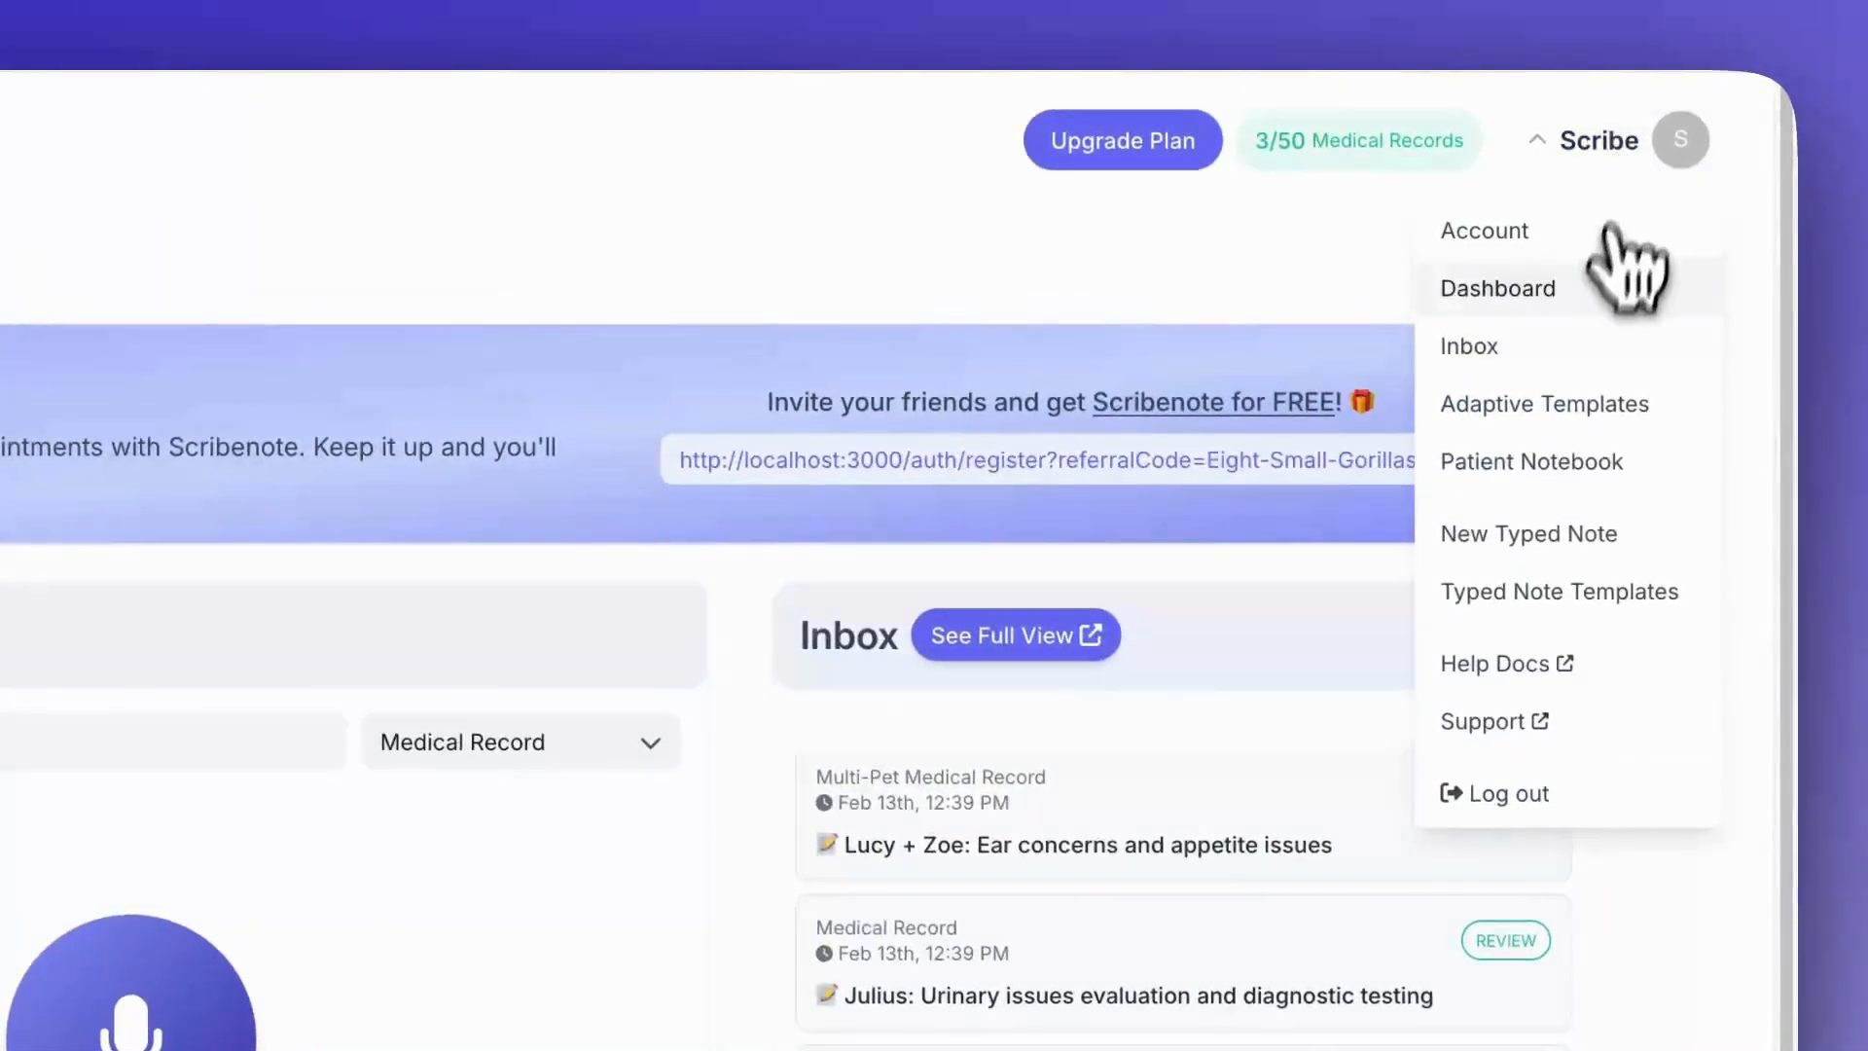
{"action": "left_click", "coordinate": [1499, 288]}
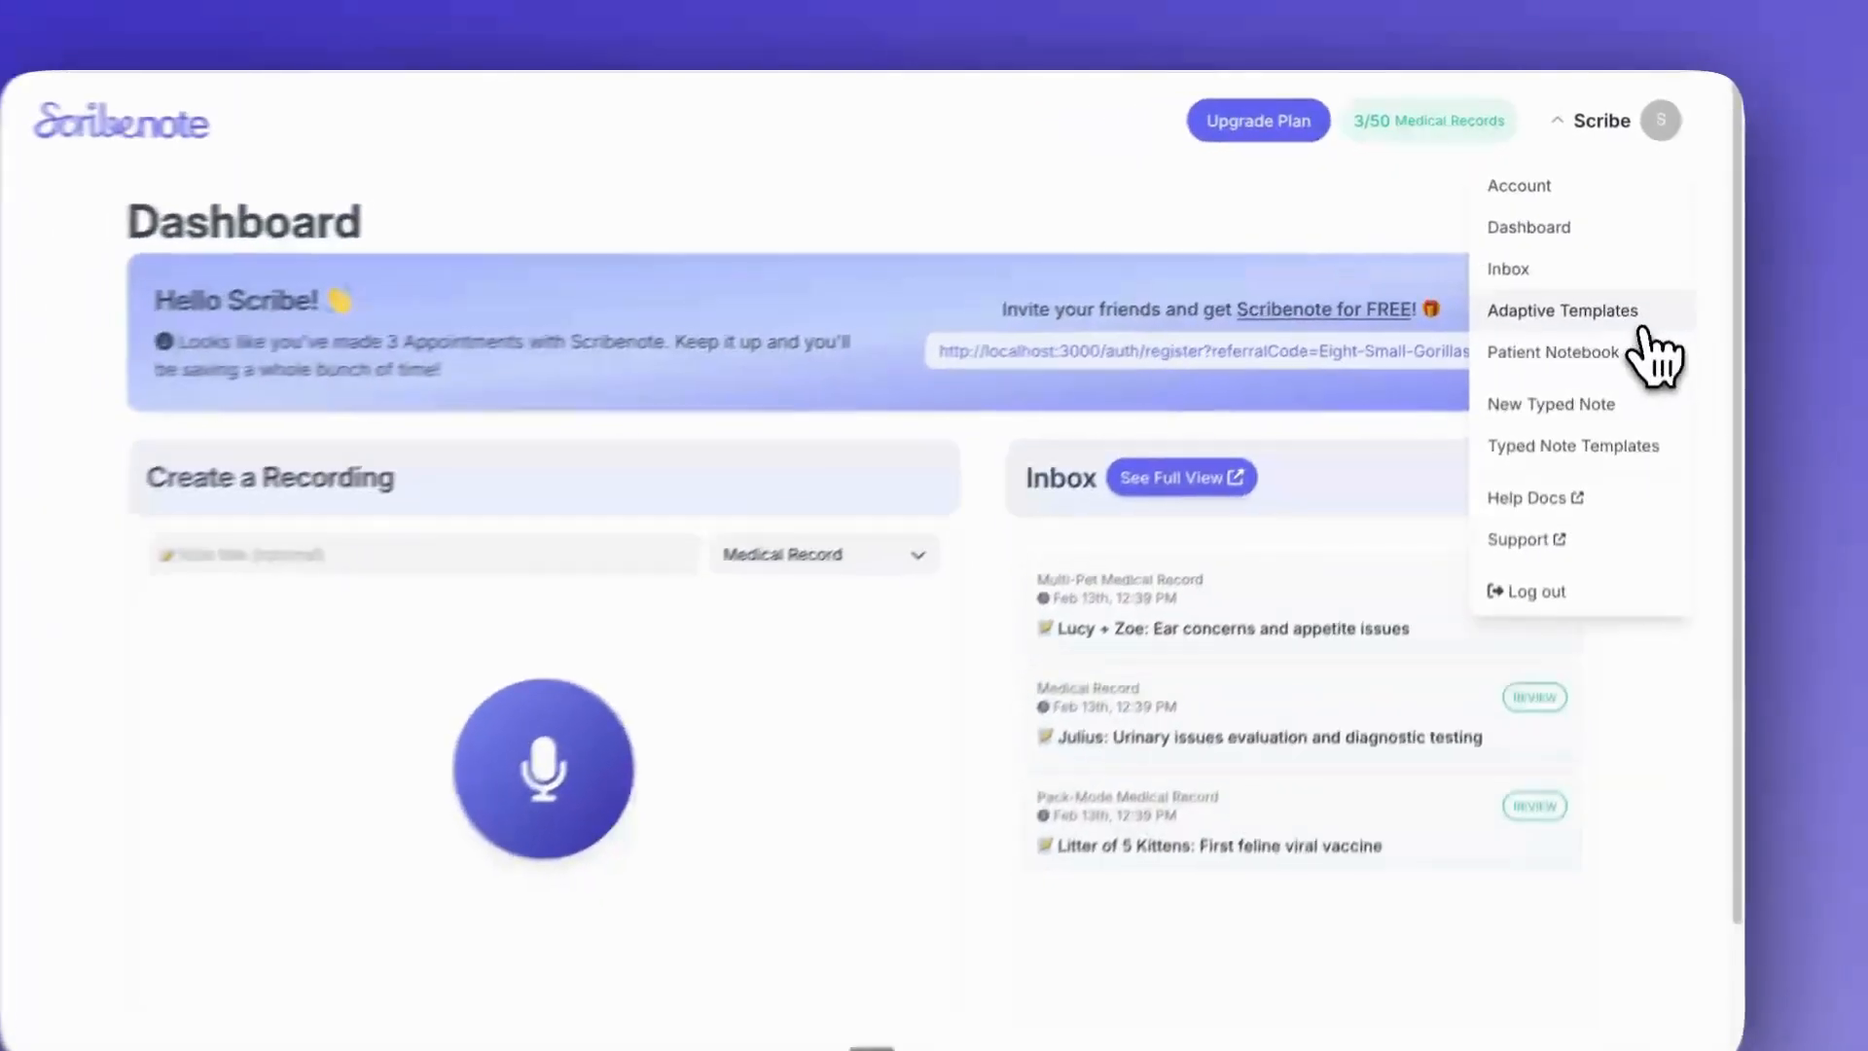
{"action": "left_click", "coordinate": [1563, 311]}
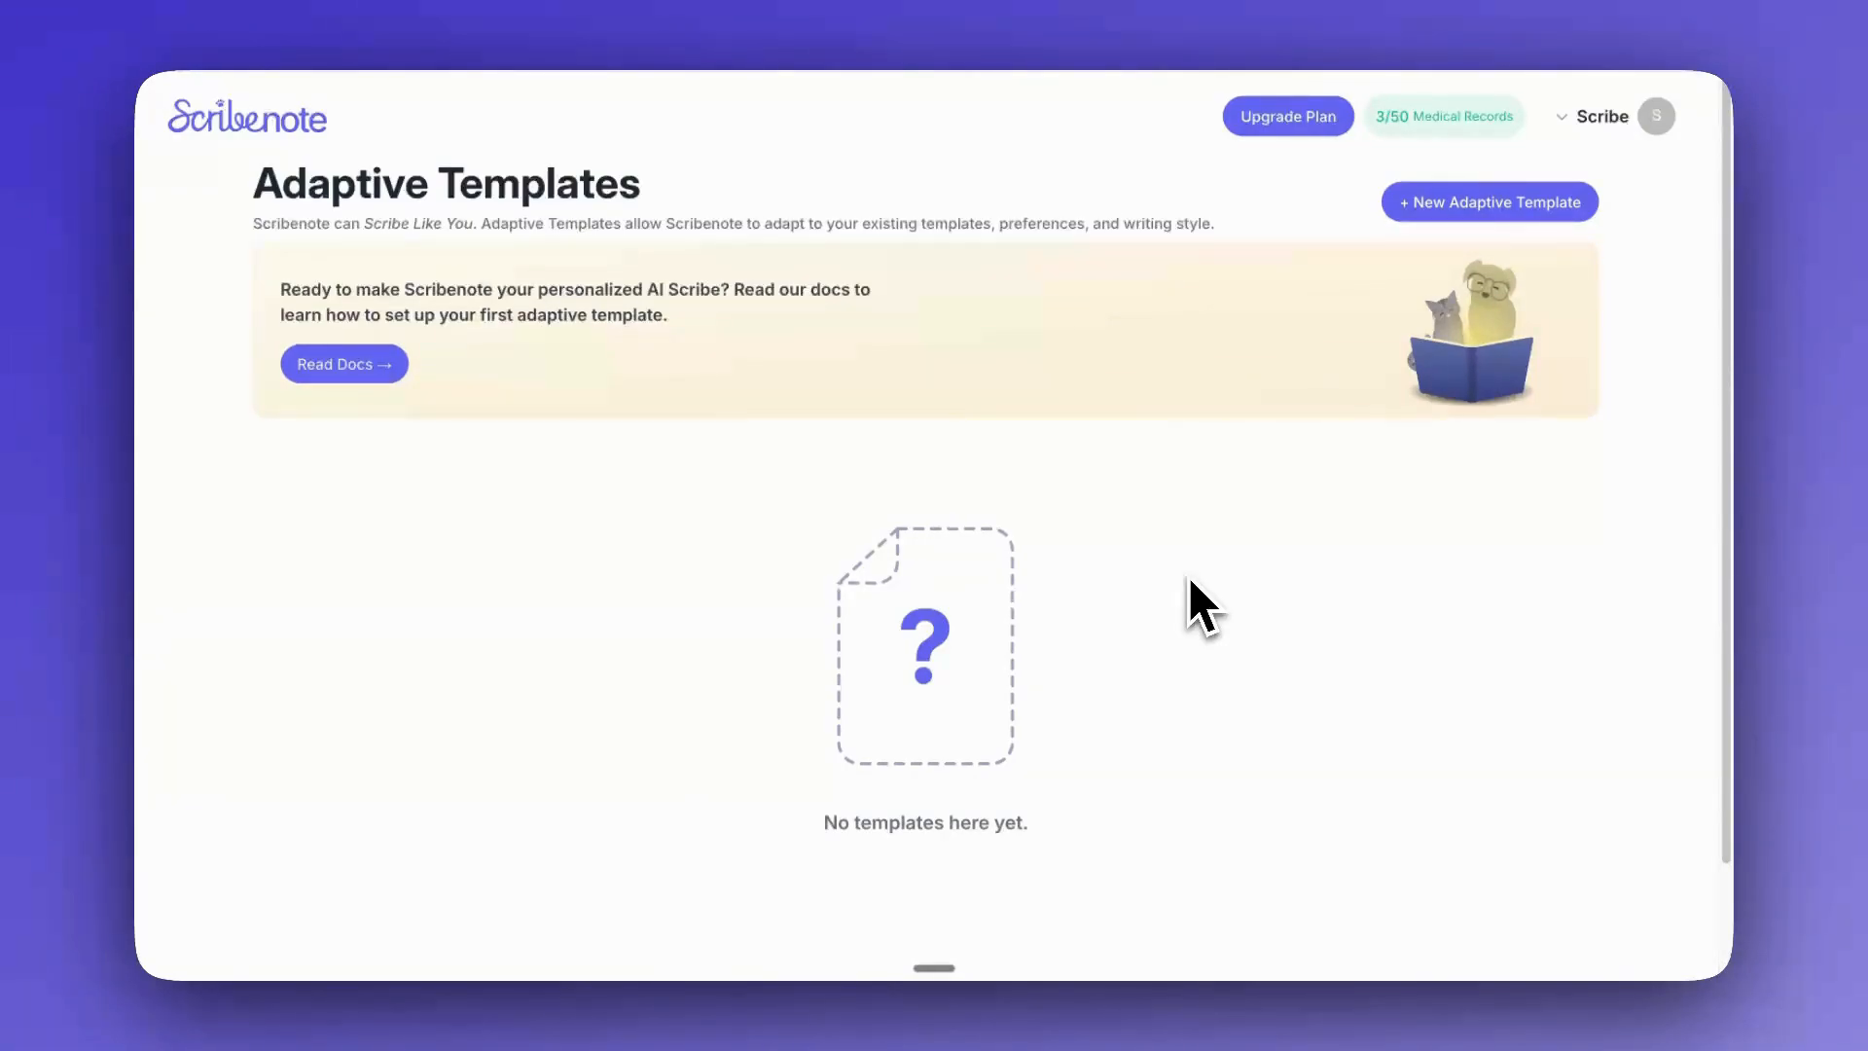
{"action": "mouse_move", "coordinate": [1499, 736]}
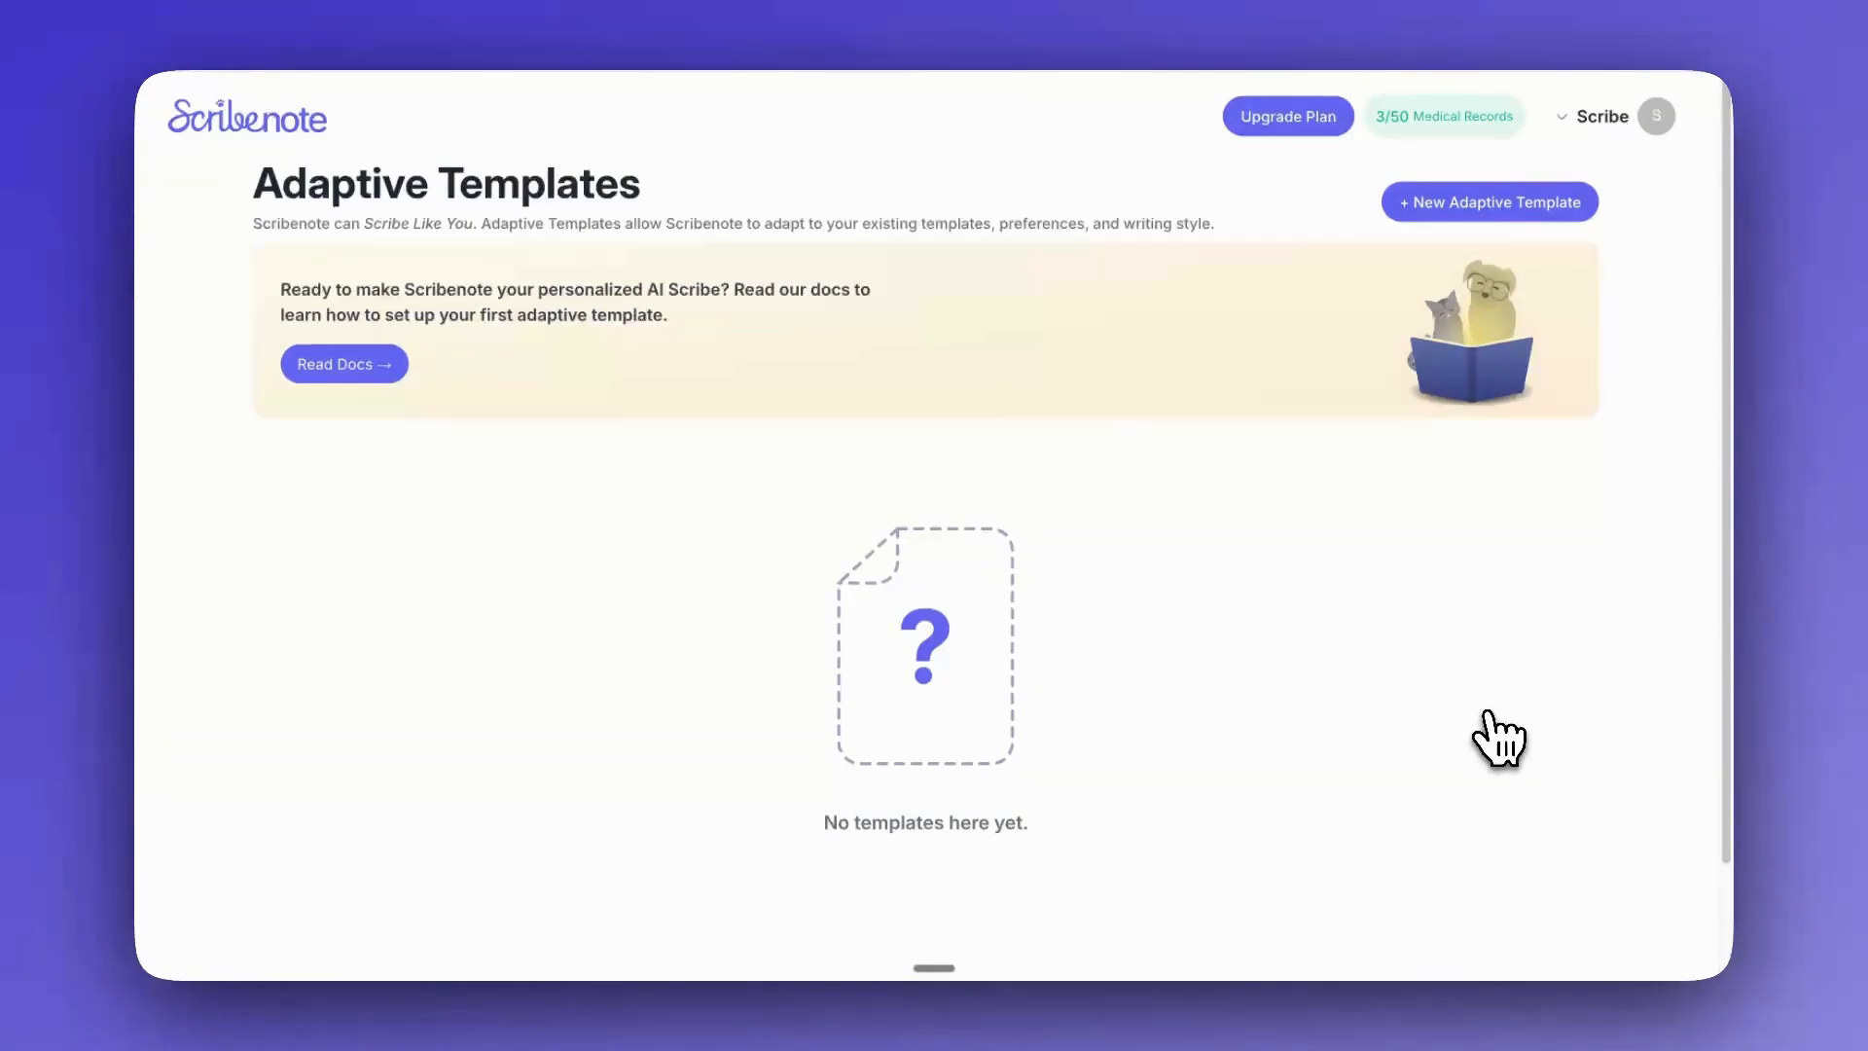
{"action": "mouse_move", "coordinate": [1508, 570]}
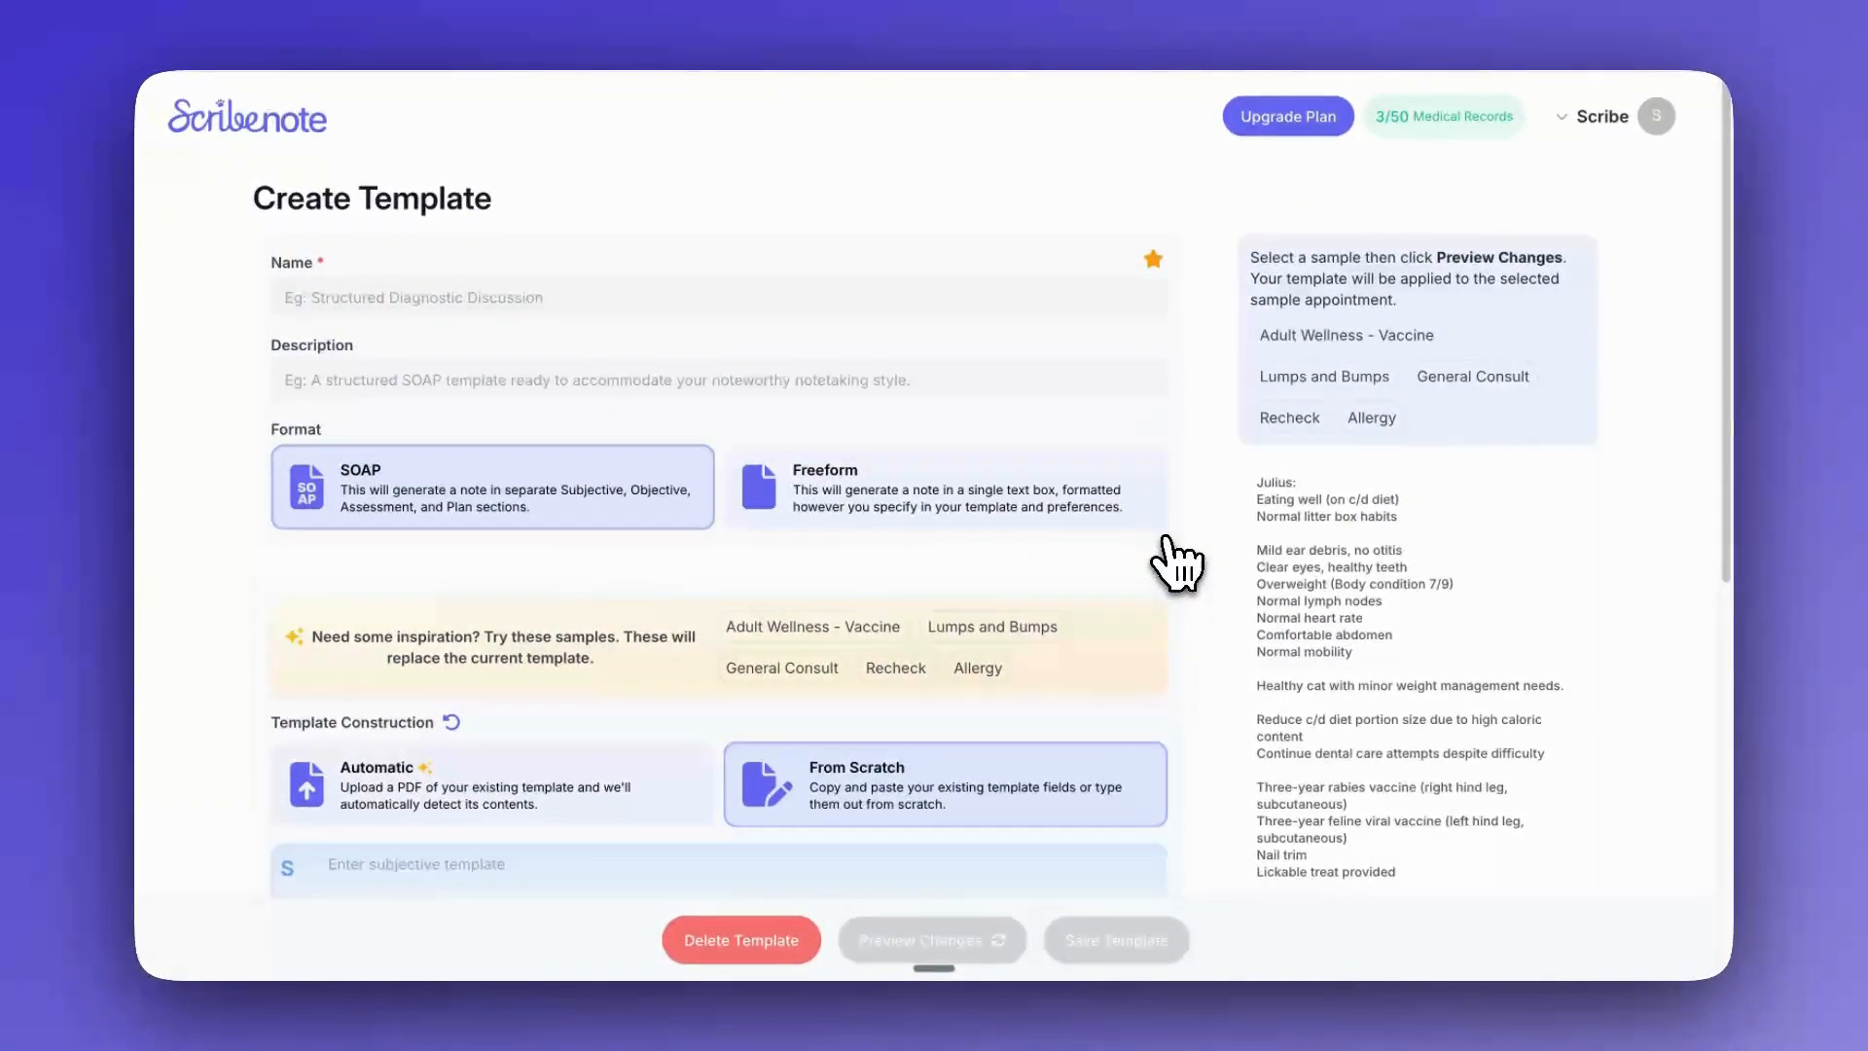
{"action": "scroll", "scroll_direction": "down", "scroll_amount": 3}
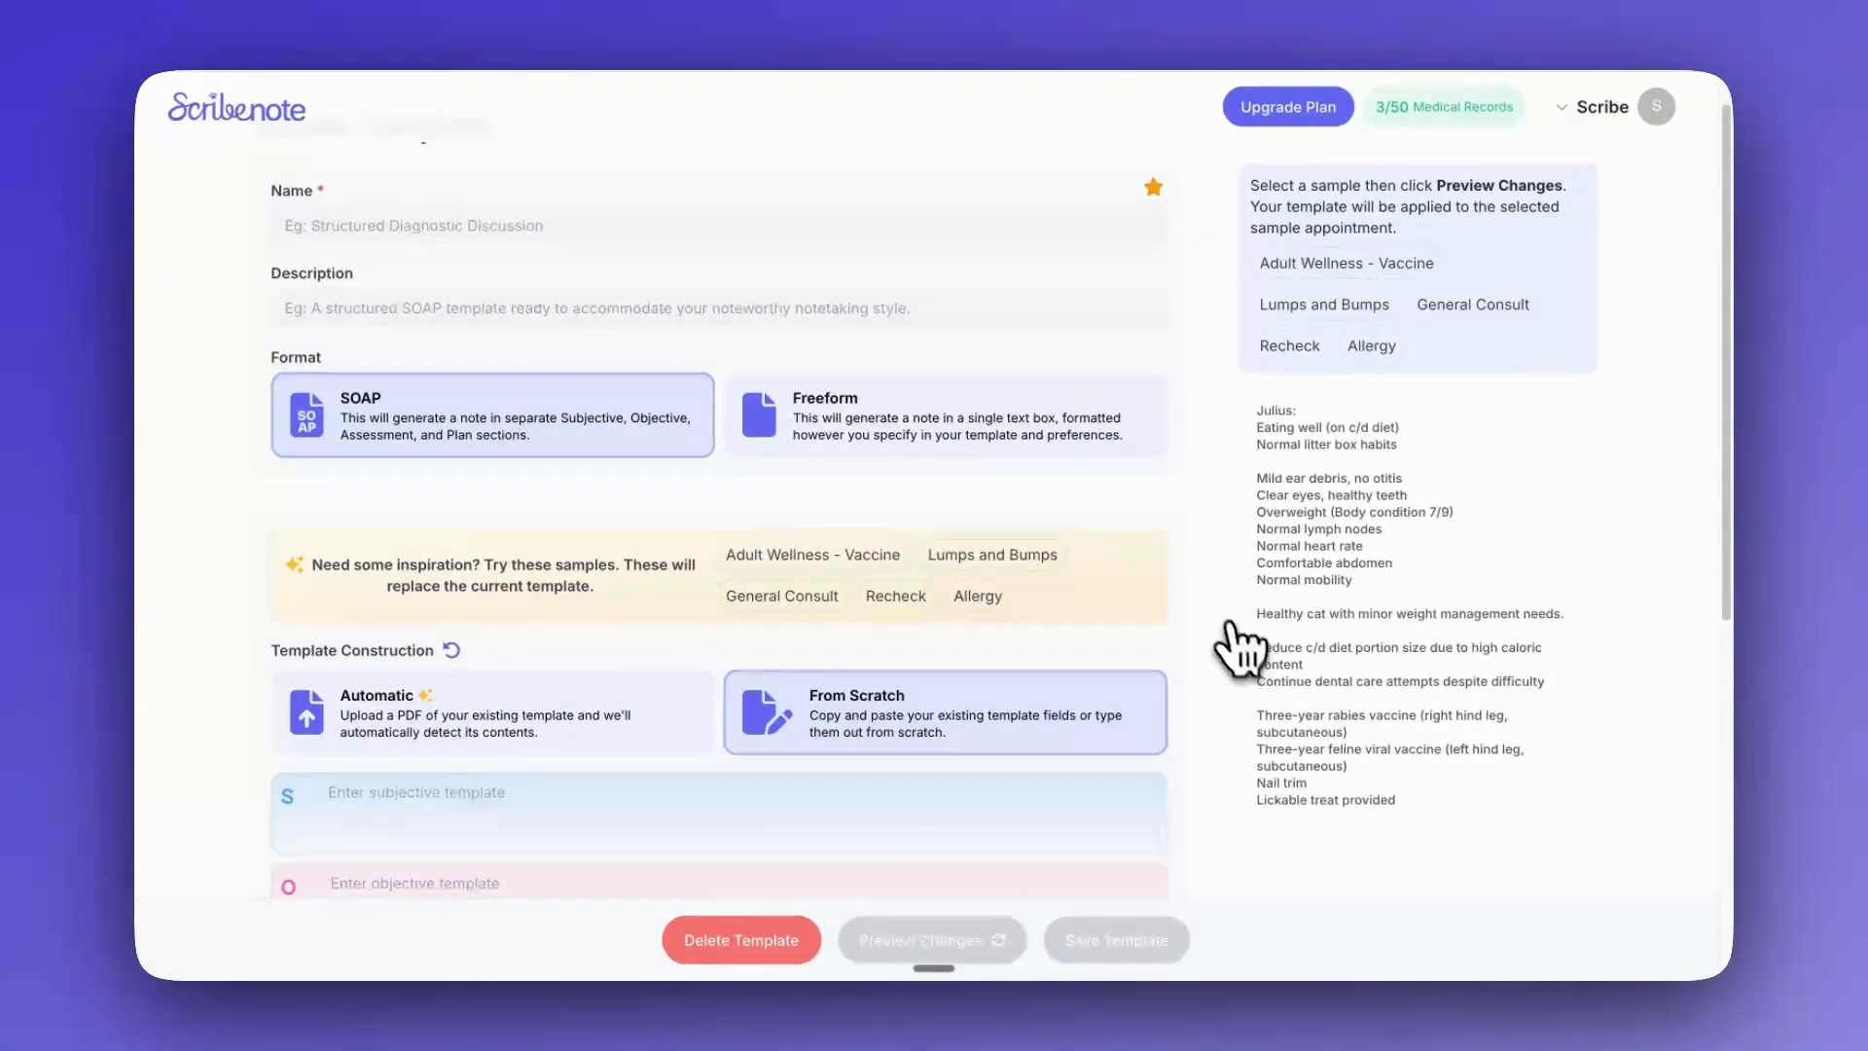
{"action": "scroll", "scroll_direction": "up", "scroll_amount": 3}
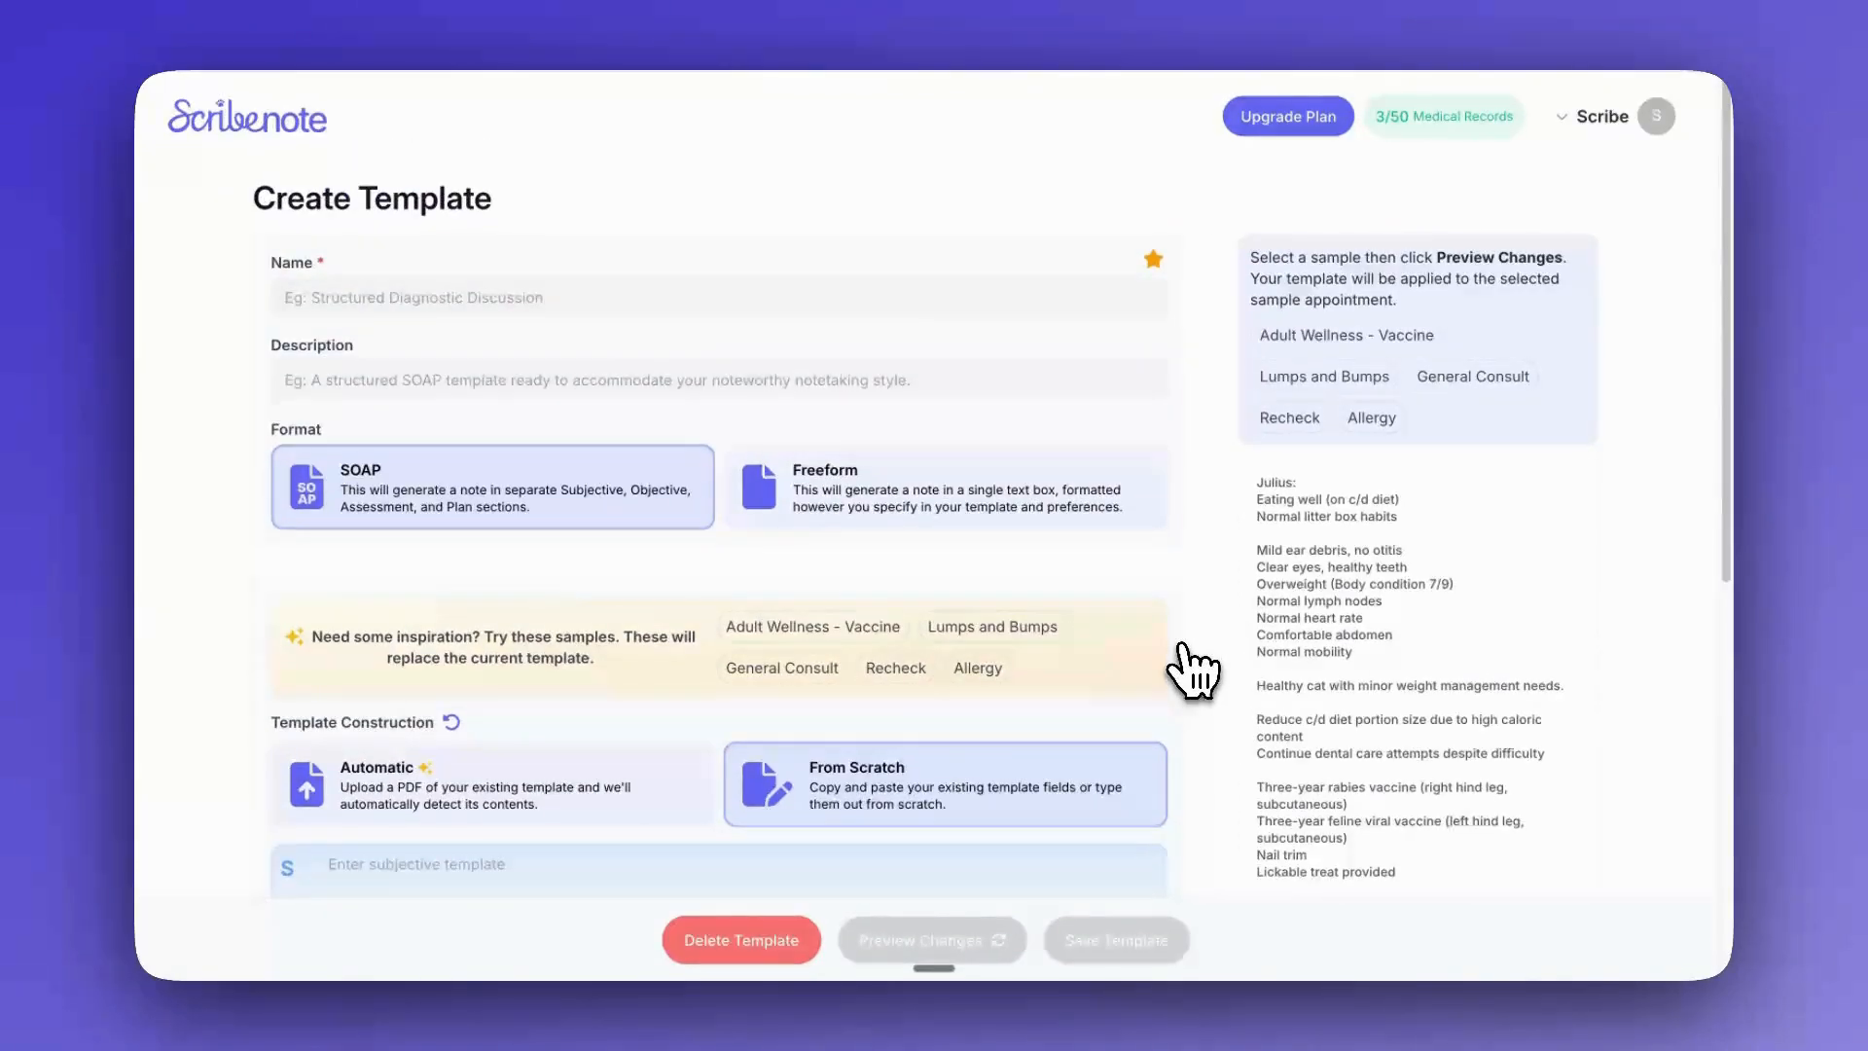
{"action": "mouse_move", "coordinate": [948, 272]}
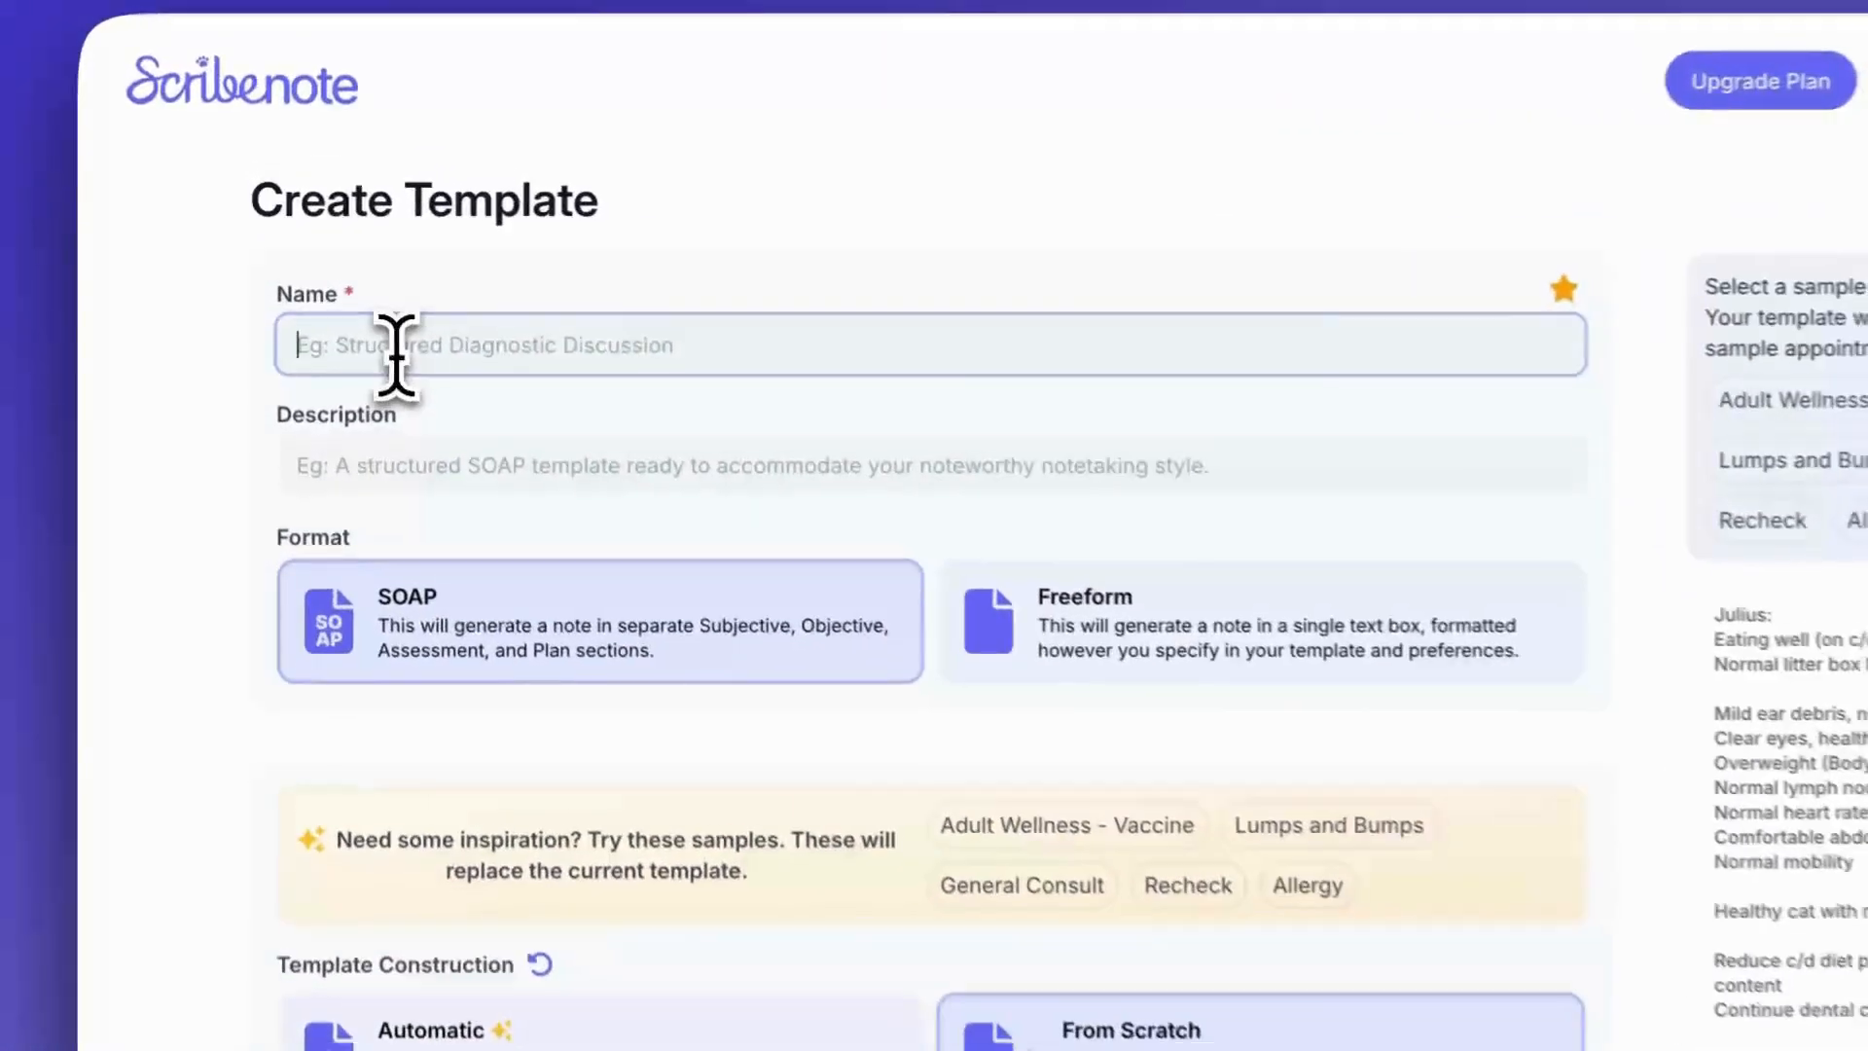
- Enter 'ER Rounds' as the new template's name, leaving the description blank
{"action": "type", "text": "ER Rounds"}
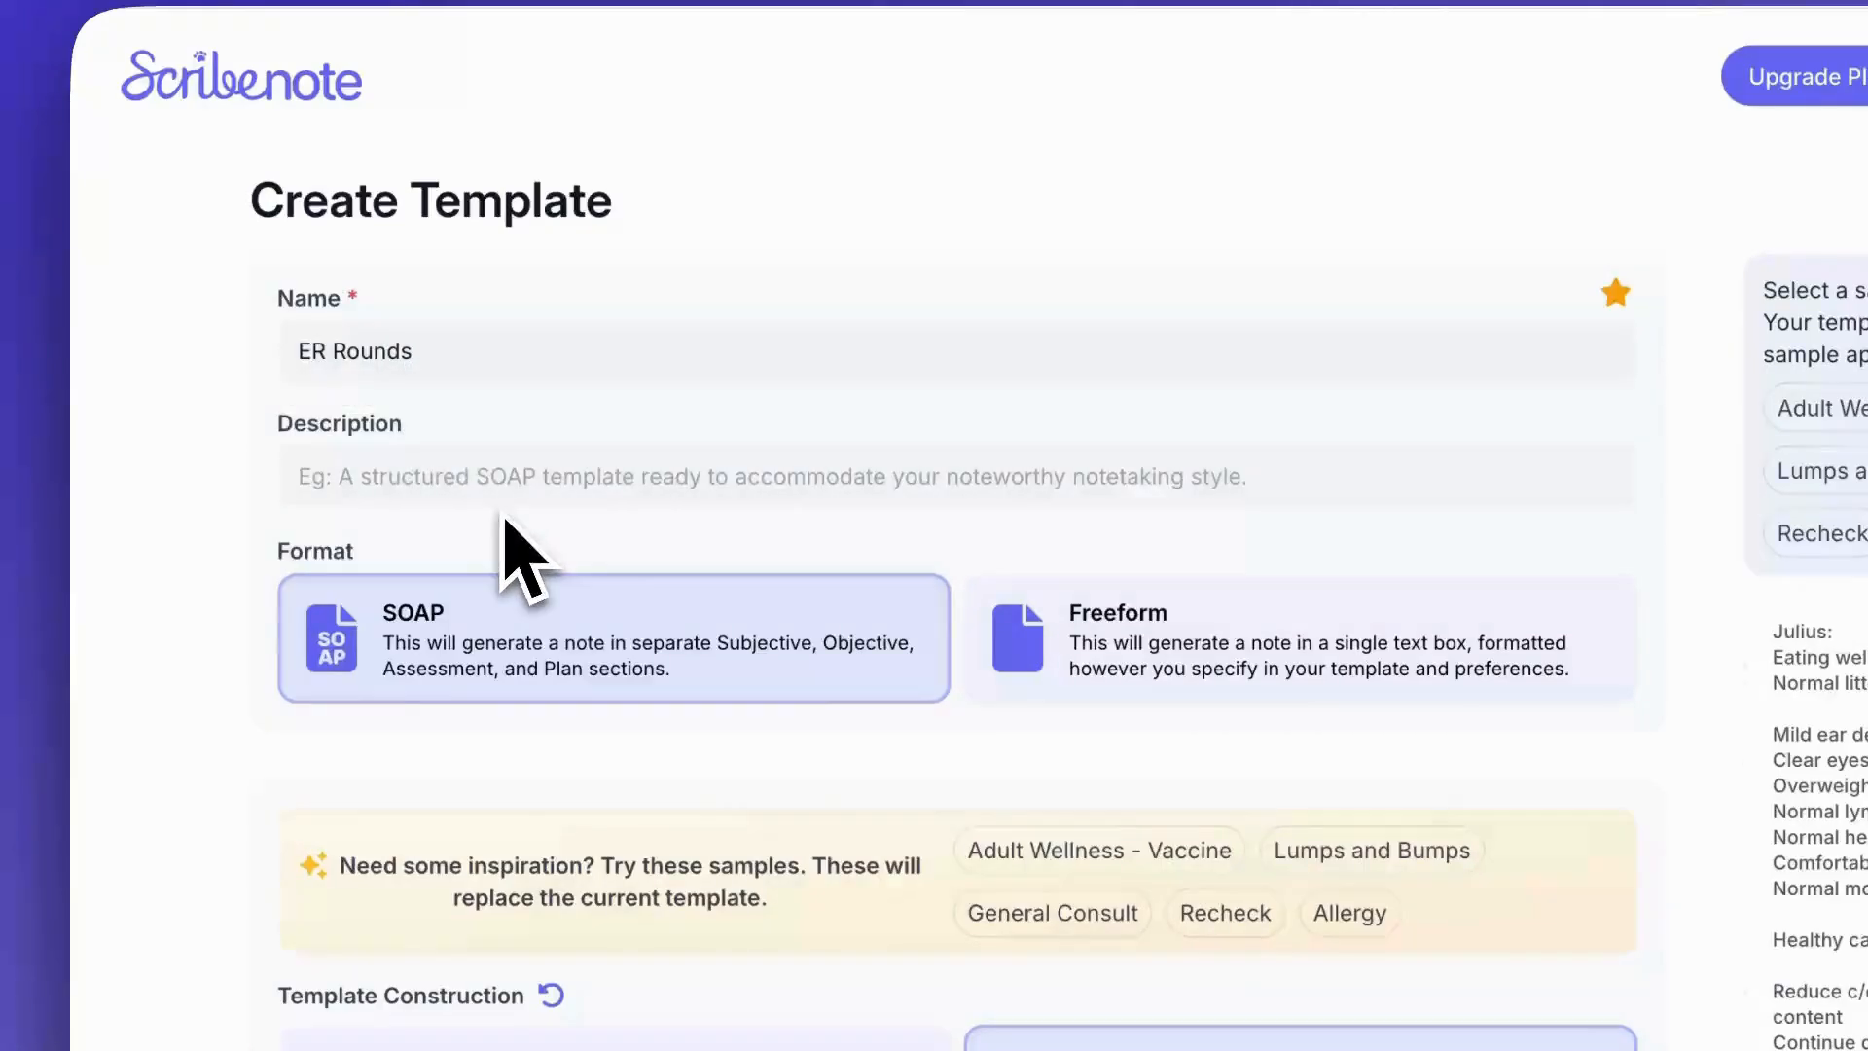
{"action": "mouse_move", "coordinate": [619, 584]}
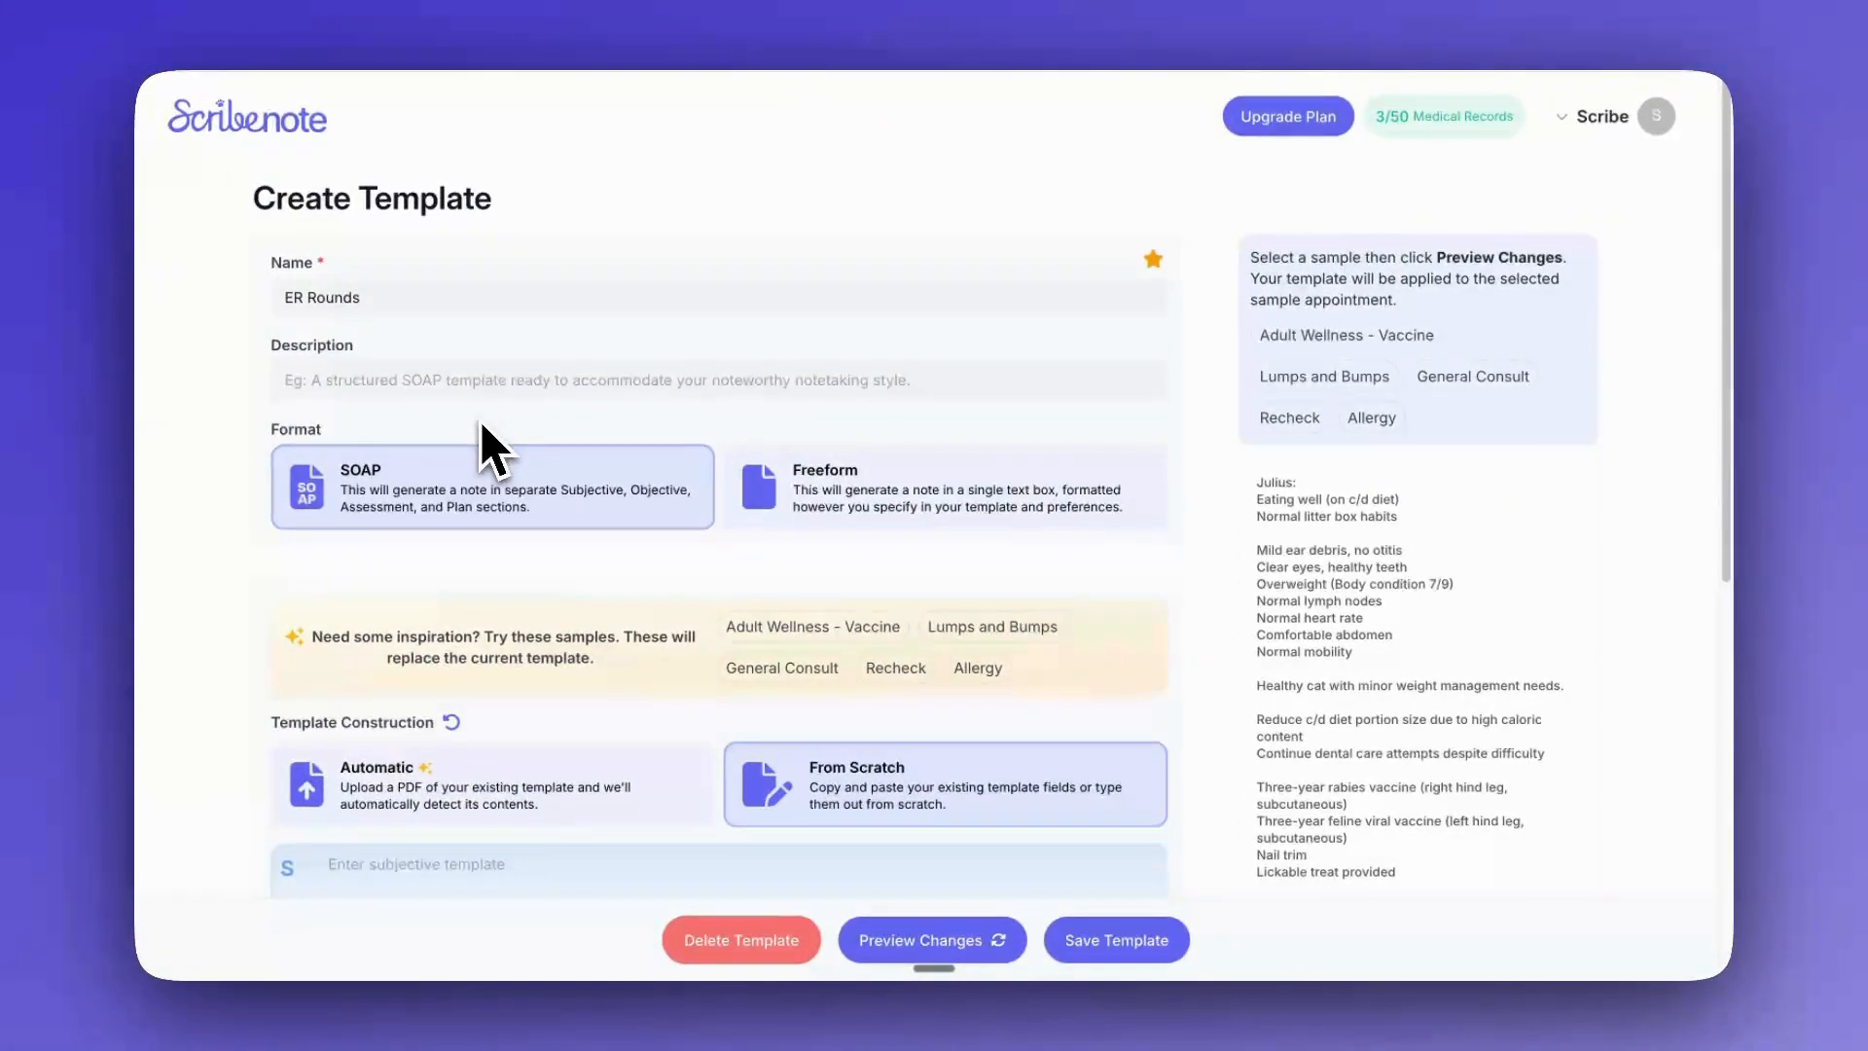
{"action": "mouse_move", "coordinate": [965, 417]}
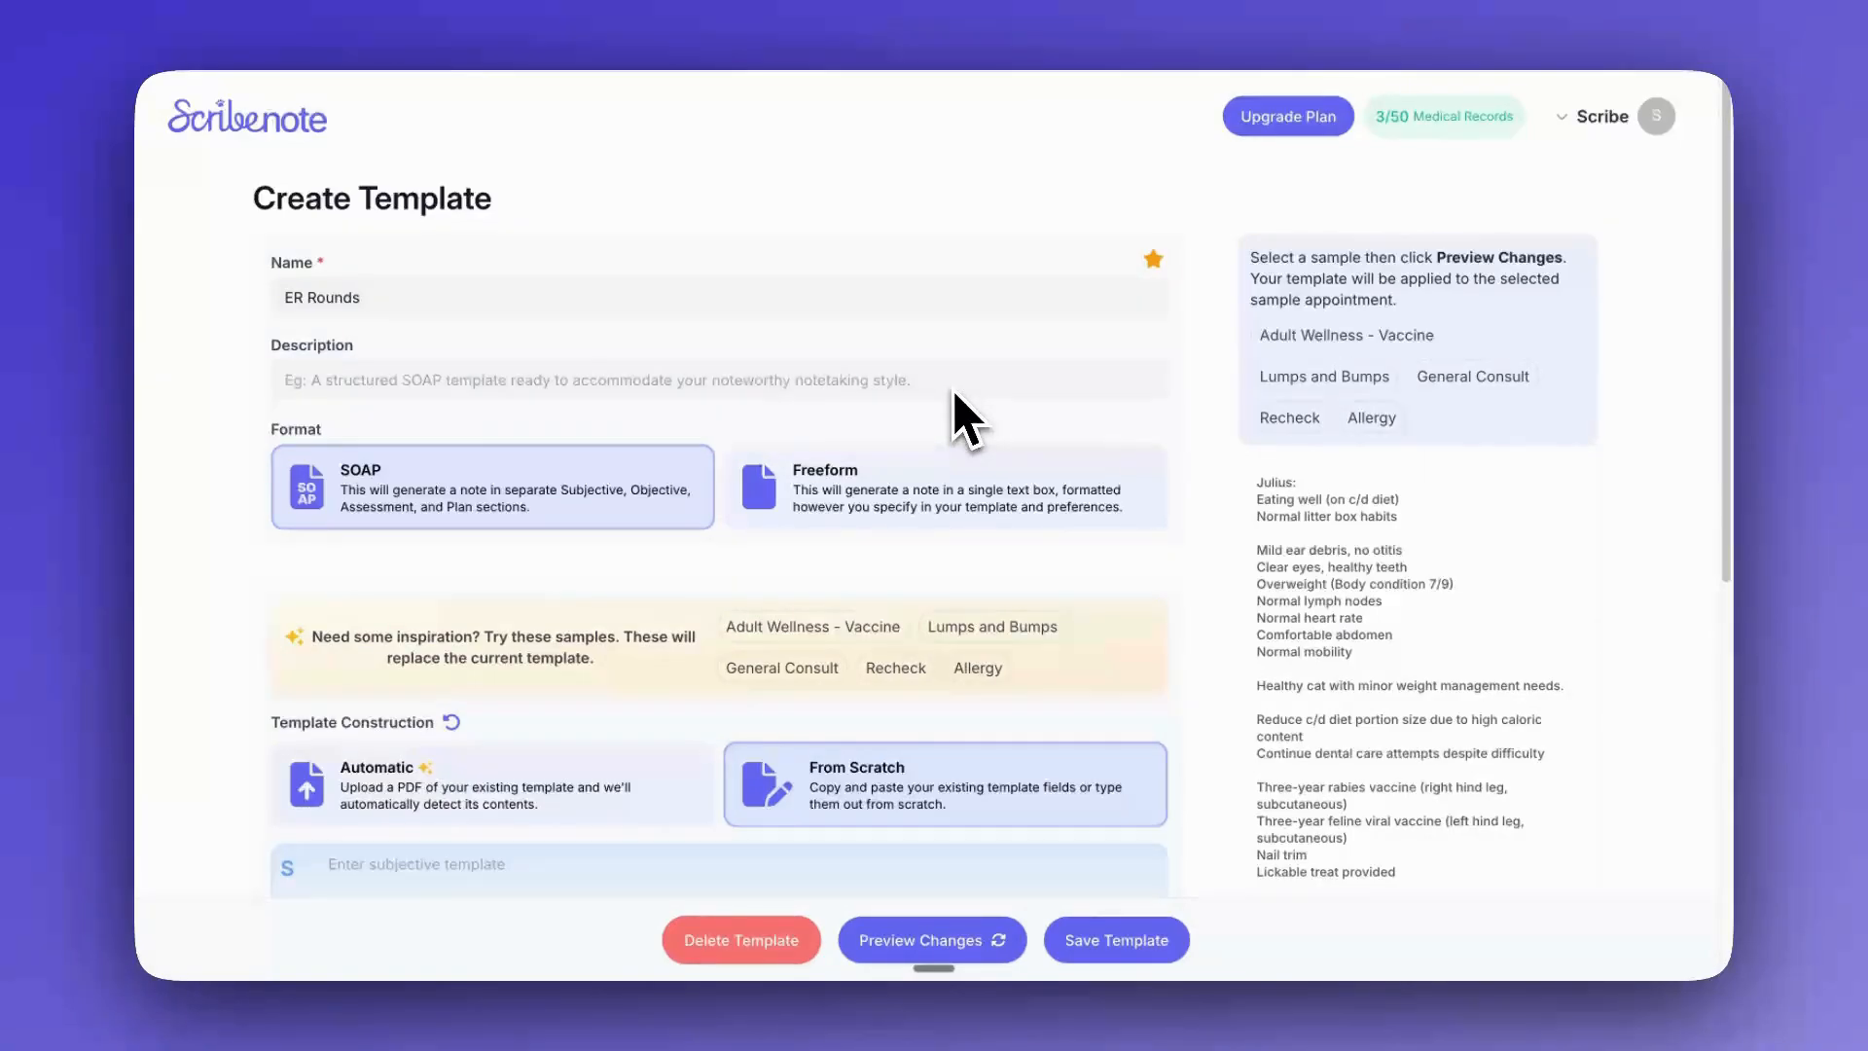
{"action": "mouse_move", "coordinate": [628, 501]}
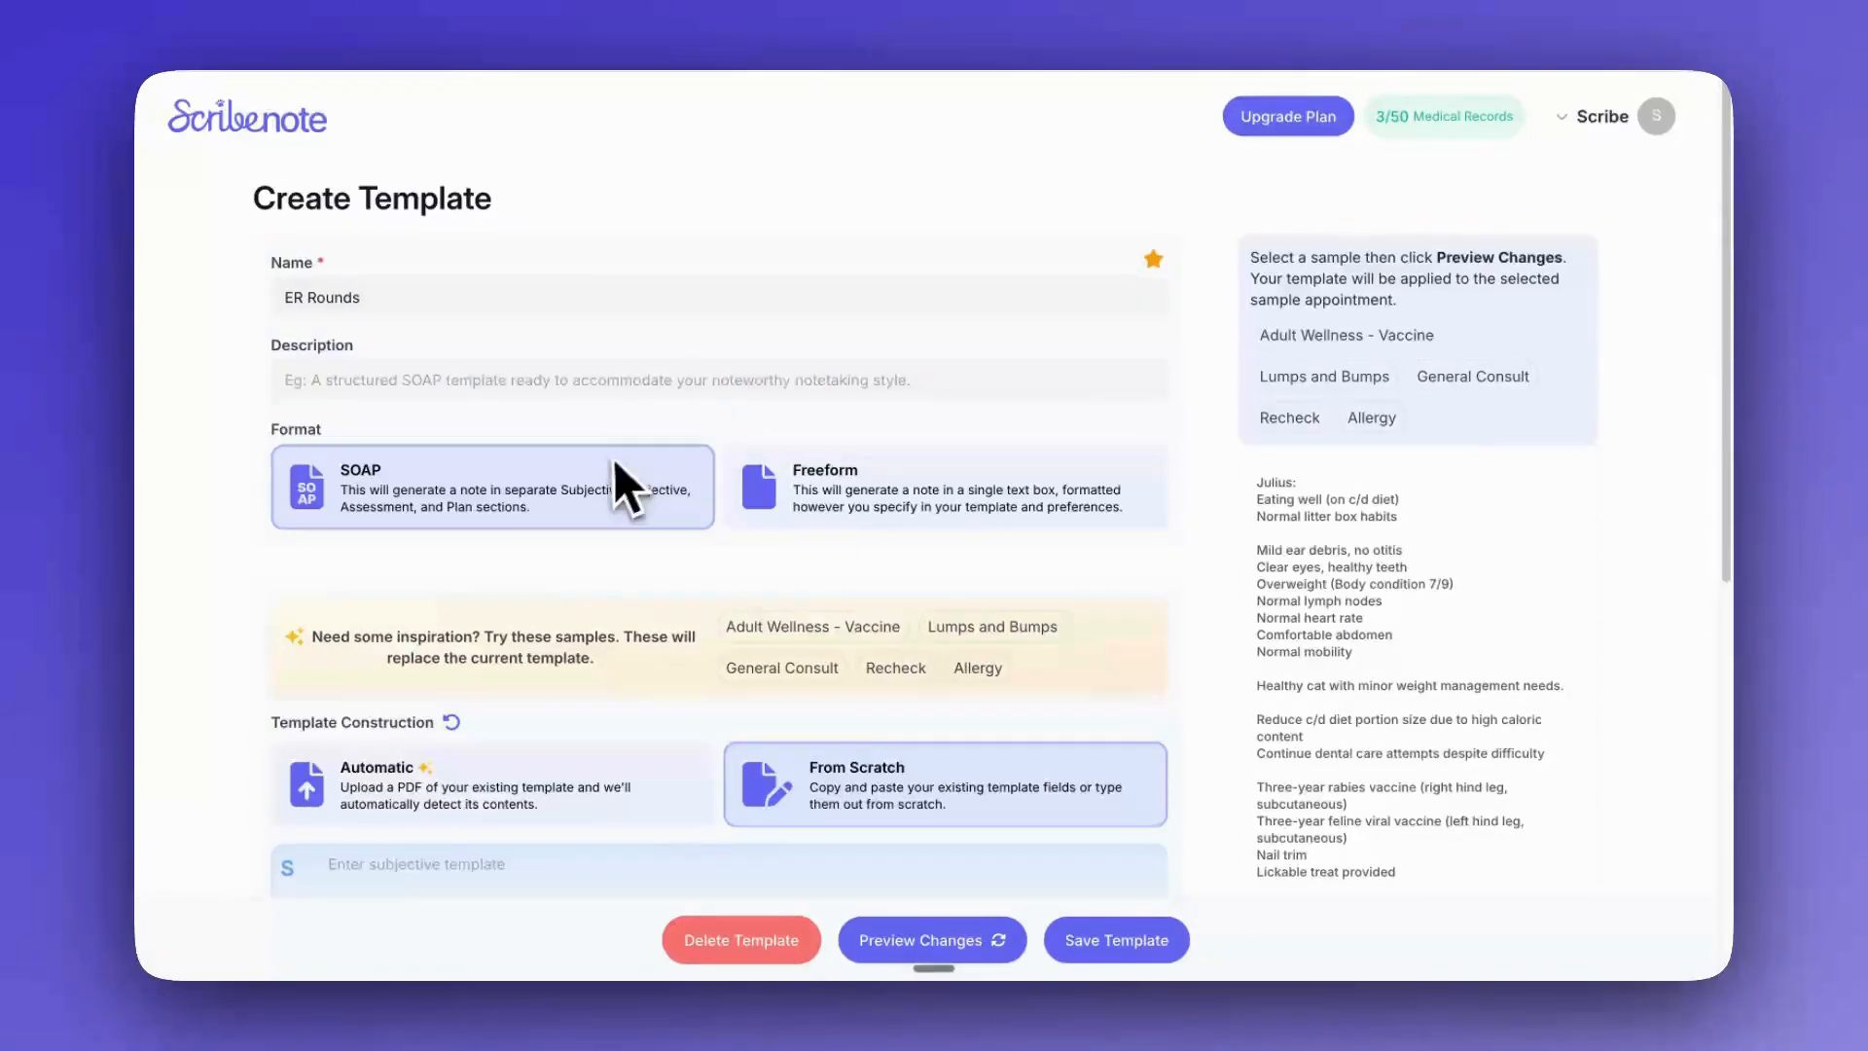
{"action": "mouse_move", "coordinate": [733, 428]}
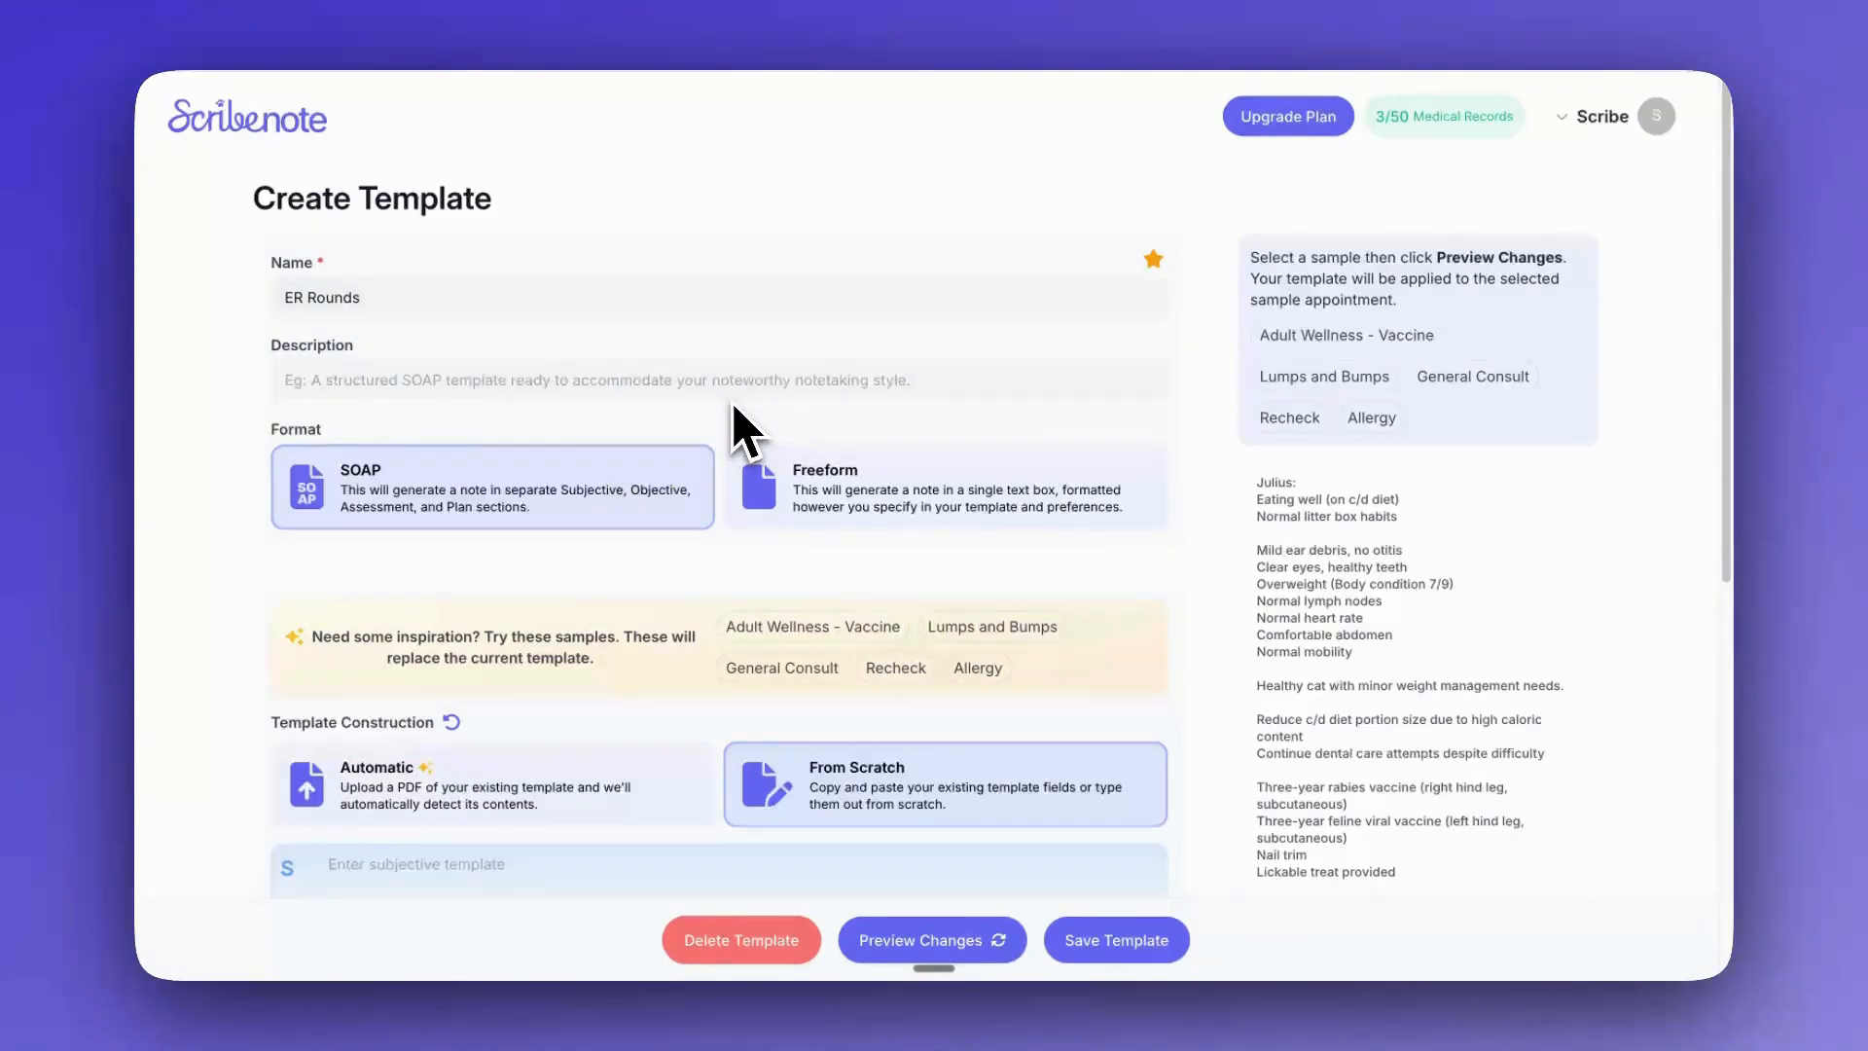
{"action": "mouse_move", "coordinate": [555, 471]}
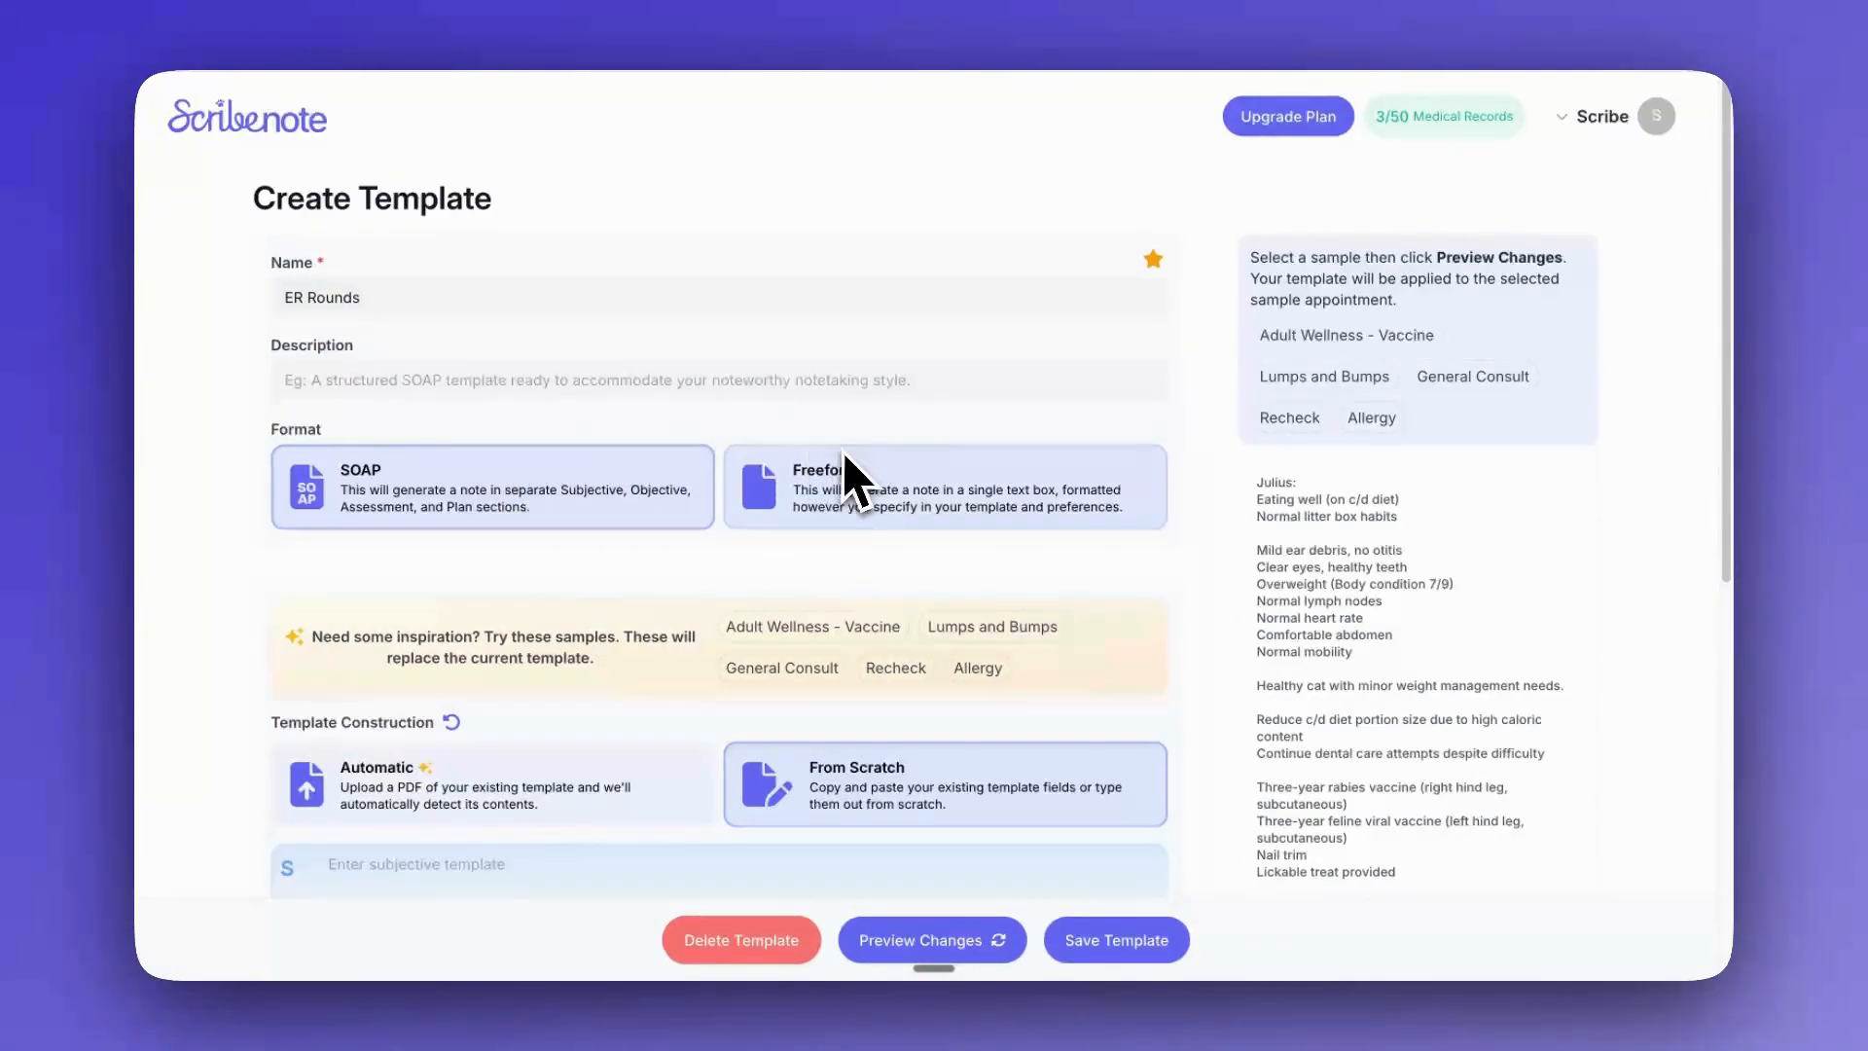
{"action": "mouse_move", "coordinate": [1074, 442]}
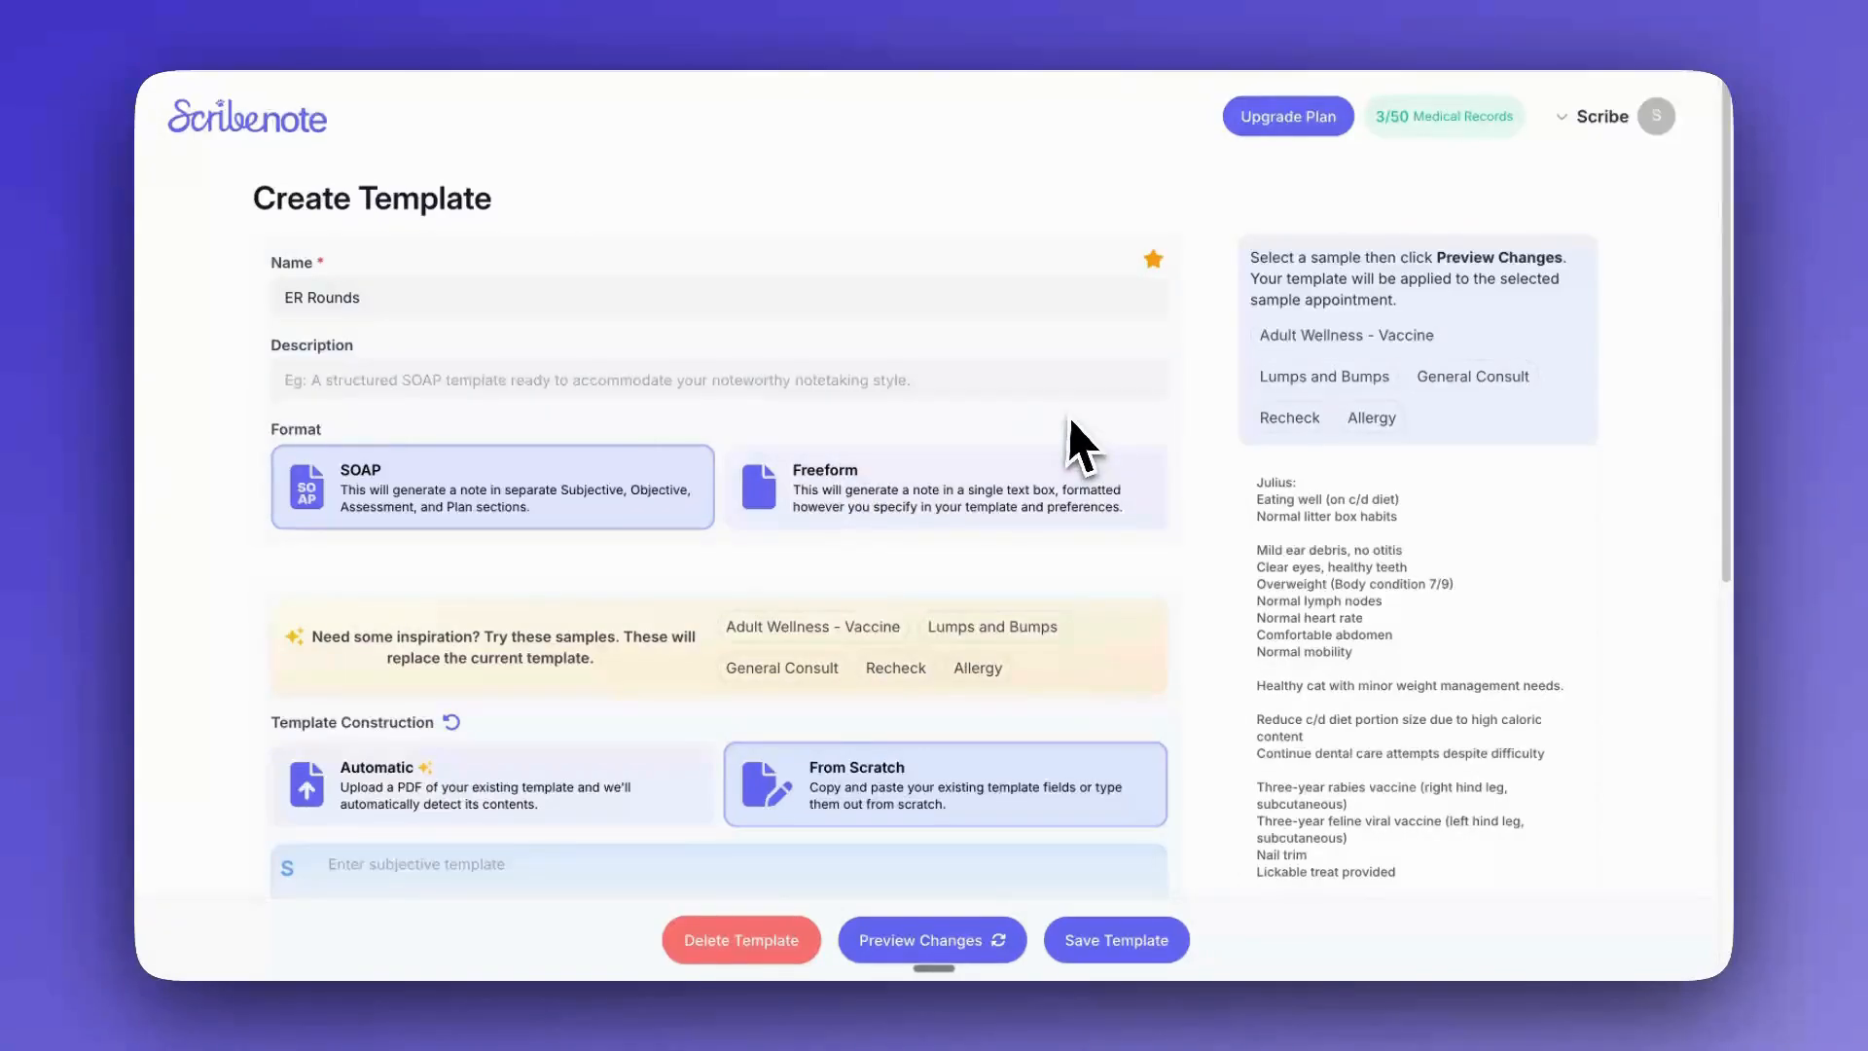
{"action": "mouse_move", "coordinate": [922, 465]}
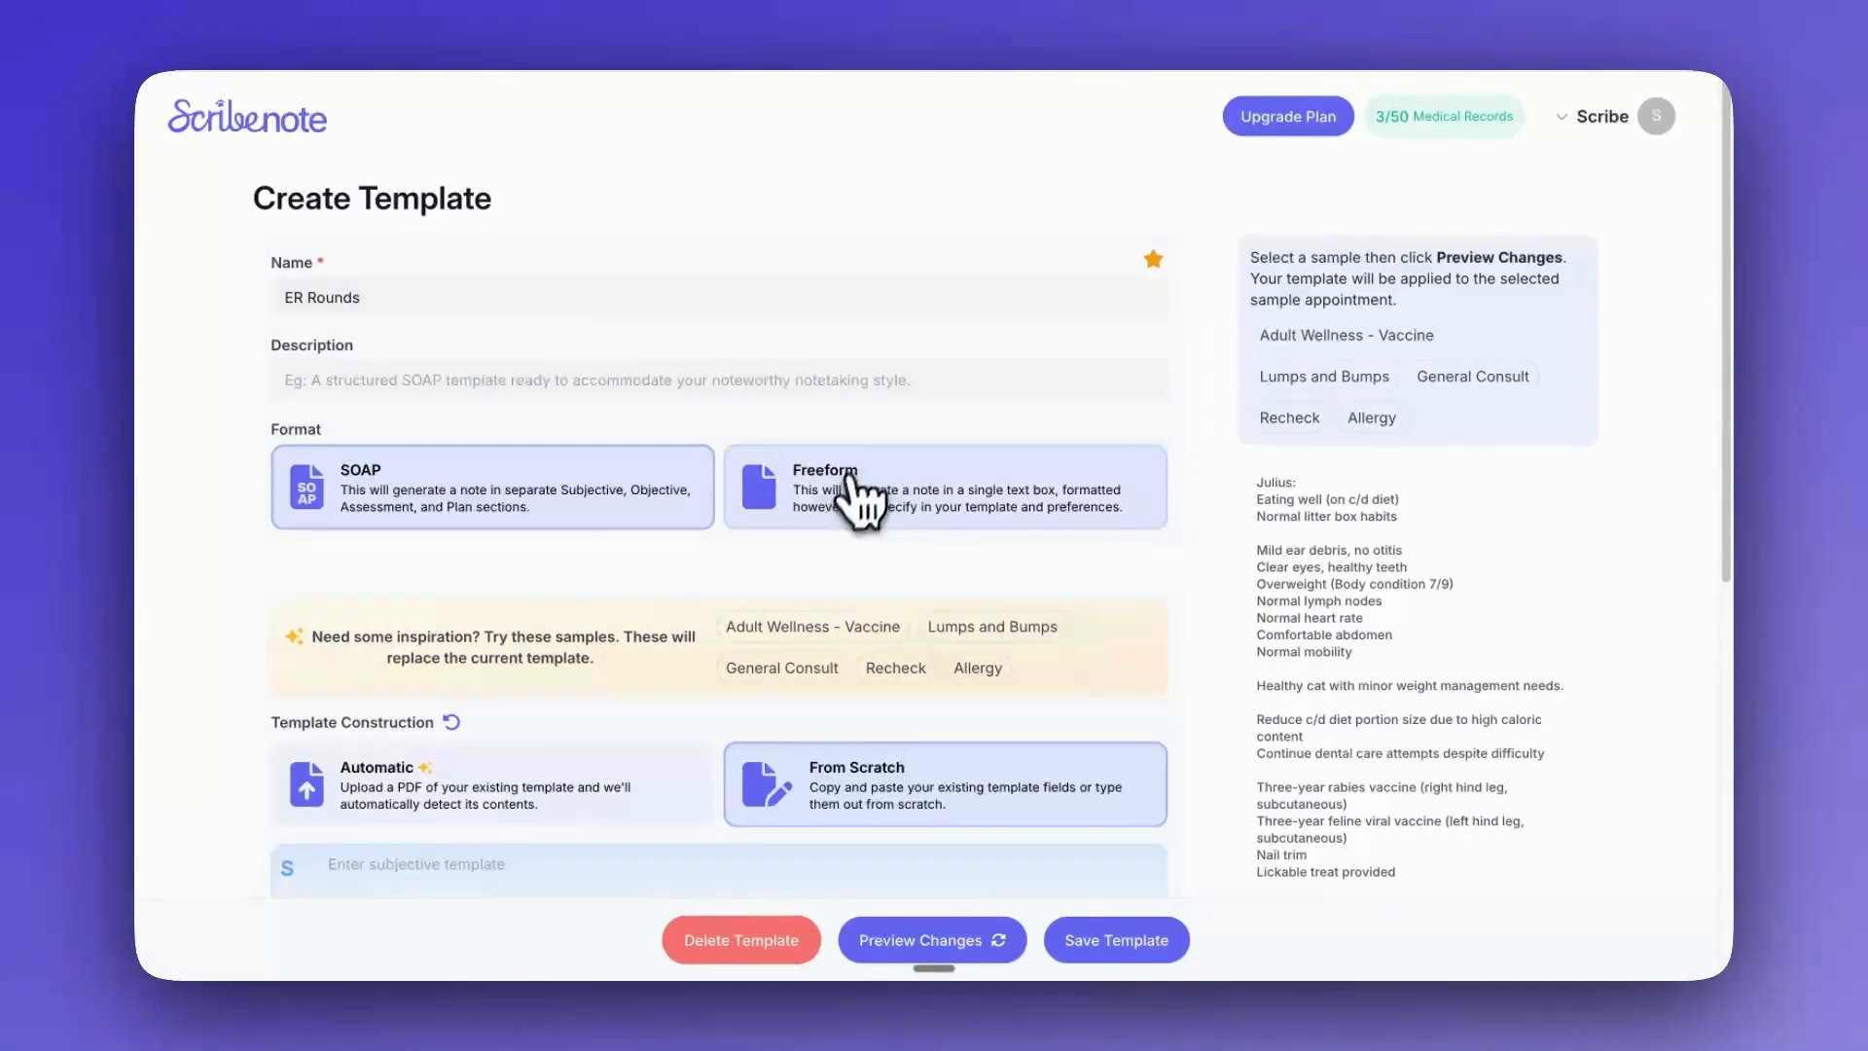
- Switch the ER Rounds template from SOAP to Freeform format, revealing Template Construction
{"action": "left_click", "coordinate": [944, 486]}
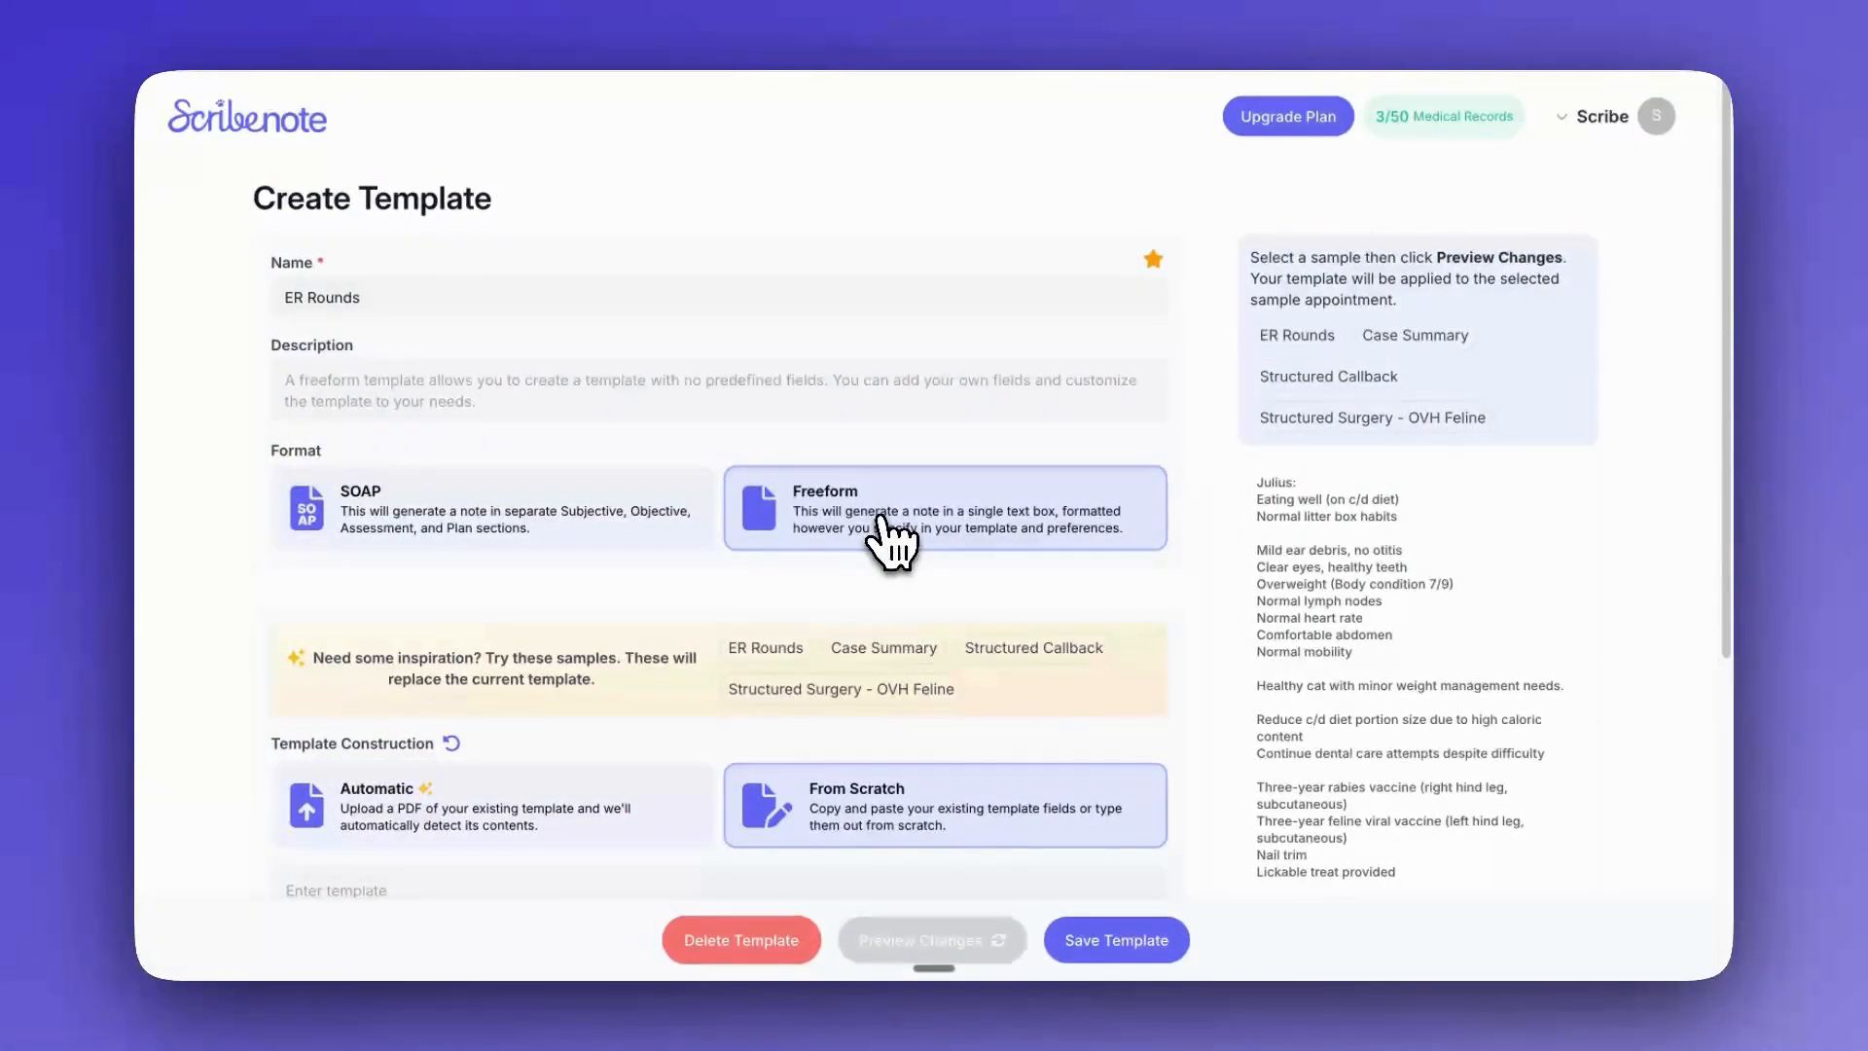
{"action": "scroll", "scroll_direction": "down", "scroll_amount": 3}
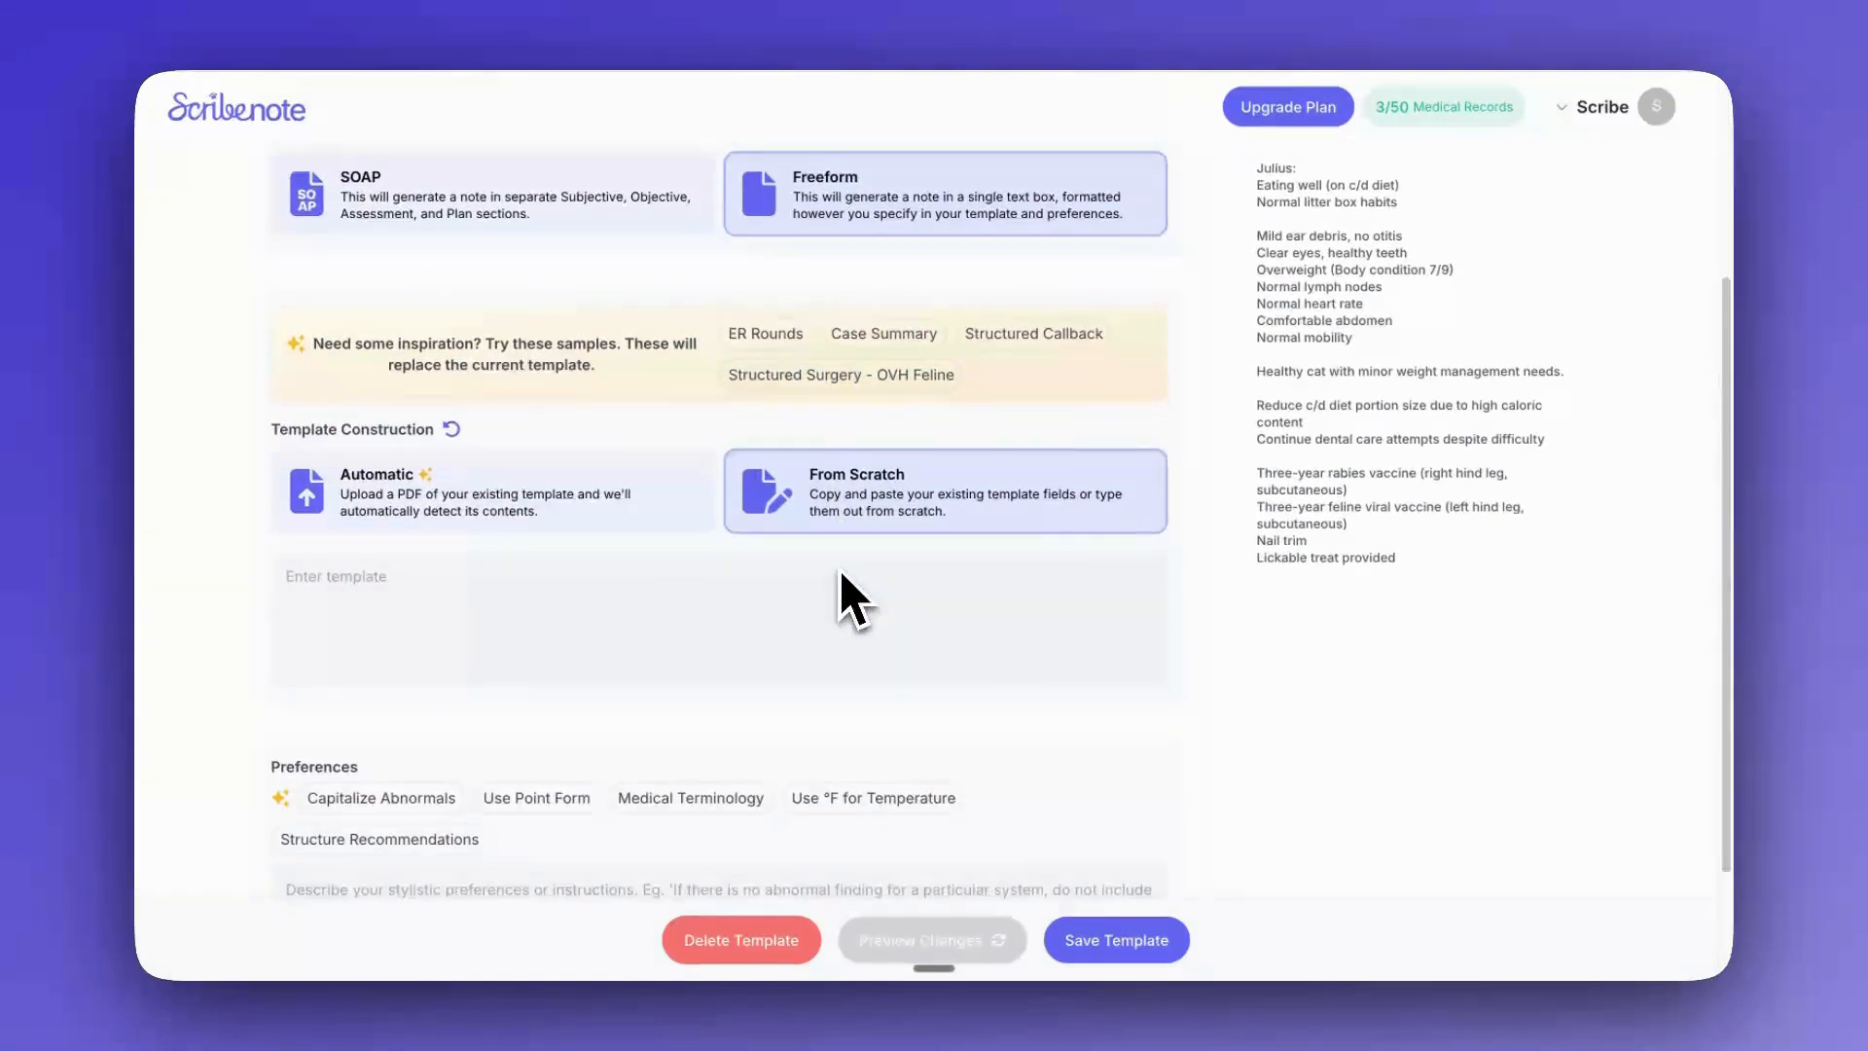
{"action": "scroll", "scroll_direction": "down", "scroll_amount": 3}
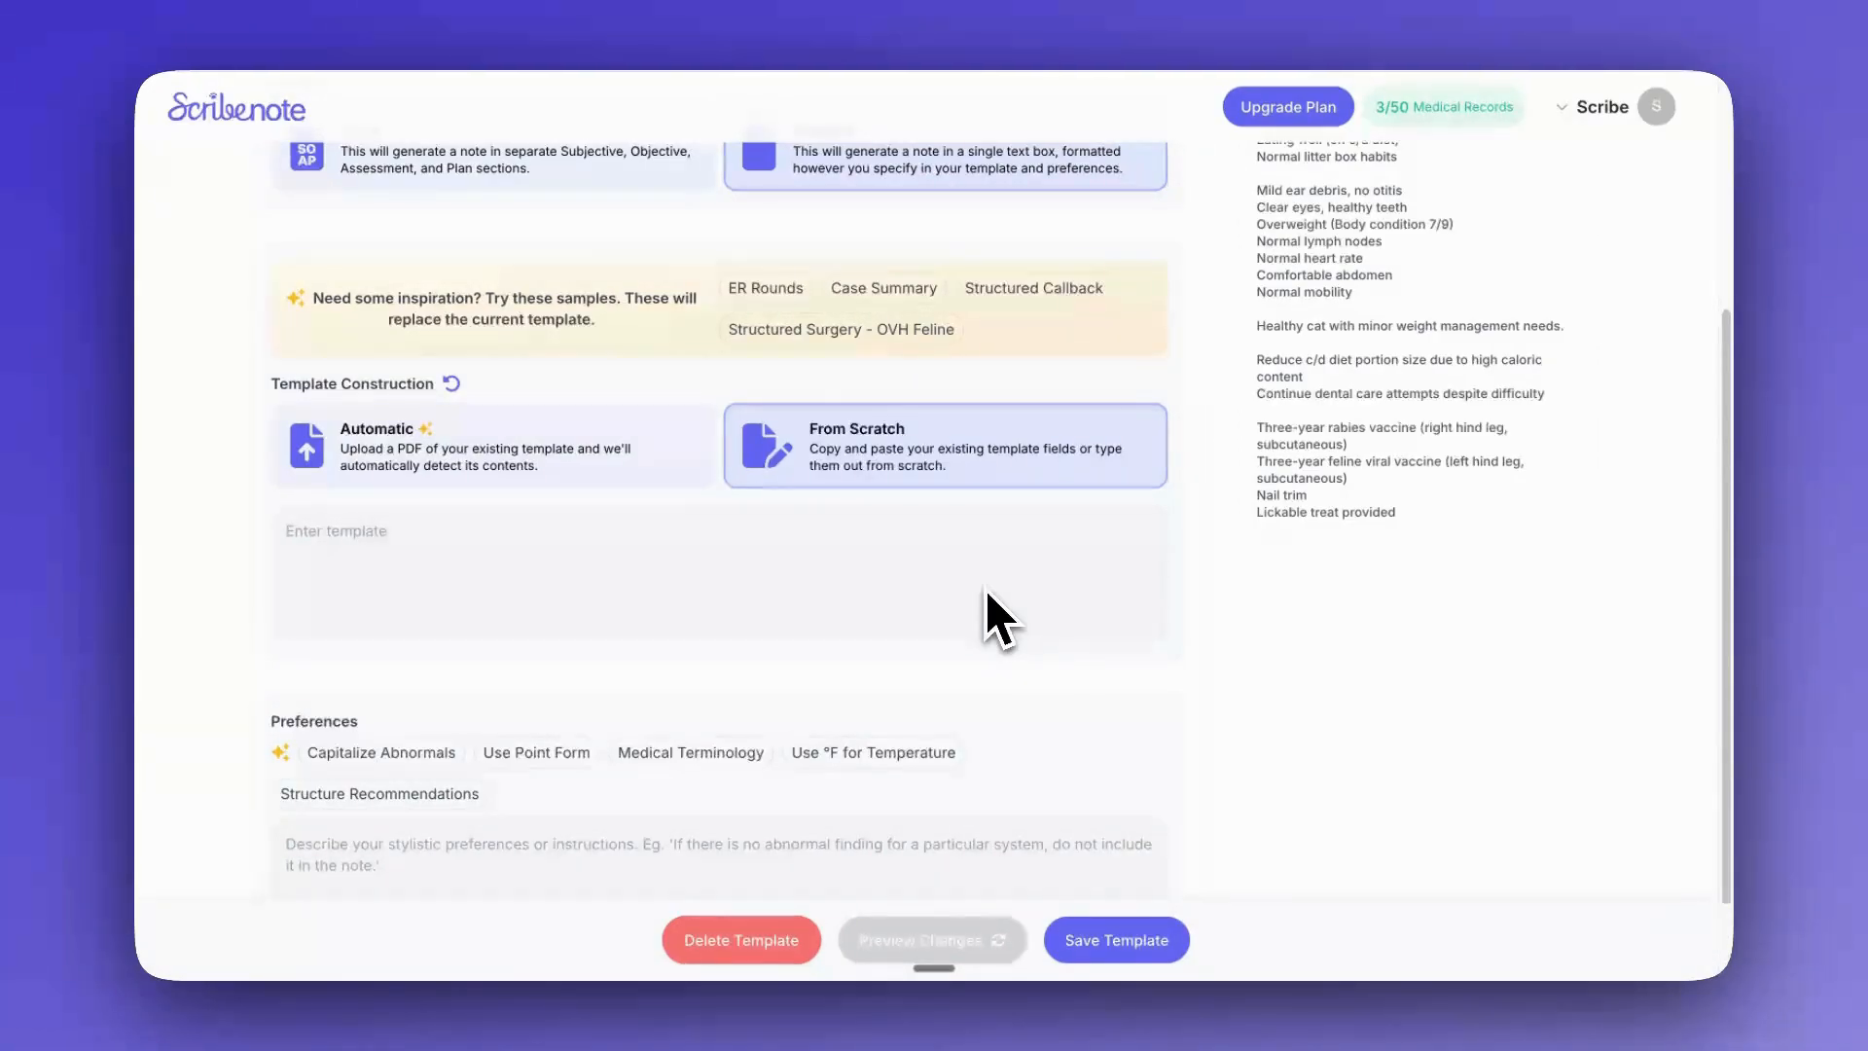
{"action": "left_click", "coordinate": [492, 446]}
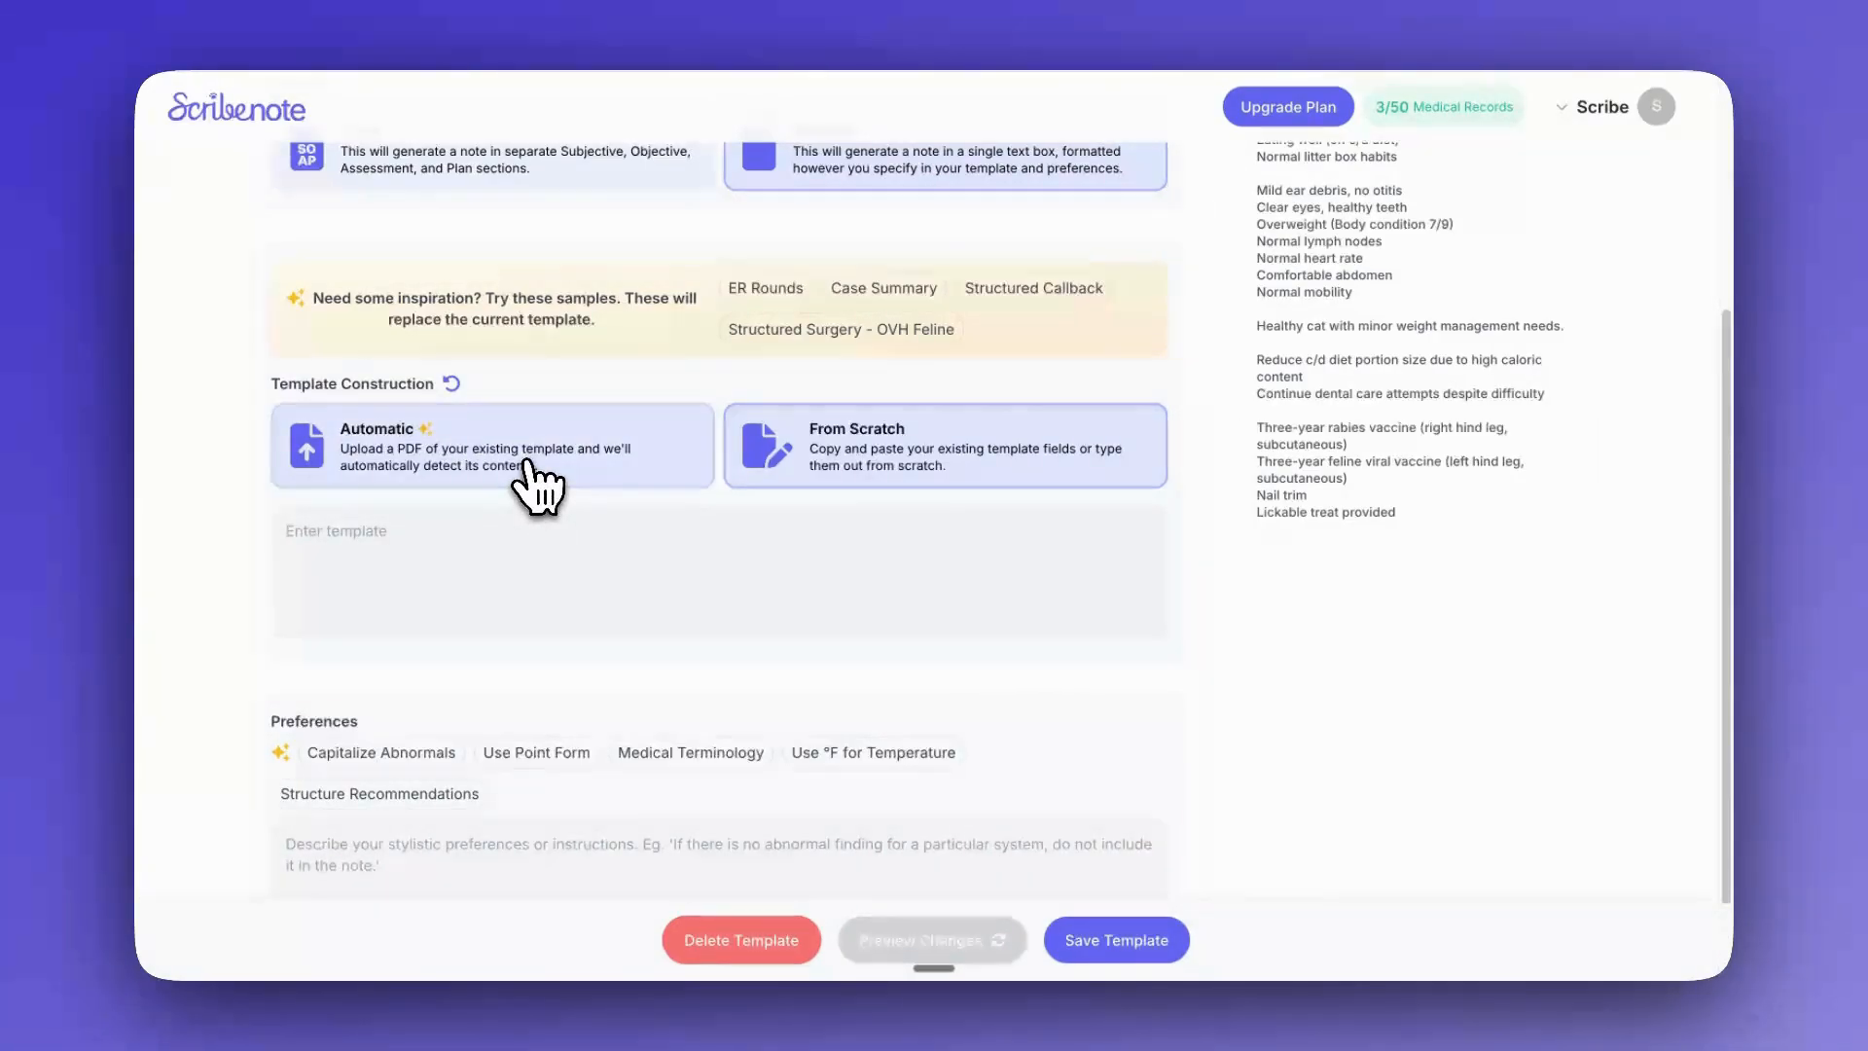
{"action": "left_click", "coordinate": [491, 444]}
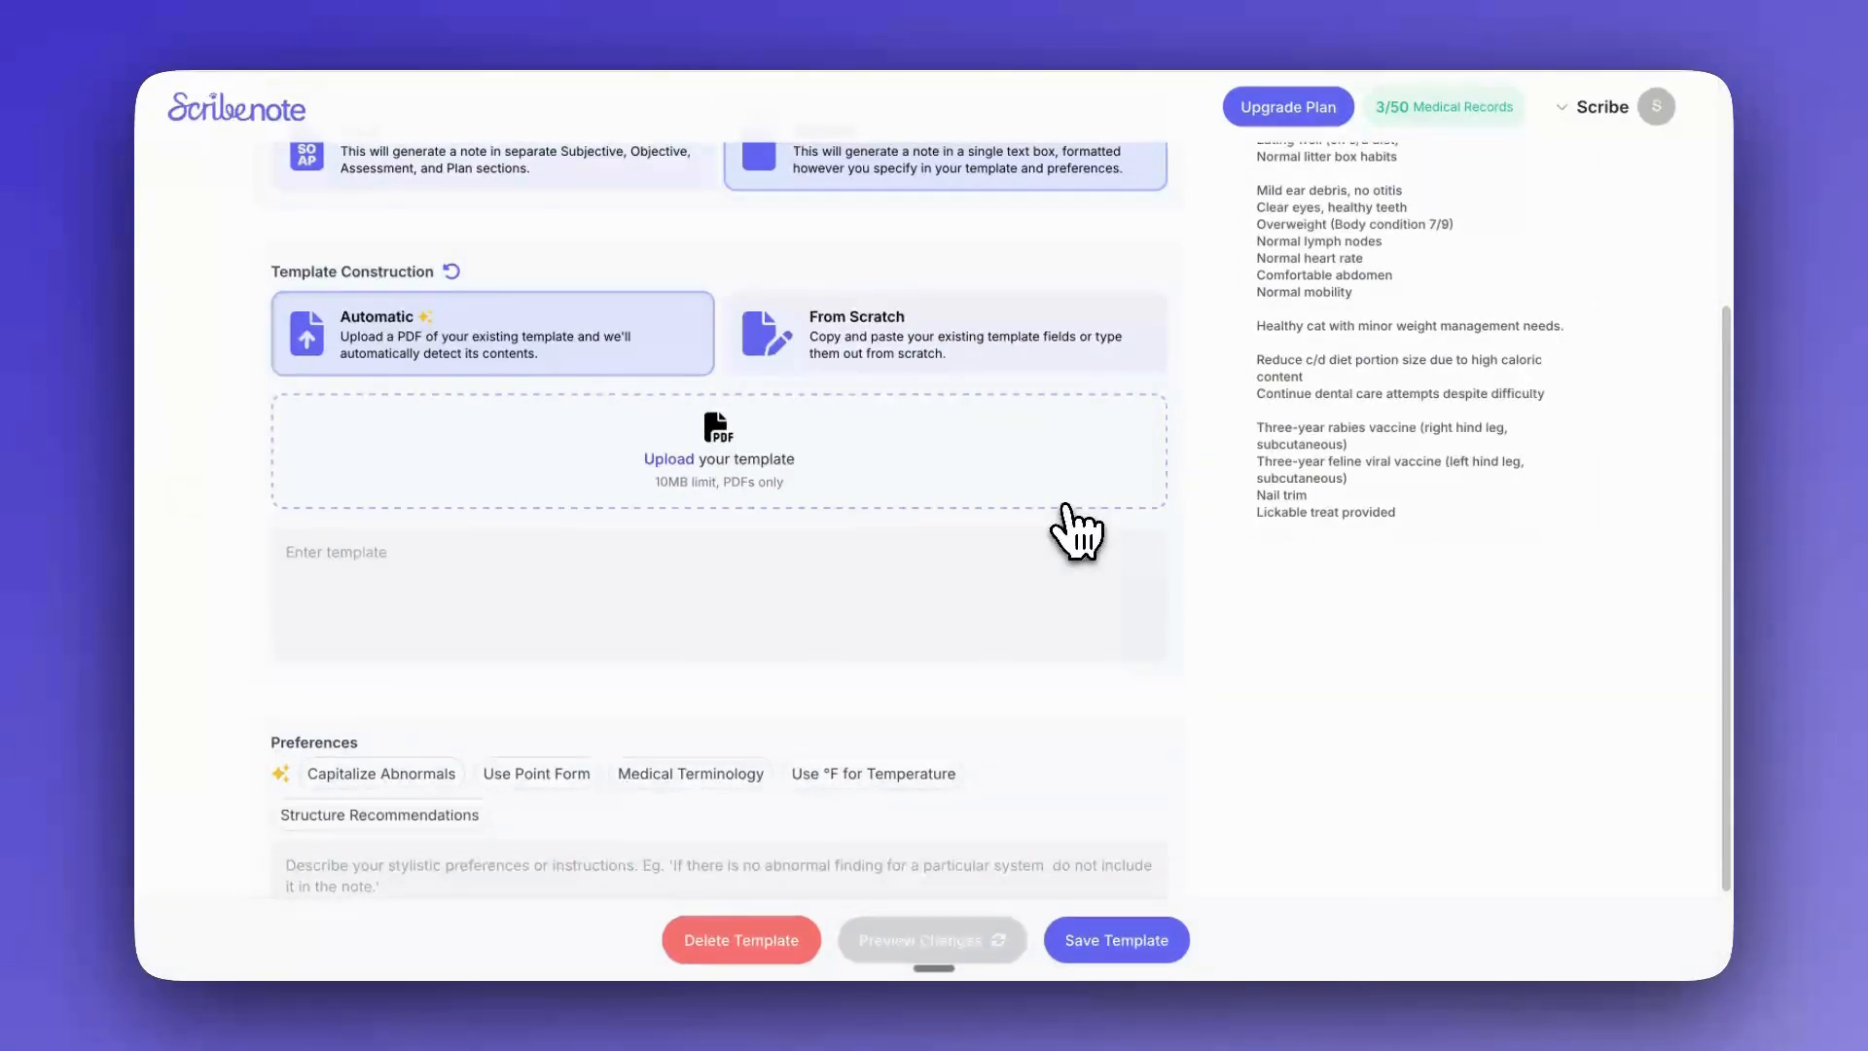
{"action": "left_click", "coordinate": [946, 333]}
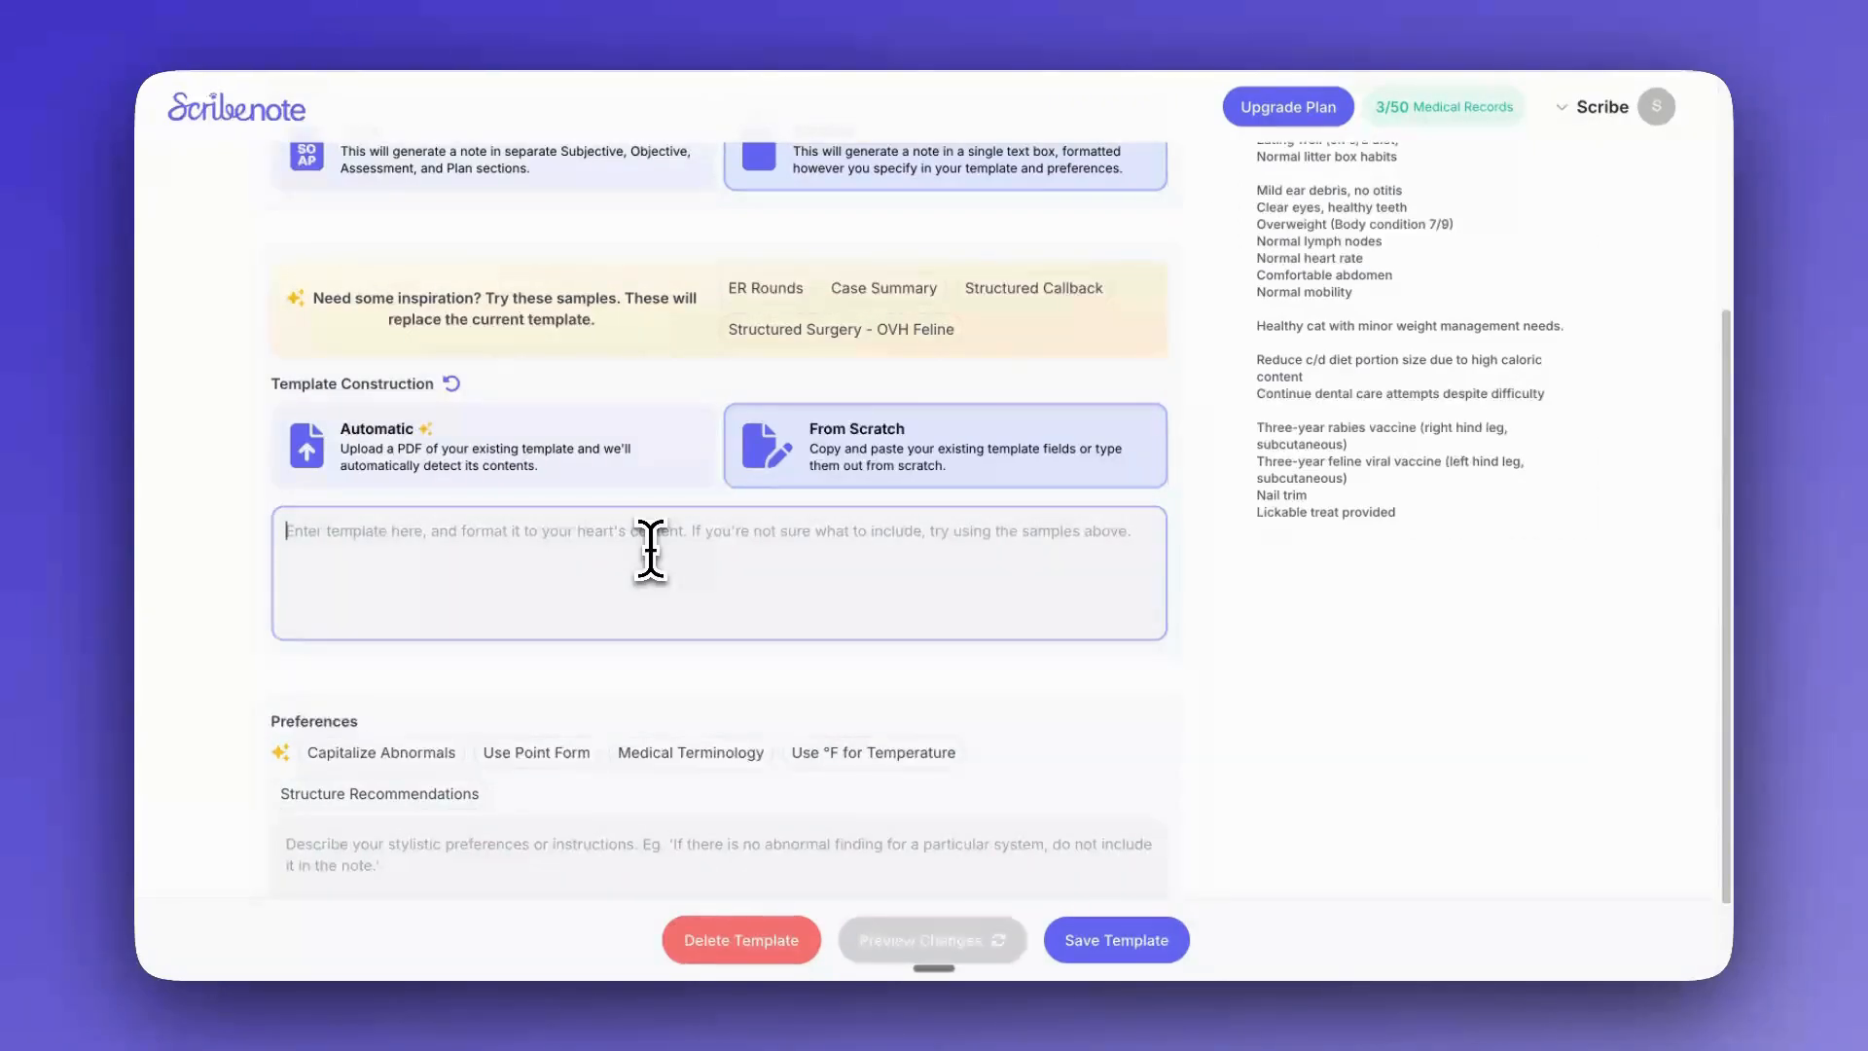
{"action": "mouse_move", "coordinate": [656, 358]}
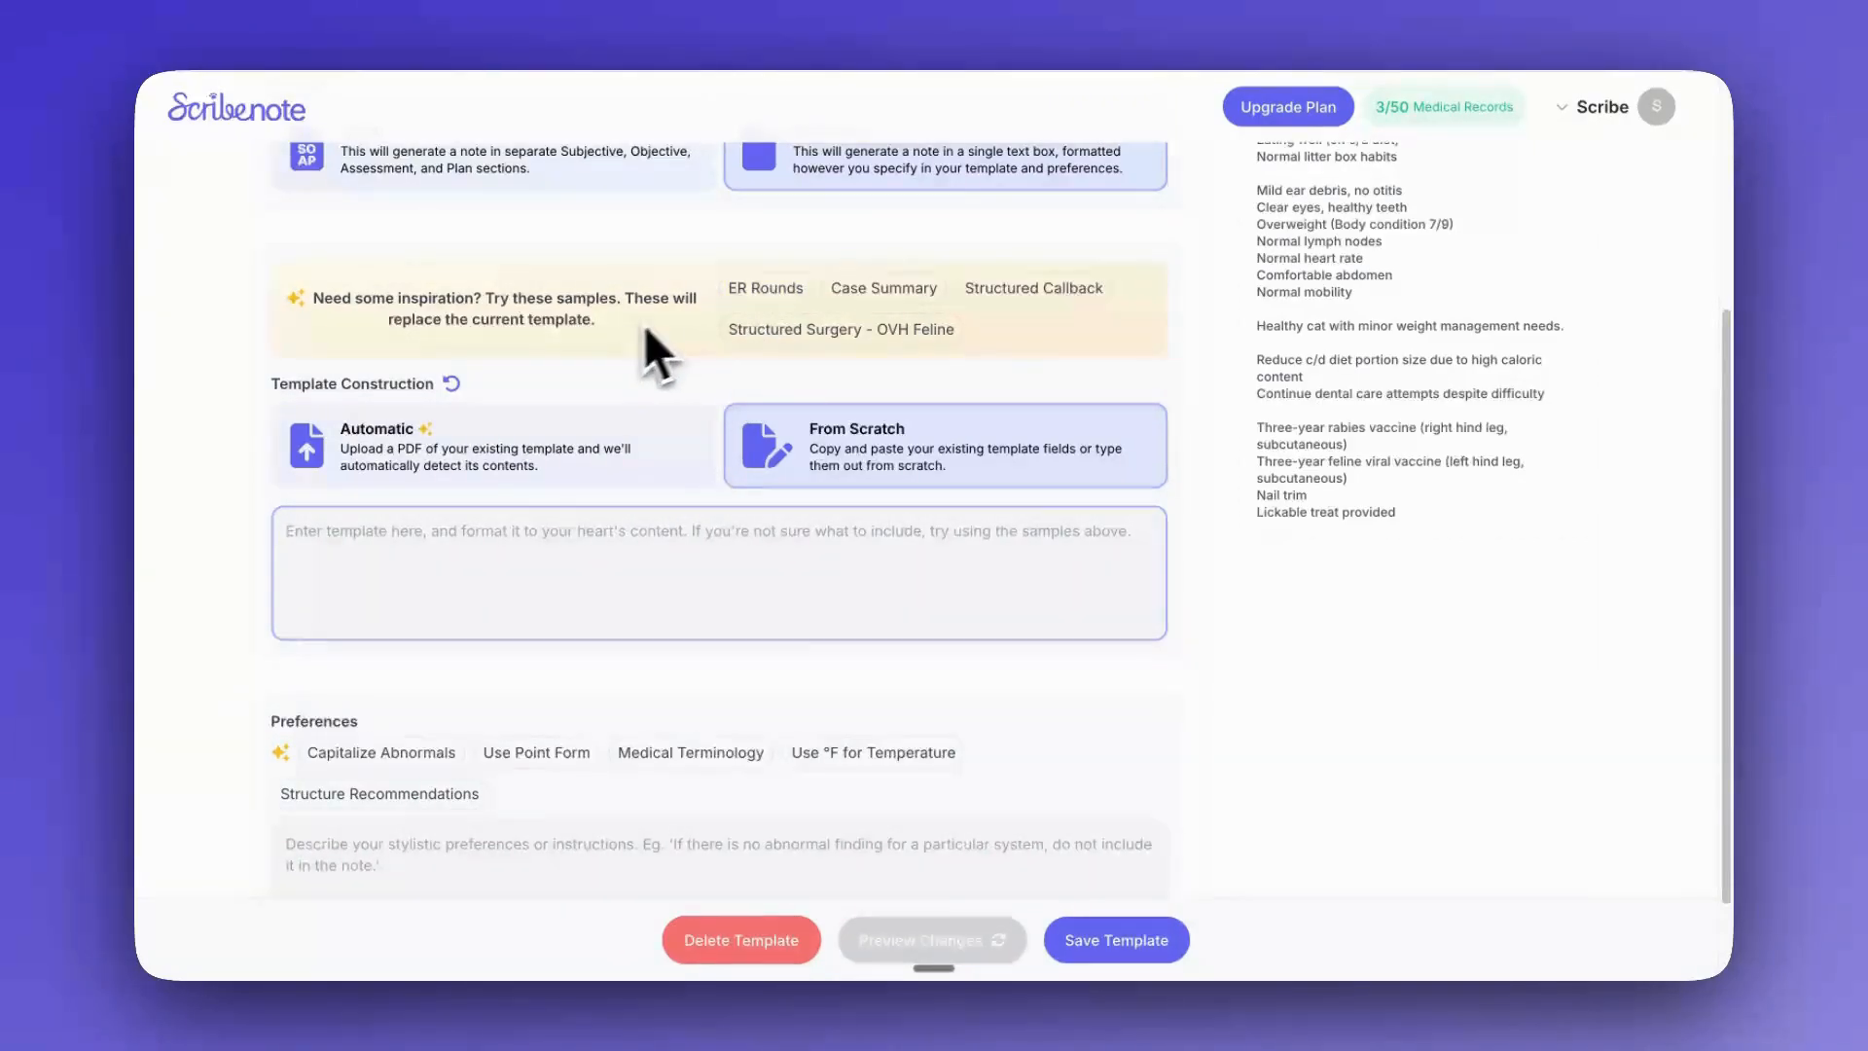
{"action": "mouse_move", "coordinate": [804, 339]}
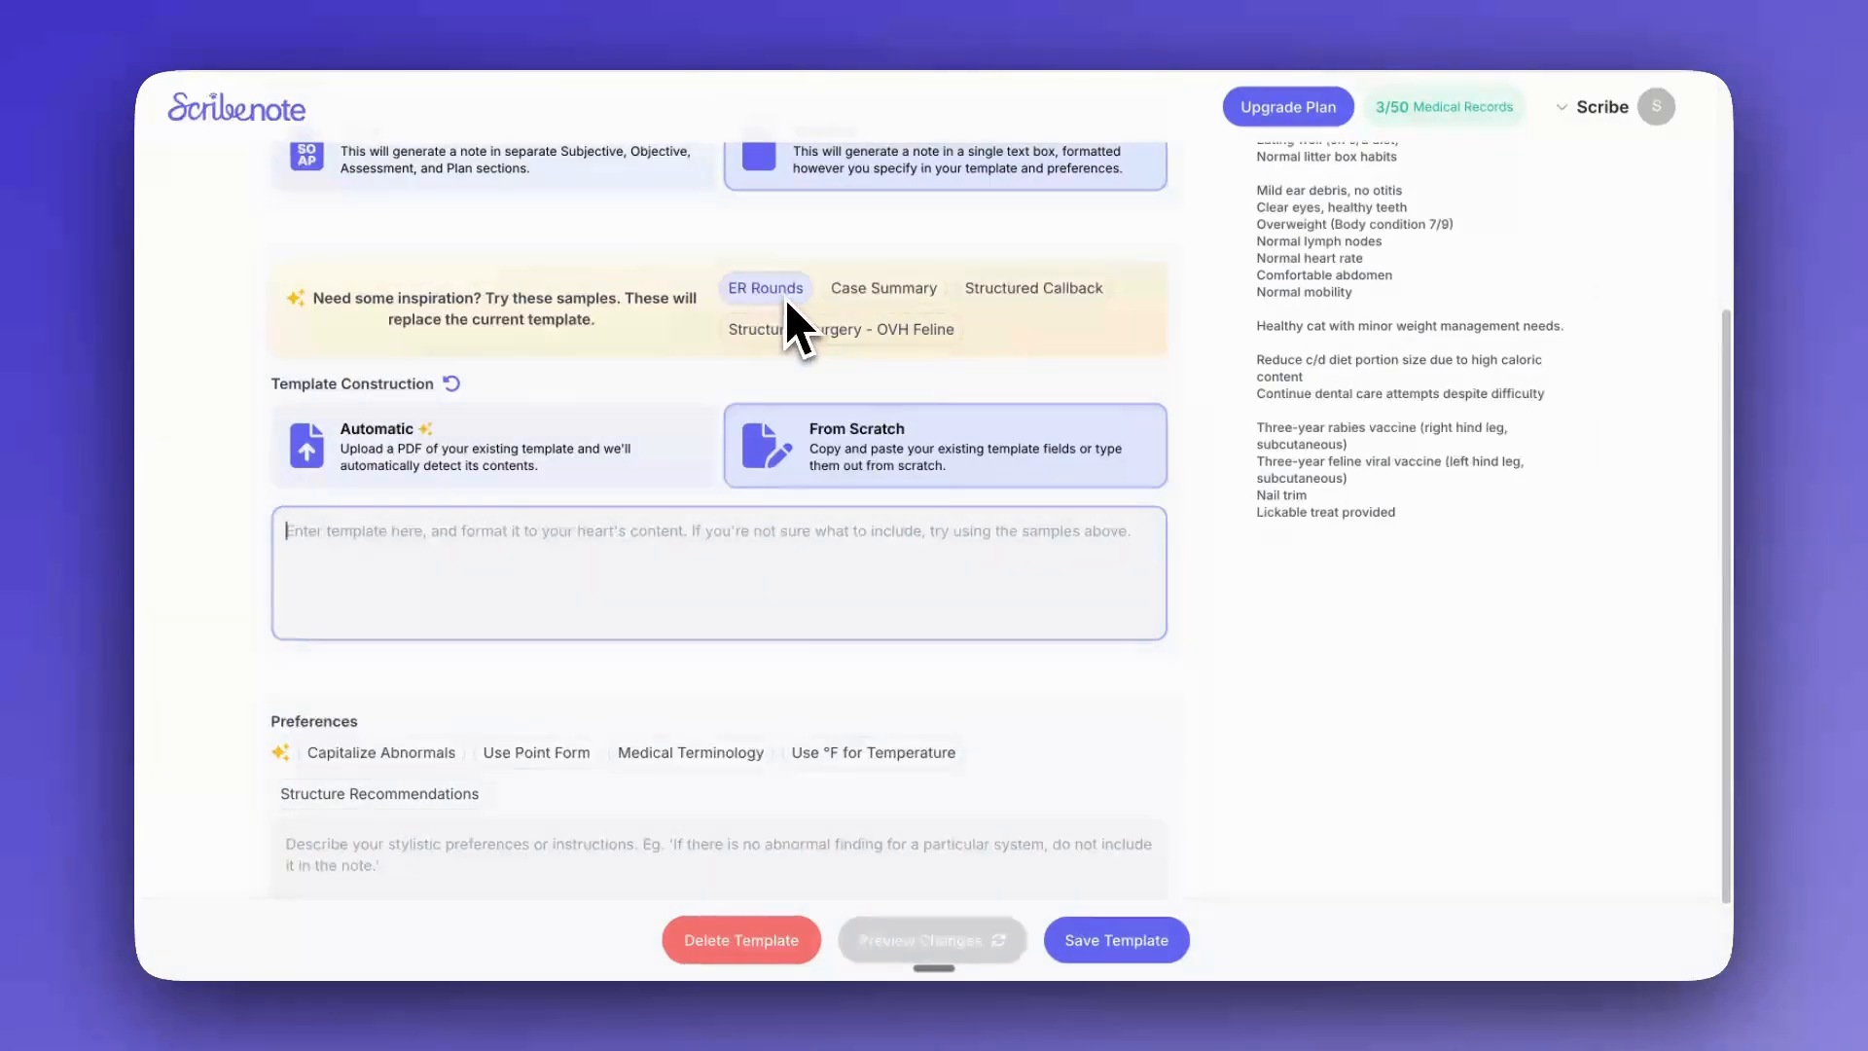
{"action": "mouse_move", "coordinate": [825, 393]}
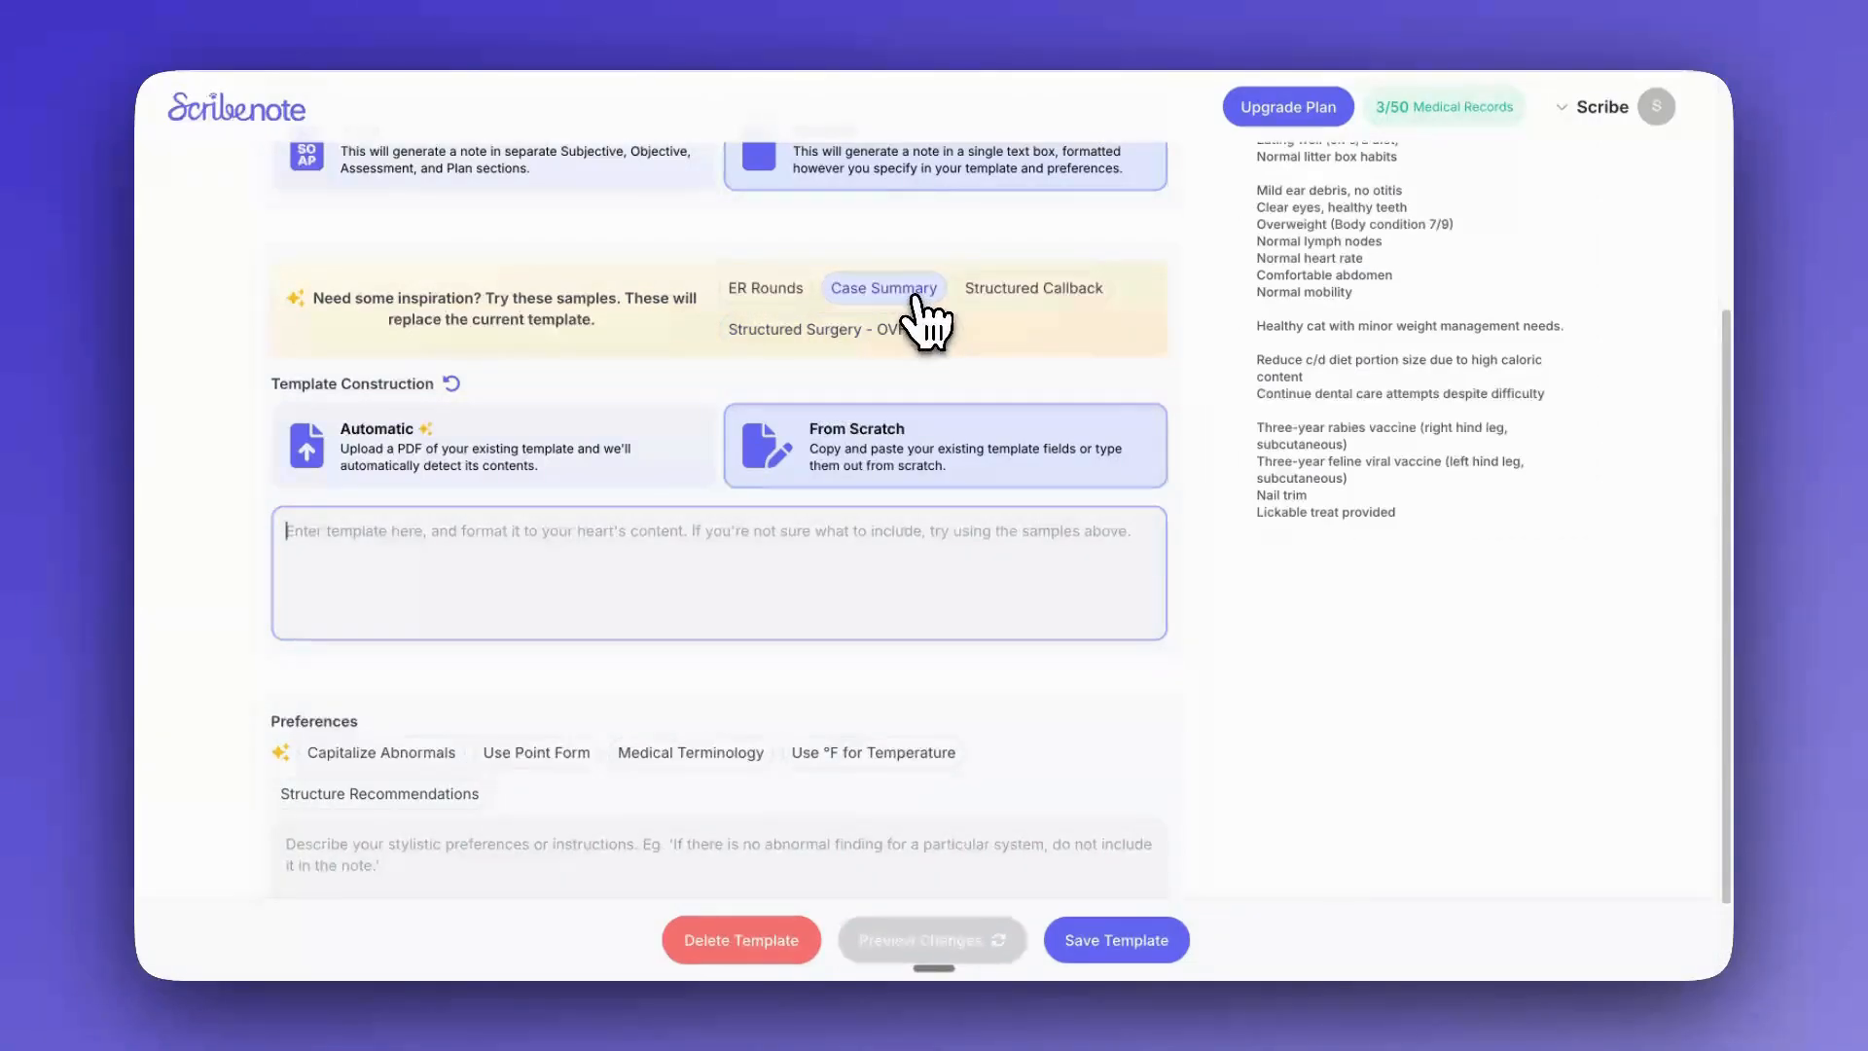
- Load the Case Summary sample into the template box, then try the Structured Surgery - OVH Feline sample
{"action": "left_click", "coordinate": [884, 288]}
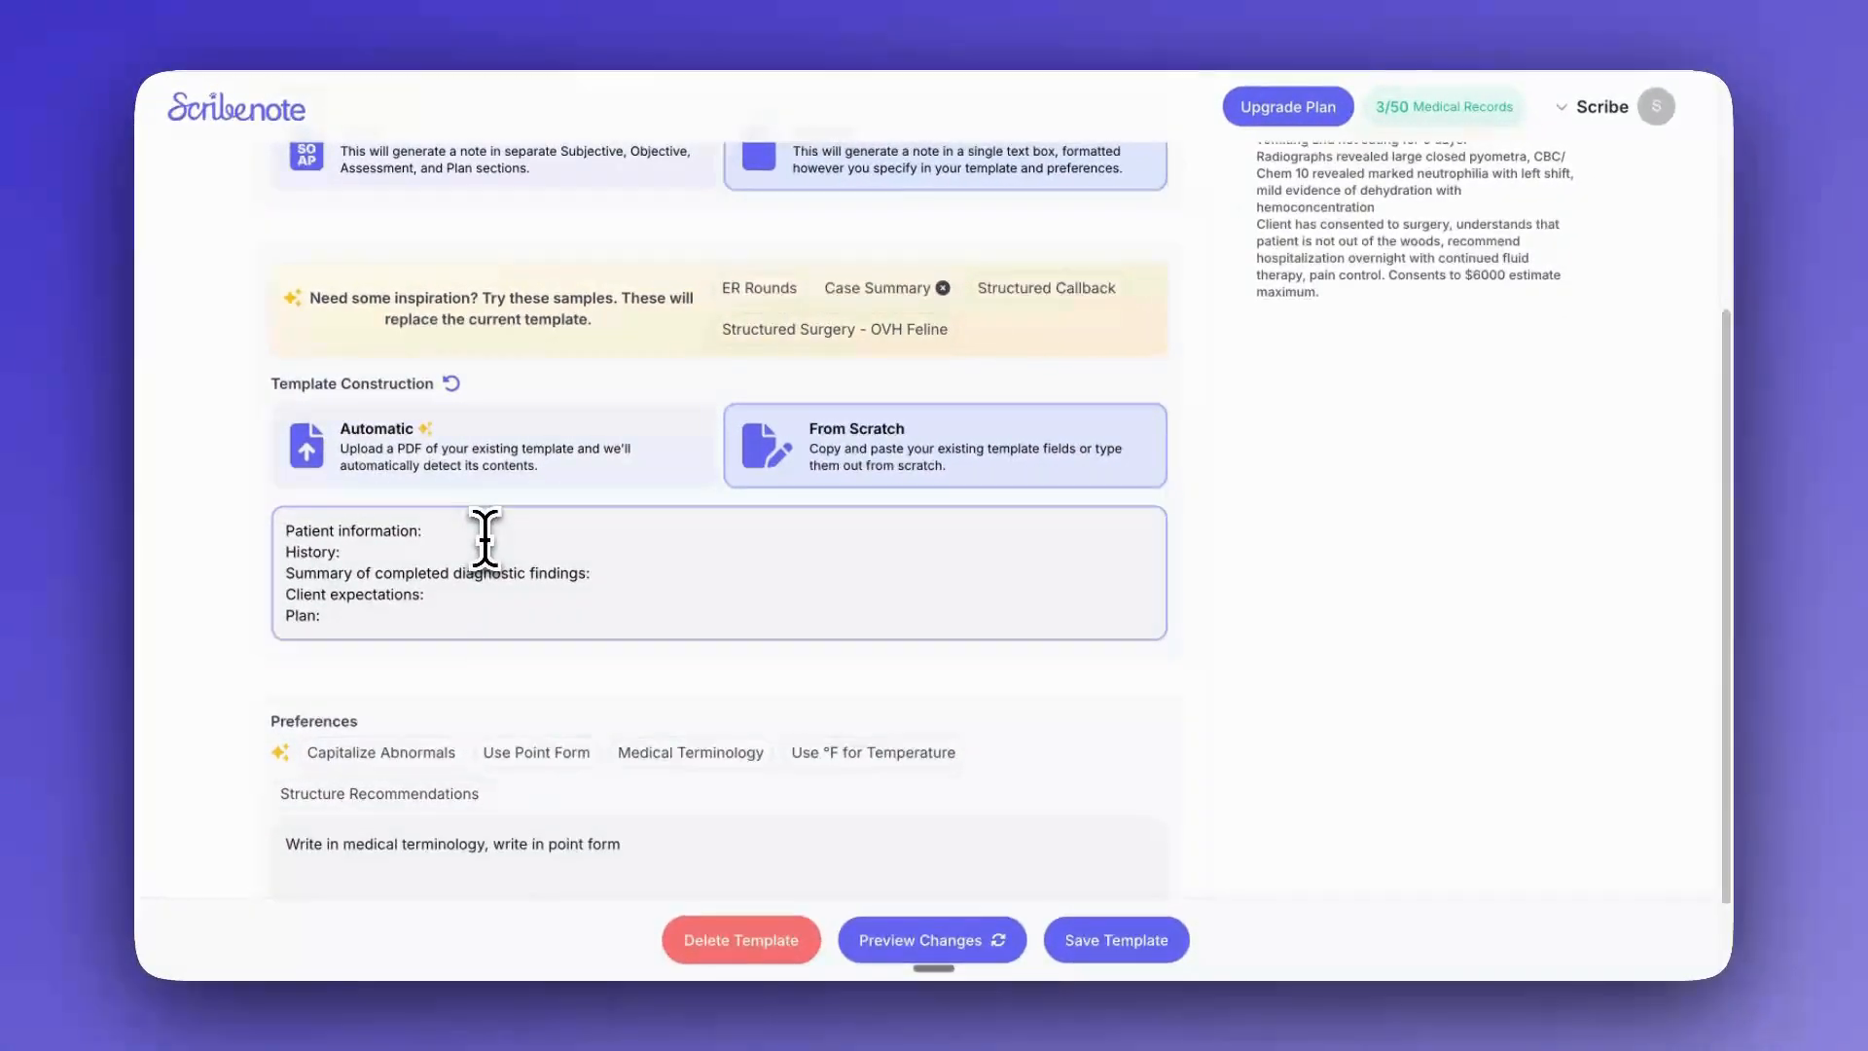
{"action": "left_click", "coordinate": [422, 531]}
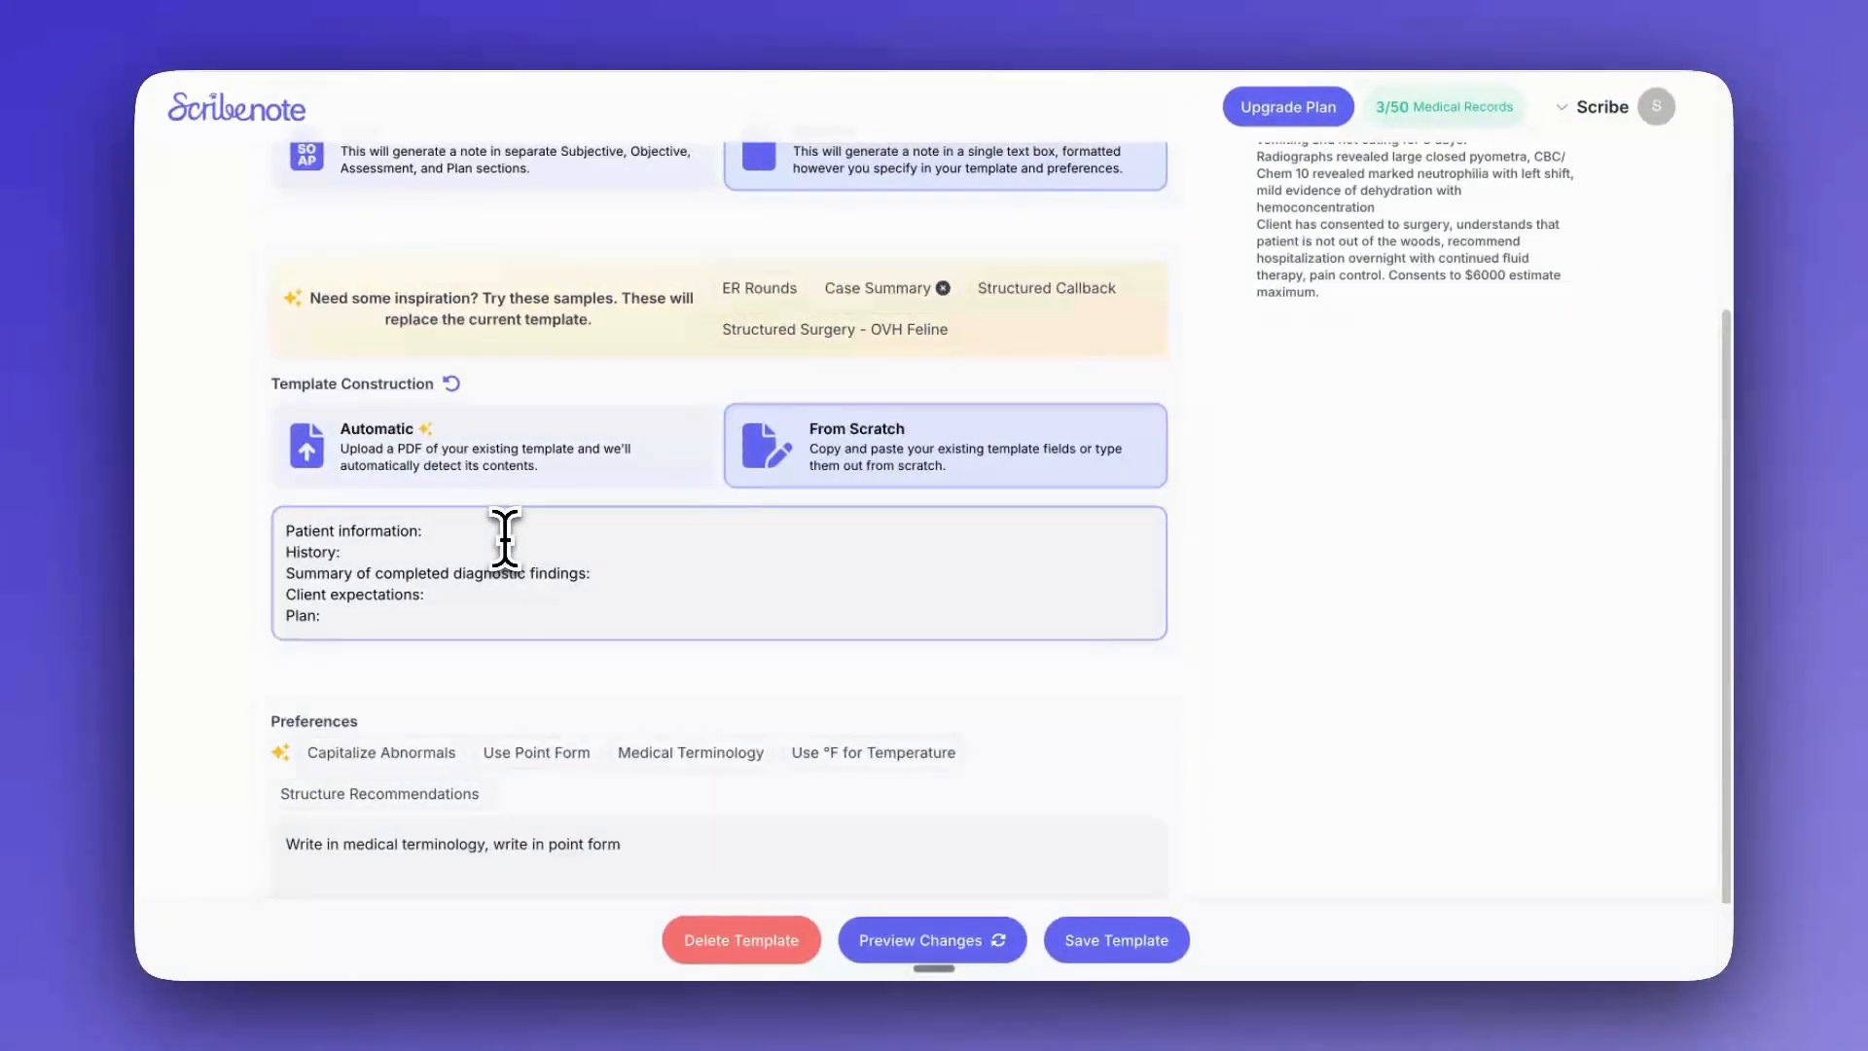
{"action": "left_click", "coordinate": [424, 532]}
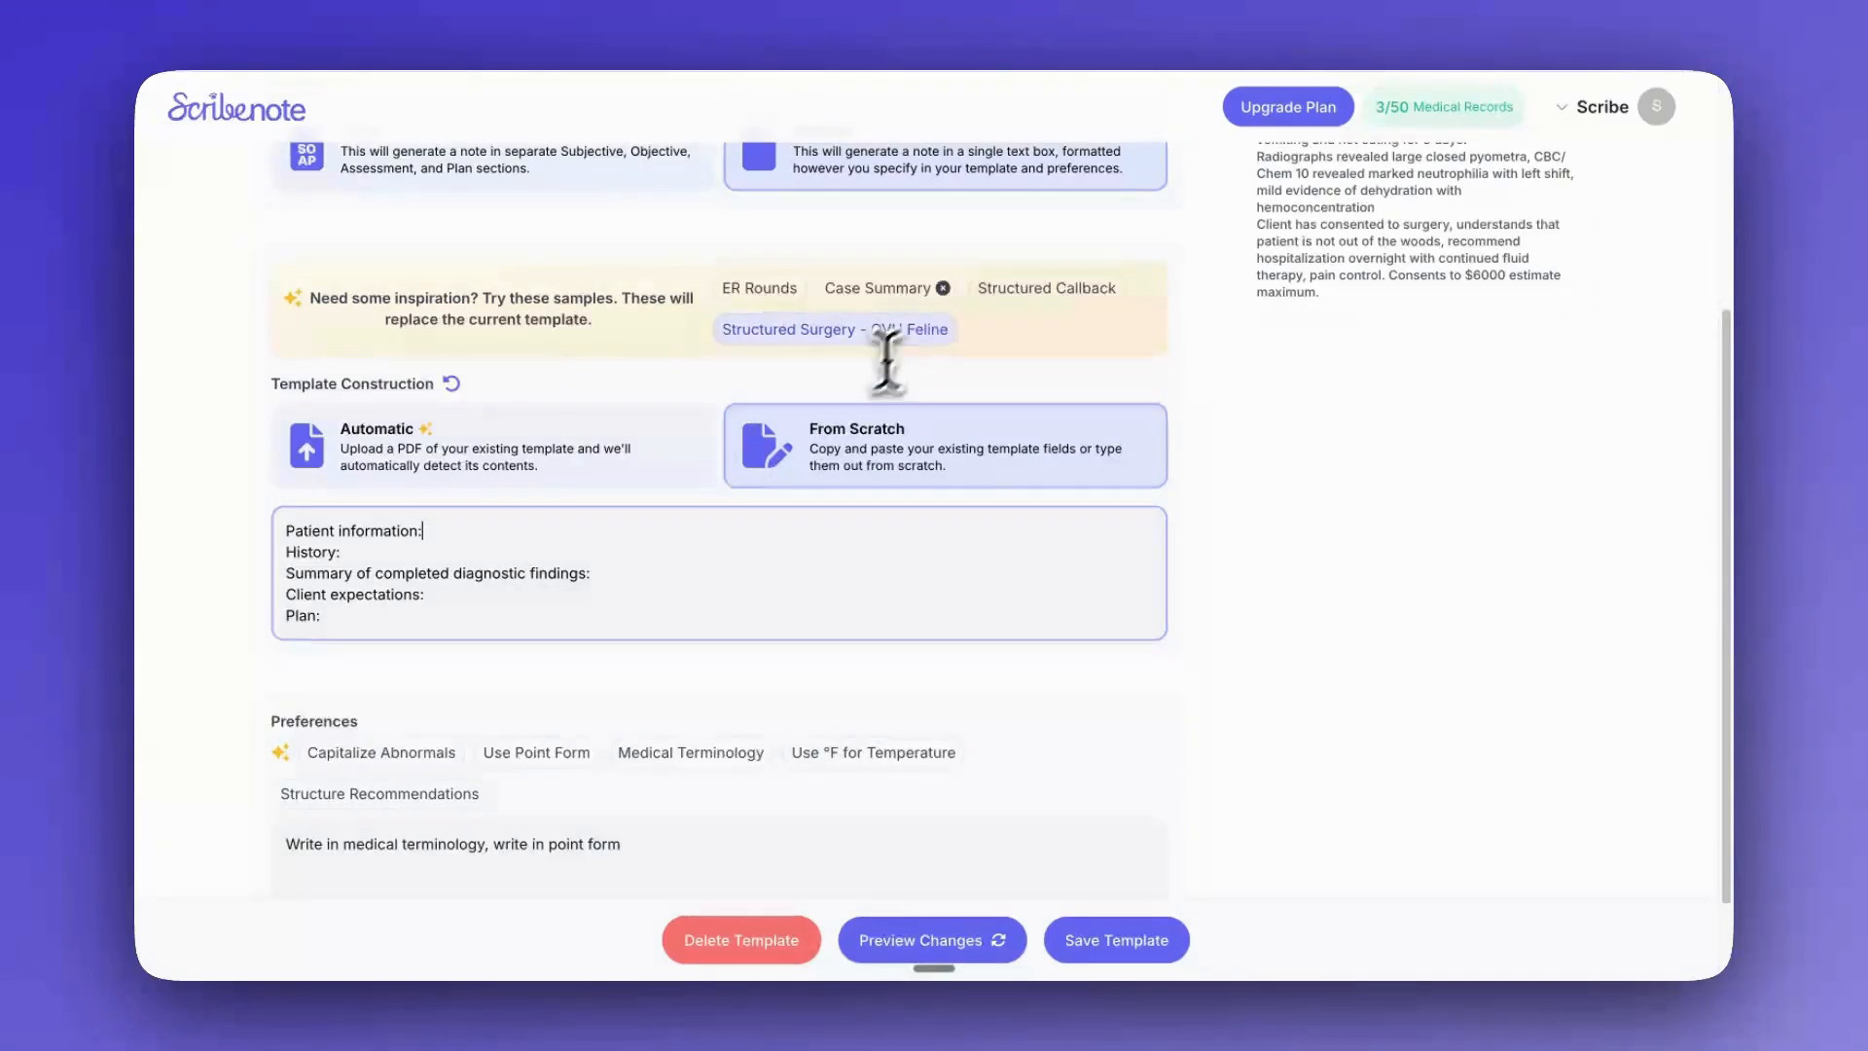
{"action": "left_click", "coordinate": [823, 329]}
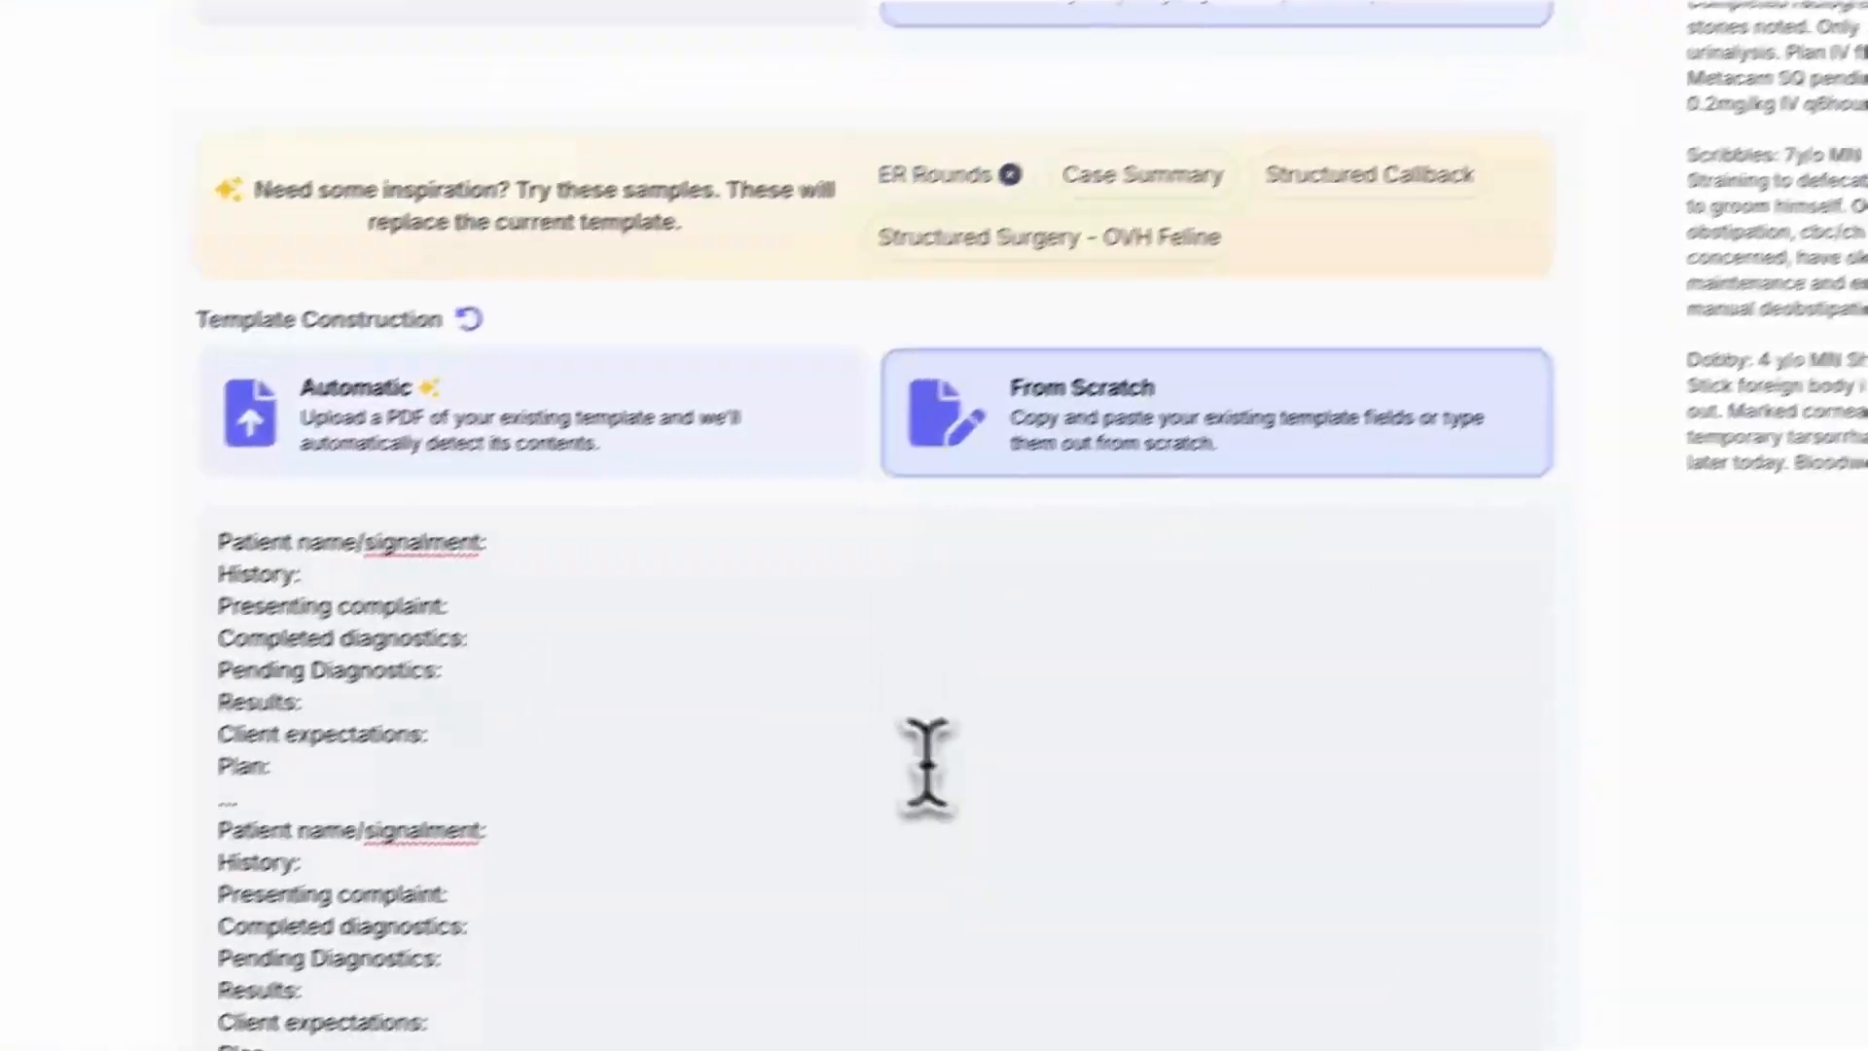
- Show the ER Rounds layout's two patient sections with the ellipsis separator line between them
{"action": "scroll", "scroll_direction": "down", "scroll_amount": 3}
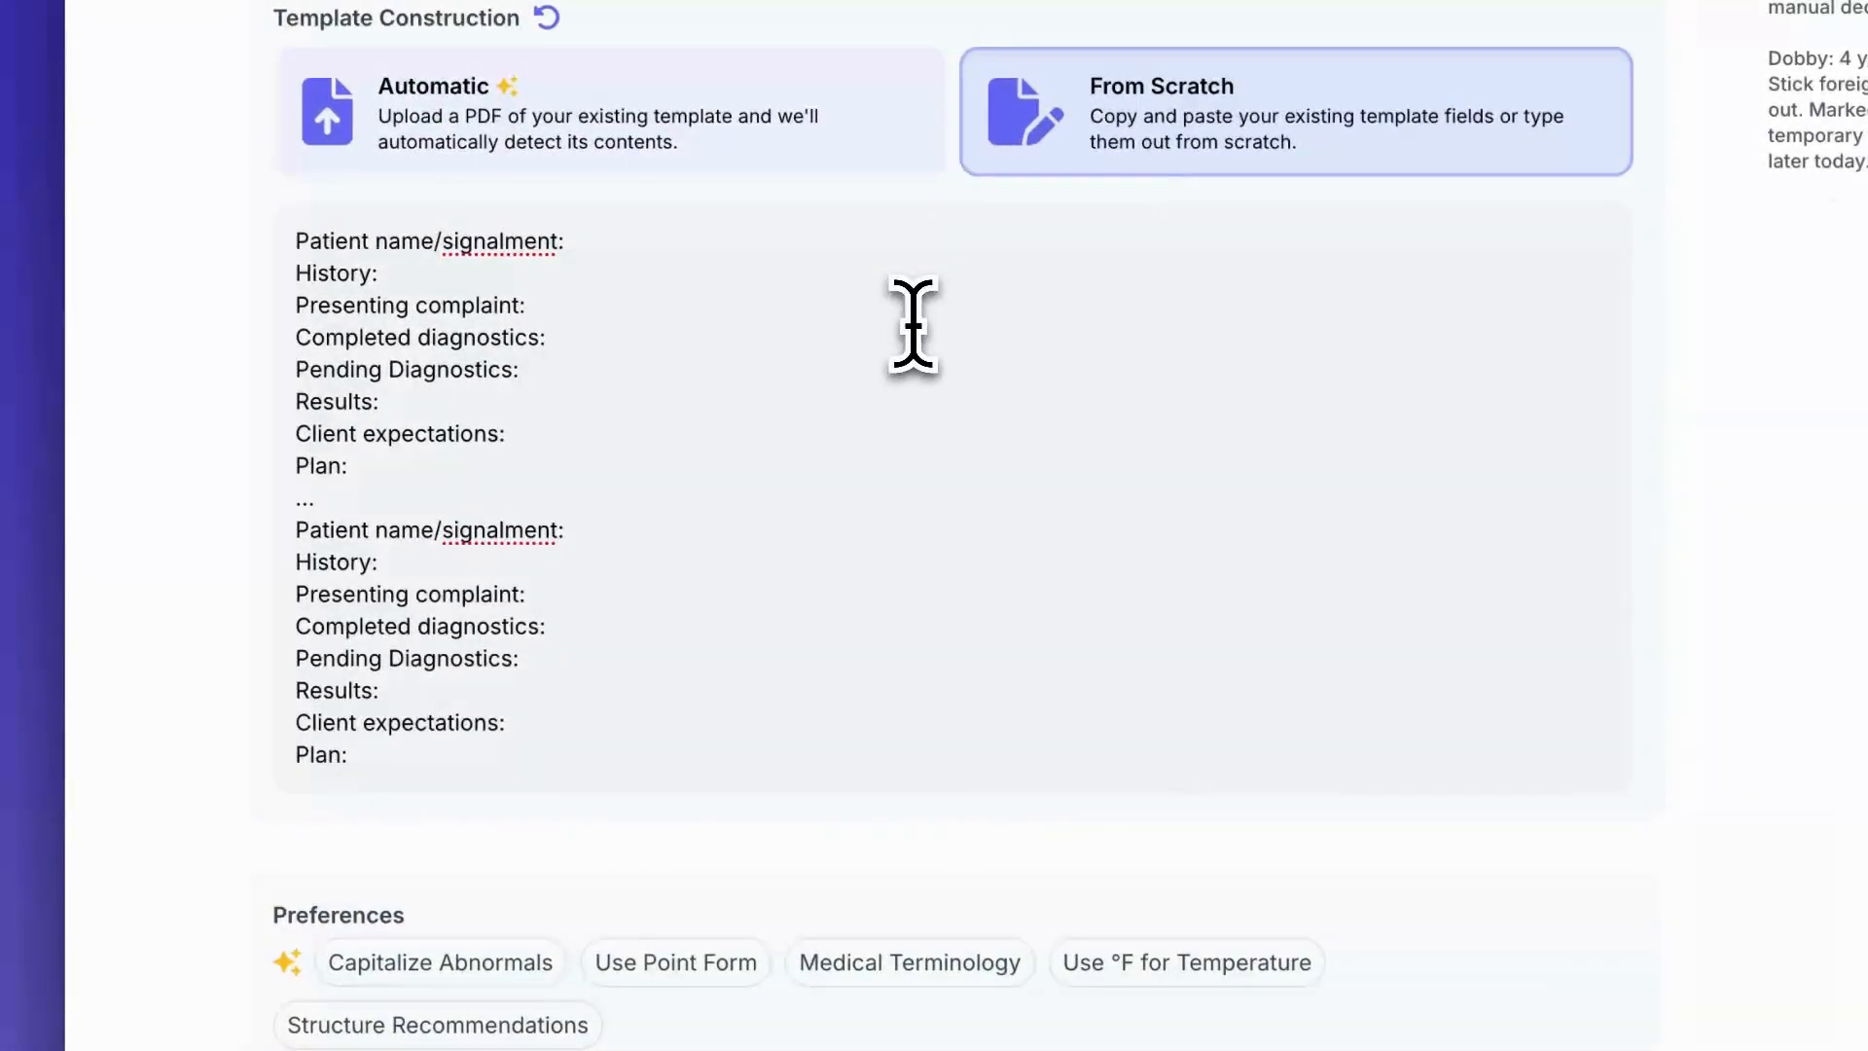
{"action": "left_click", "coordinate": [306, 497]}
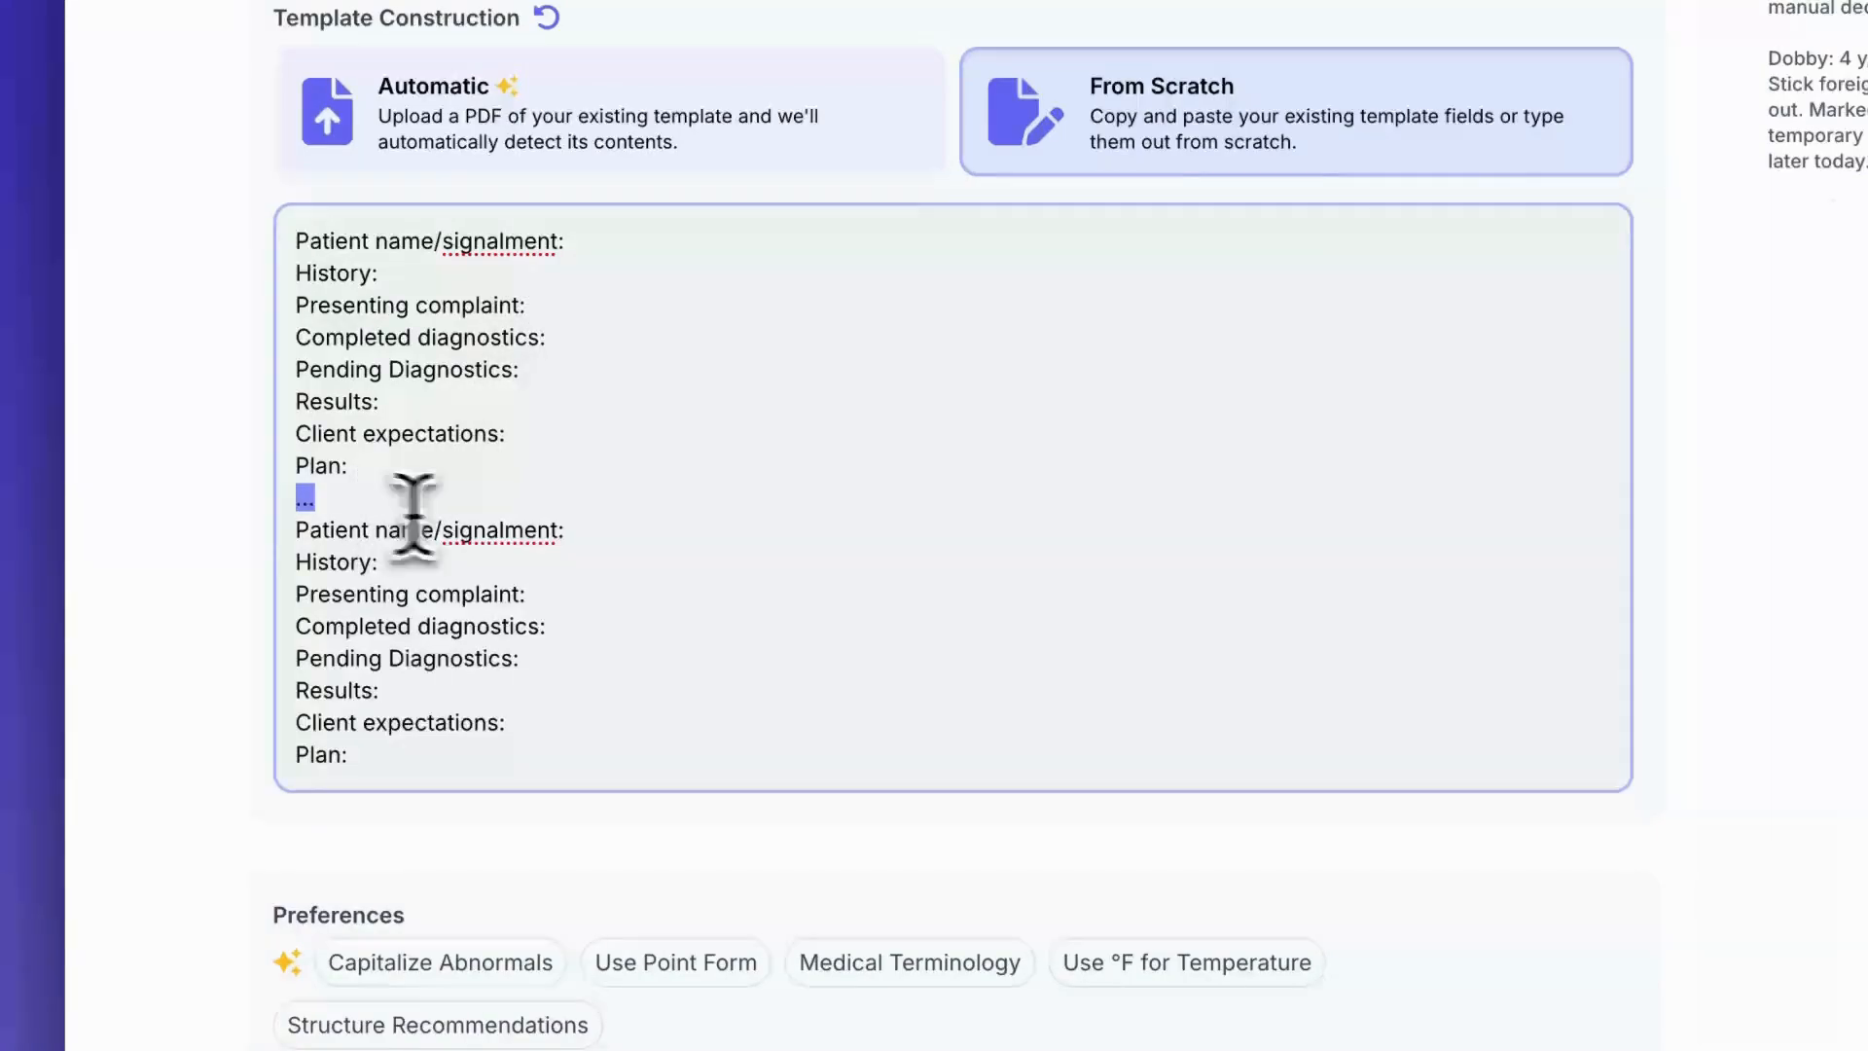
{"action": "mouse_move", "coordinate": [578, 483]}
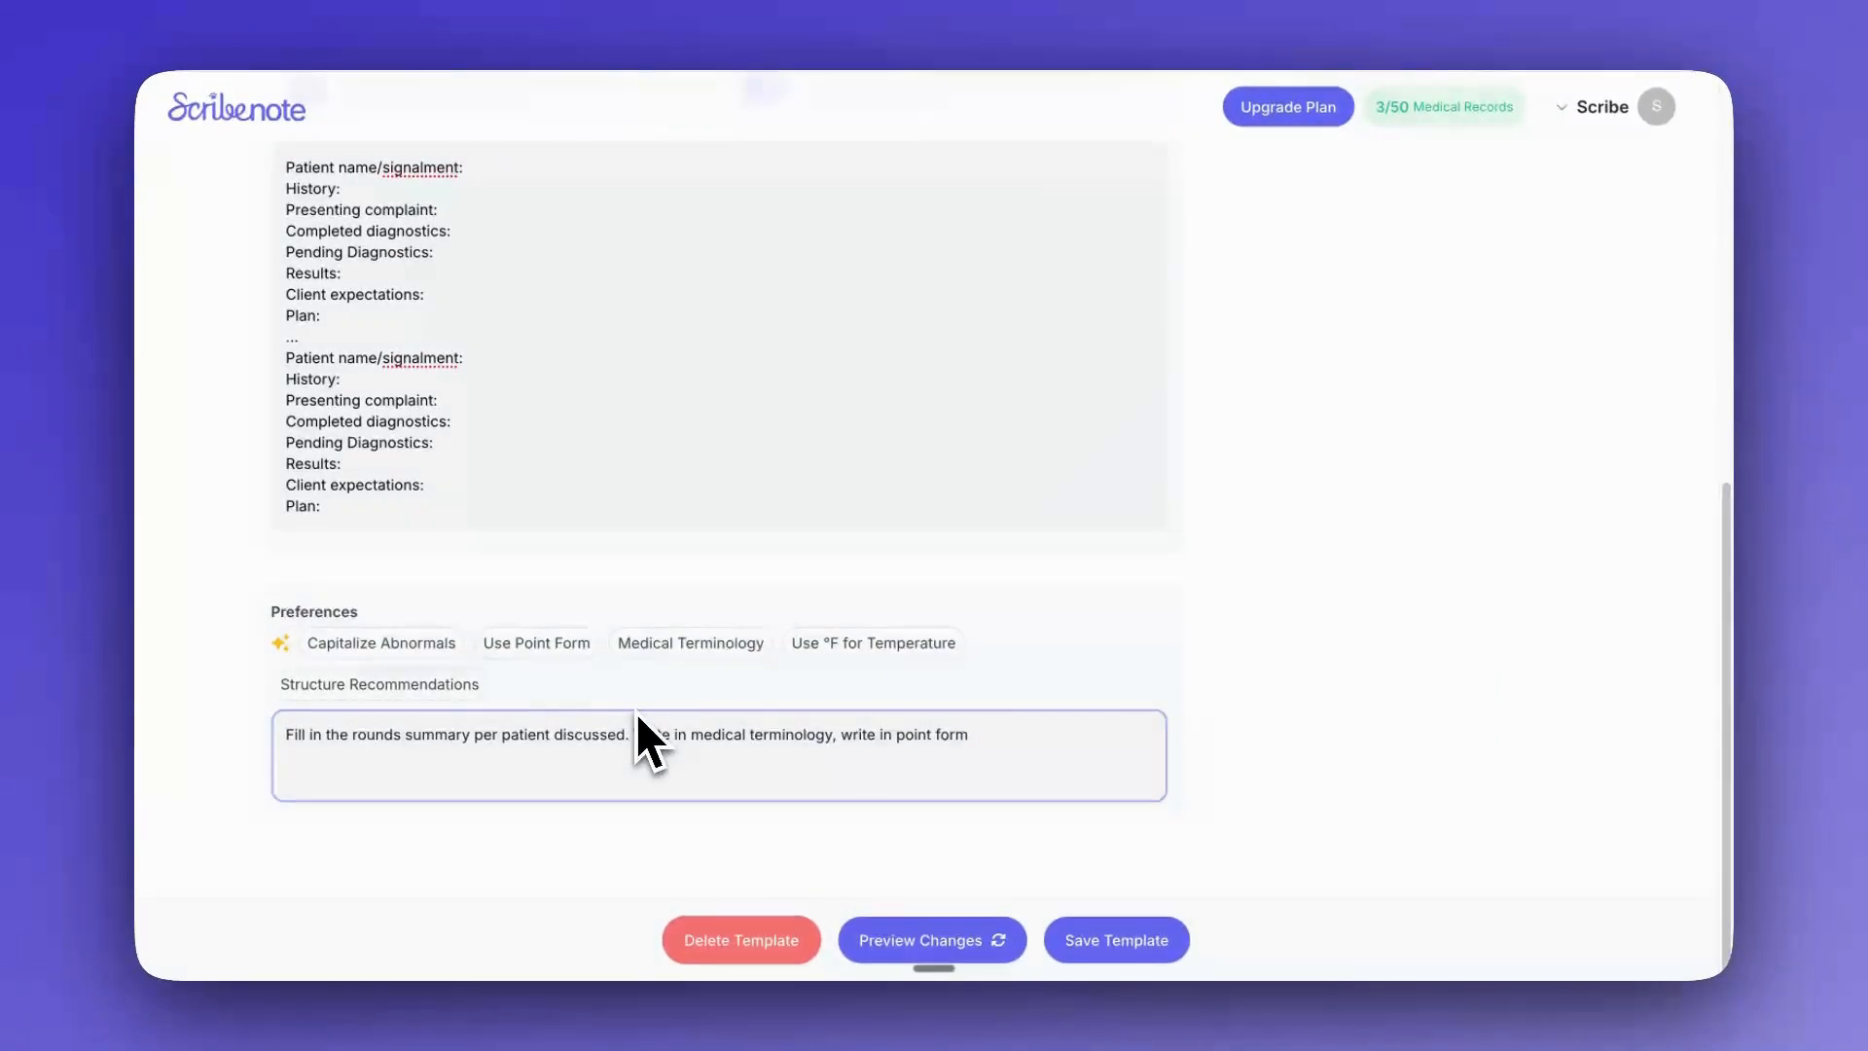
- Begin the preferences with 'Fill in the rounds summary per patient discussed.'
{"action": "left_click", "coordinate": [971, 734]}
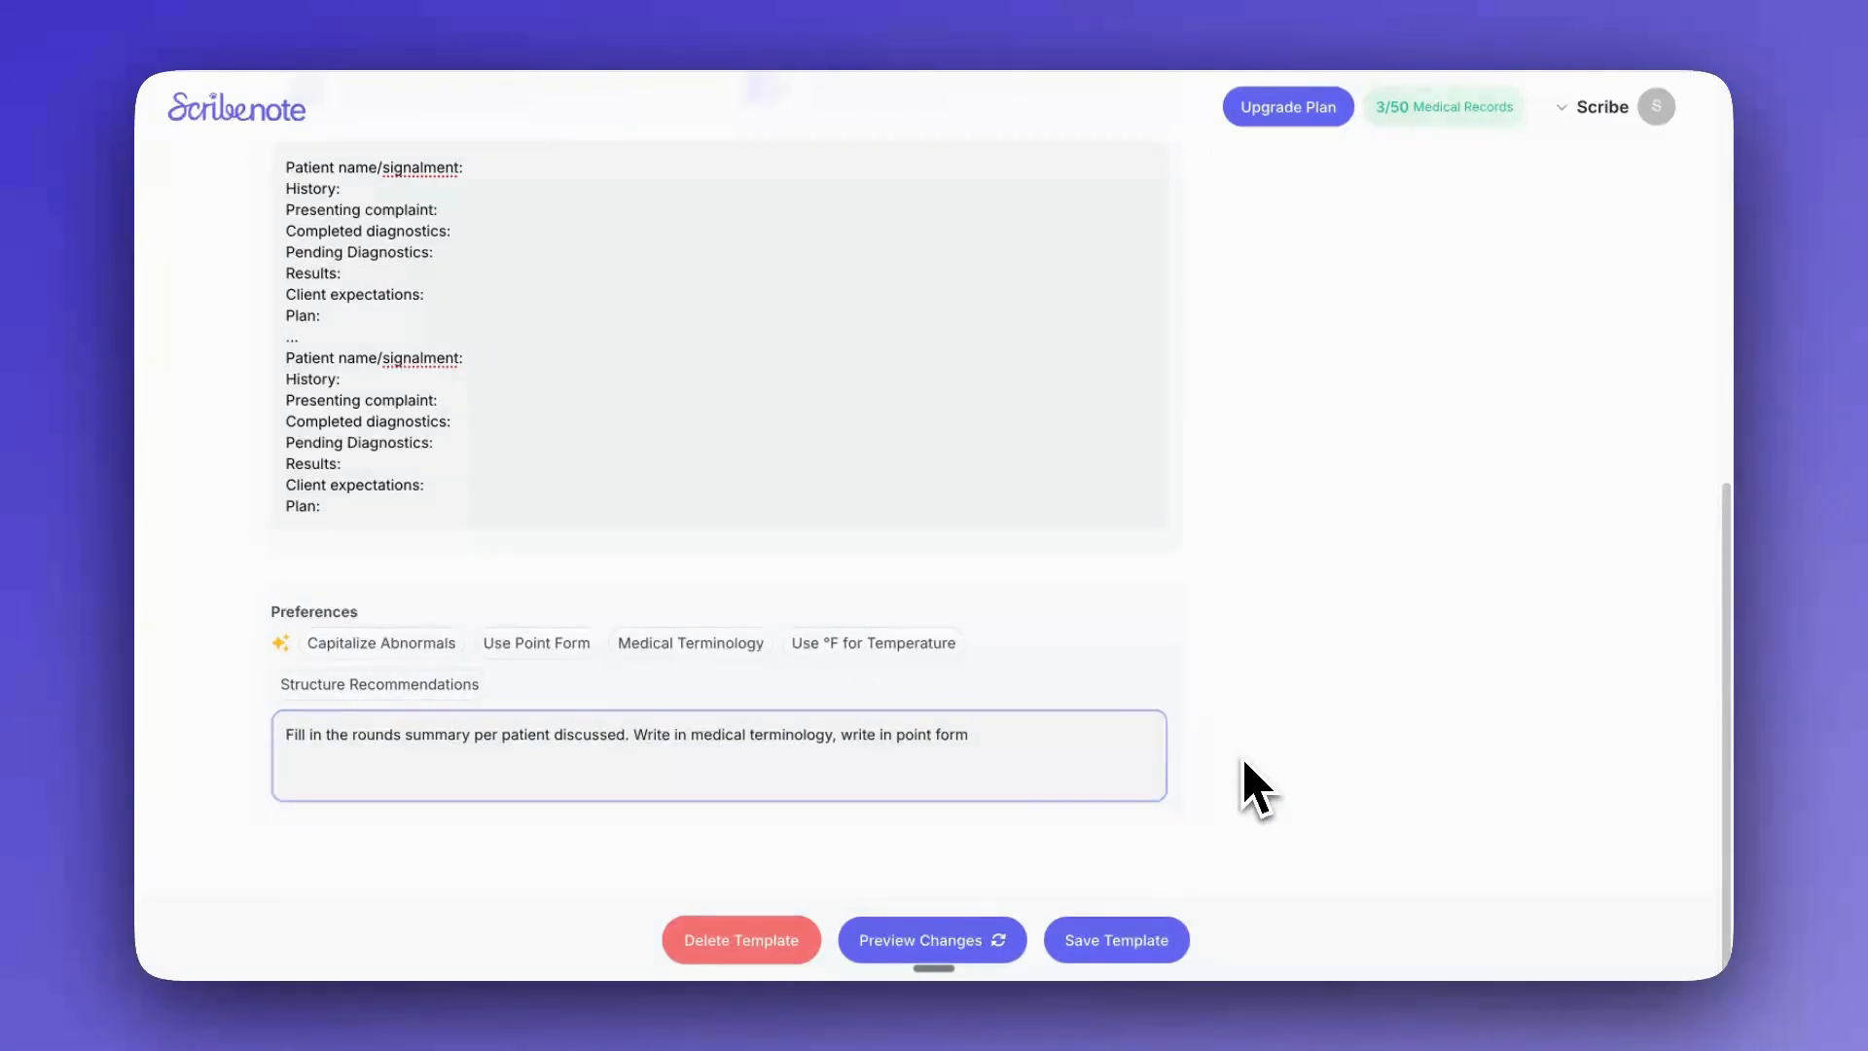
{"action": "scroll", "scroll_direction": "up", "scroll_amount": 3}
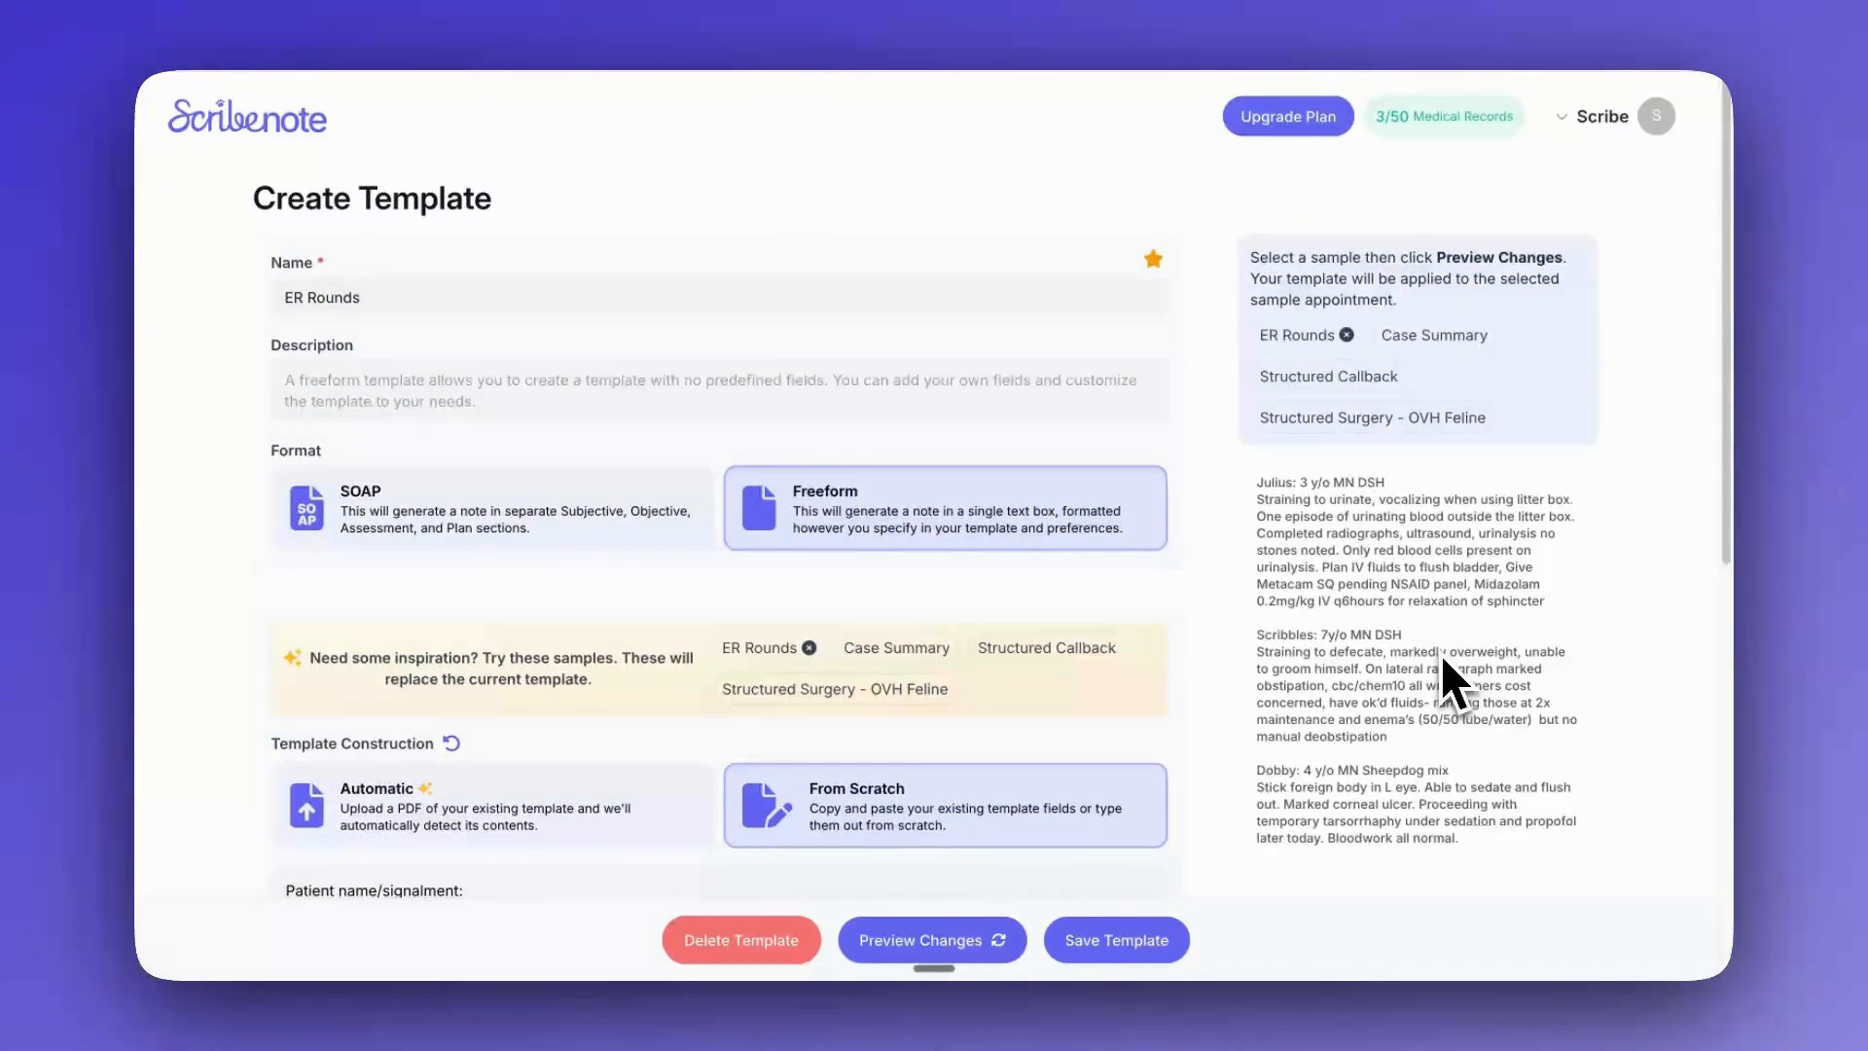
{"action": "scroll", "scroll_direction": "down", "scroll_amount": 3}
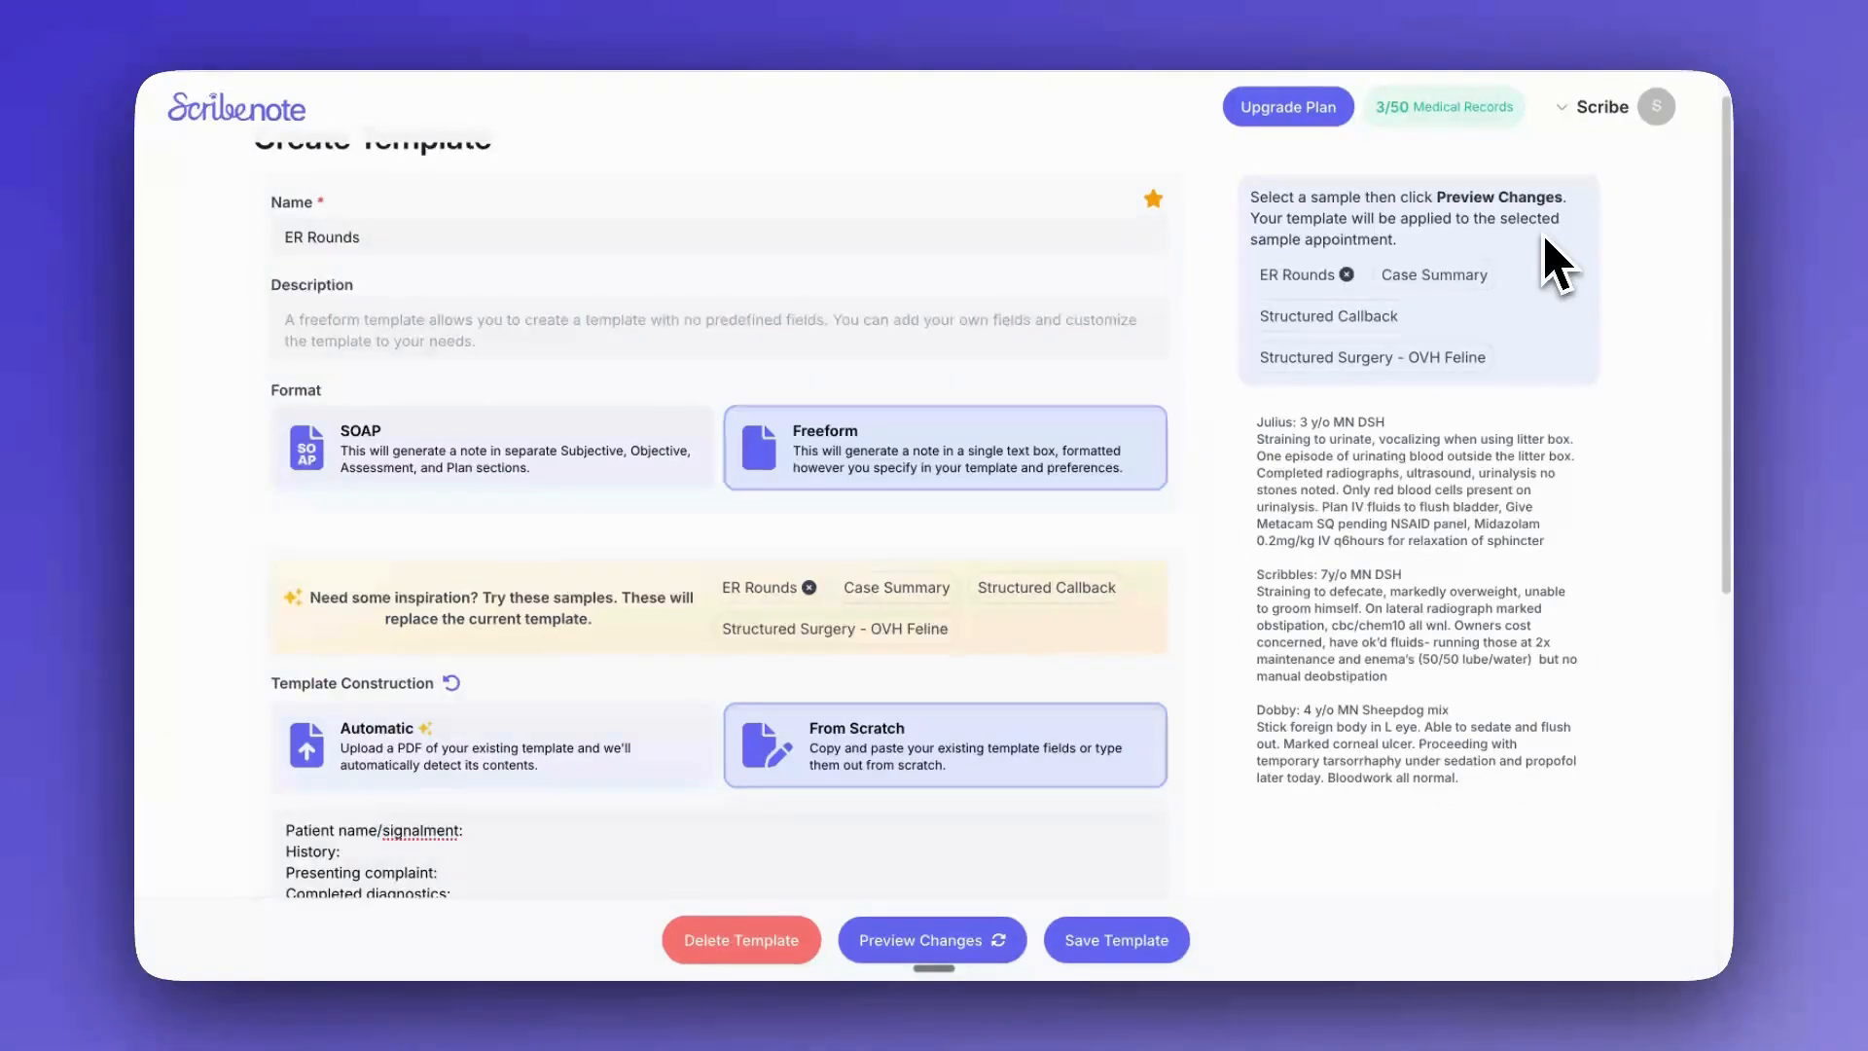
{"action": "mouse_move", "coordinate": [1376, 936]}
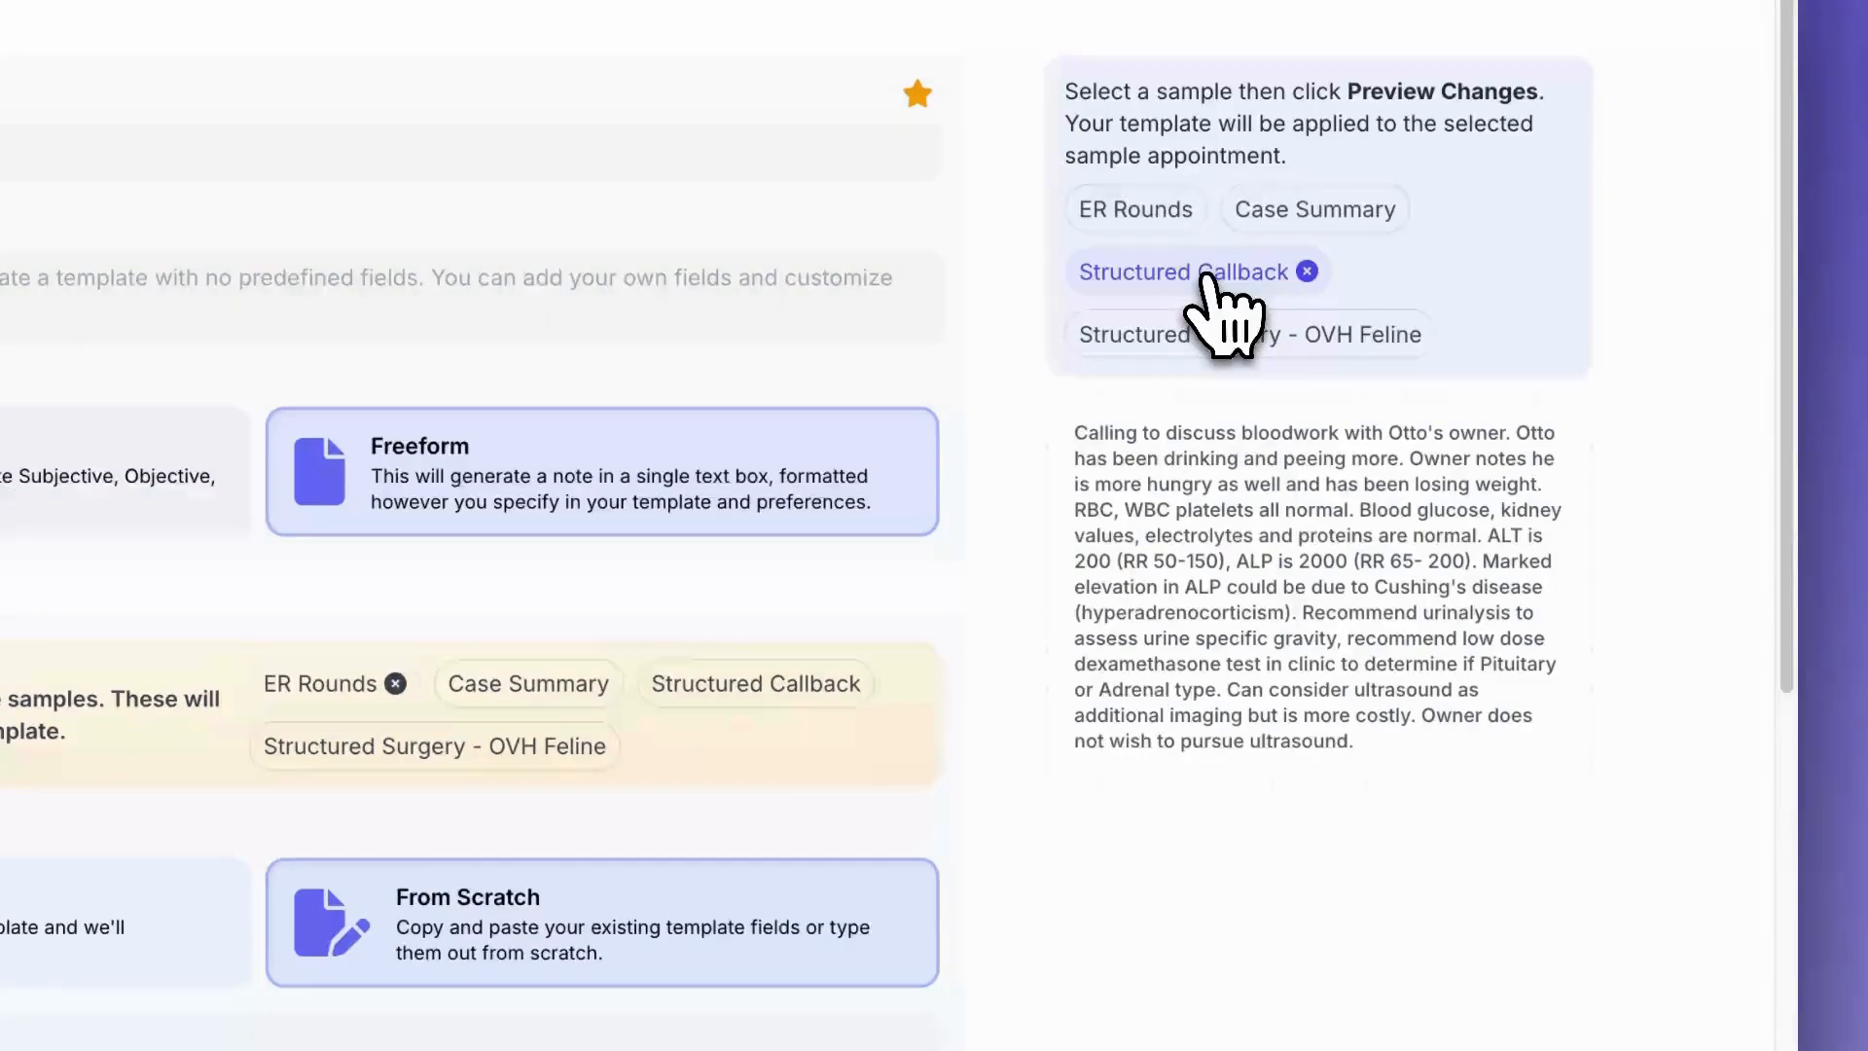
{"action": "left_click", "coordinate": [1133, 209]}
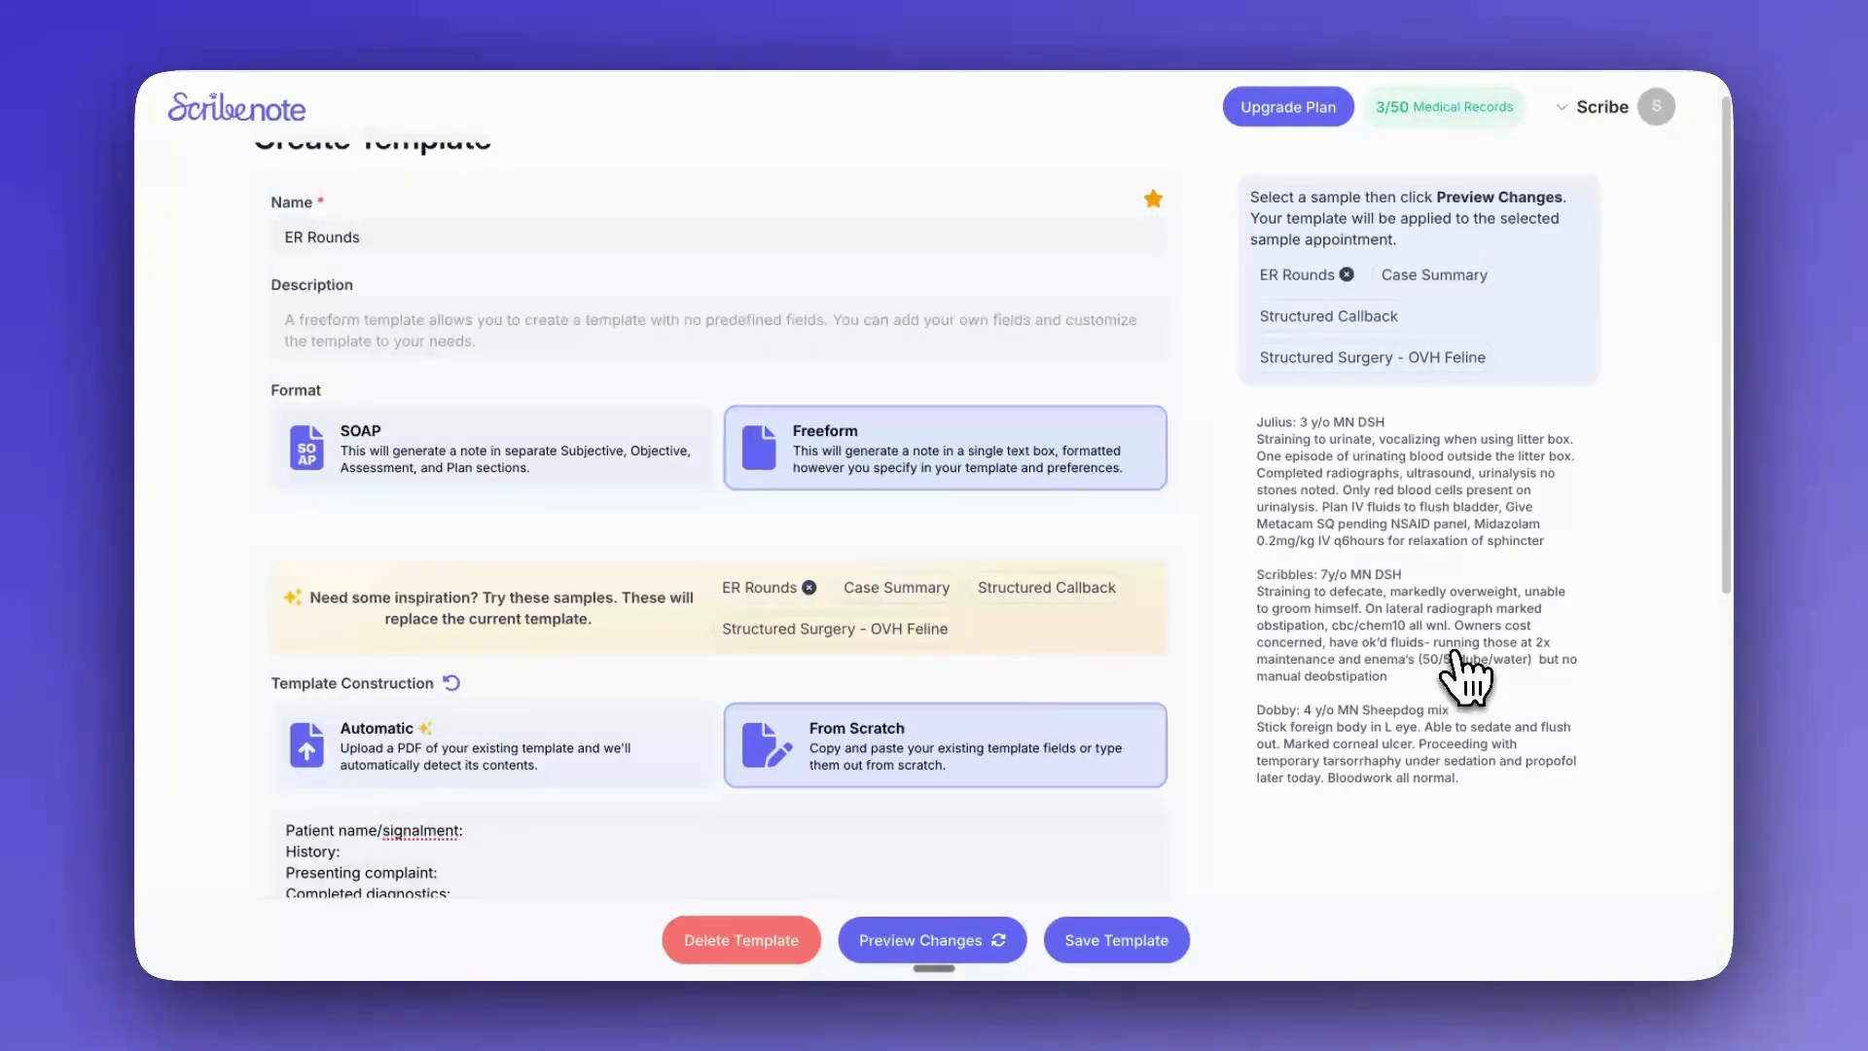
{"action": "mouse_move", "coordinate": [1209, 798]}
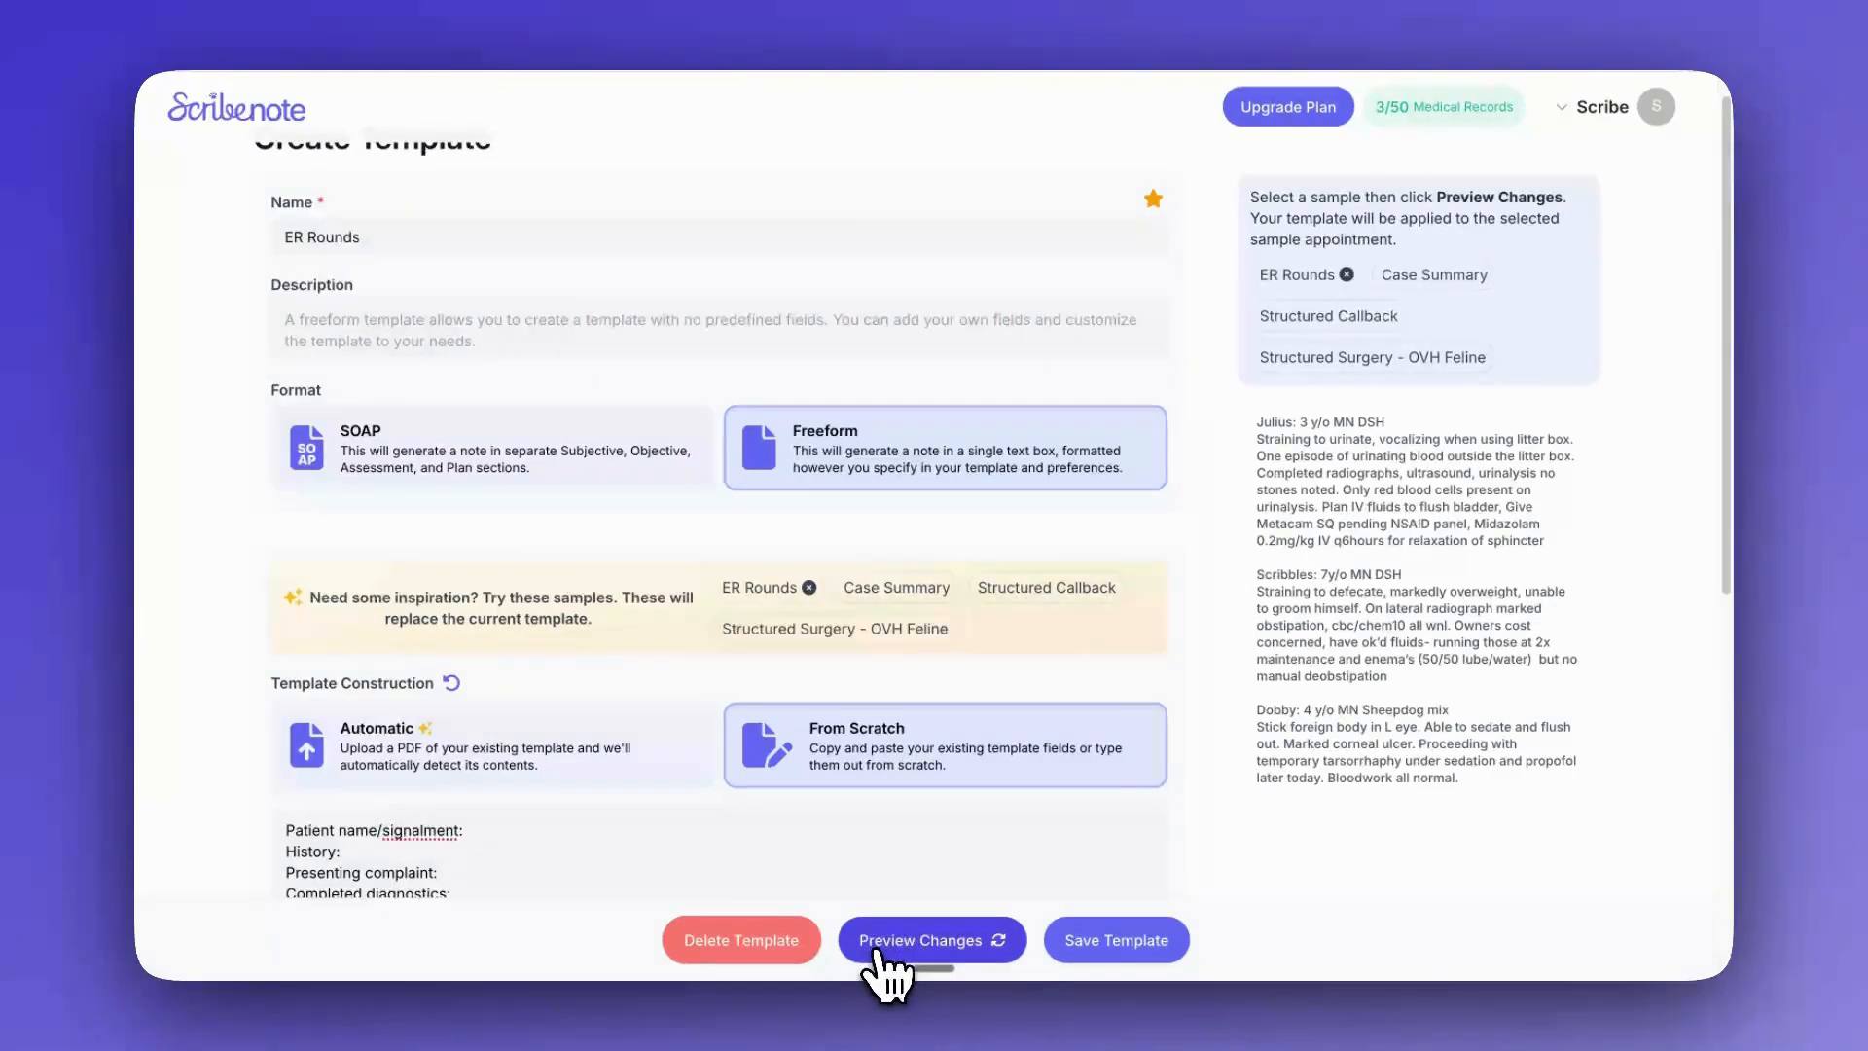
{"action": "mouse_move", "coordinate": [1012, 954]}
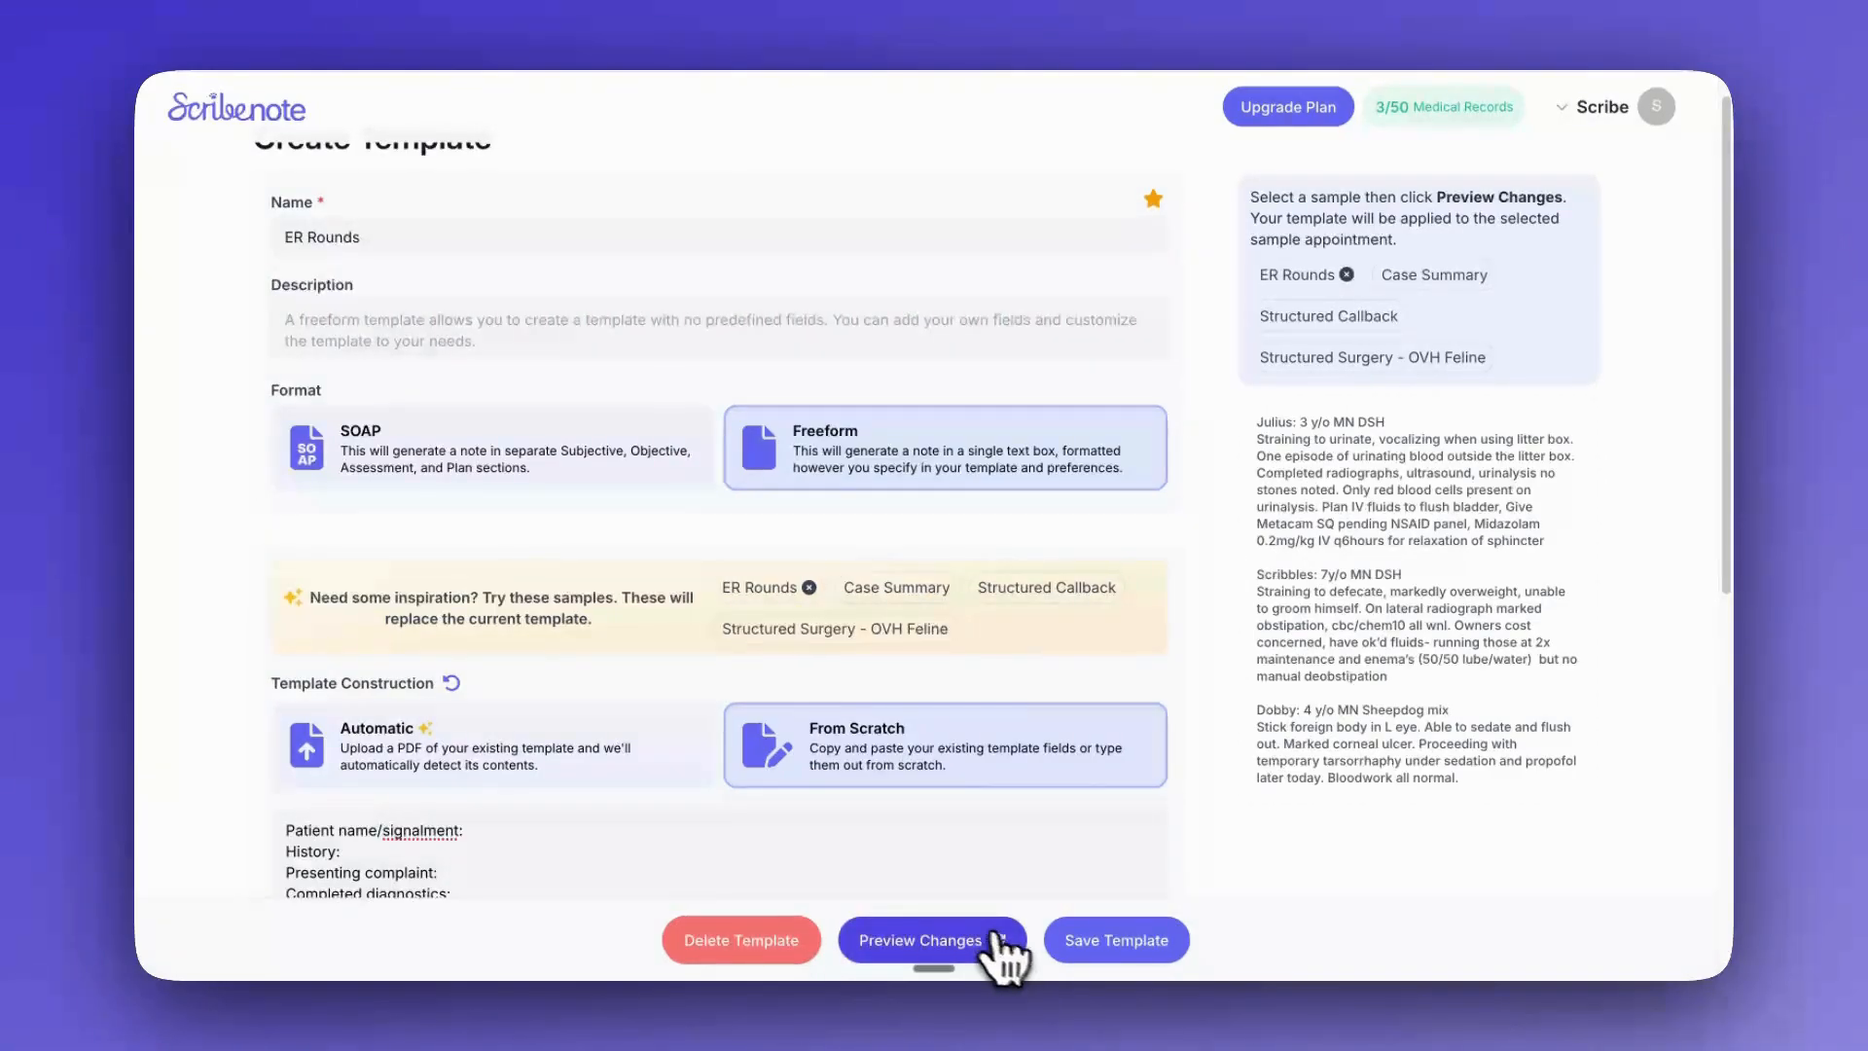
- Apply the ER Rounds template to the selected three-patient sample appointment
{"action": "left_click", "coordinate": [932, 940]}
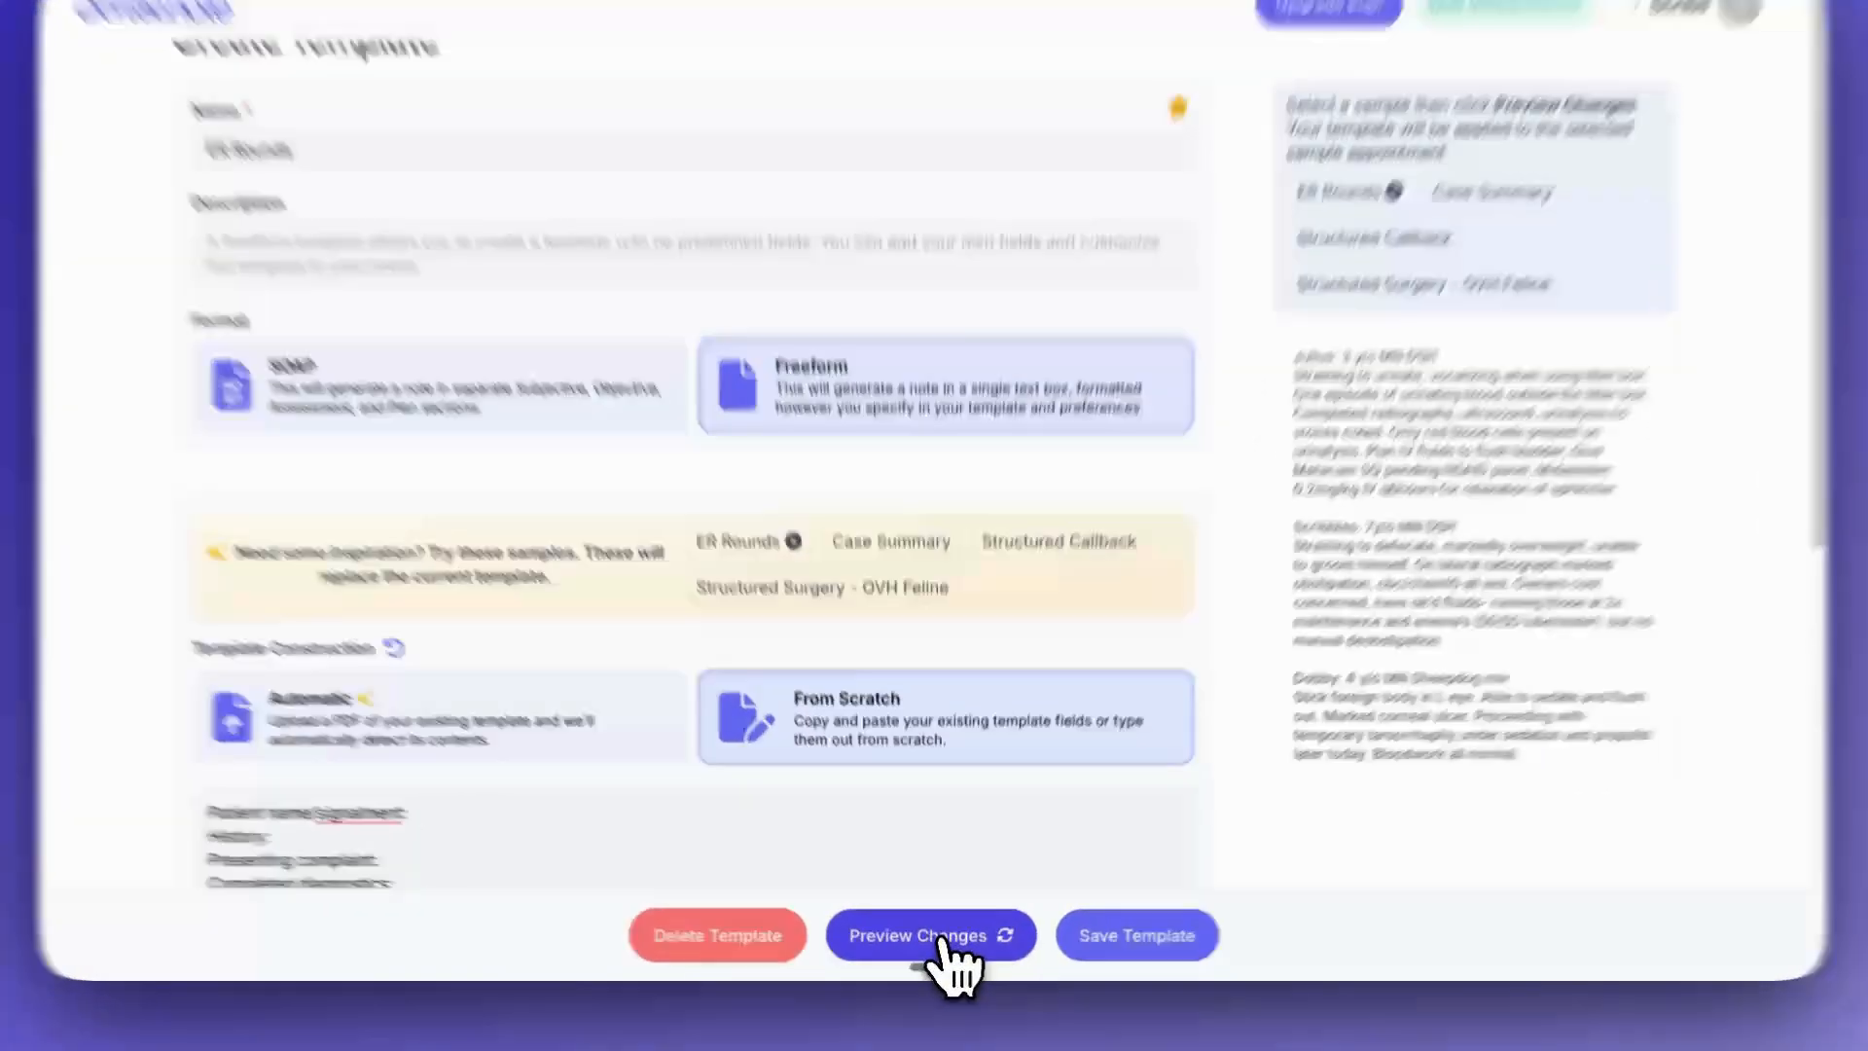
- Generate the preview note with ER Rounds sections for each of the three kittens
{"action": "left_click", "coordinate": [930, 935]}
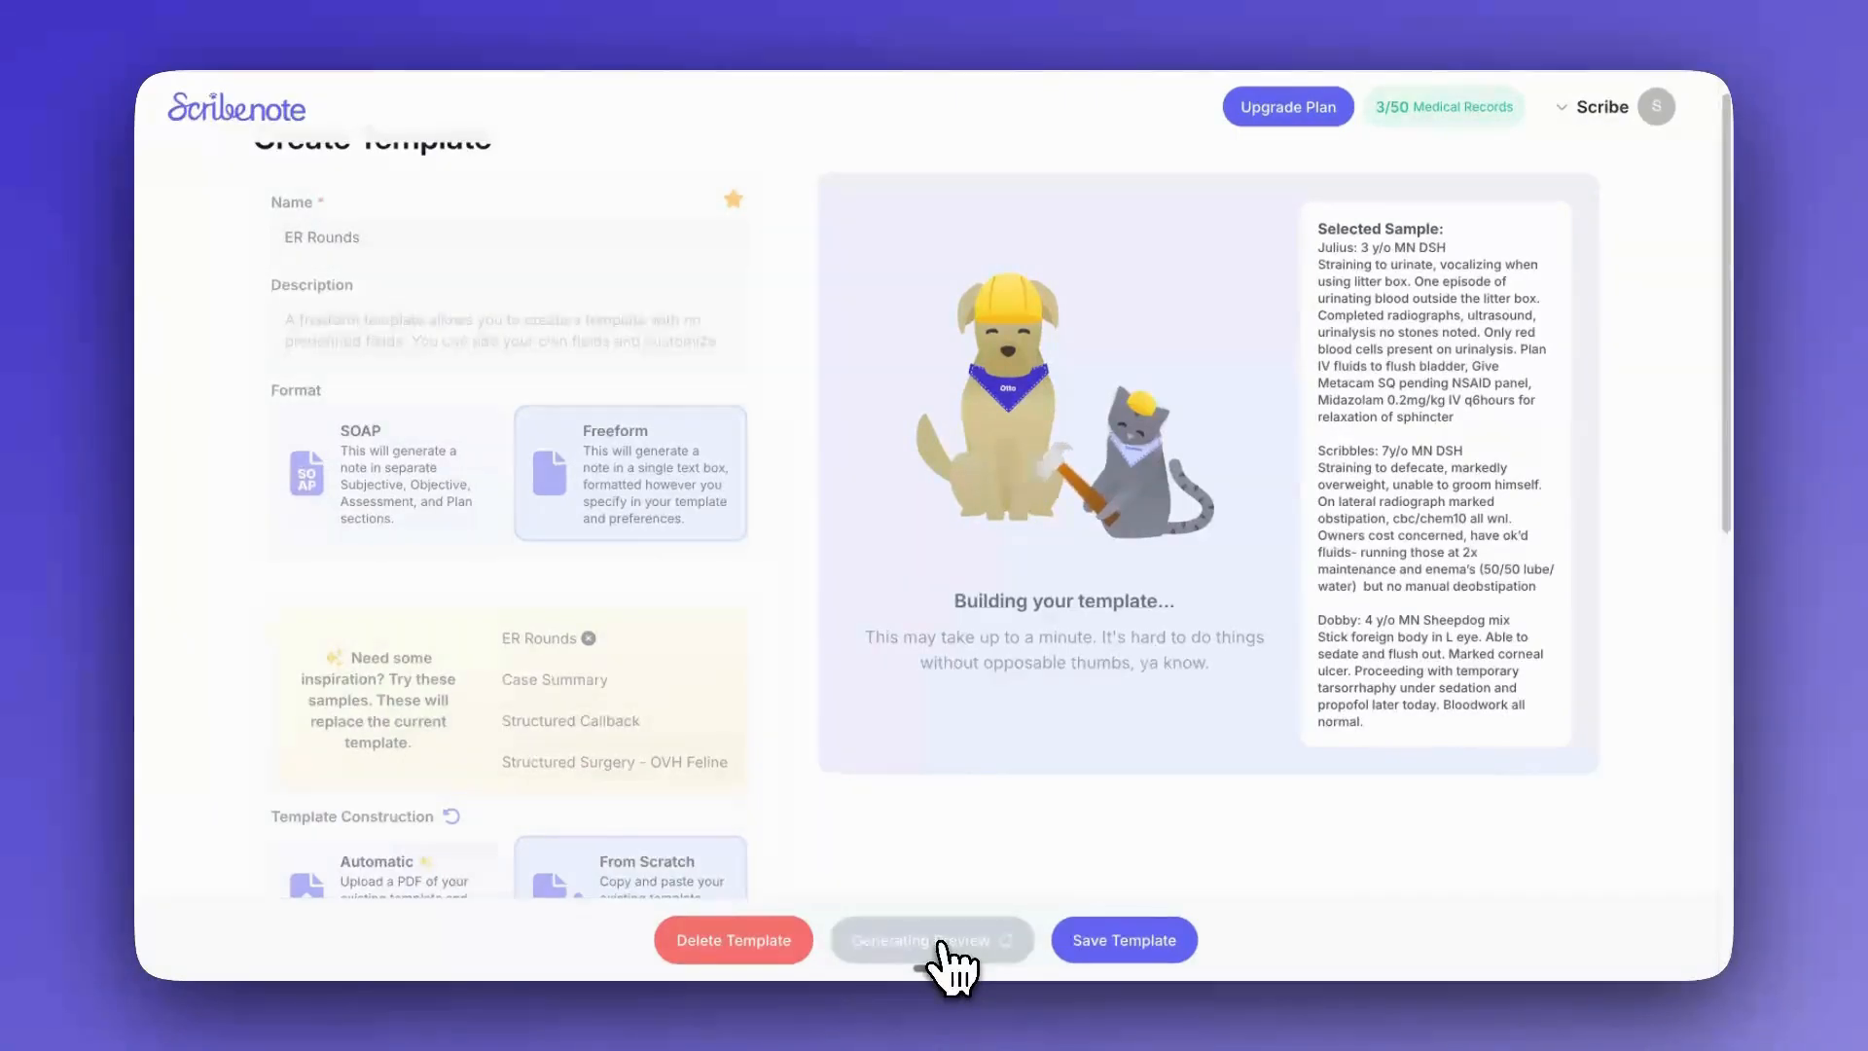
{"action": "mouse_move", "coordinate": [1200, 635]}
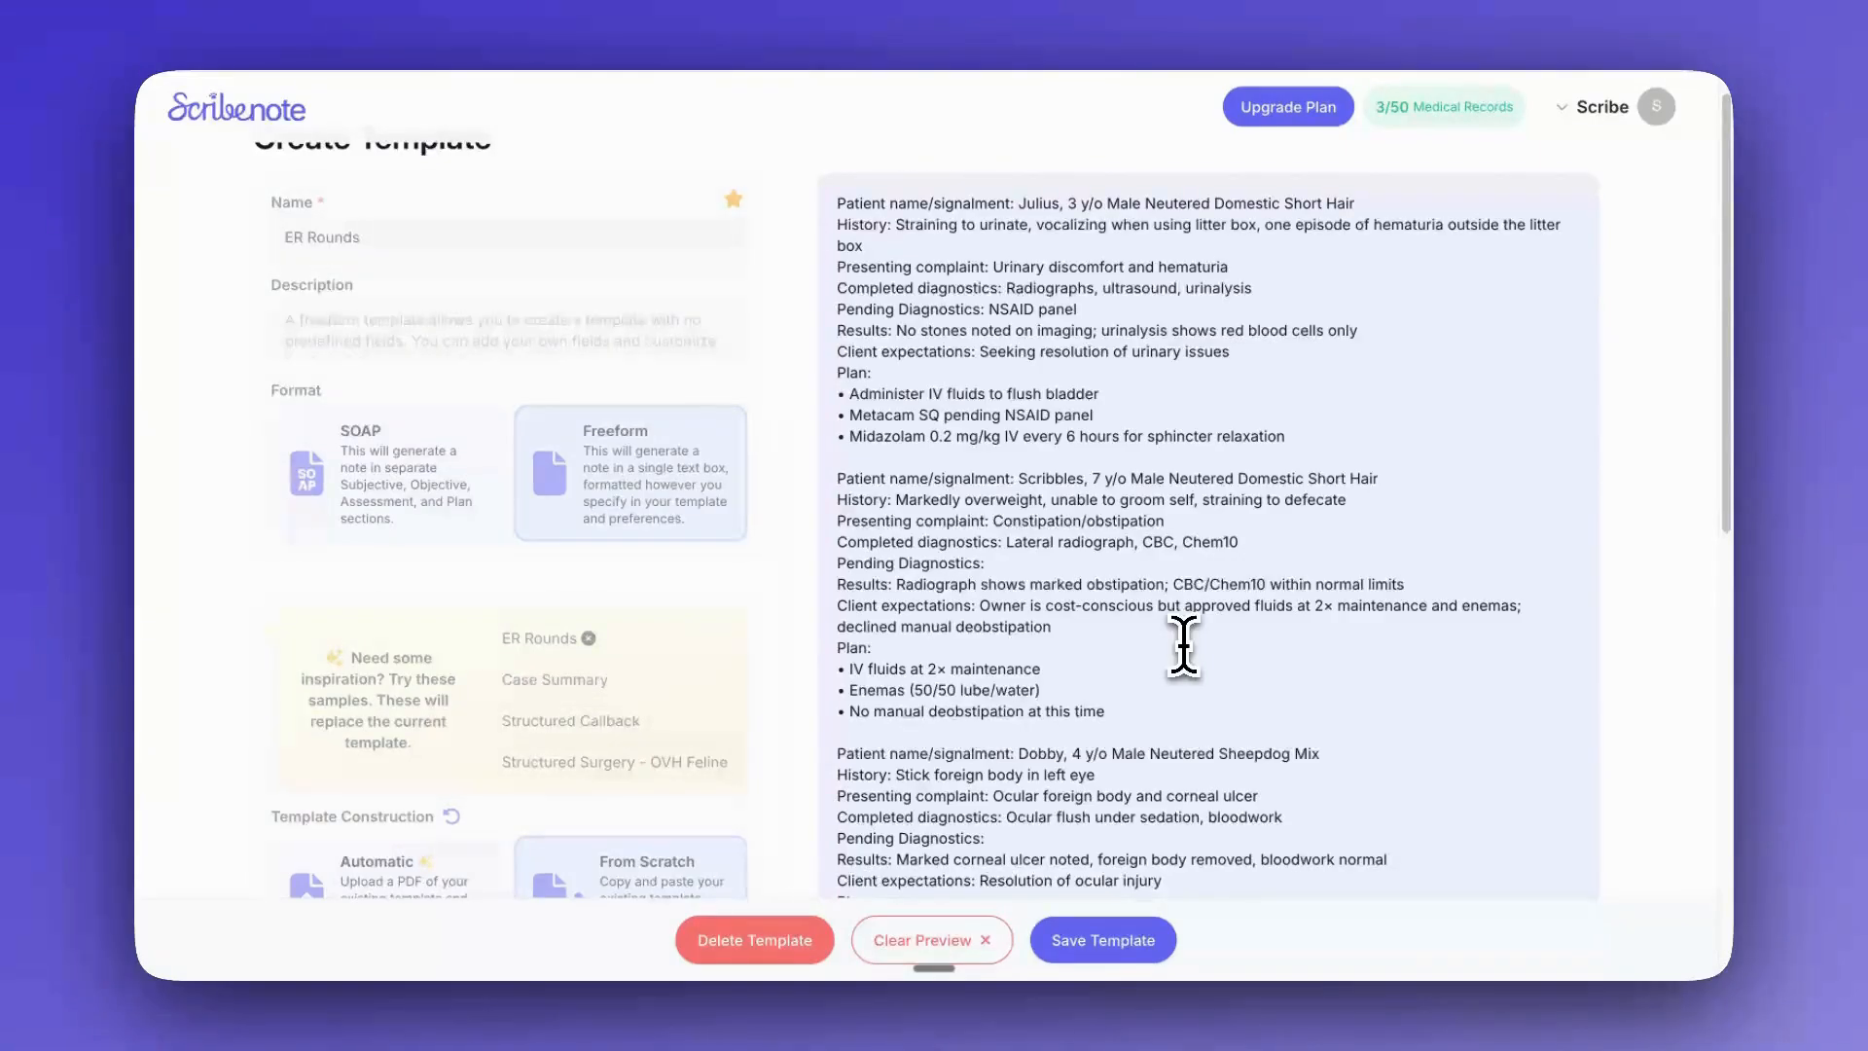
{"action": "scroll", "scroll_direction": "down", "scroll_amount": 3}
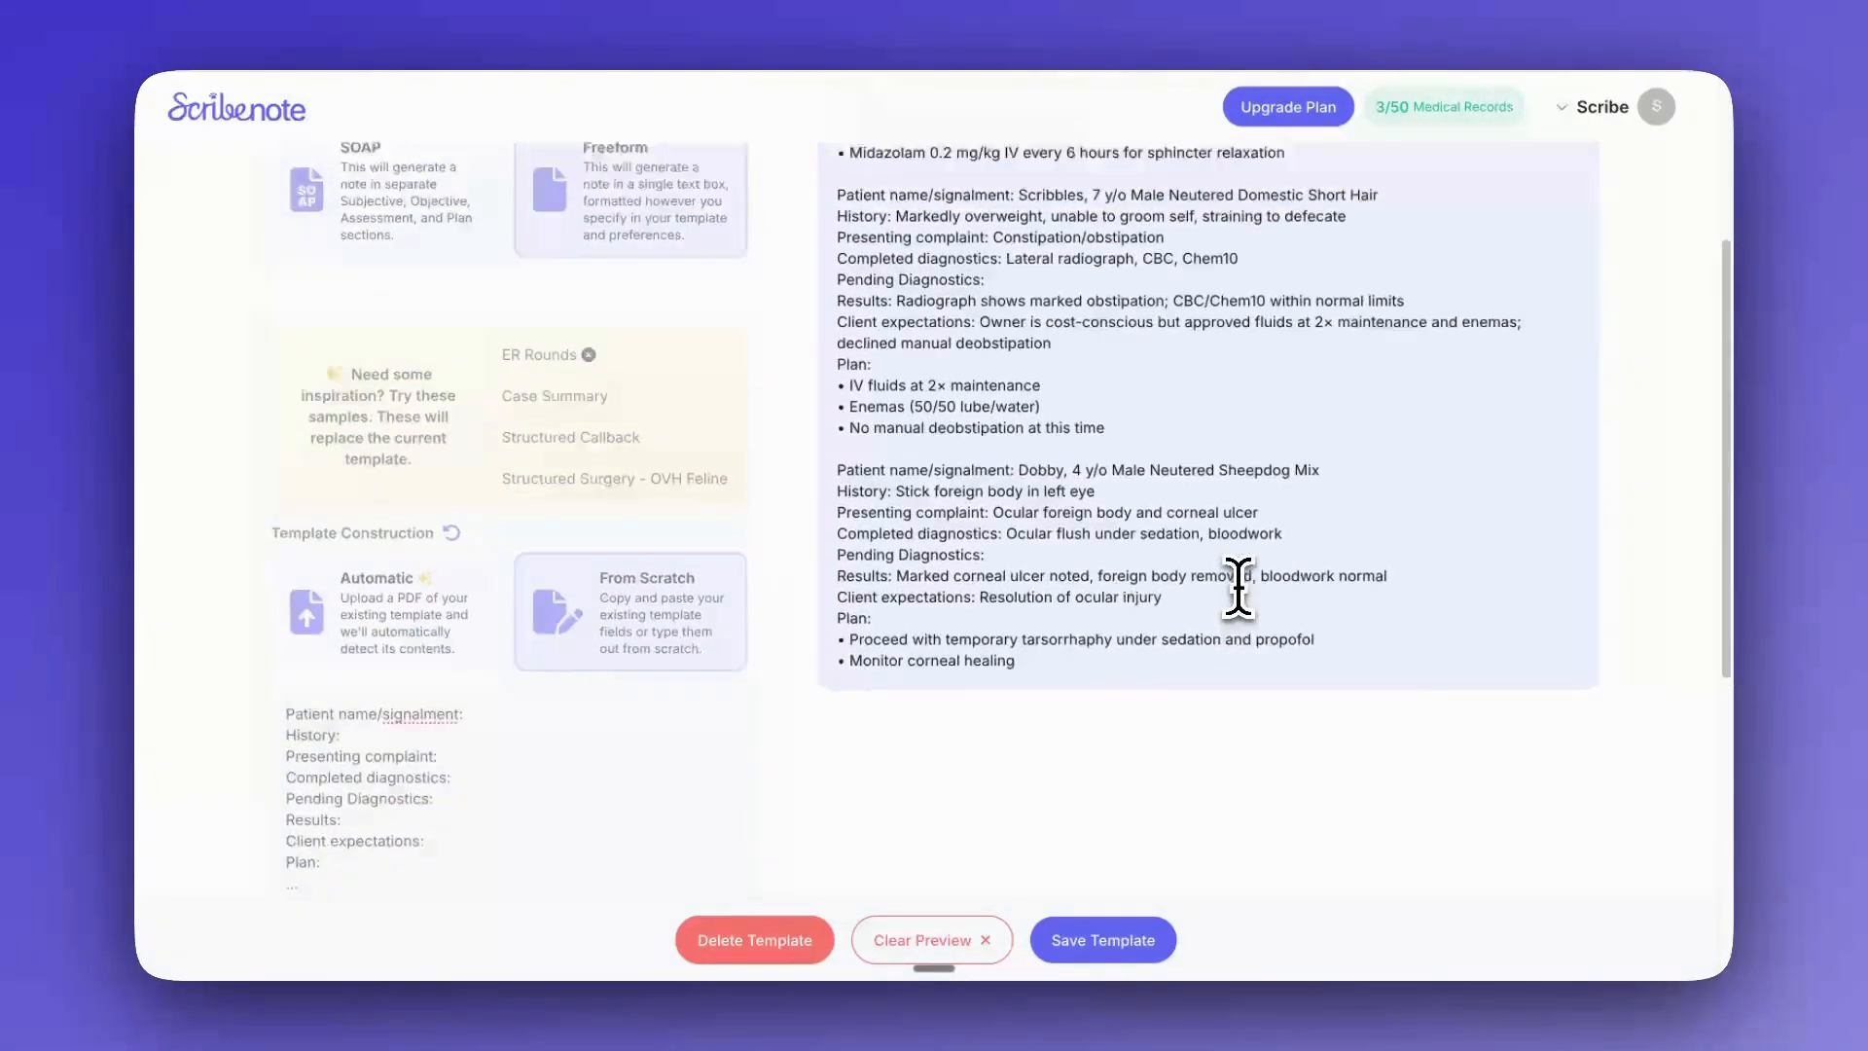
{"action": "scroll", "scroll_direction": "up", "scroll_amount": 3}
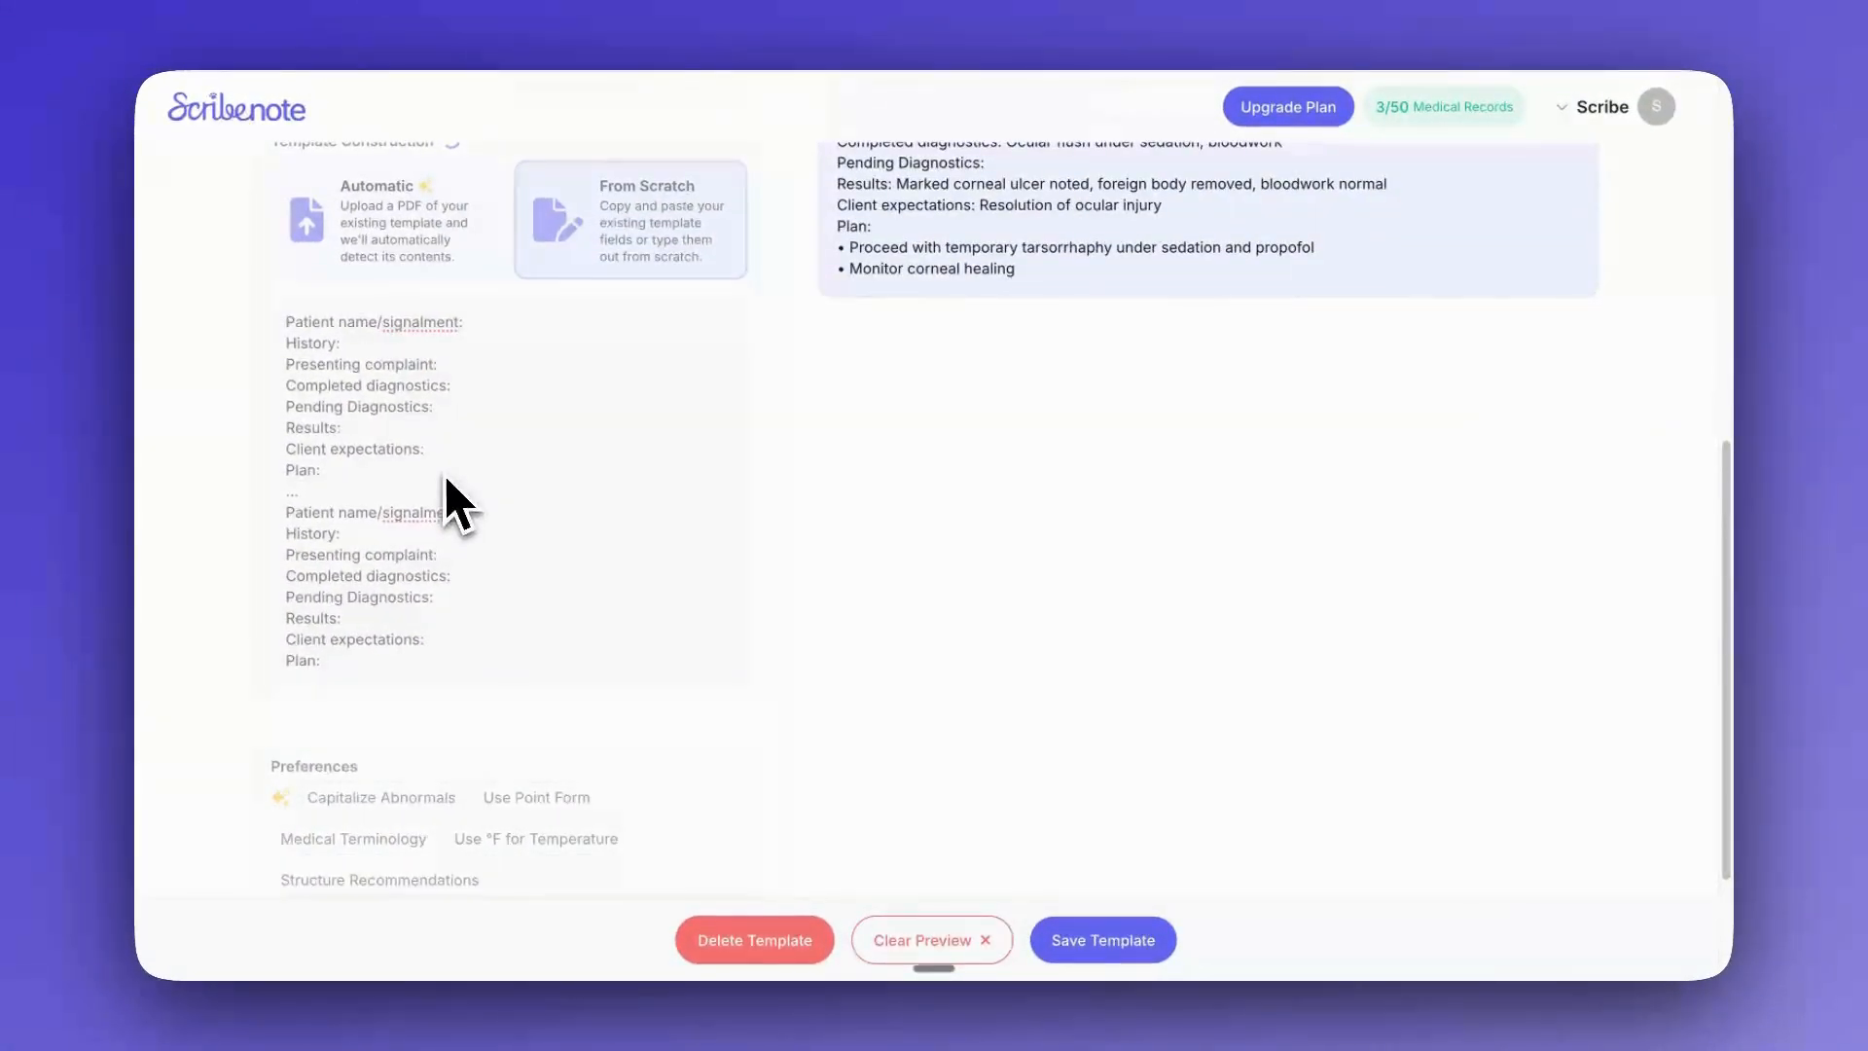
{"action": "scroll", "scroll_direction": "up", "scroll_amount": 3}
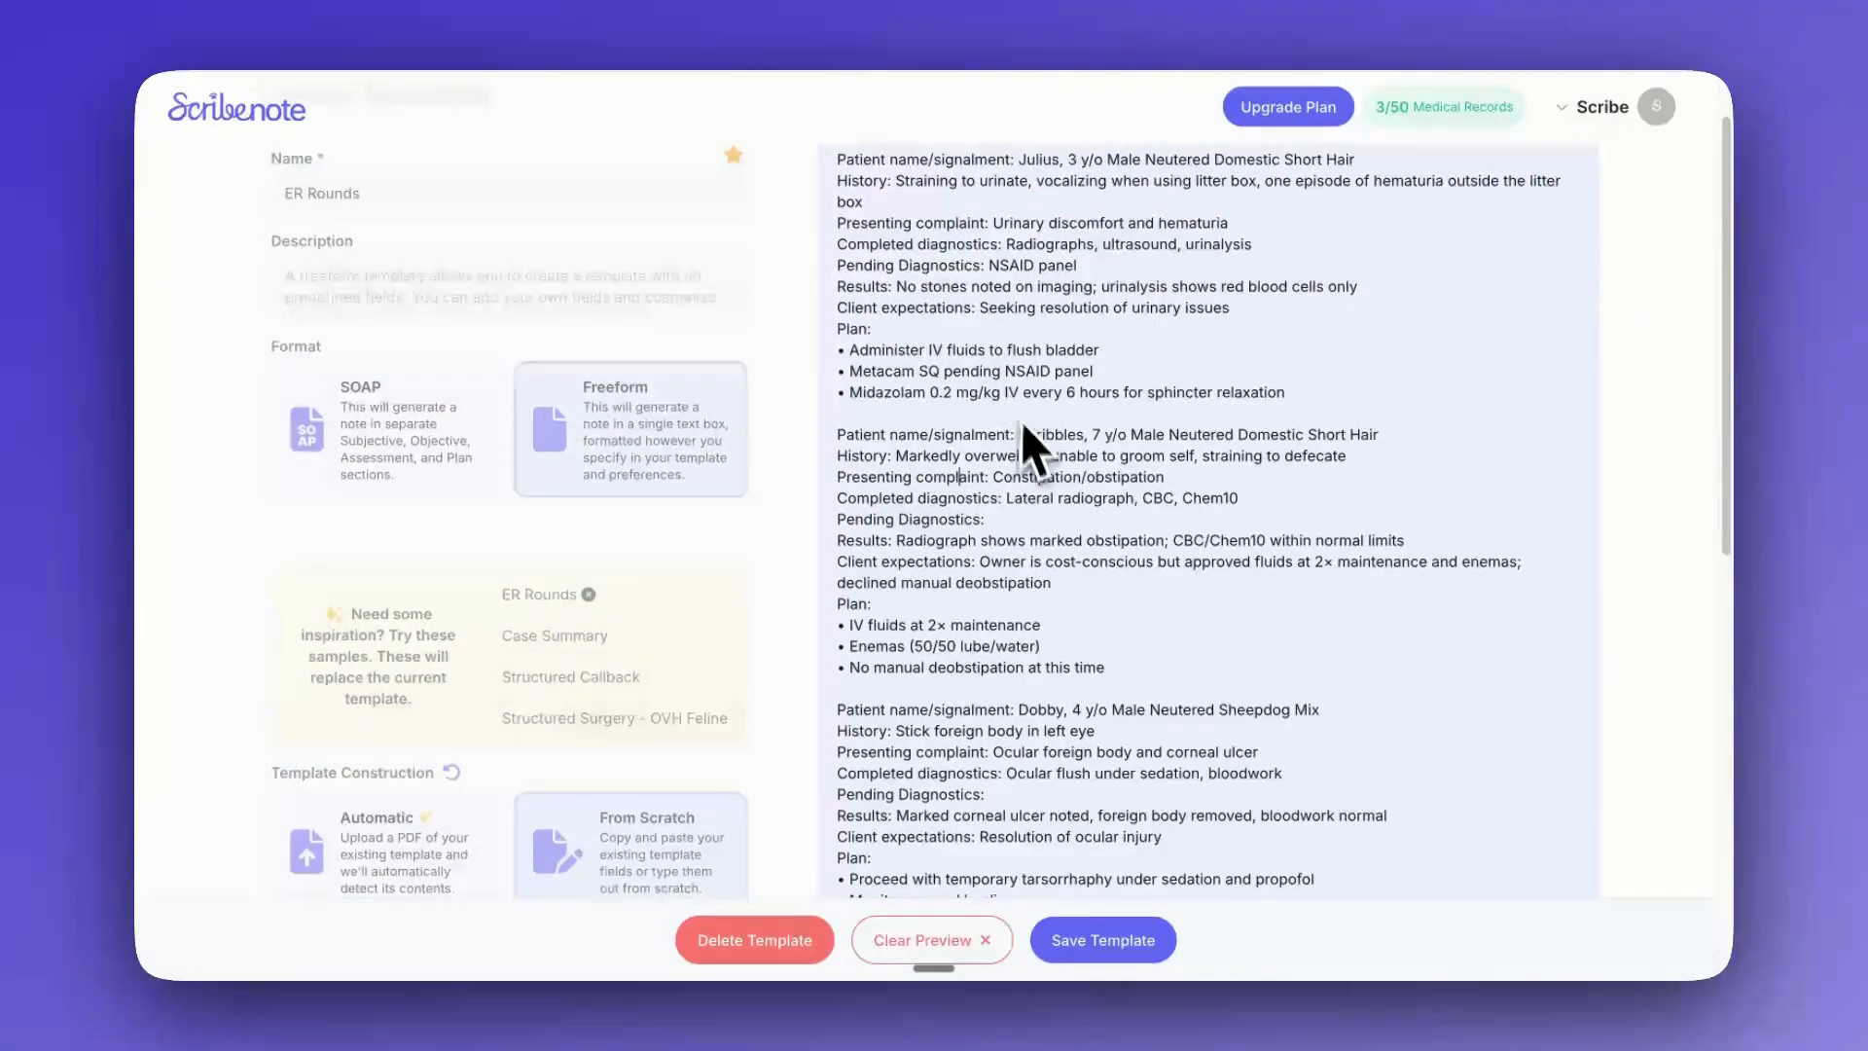
{"action": "scroll", "scroll_direction": "up", "scroll_amount": 3}
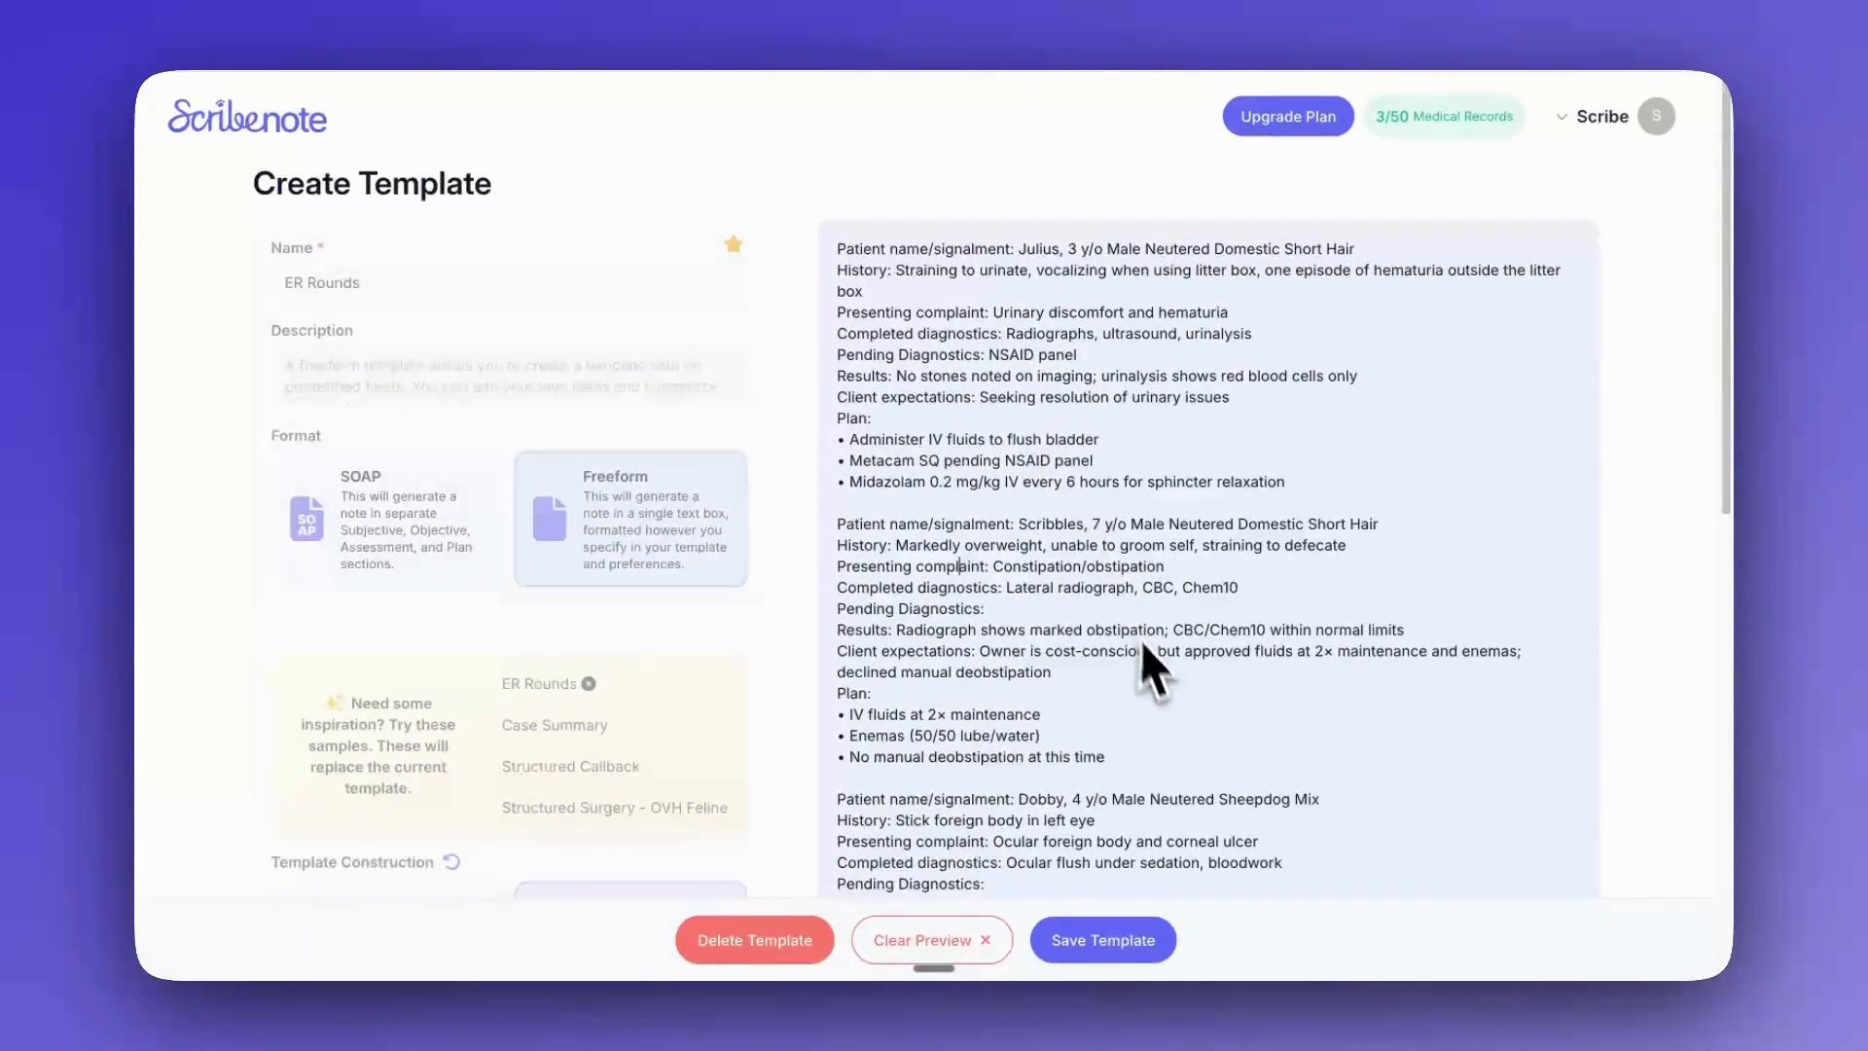
{"action": "scroll", "scroll_direction": "down", "scroll_amount": 3}
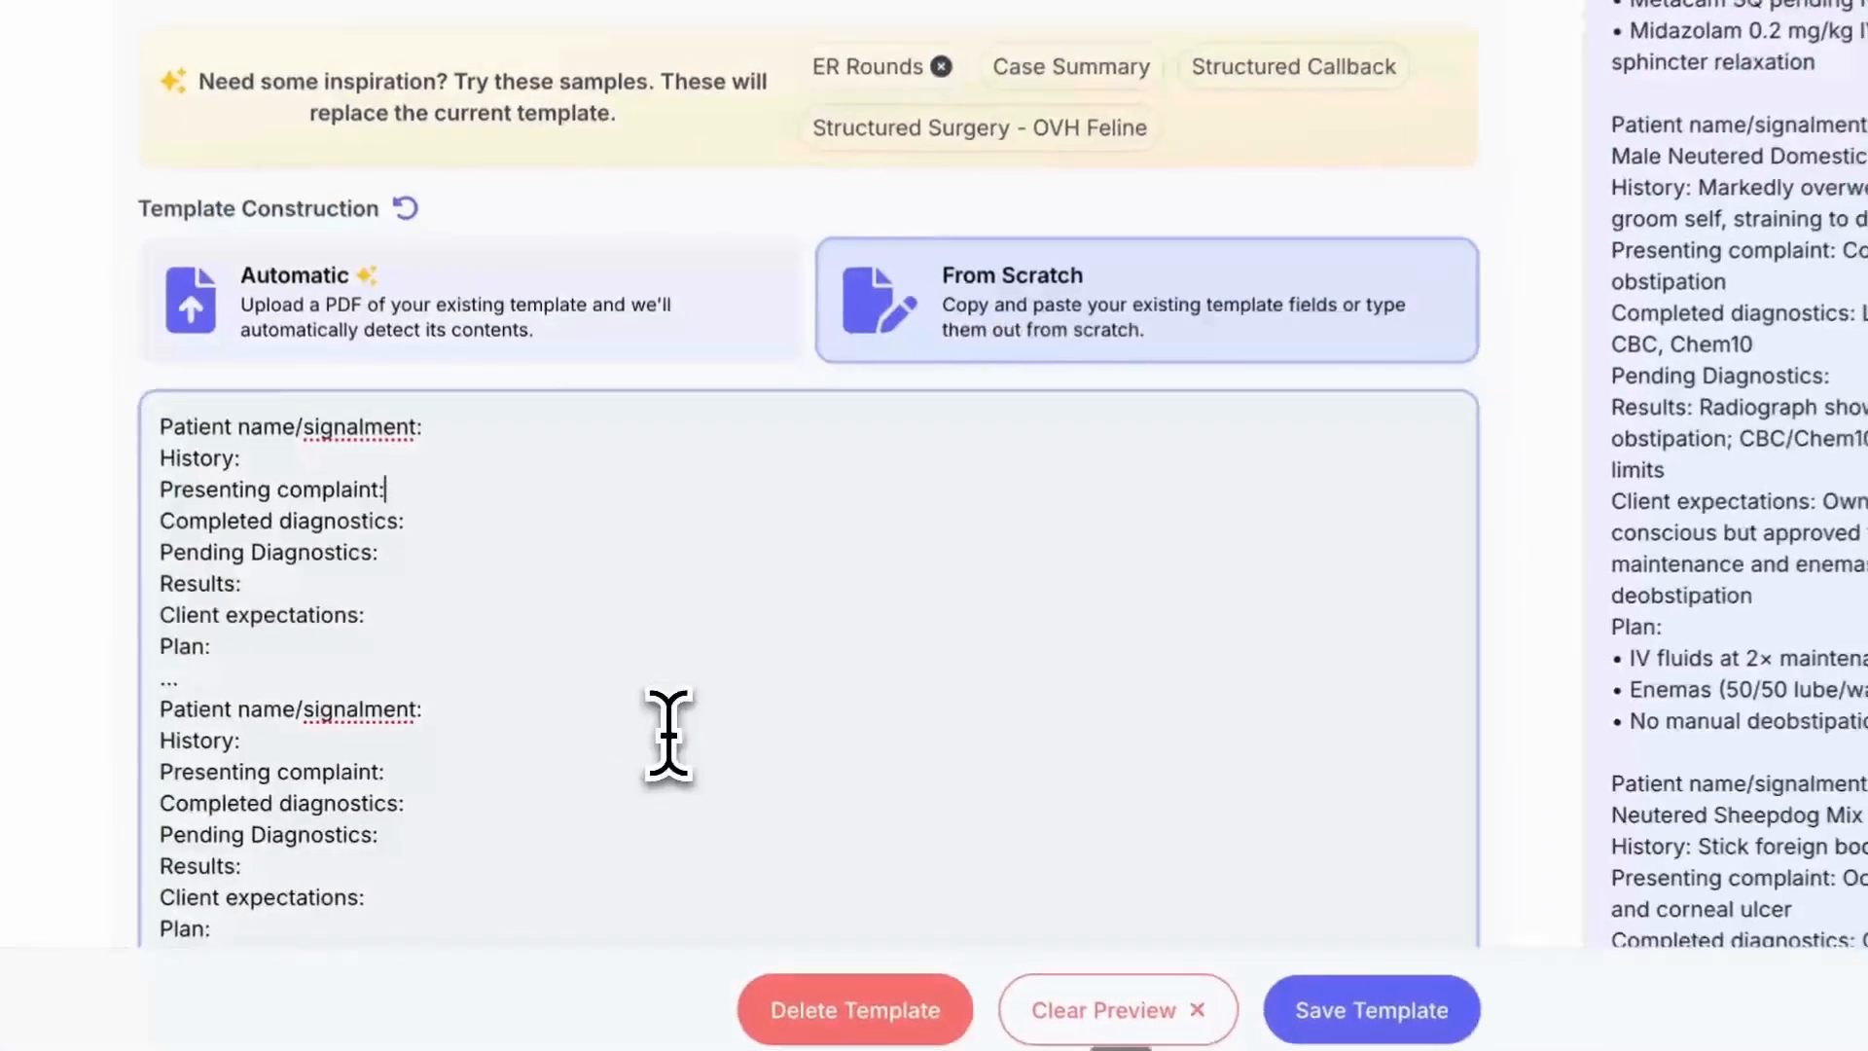
{"action": "scroll", "scroll_direction": "down", "scroll_amount": 3}
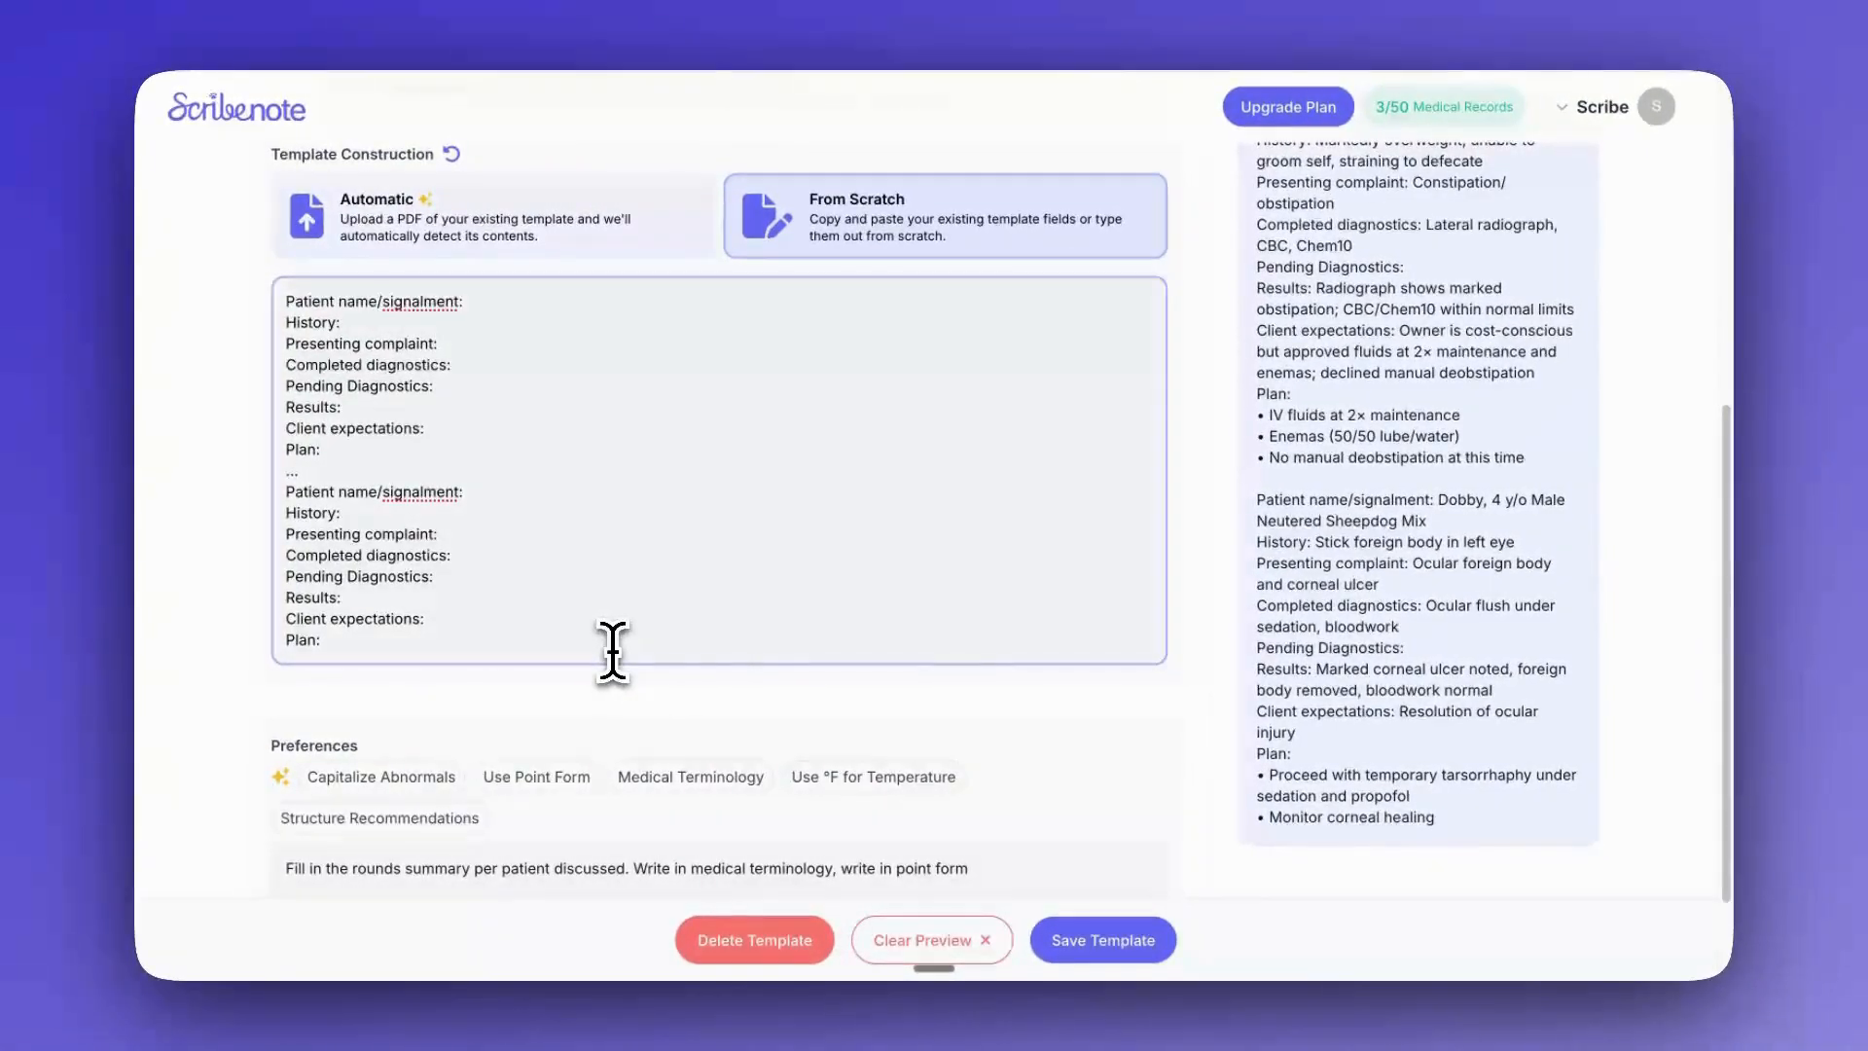
{"action": "mouse_move", "coordinate": [1054, 787]}
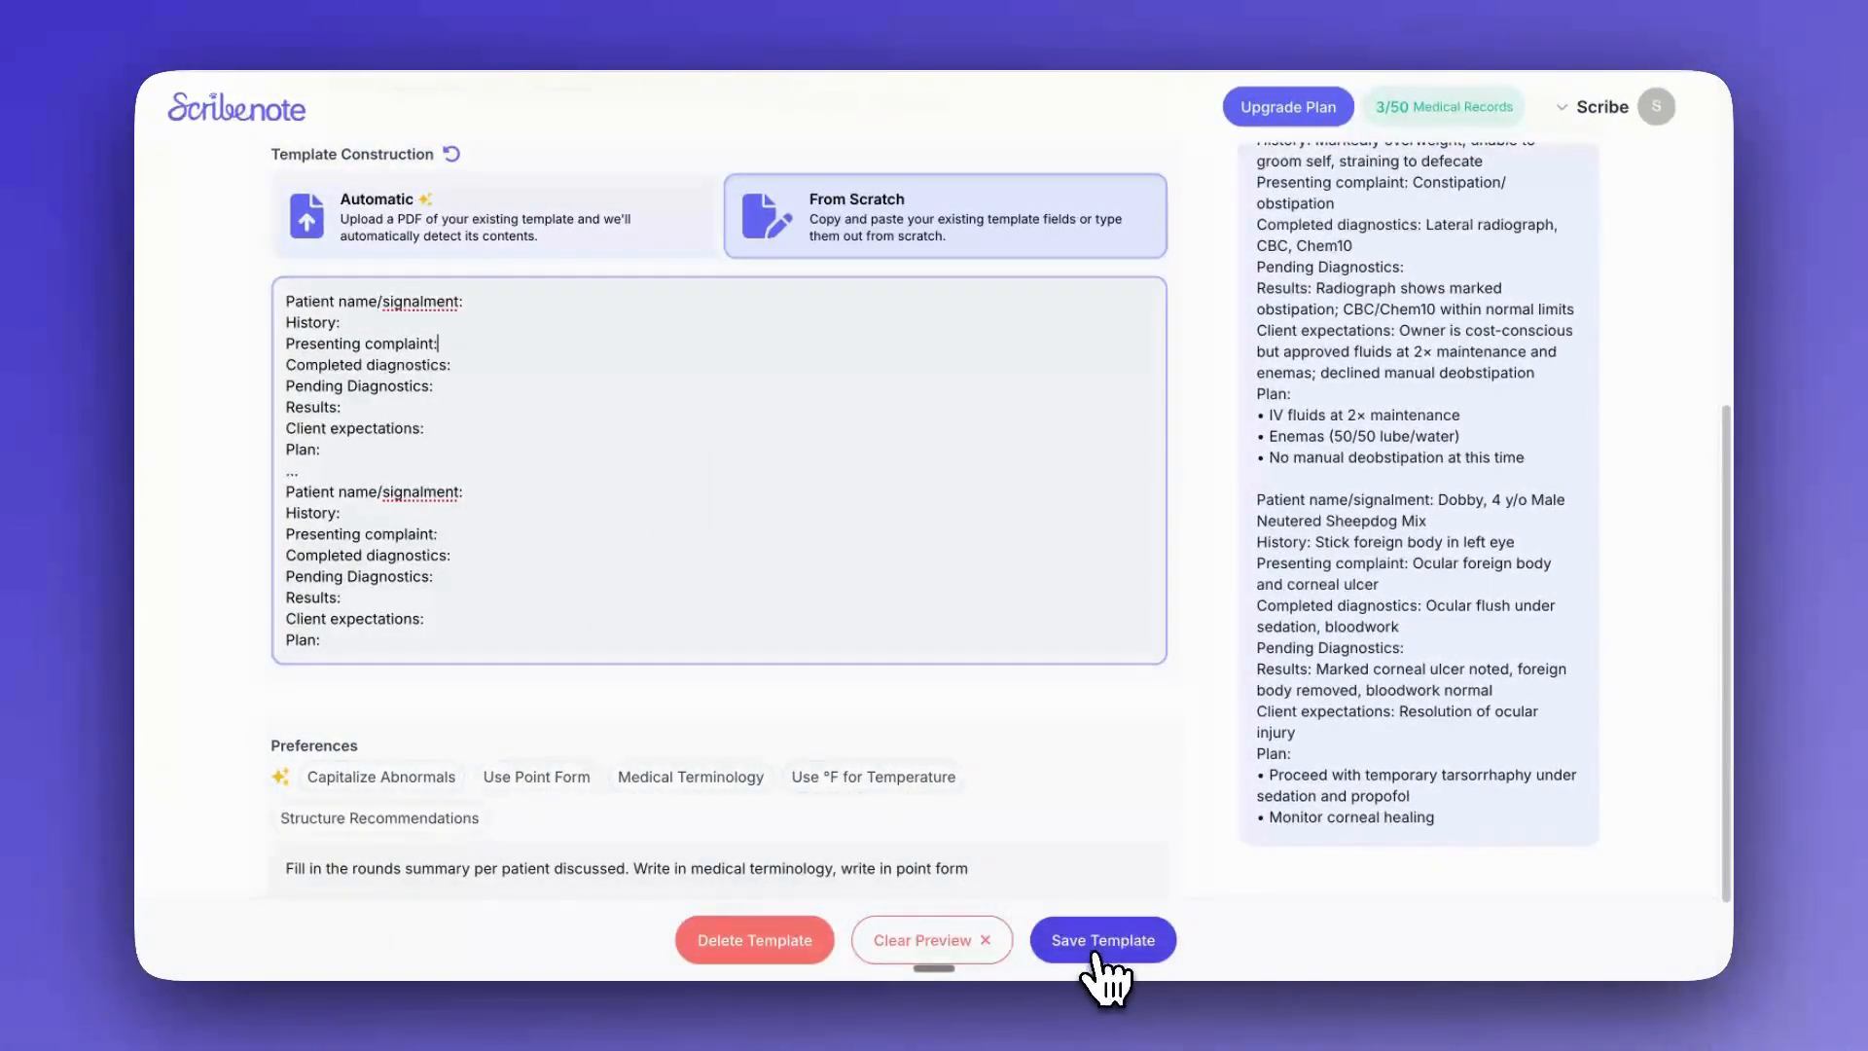
- Save the ER Rounds template and return to the dashboard
{"action": "left_click", "coordinate": [1101, 940]}
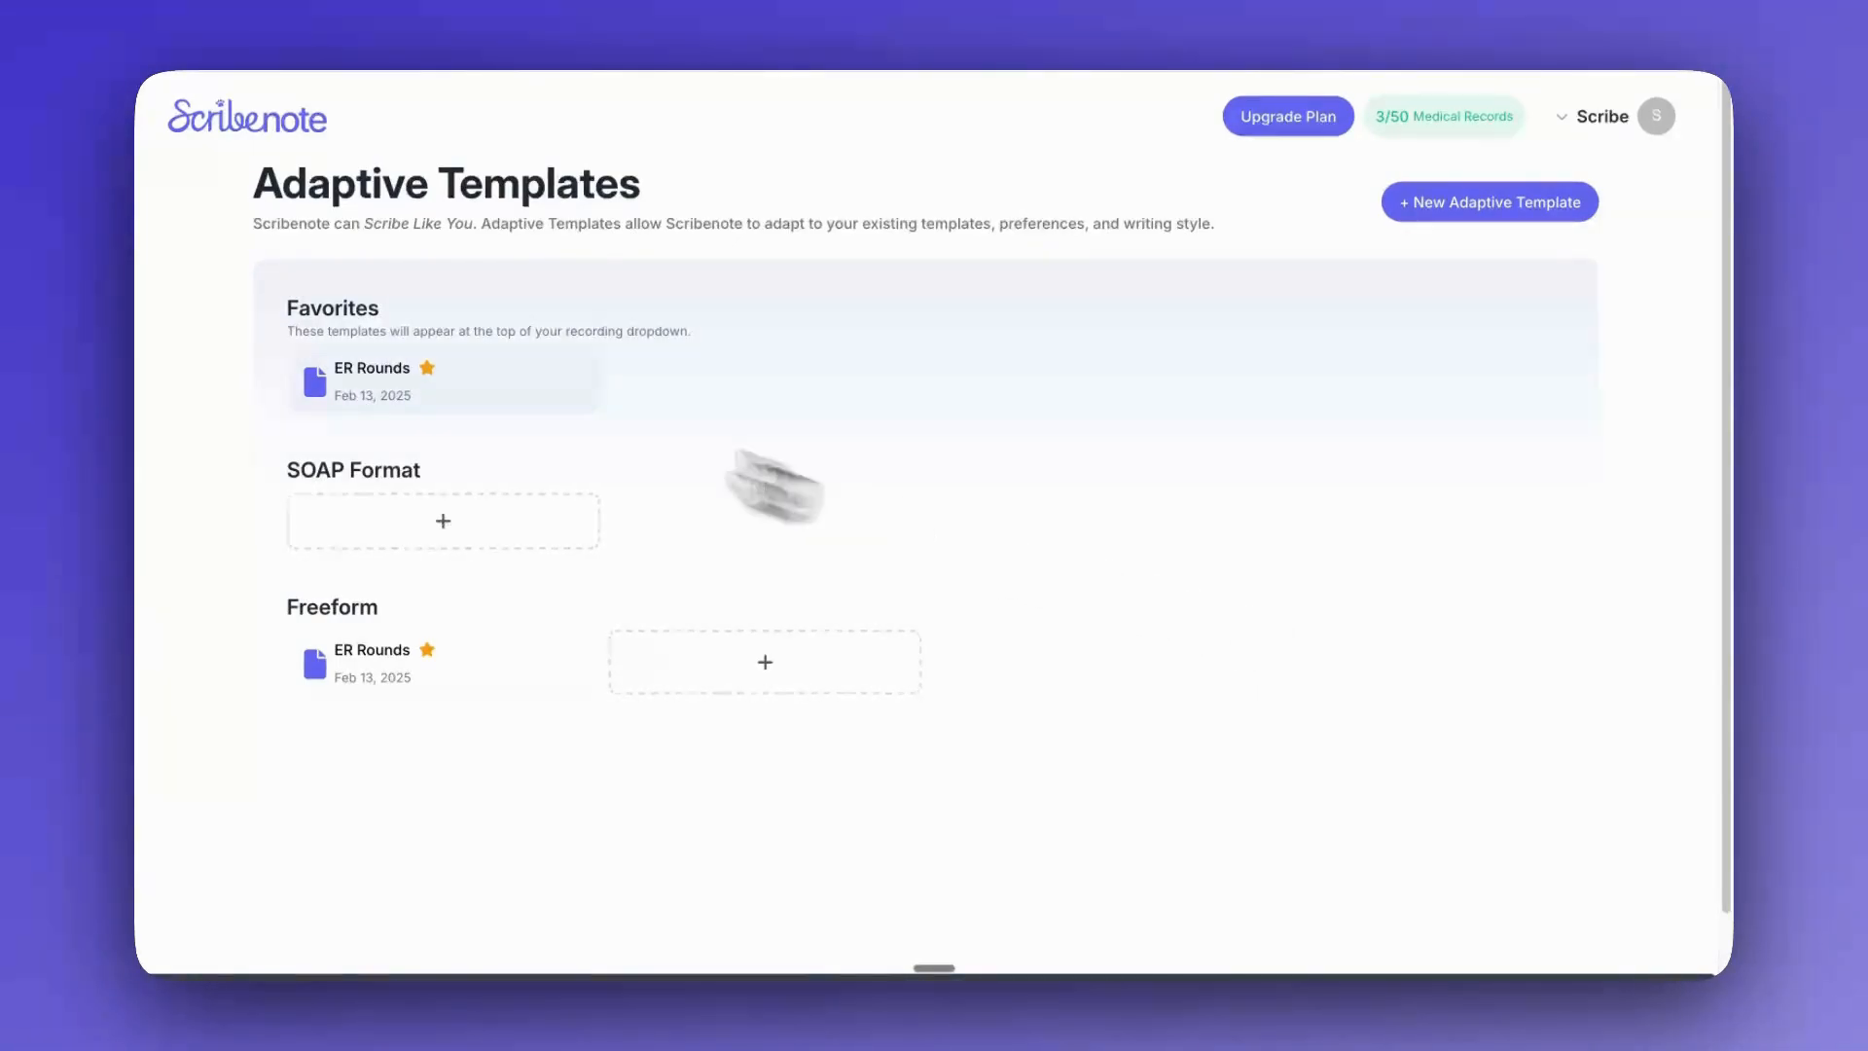
{"action": "mouse_move", "coordinate": [417, 469]}
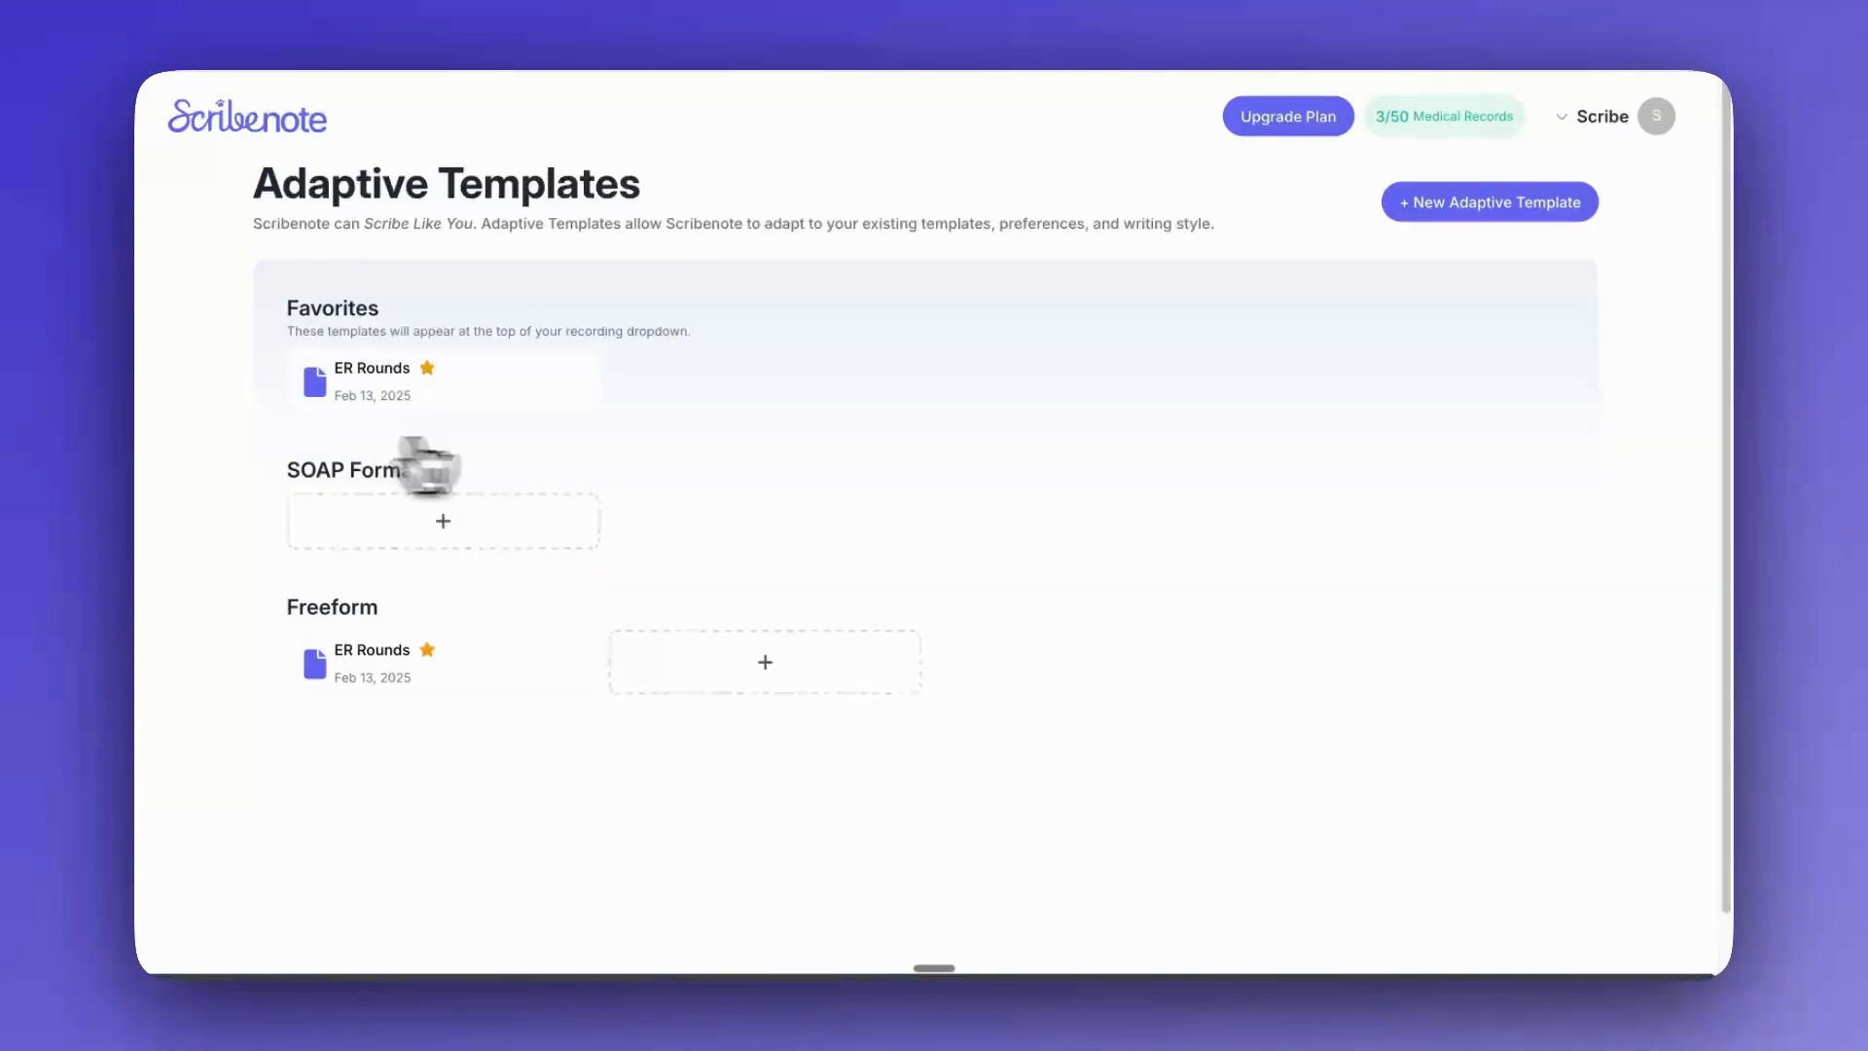
{"action": "mouse_move", "coordinate": [732, 358]}
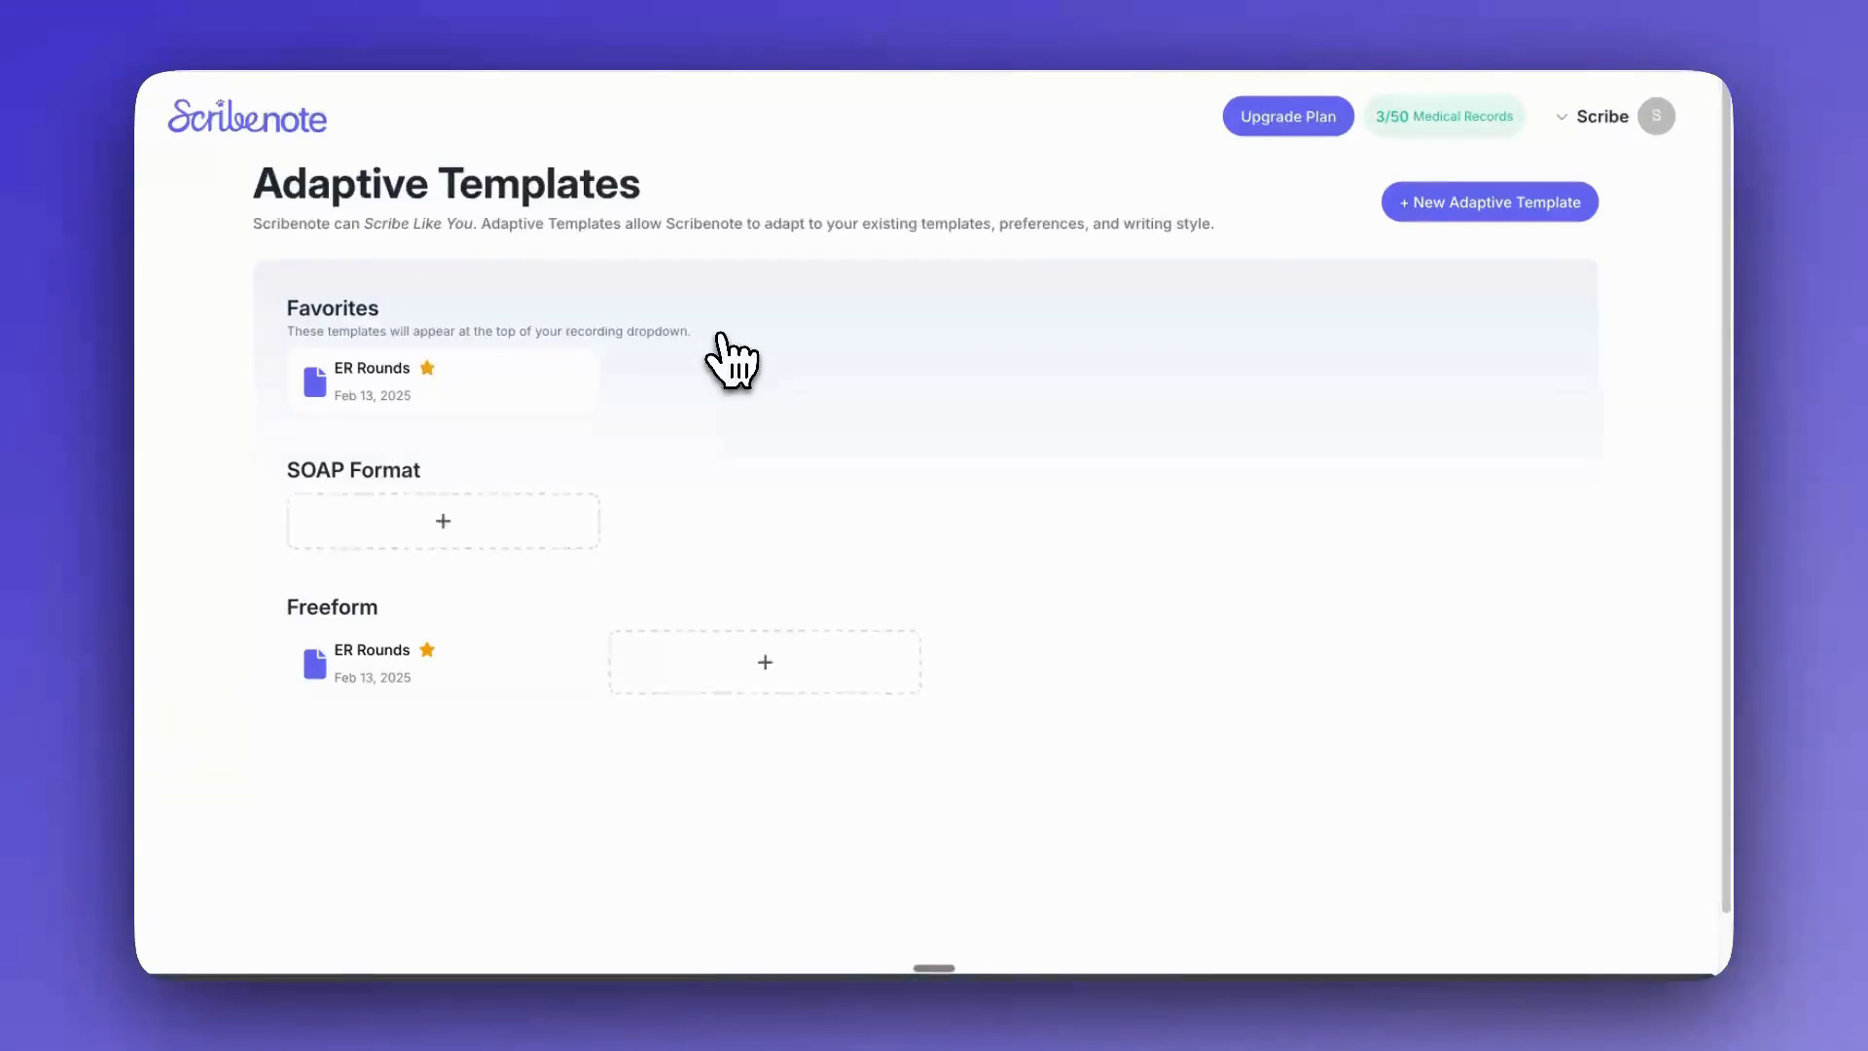
{"action": "mouse_move", "coordinate": [572, 789]}
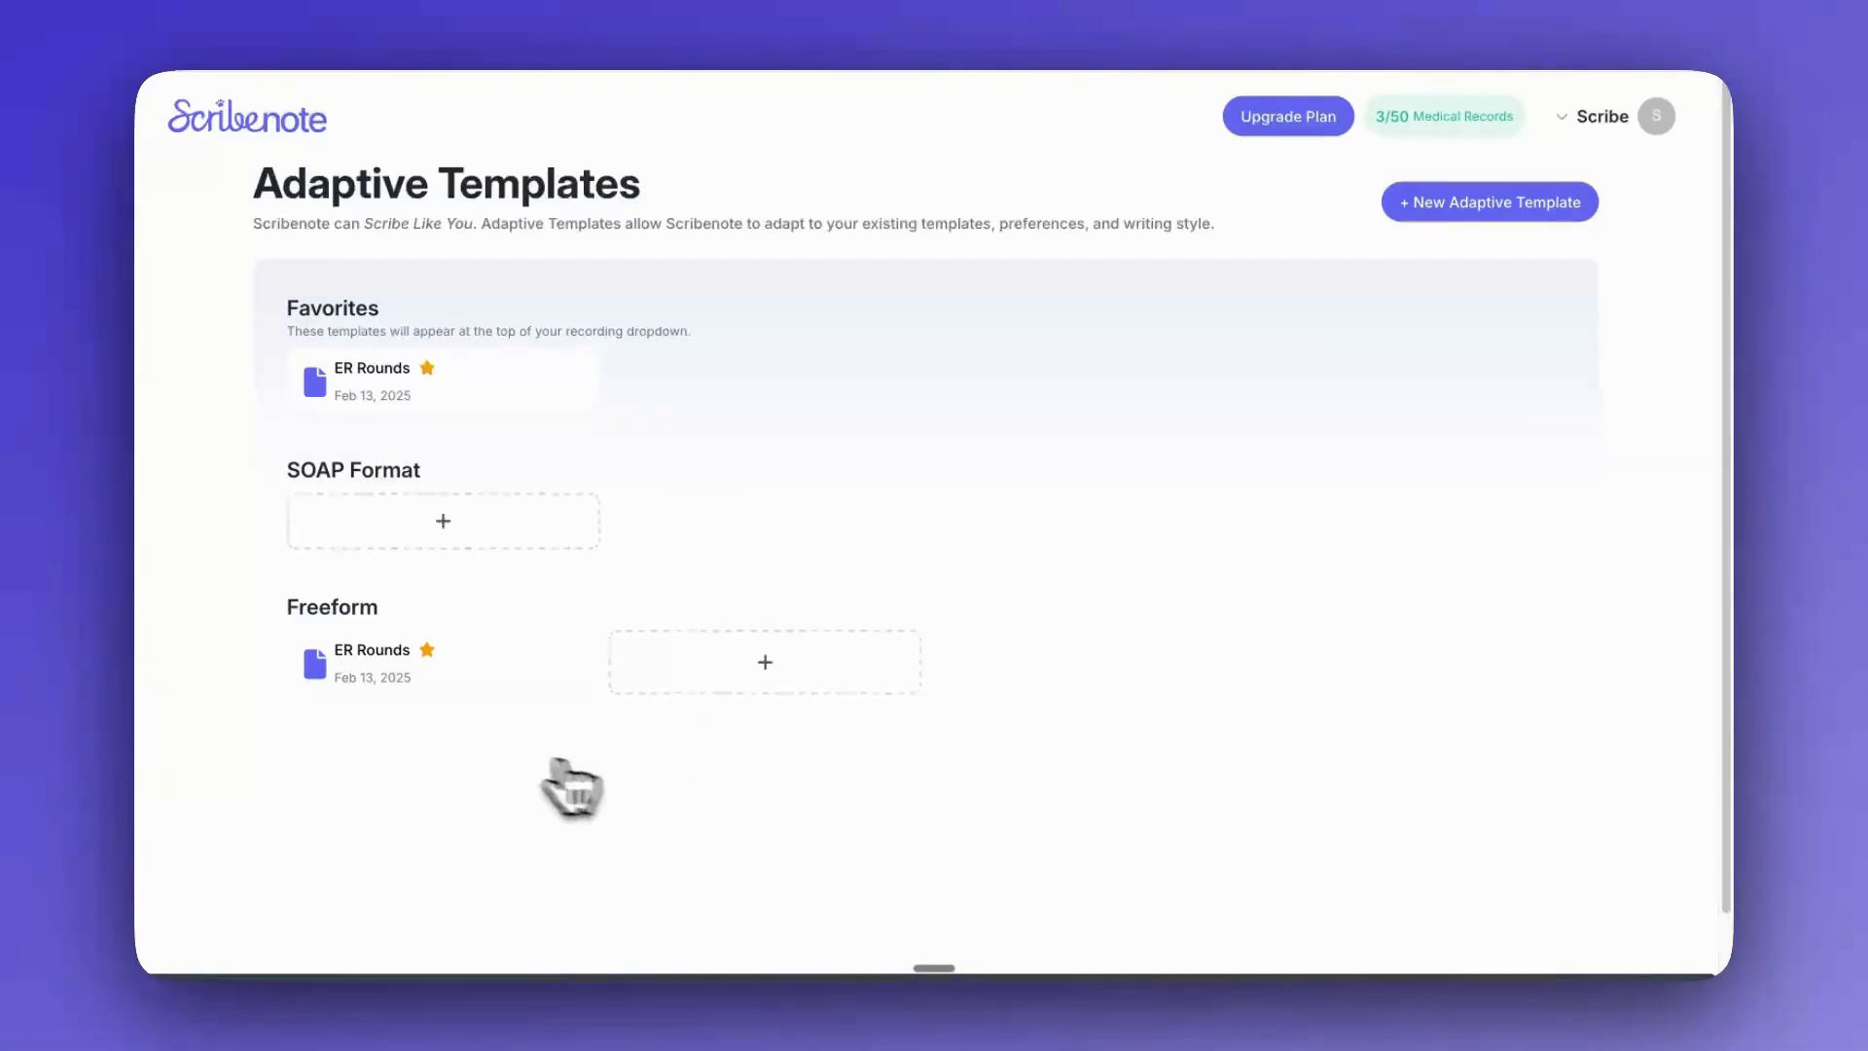
{"action": "mouse_move", "coordinate": [443, 393]}
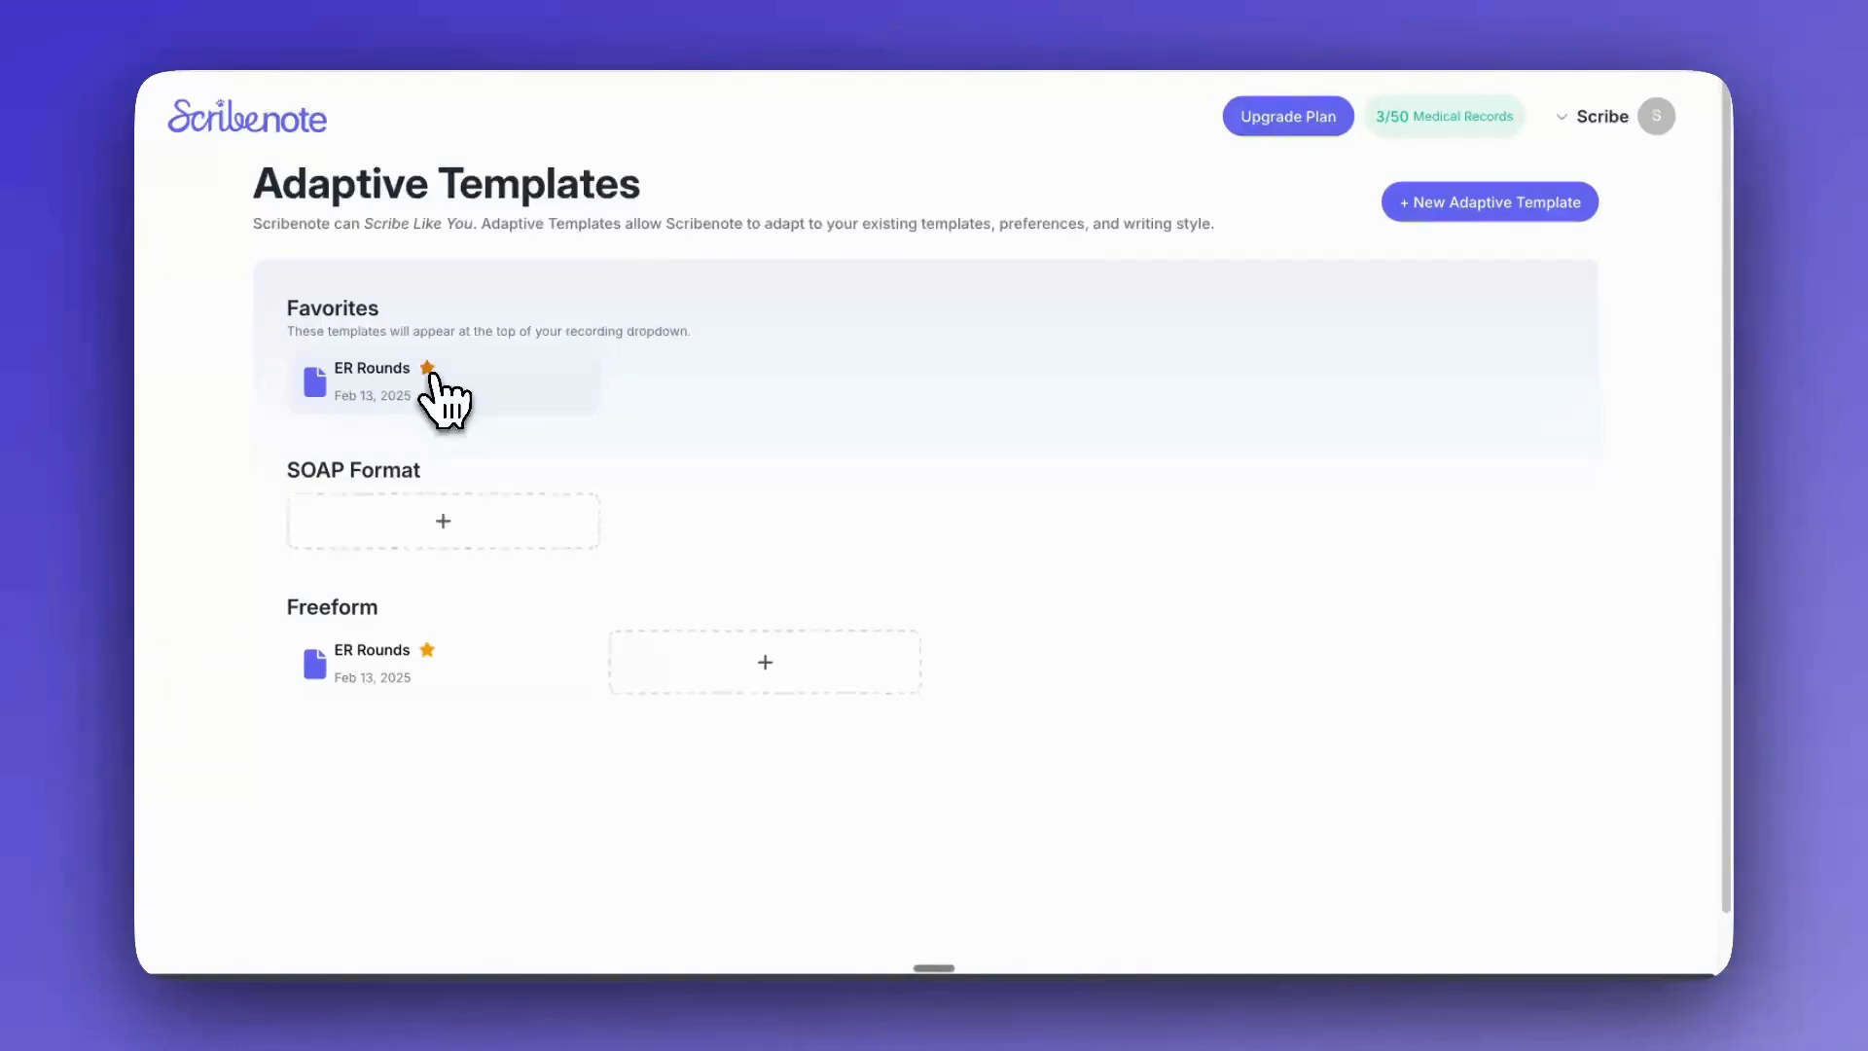
{"action": "scroll", "scroll_direction": "down", "scroll_amount": 3}
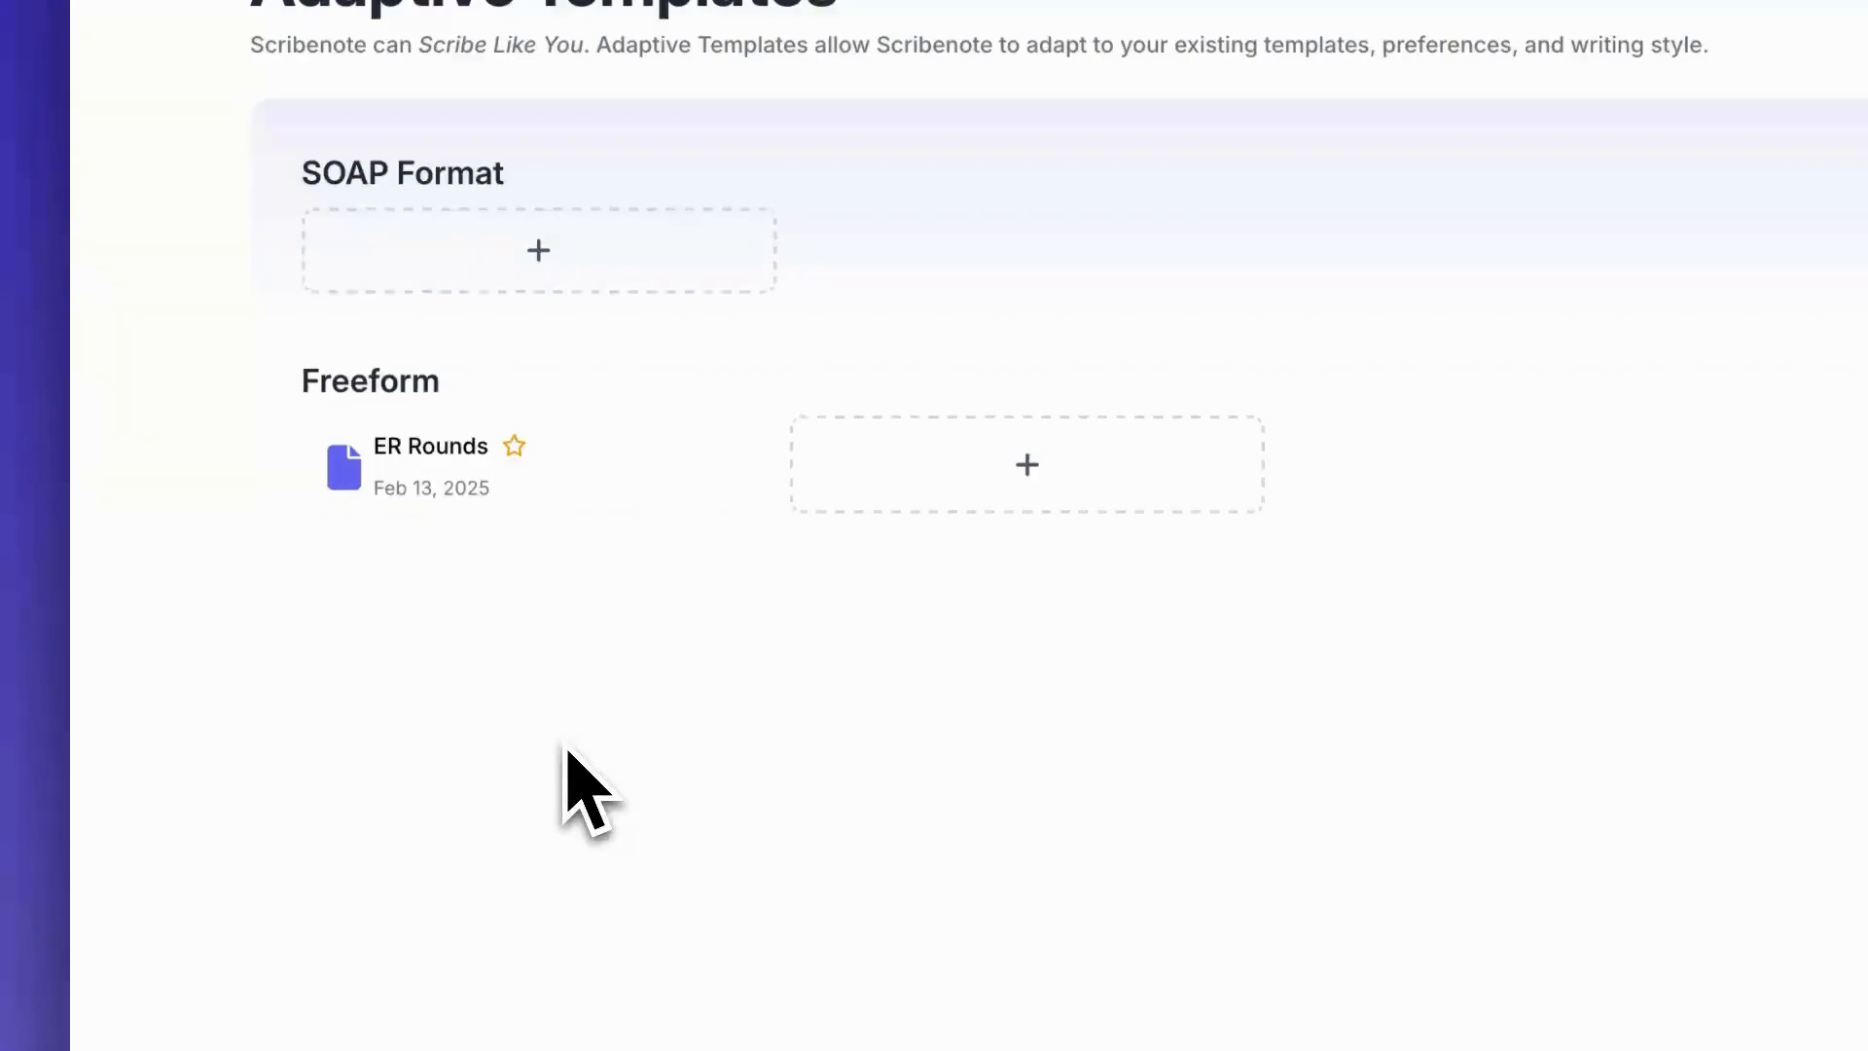
{"action": "scroll", "scroll_direction": "up", "scroll_amount": 3}
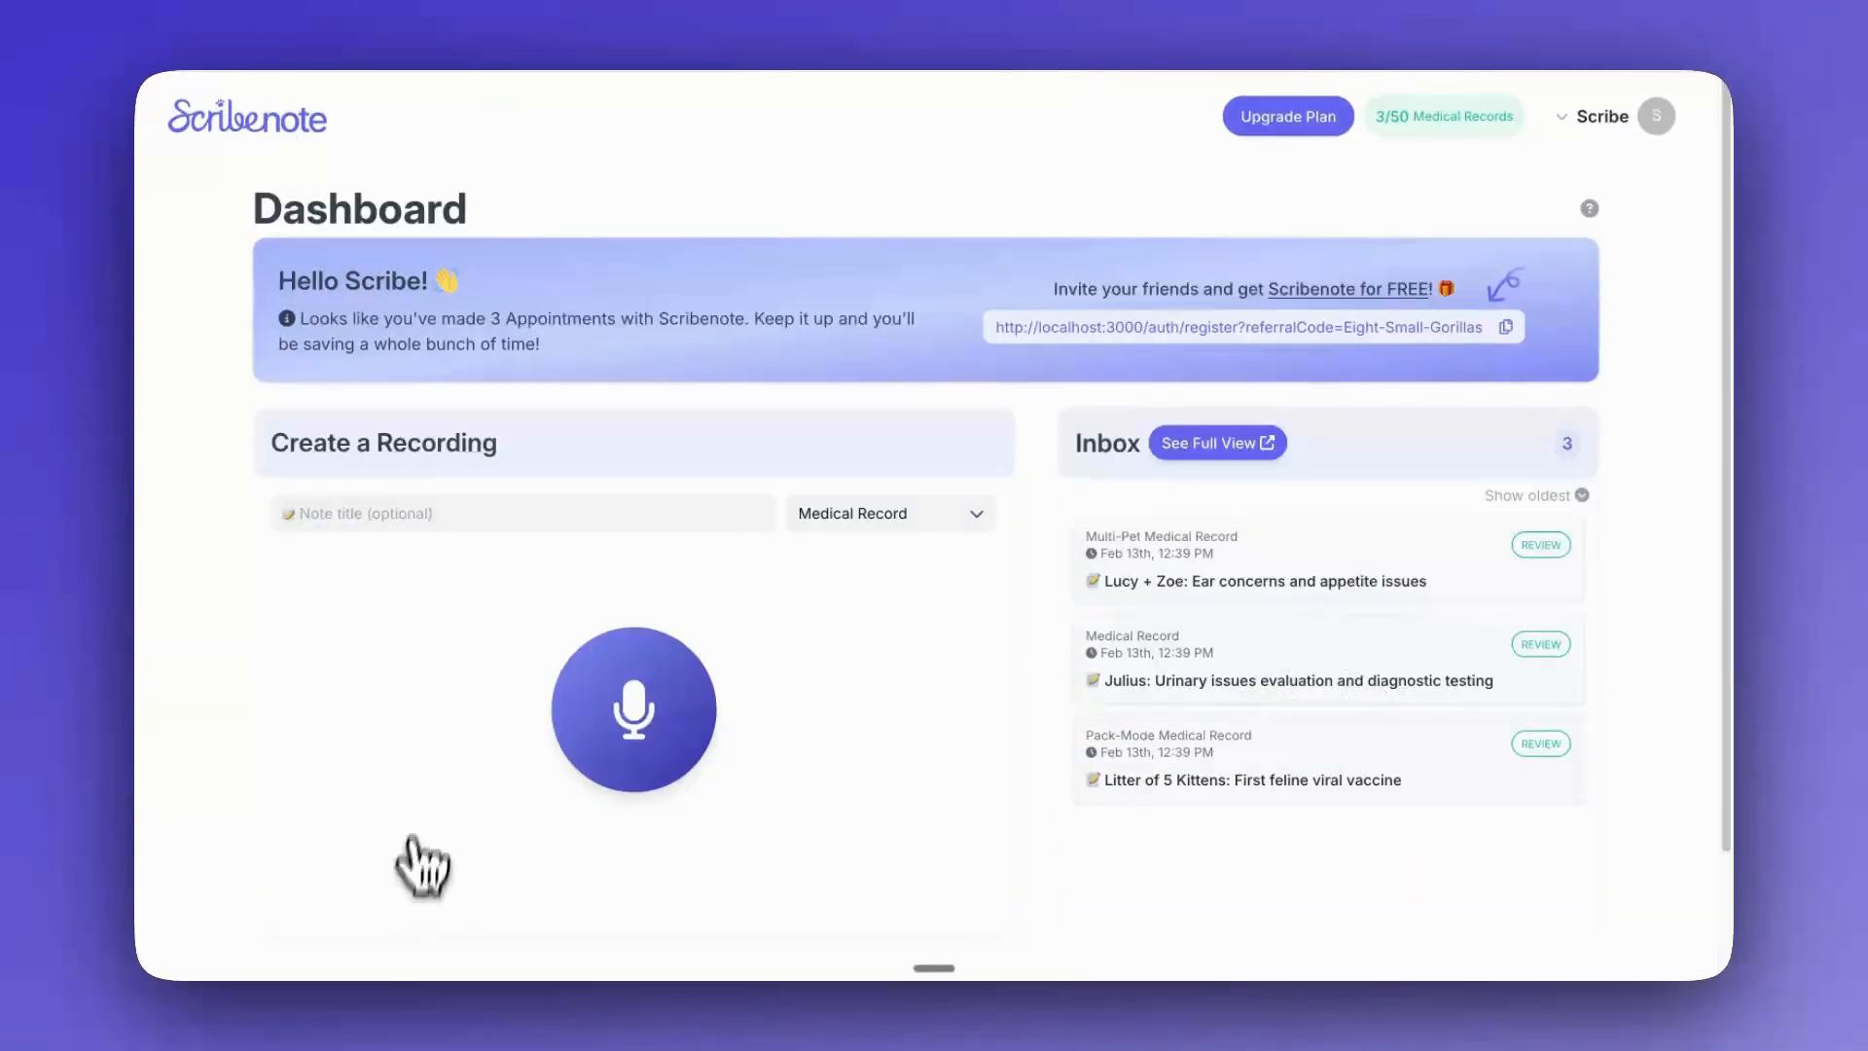
{"action": "mouse_move", "coordinate": [375, 726]}
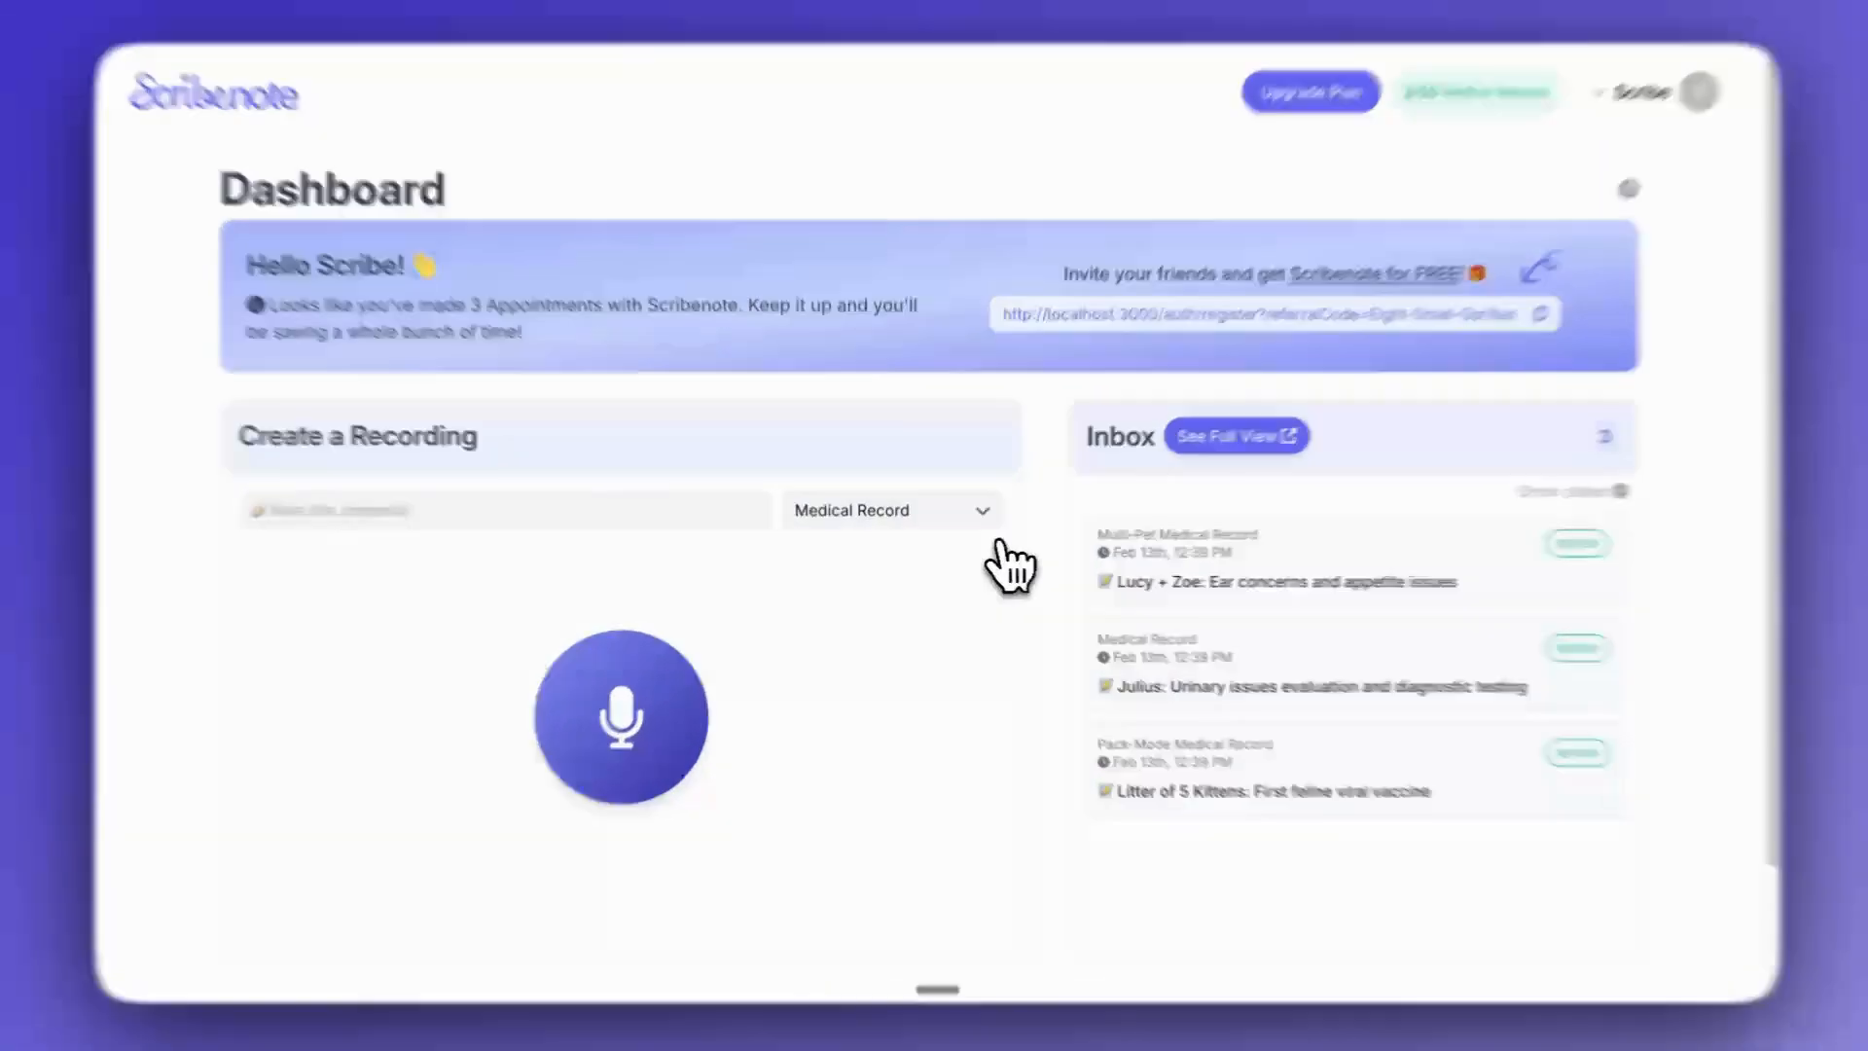
- Choose ER Rounds under Custom as the template for the next recording
{"action": "left_click", "coordinate": [890, 509]}
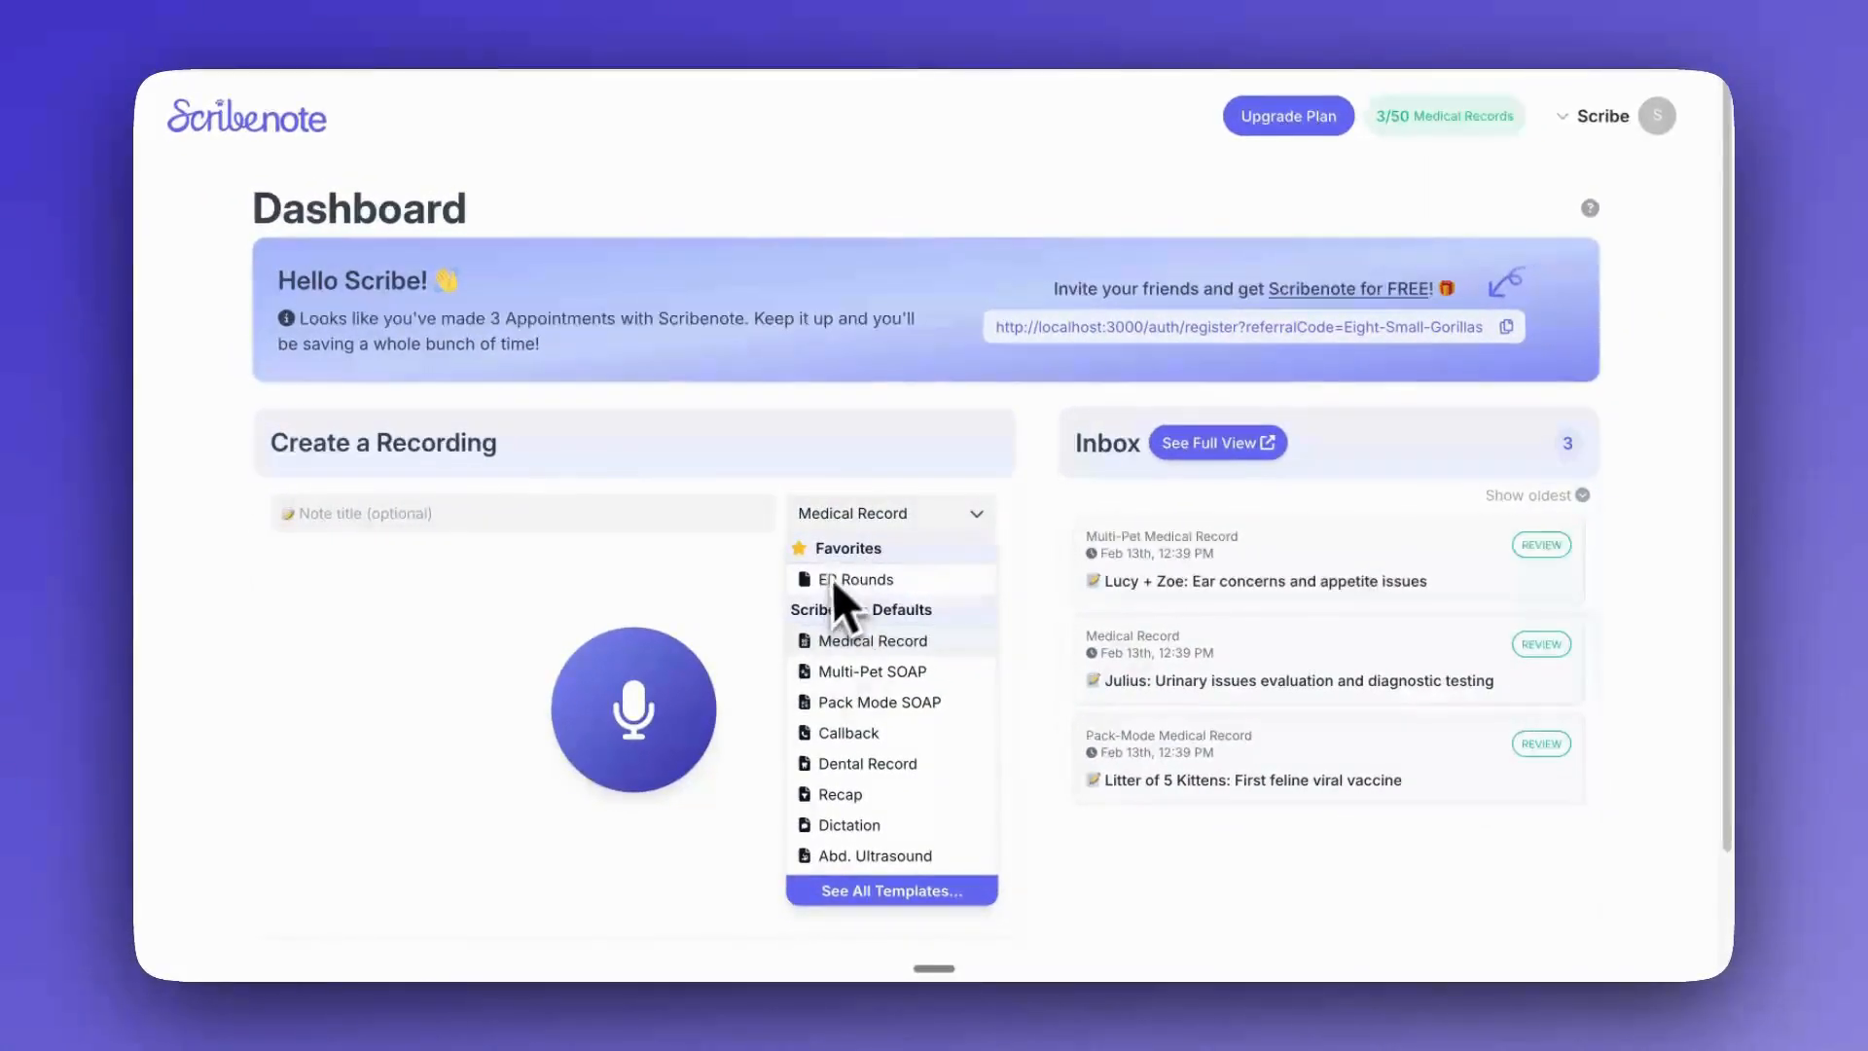
{"action": "mouse_move", "coordinate": [879, 619]}
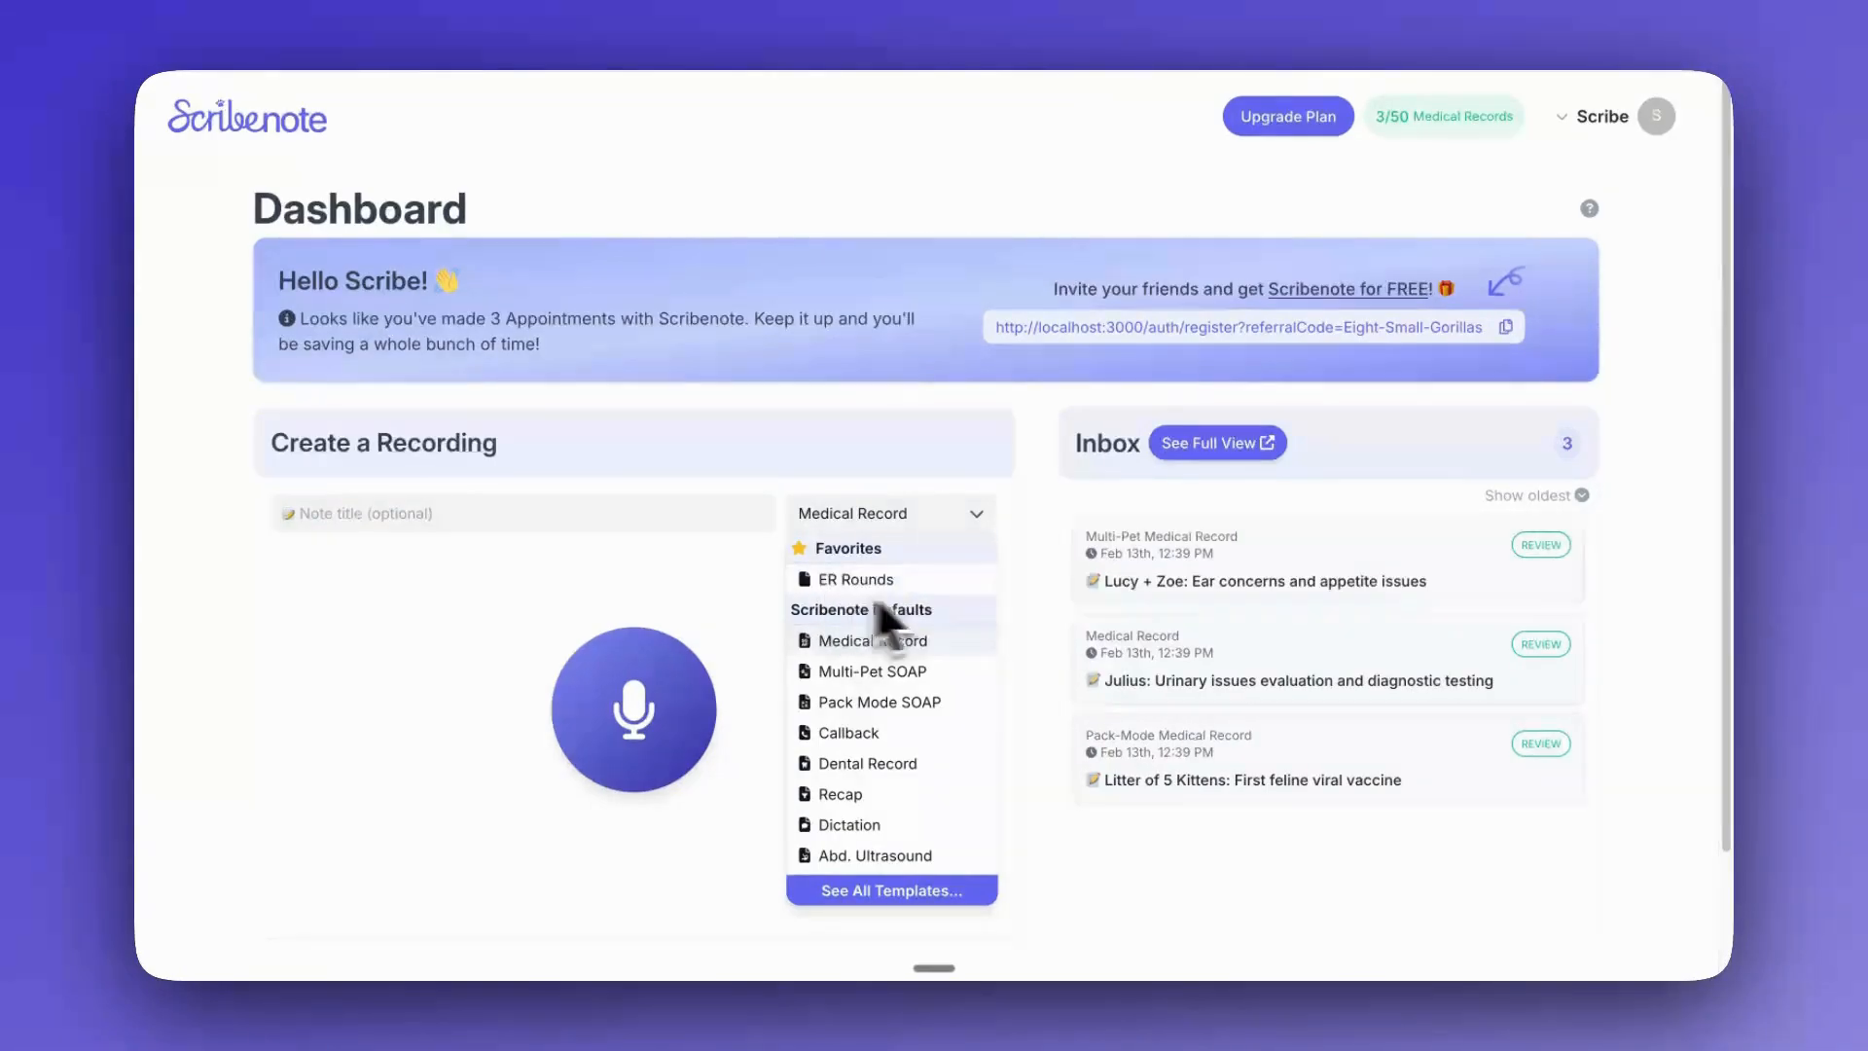
{"action": "mouse_move", "coordinate": [930, 858]}
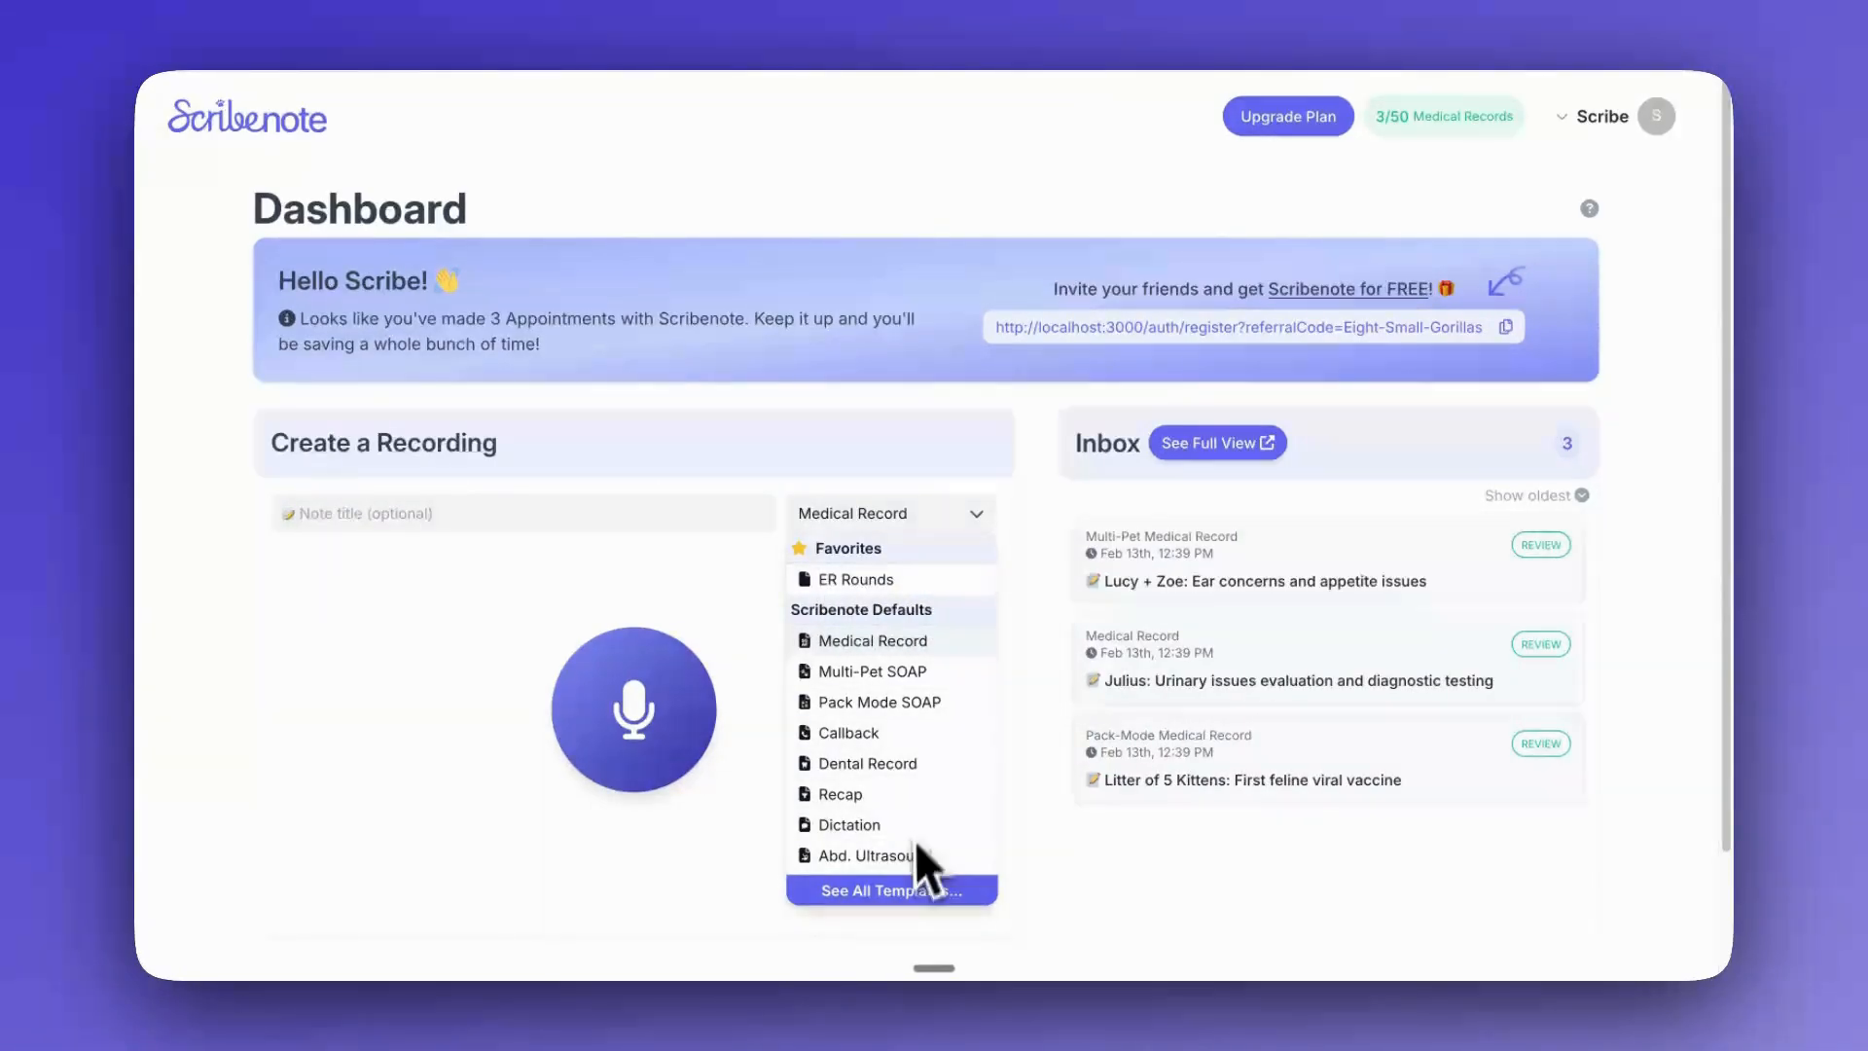
{"action": "mouse_move", "coordinate": [936, 775]}
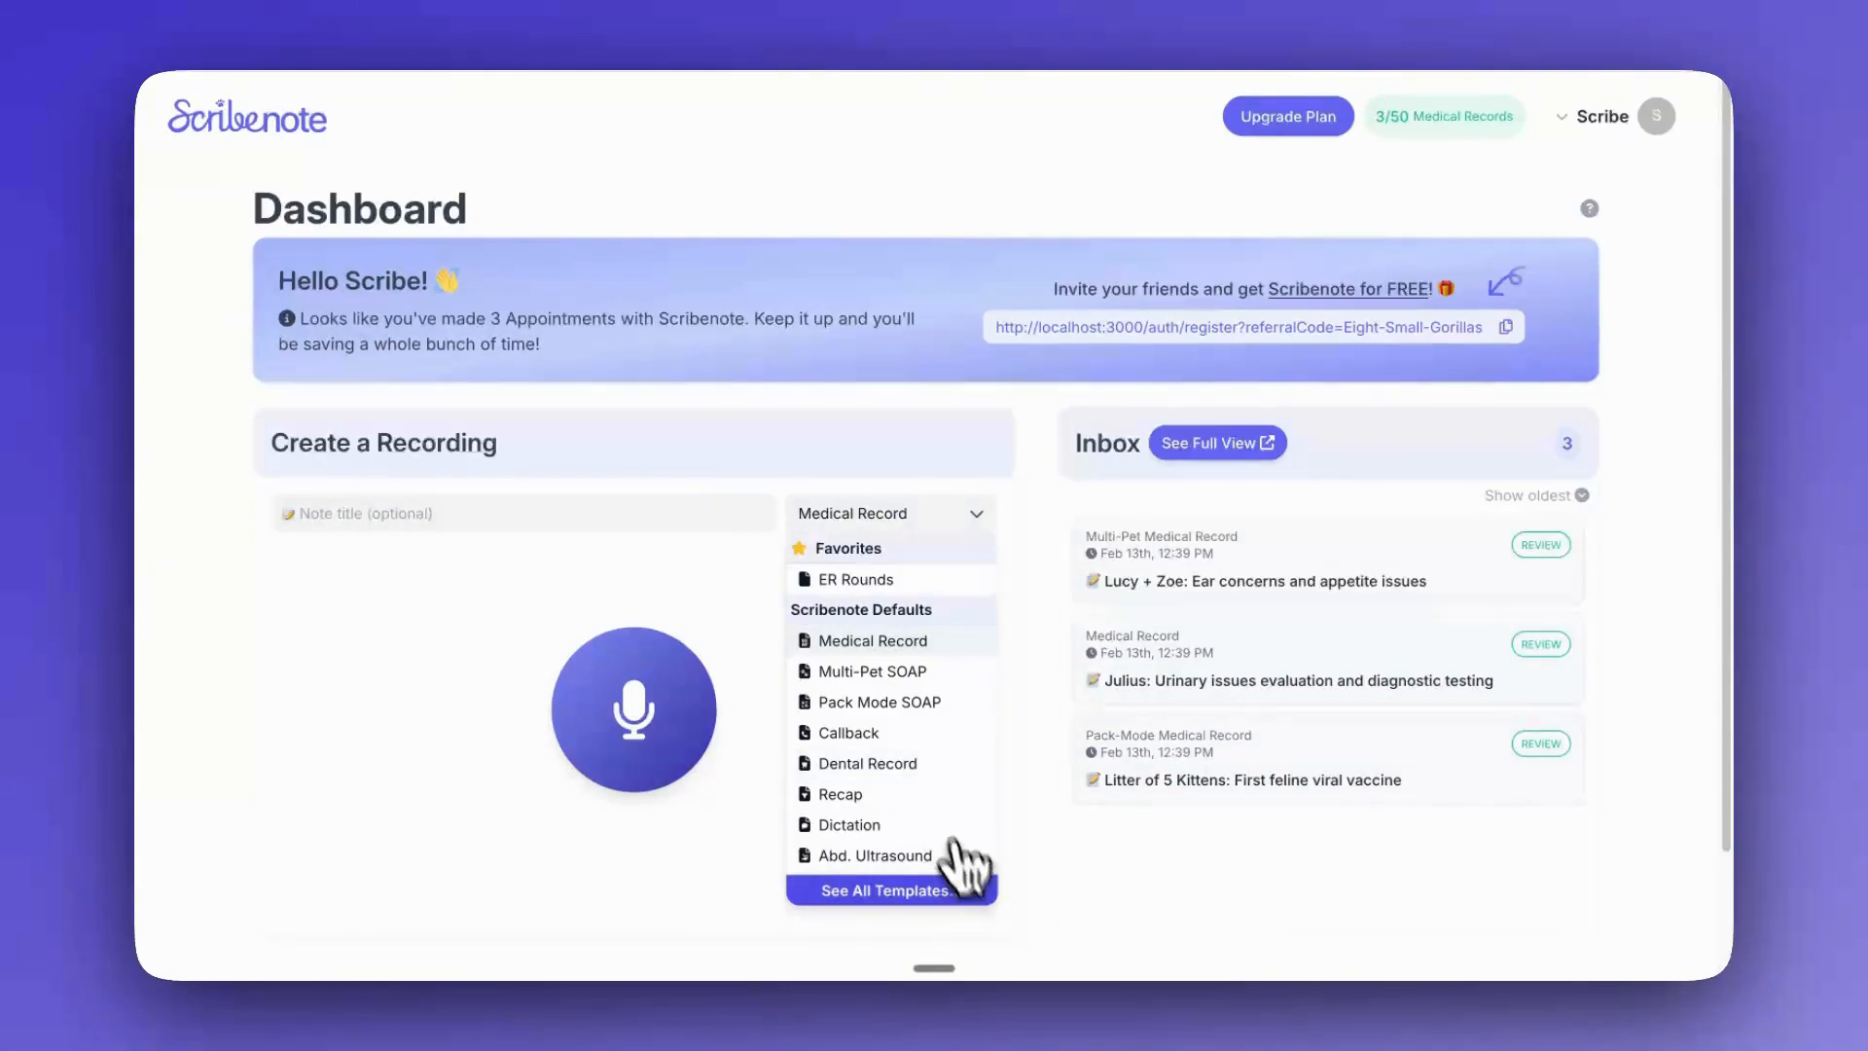
{"action": "mouse_move", "coordinate": [909, 915]}
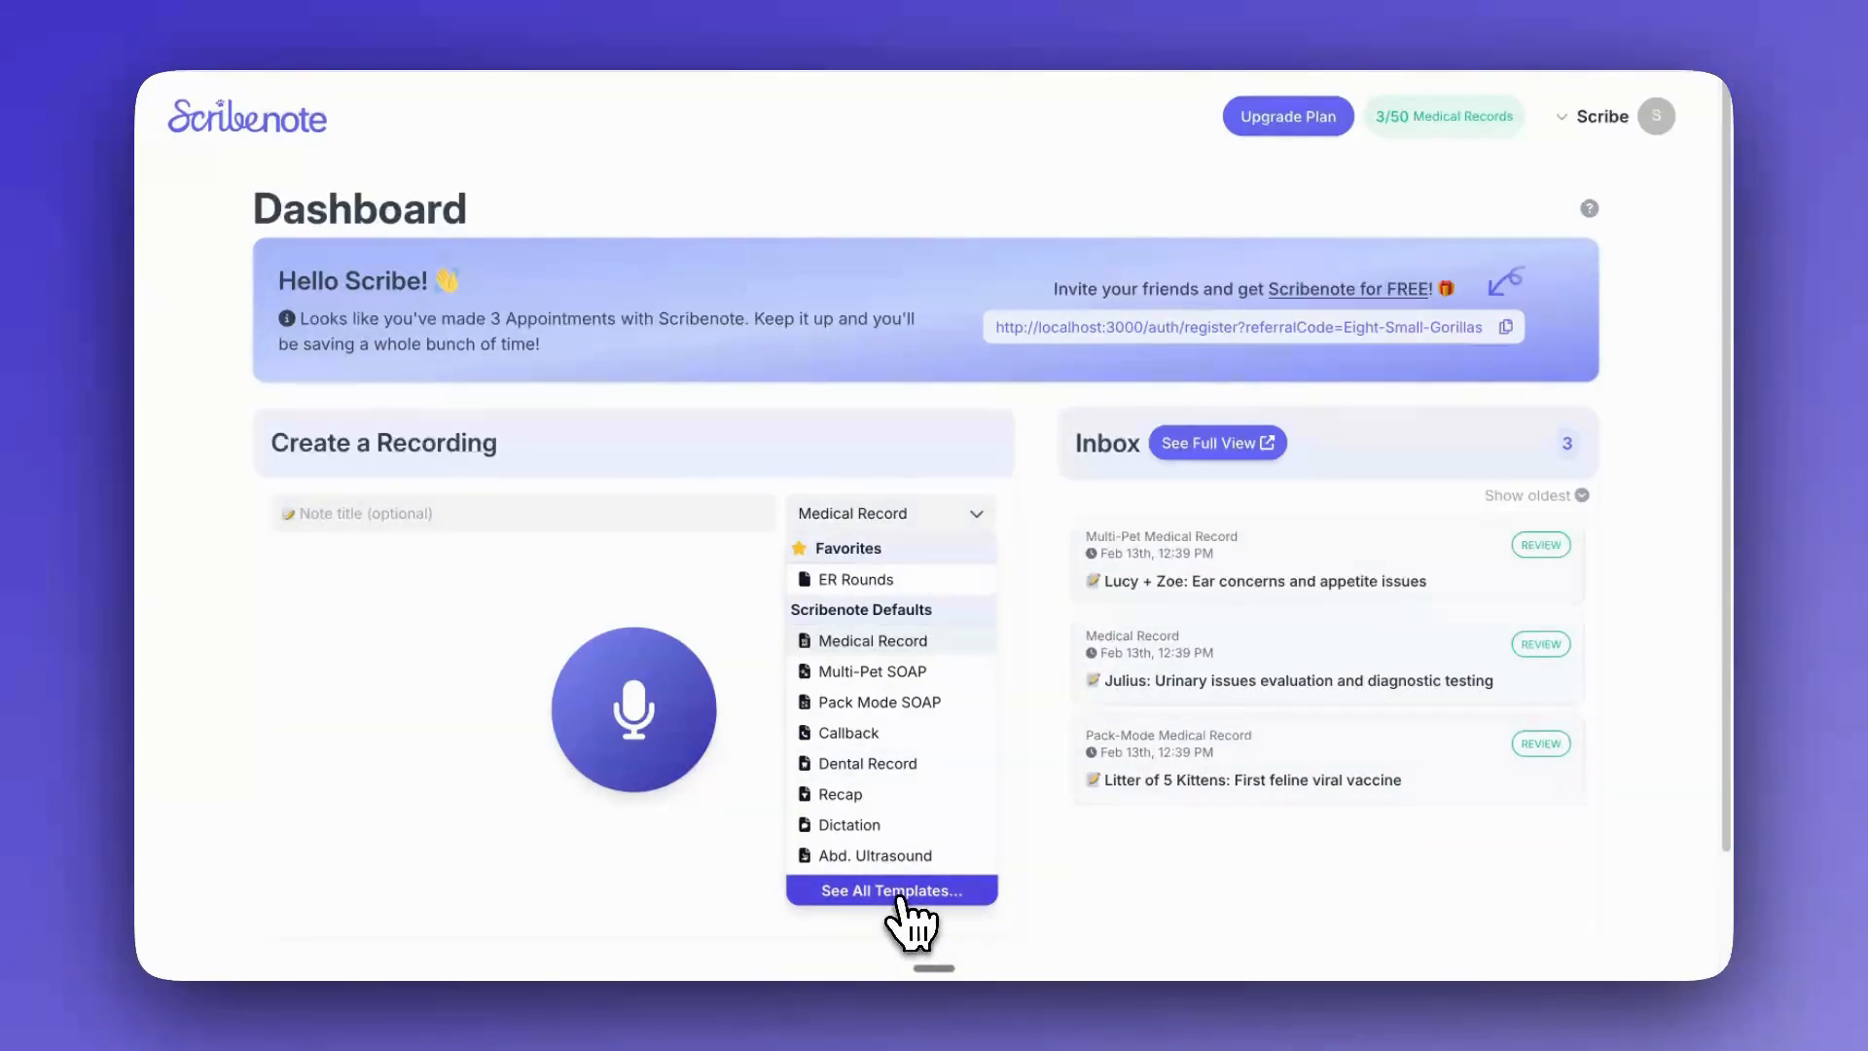
{"action": "left_click", "coordinate": [889, 890]}
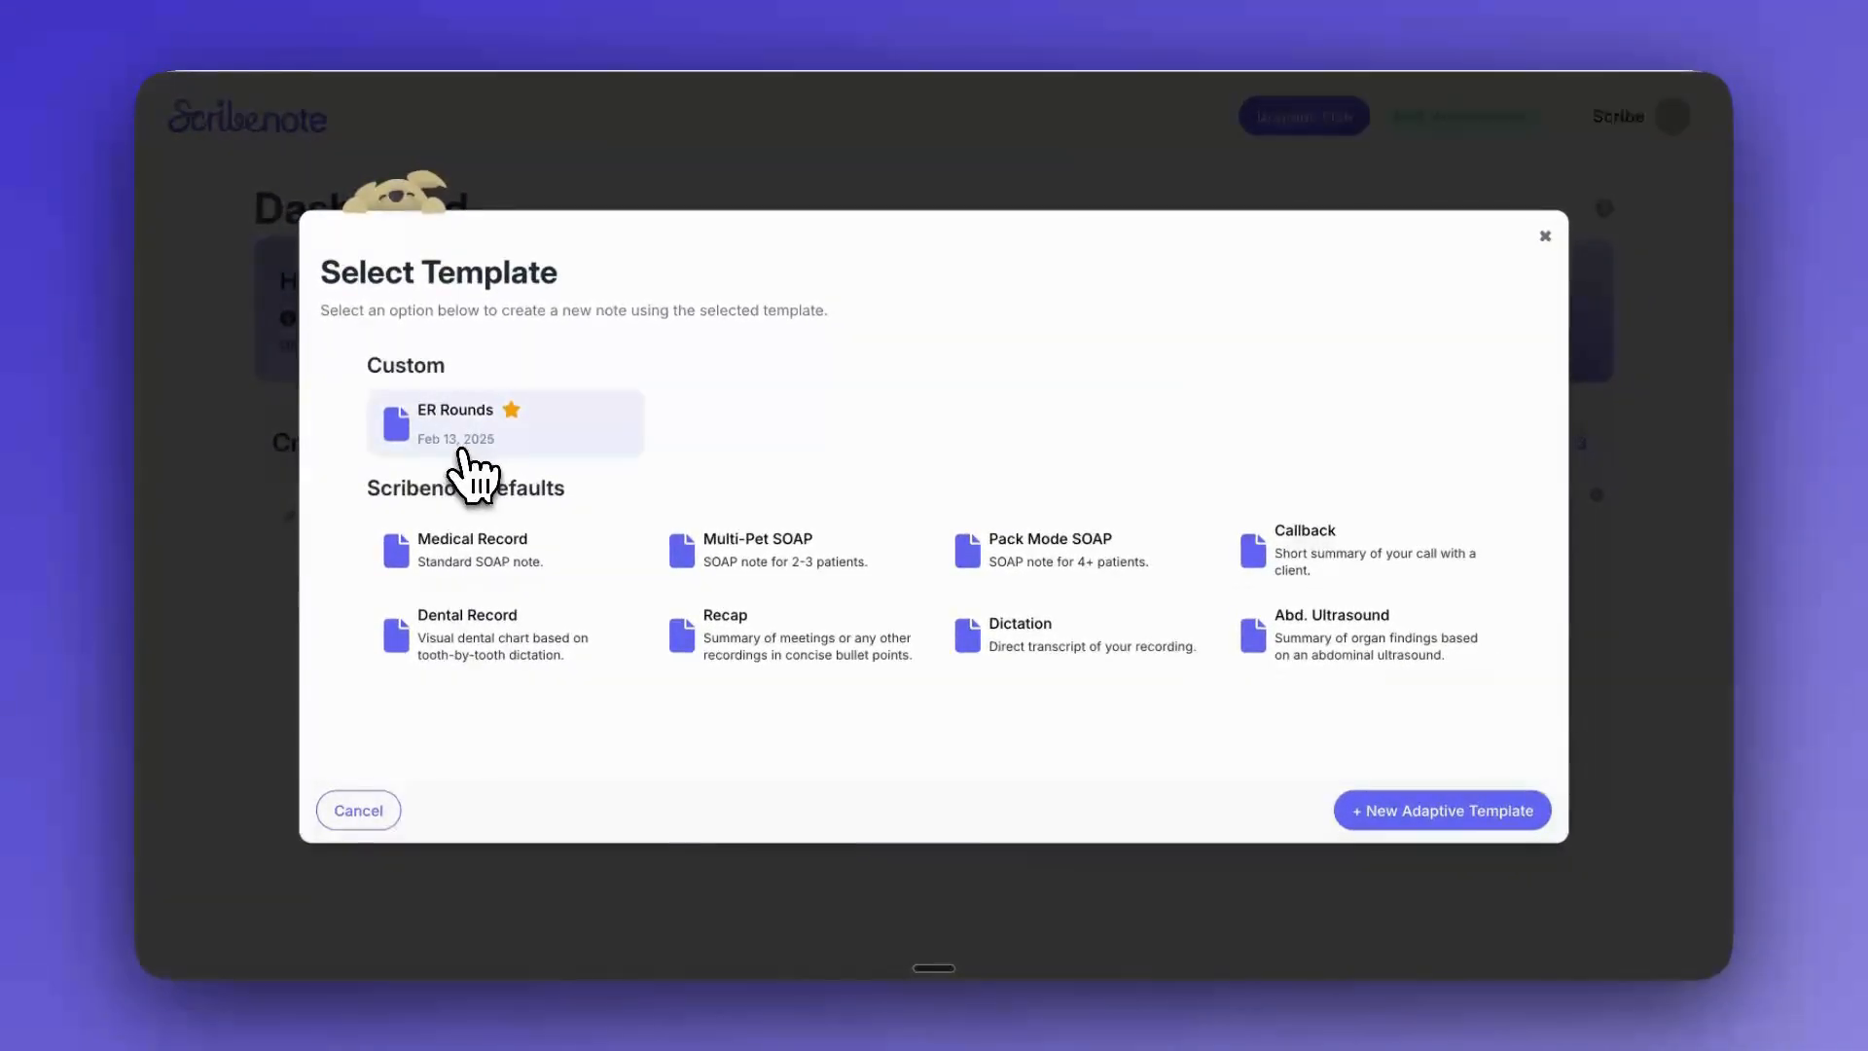
{"action": "left_click", "coordinate": [502, 423]}
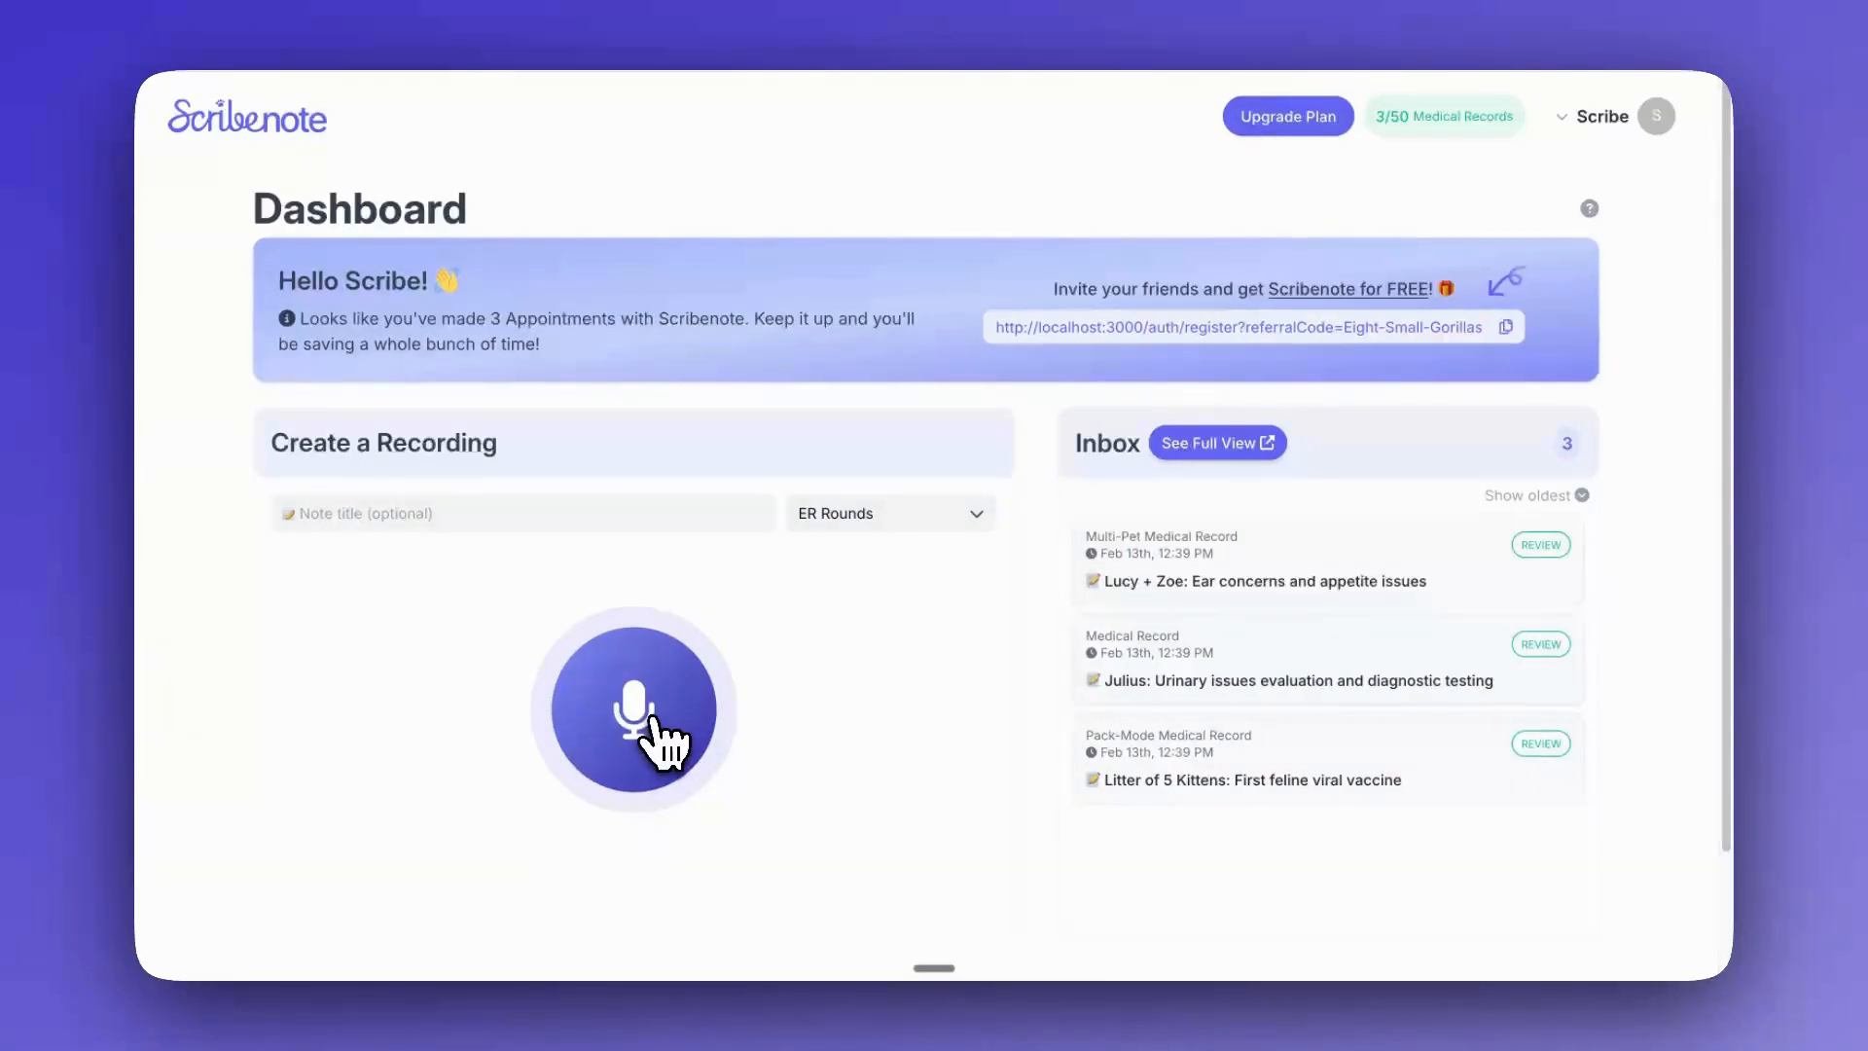
{"action": "mouse_move", "coordinate": [1047, 659]}
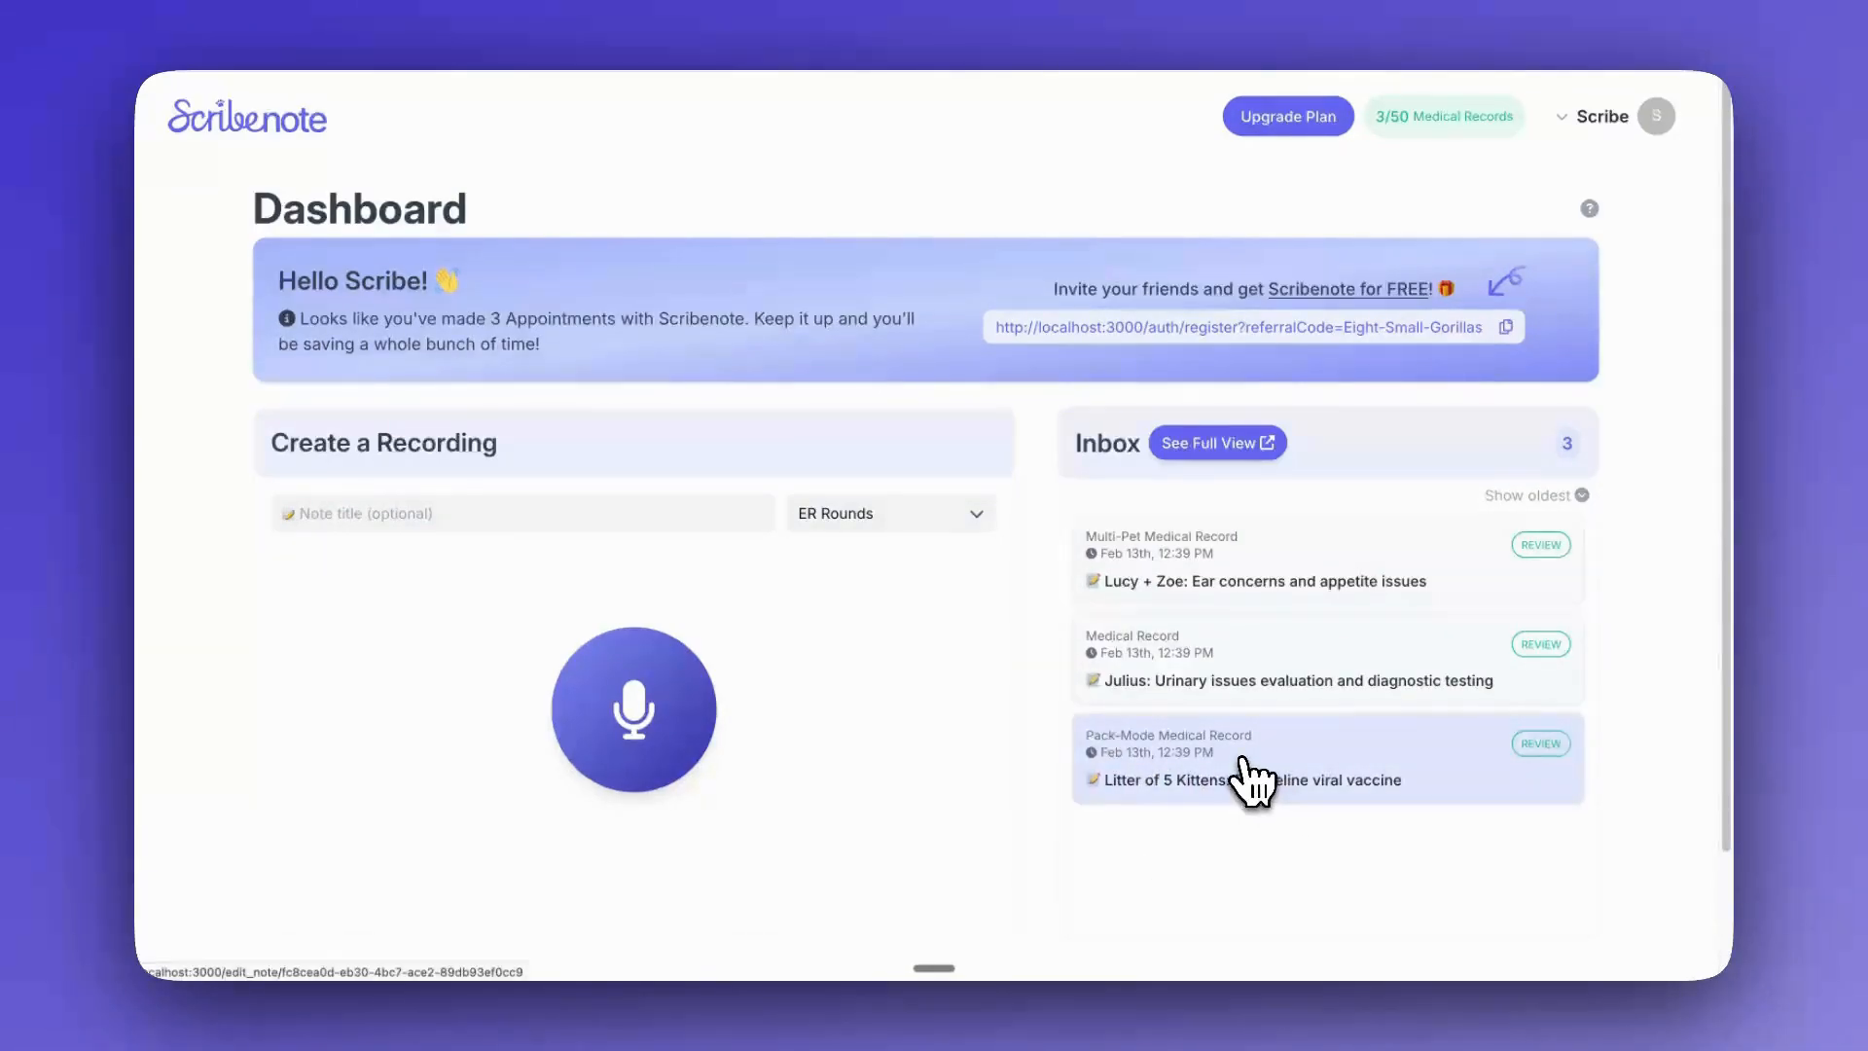
- Open the 'Litter of 5 Kittens: First feline viral vaccine' note and start applying a different template
{"action": "left_click", "coordinate": [1243, 778]}
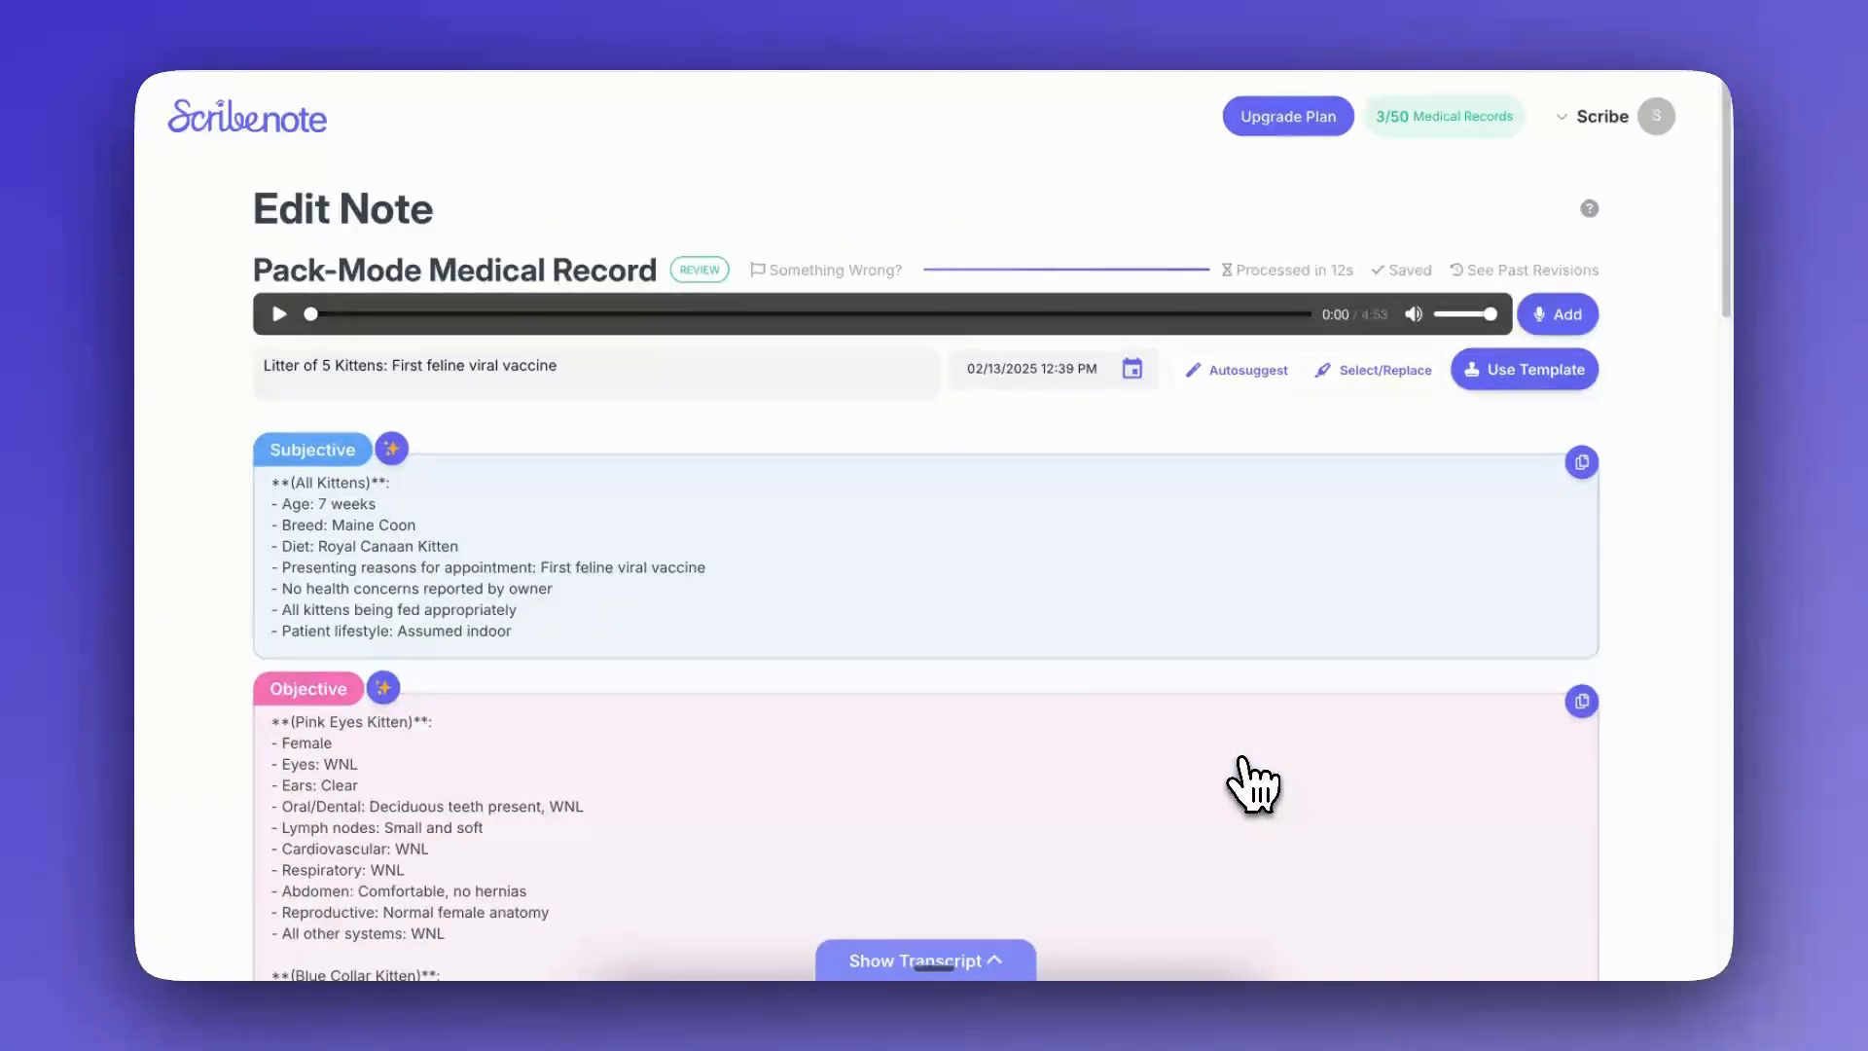
{"action": "scroll", "scroll_direction": "down", "scroll_amount": 3}
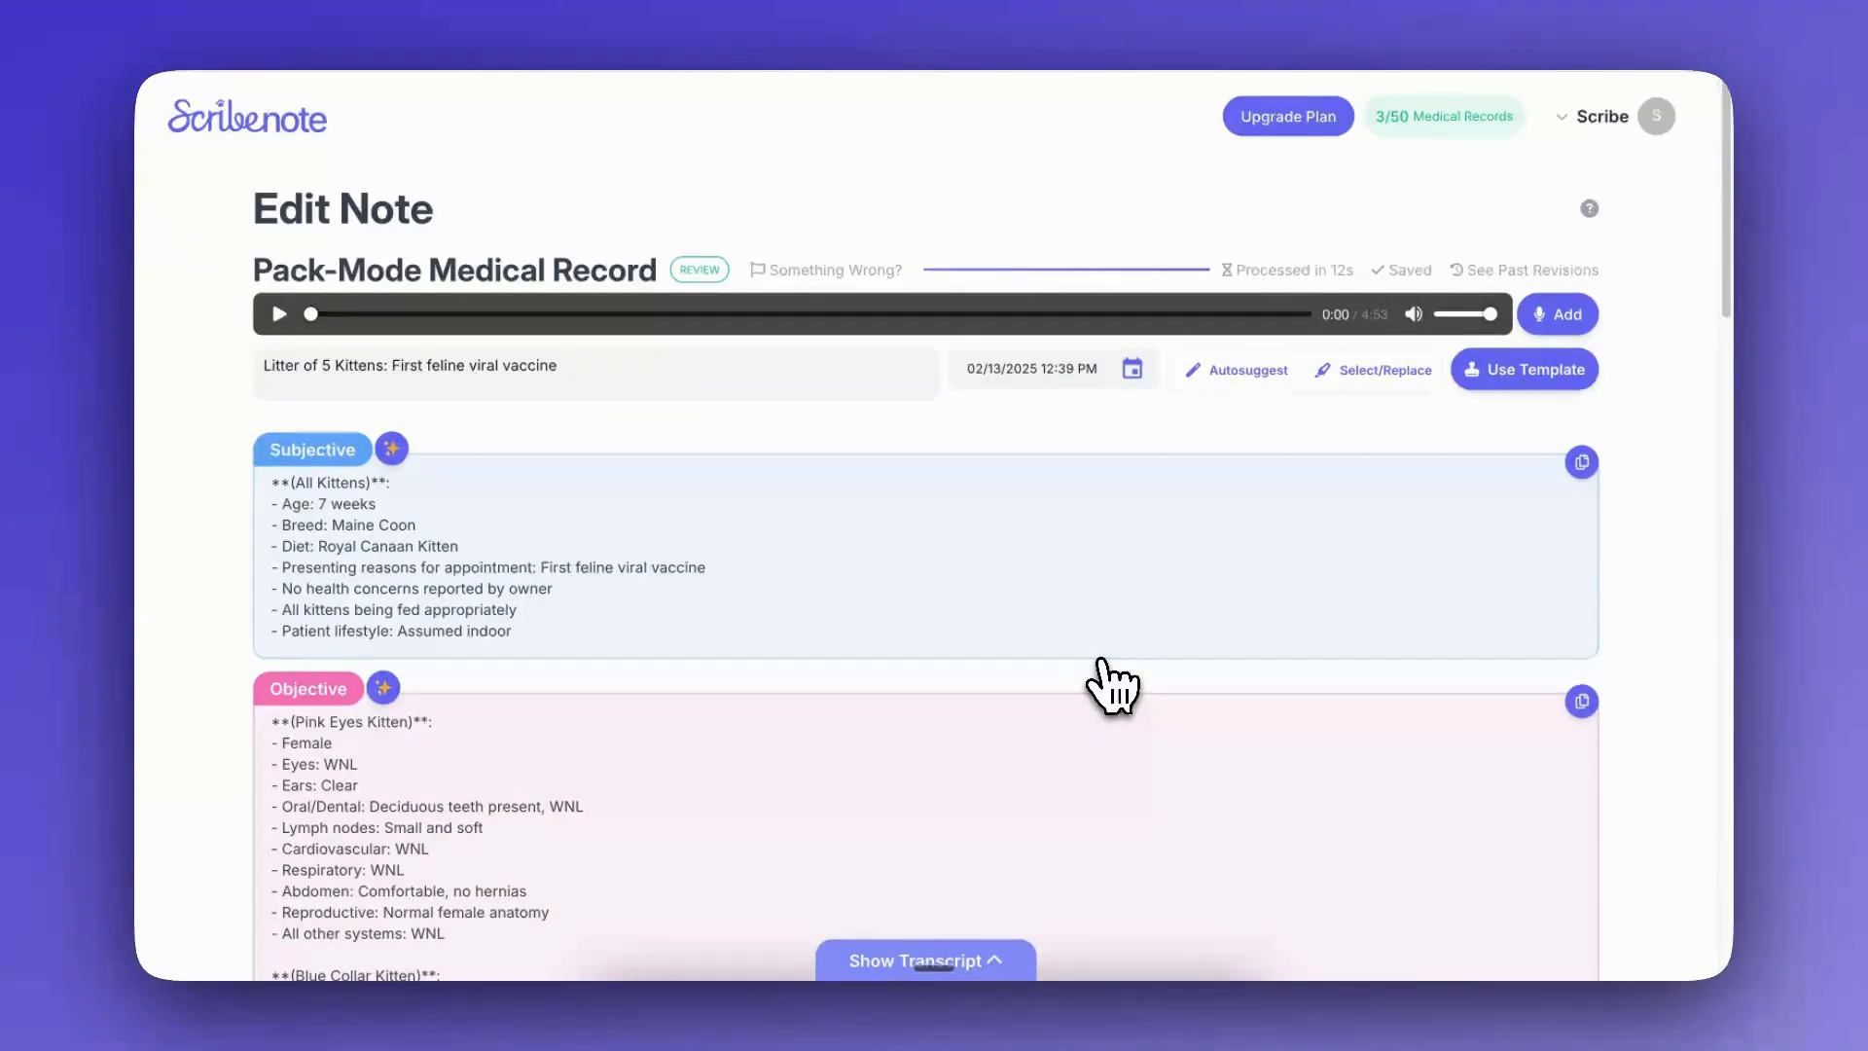
{"action": "mouse_move", "coordinate": [1463, 496]}
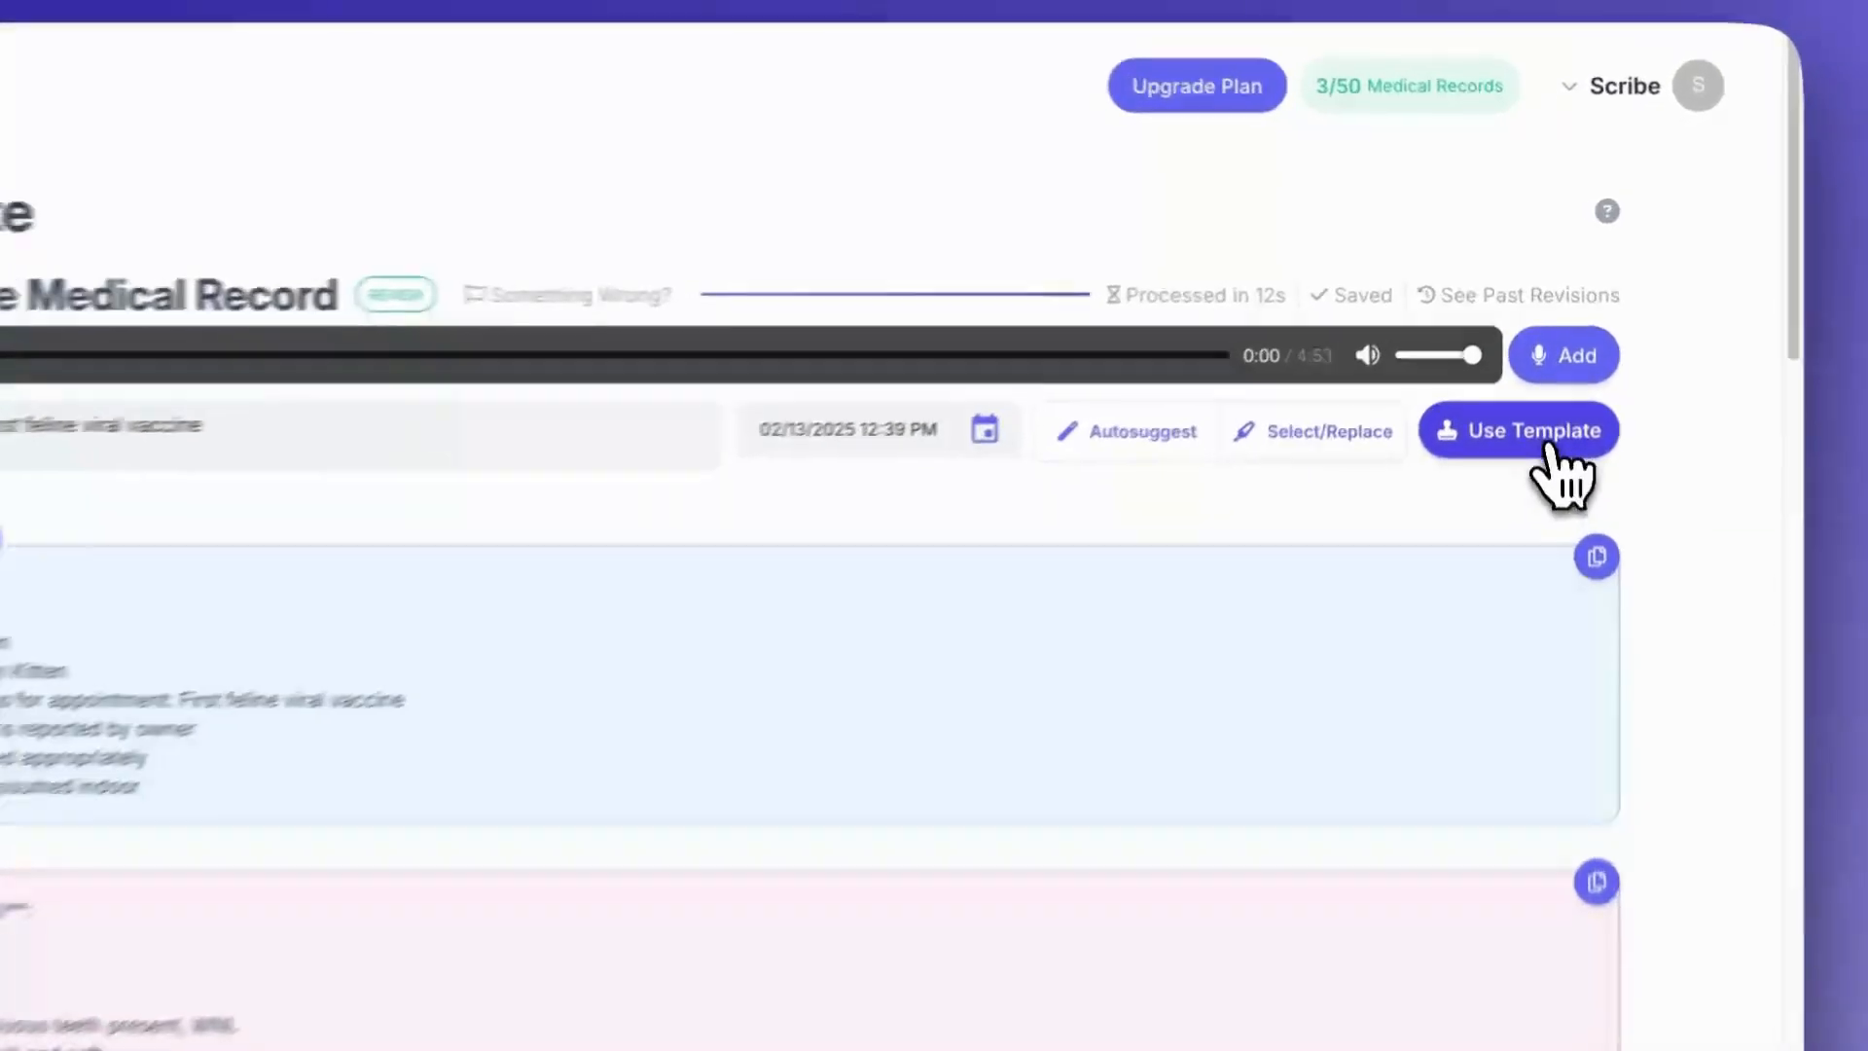
{"action": "left_click", "coordinate": [1520, 430]}
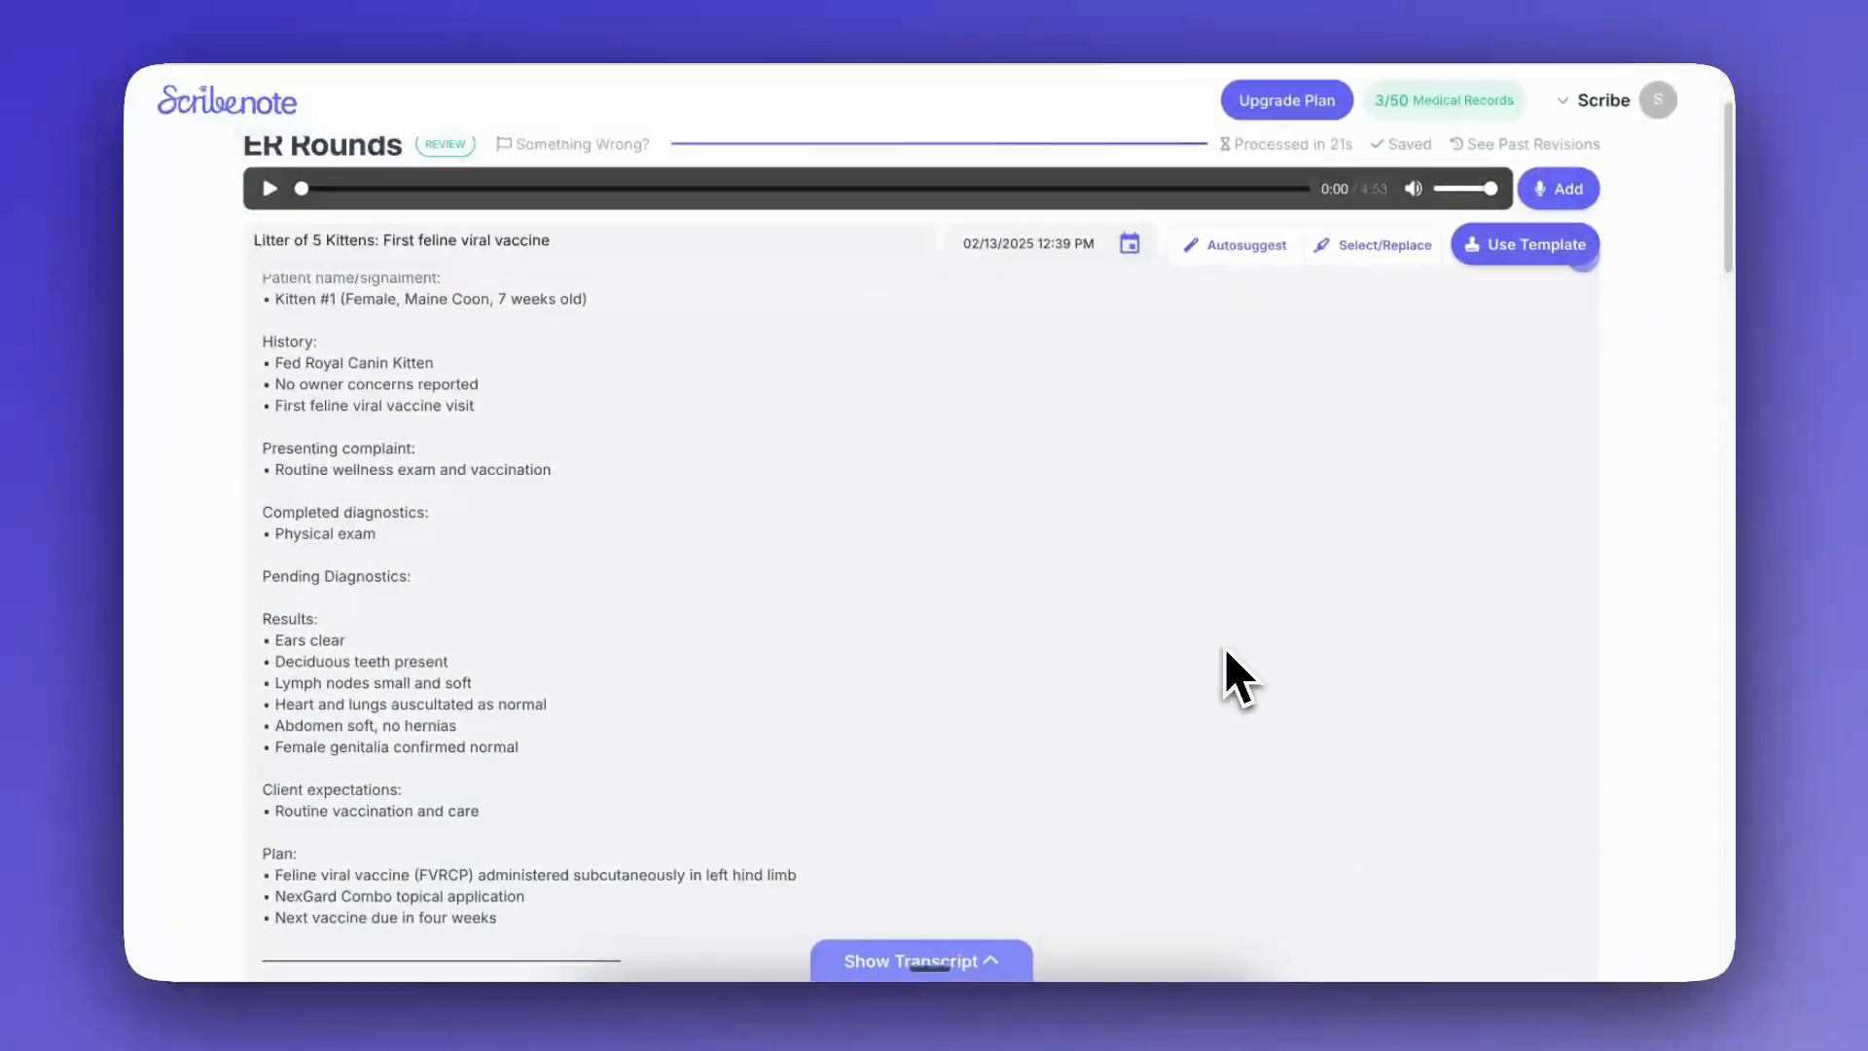
- Scroll through the regenerated ER Rounds note reviewing the sections for Kittens #1–#5
{"action": "scroll", "scroll_direction": "down", "scroll_amount": 3}
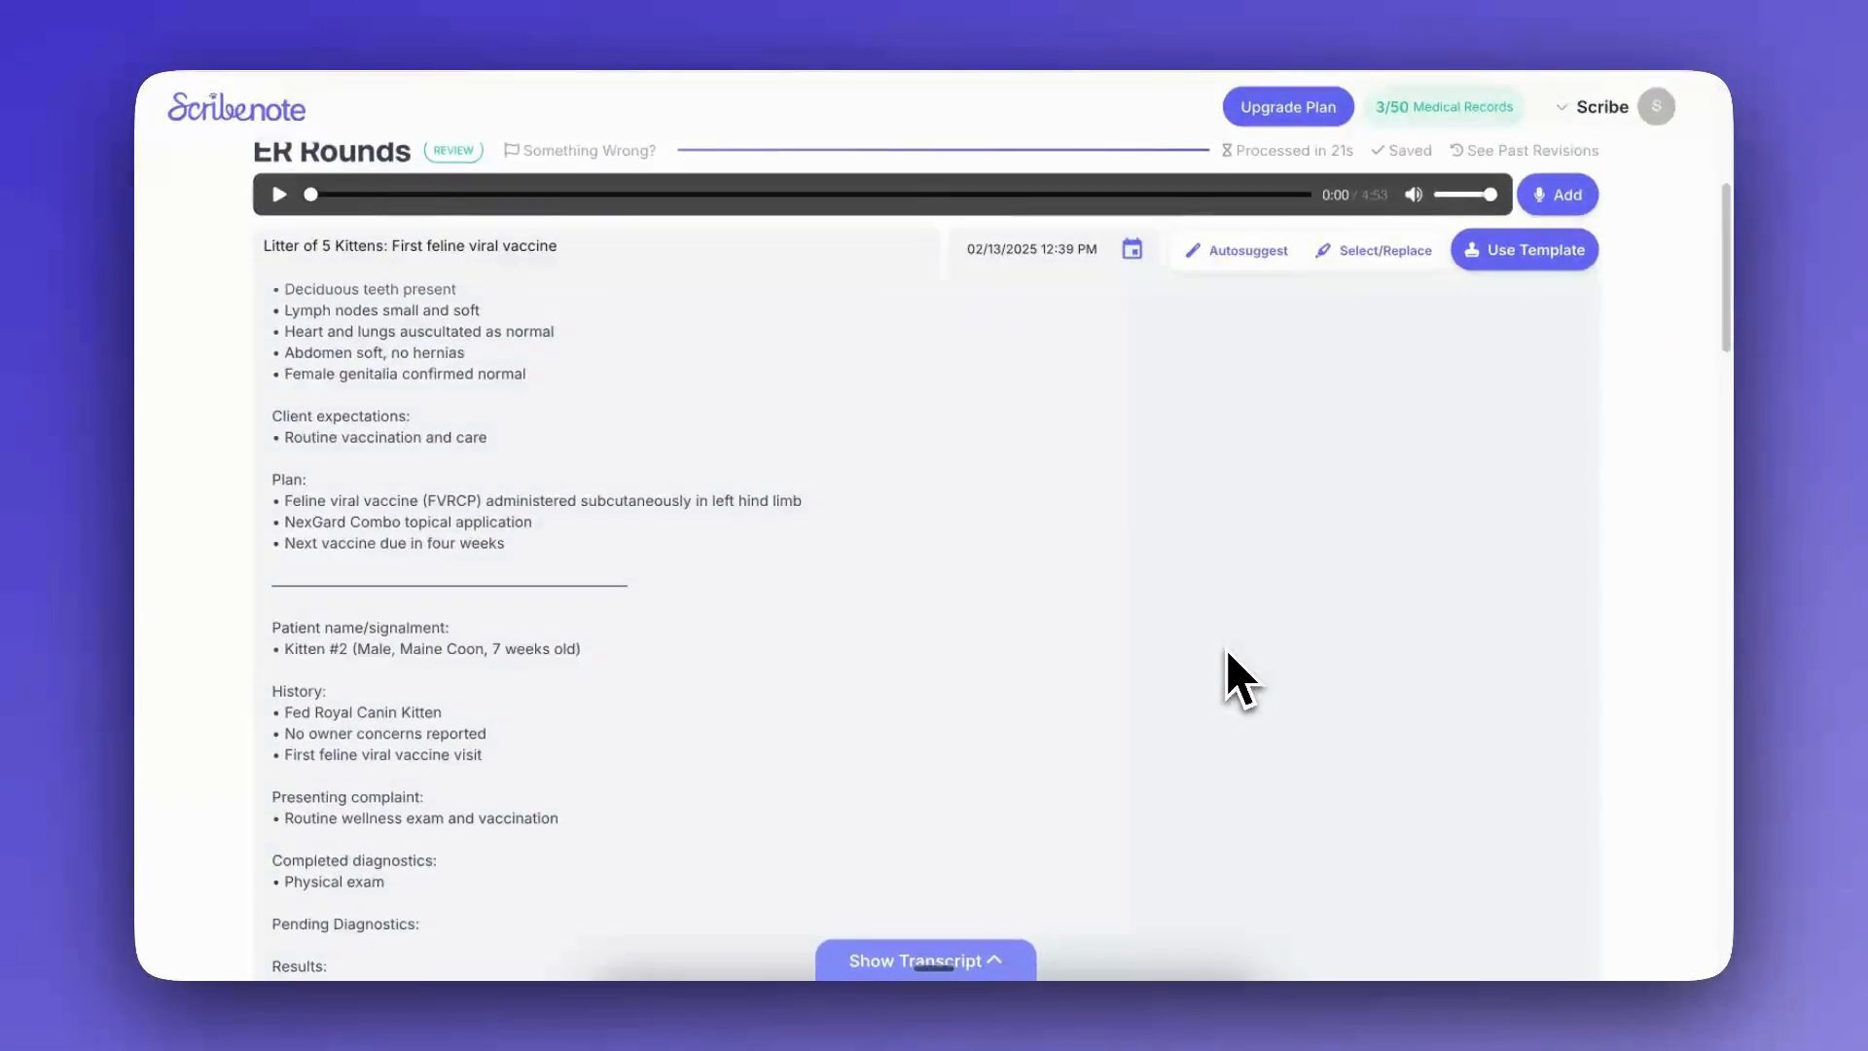
{"action": "scroll", "scroll_direction": "down", "scroll_amount": 3}
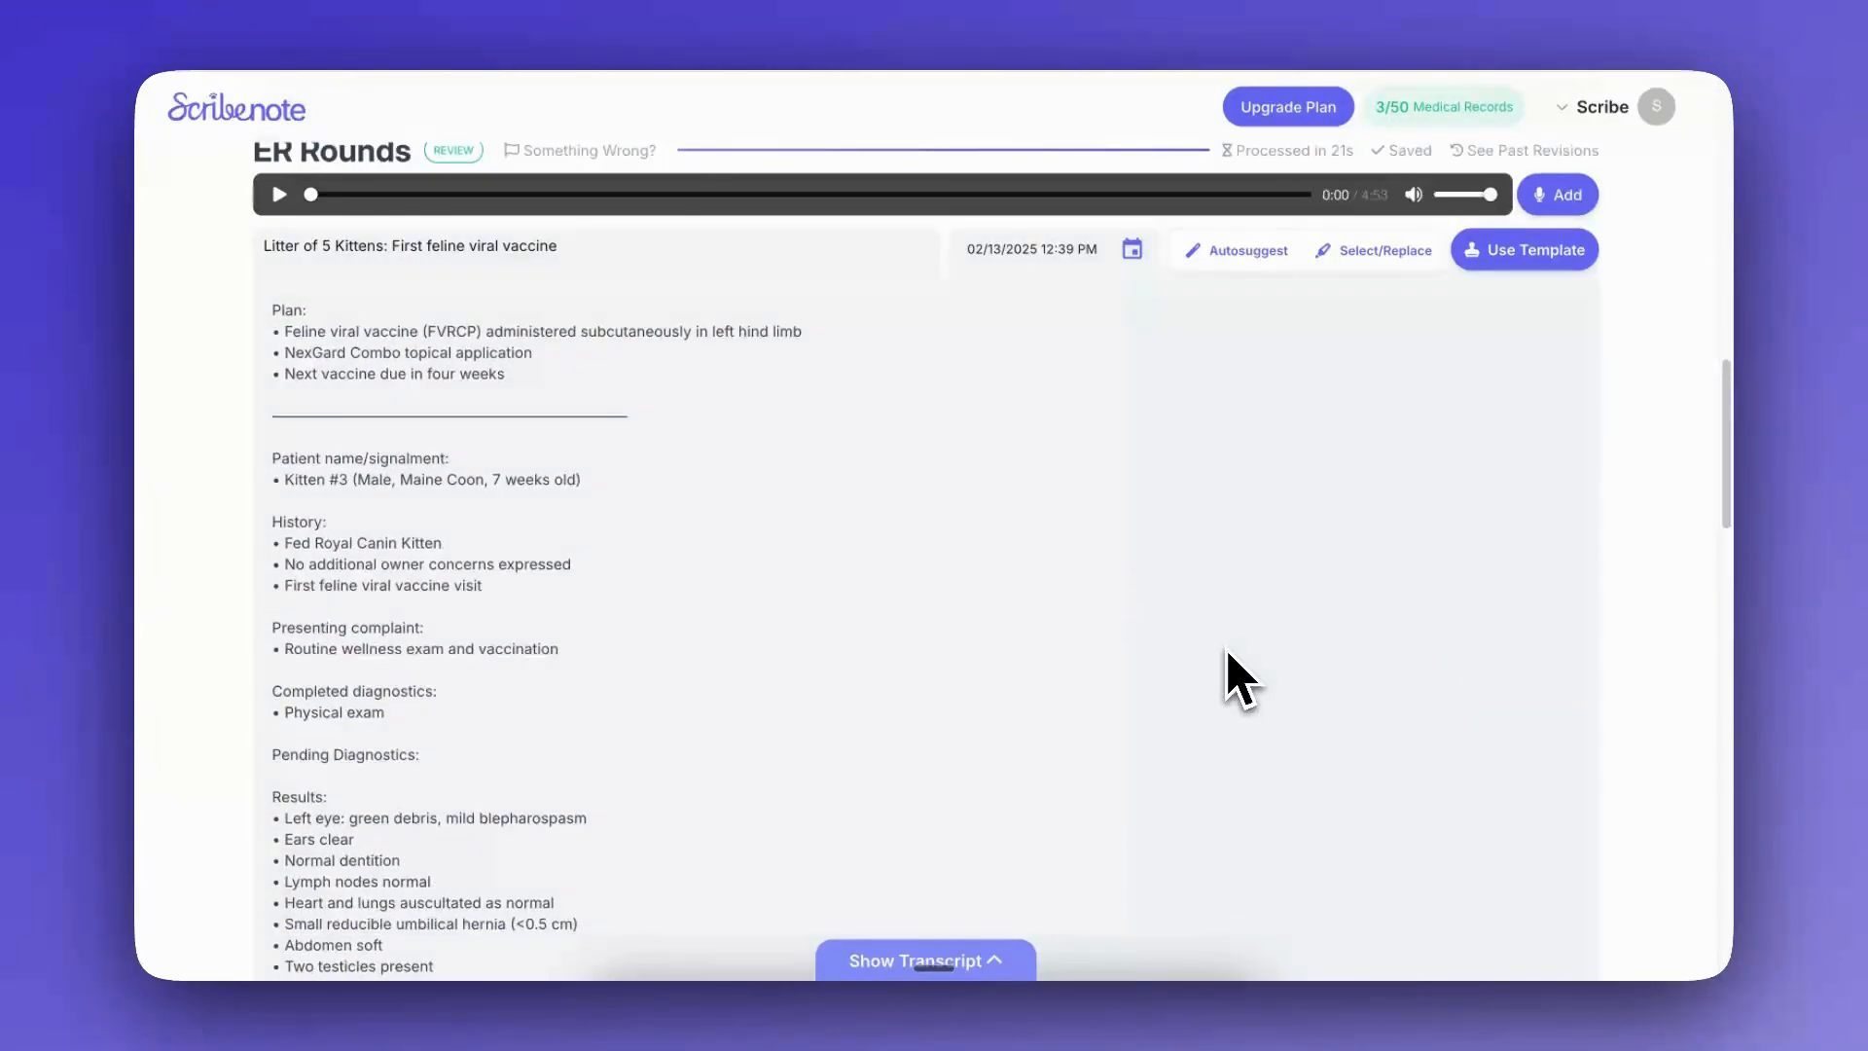
{"action": "scroll", "scroll_direction": "down", "scroll_amount": 3}
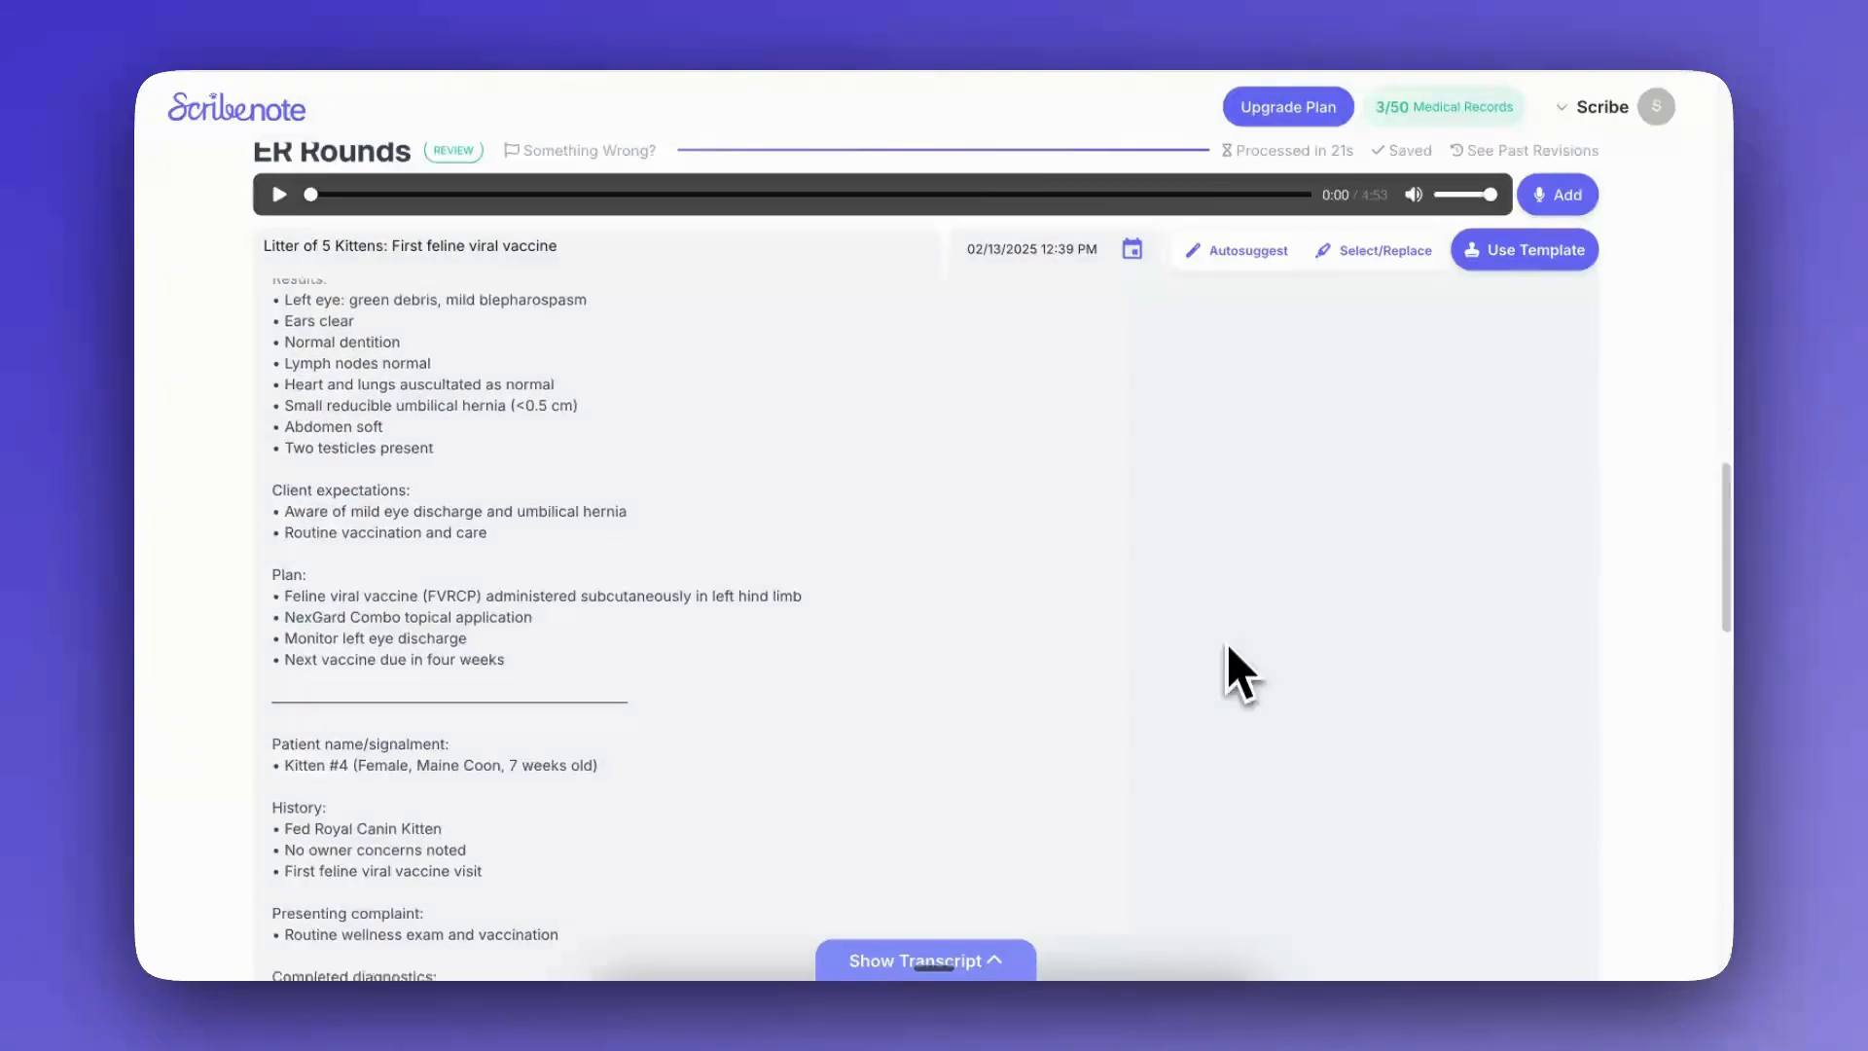
{"action": "scroll", "scroll_direction": "down", "scroll_amount": 3}
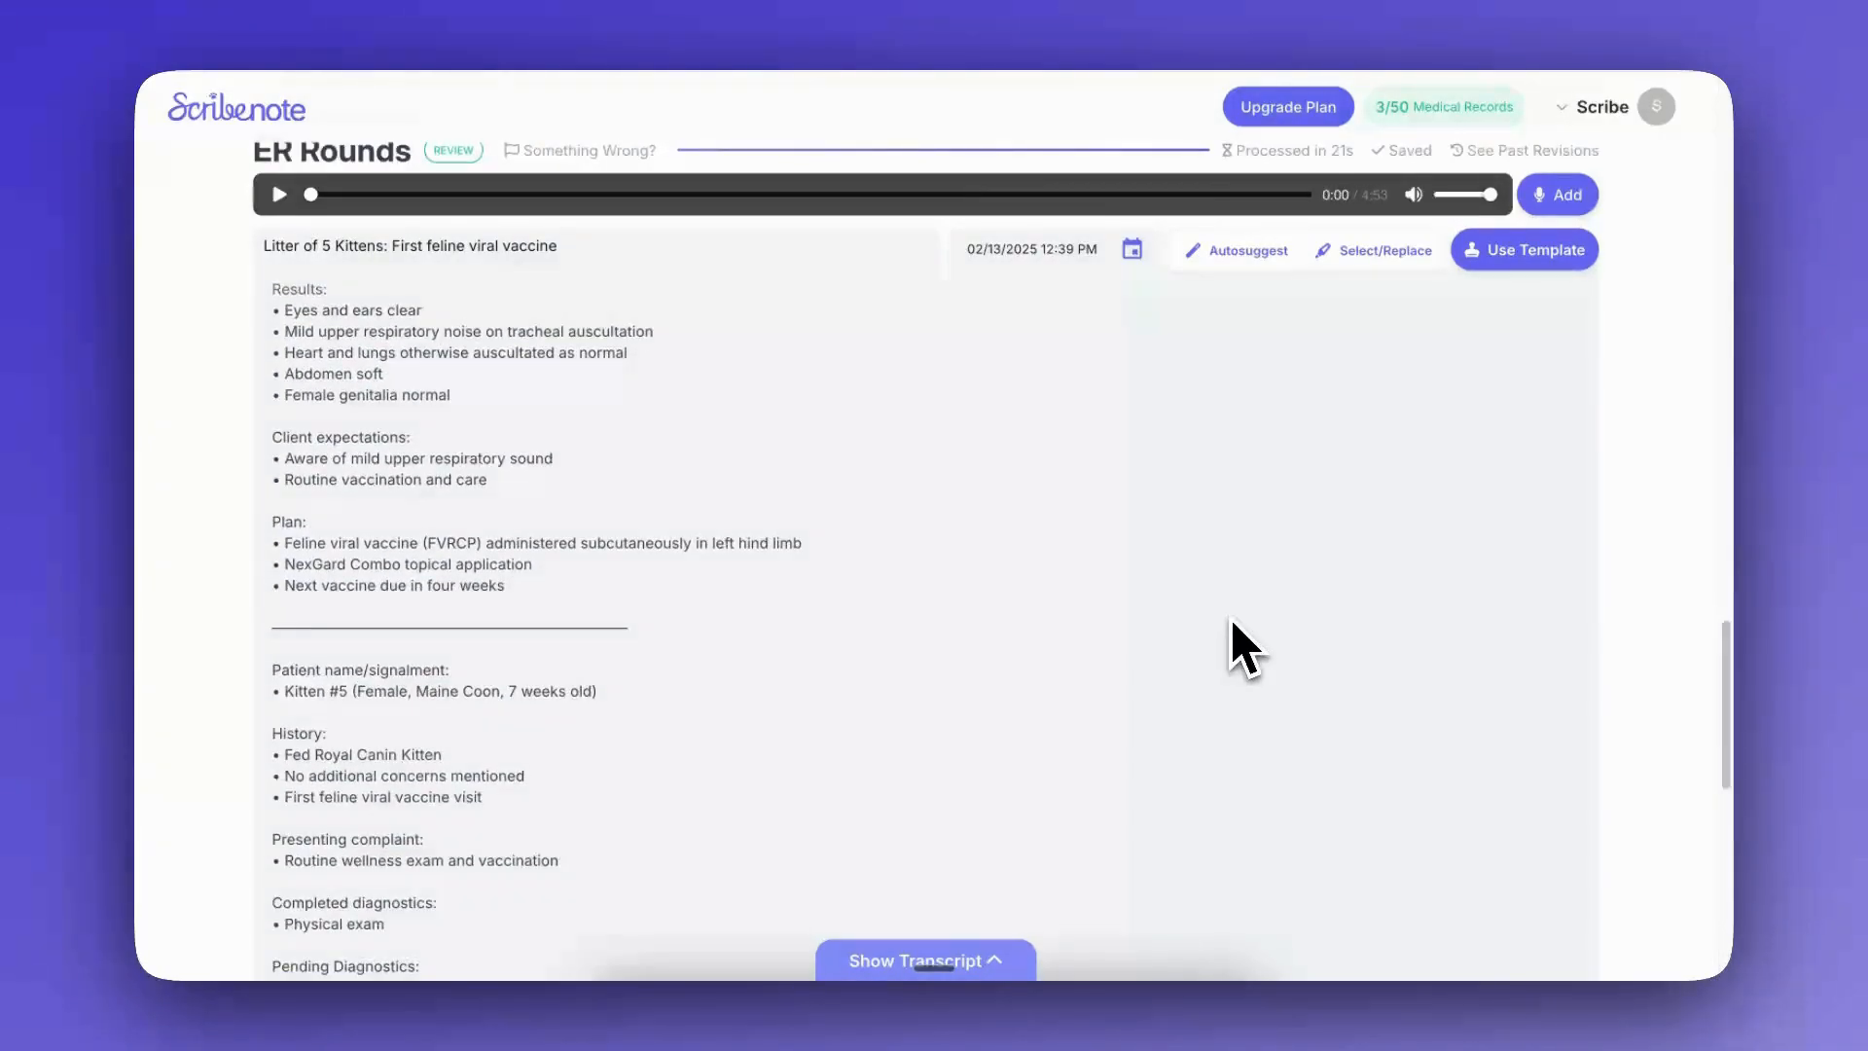
{"action": "scroll", "scroll_direction": "up", "scroll_amount": 3}
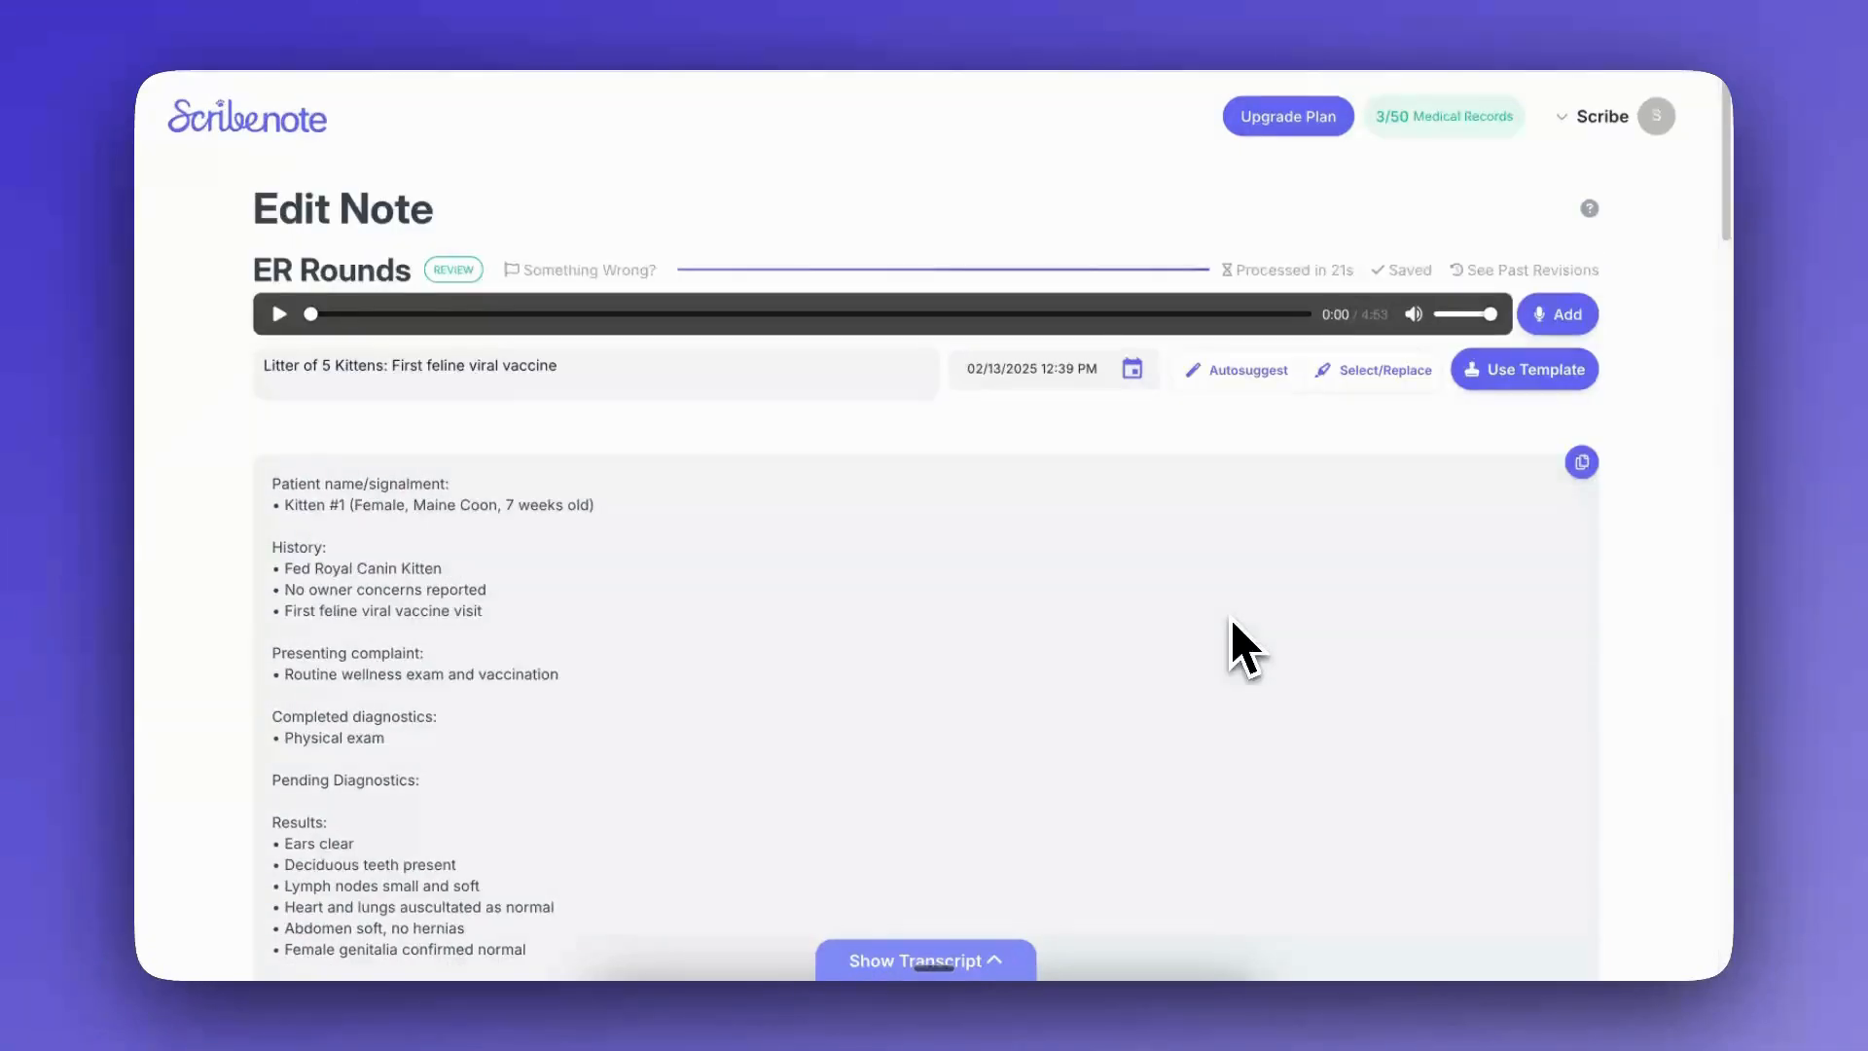